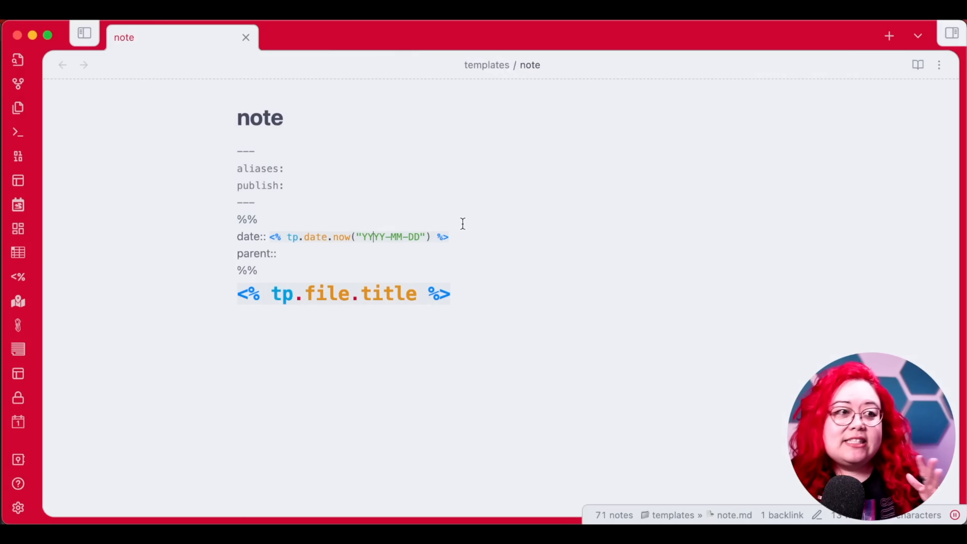
mouse_move(476, 216)
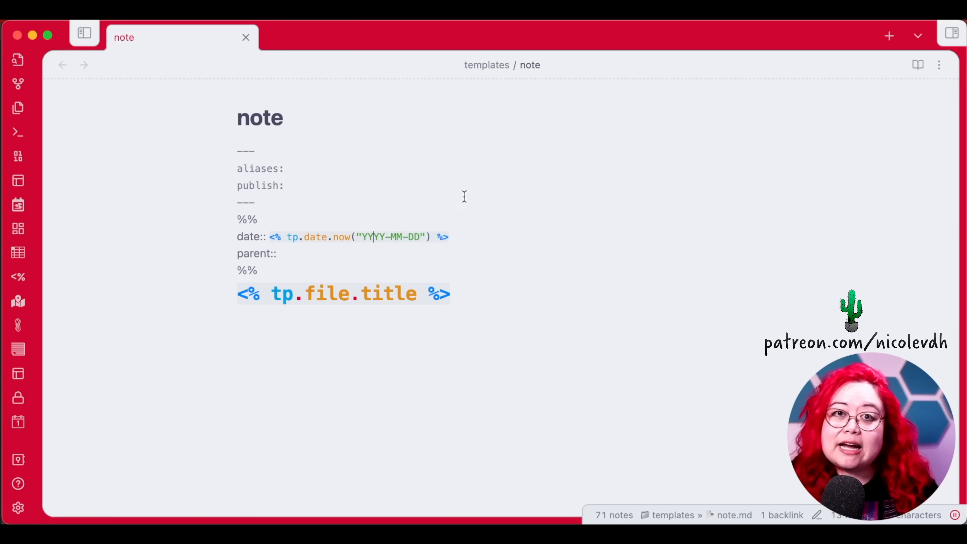
mouse_move(504, 211)
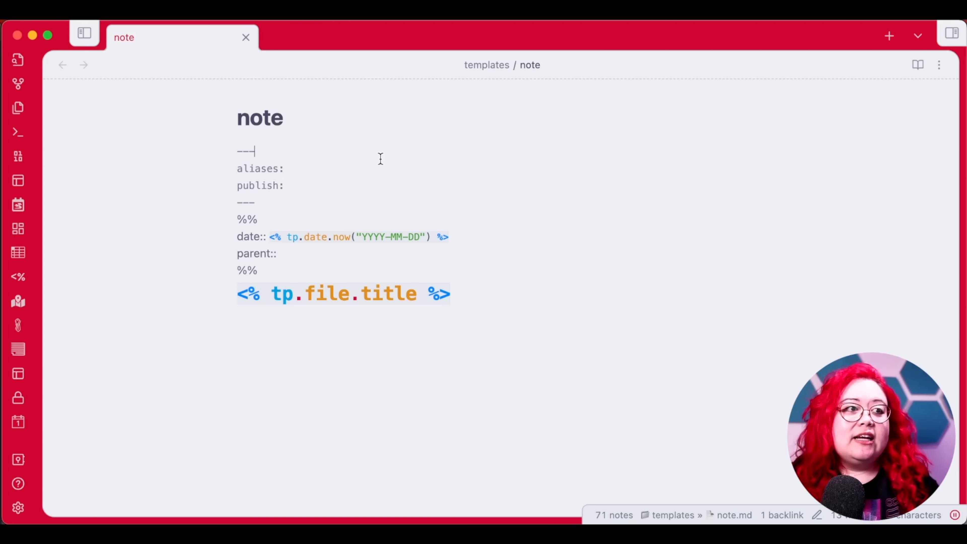
mouse_move(348, 305)
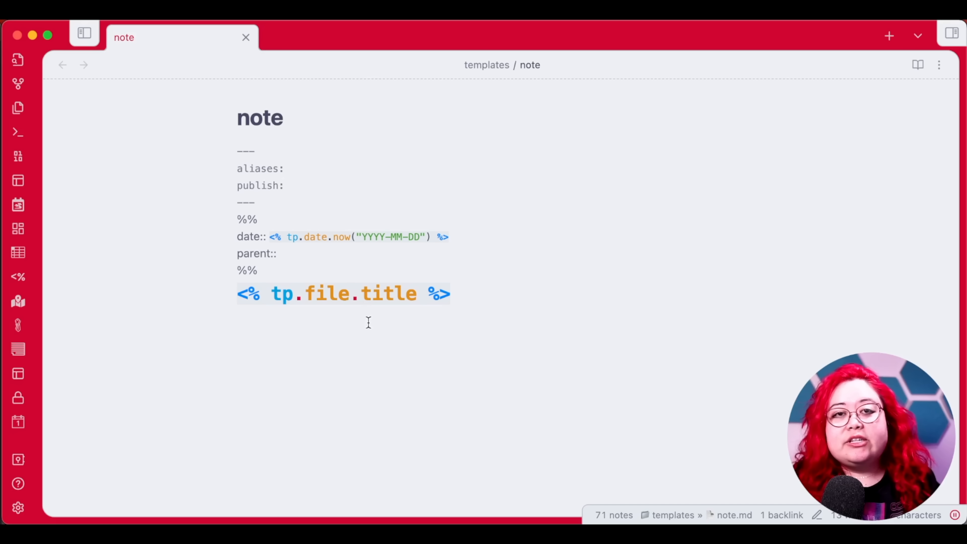
mouse_move(352, 326)
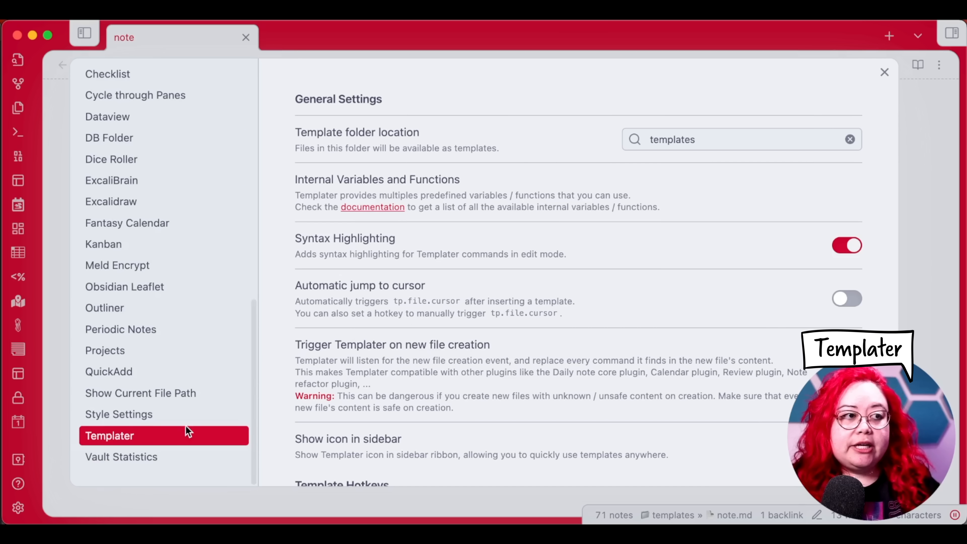
Add a new Folder Template row in Templater settings and move it to the bottom.
scroll("down", 3)
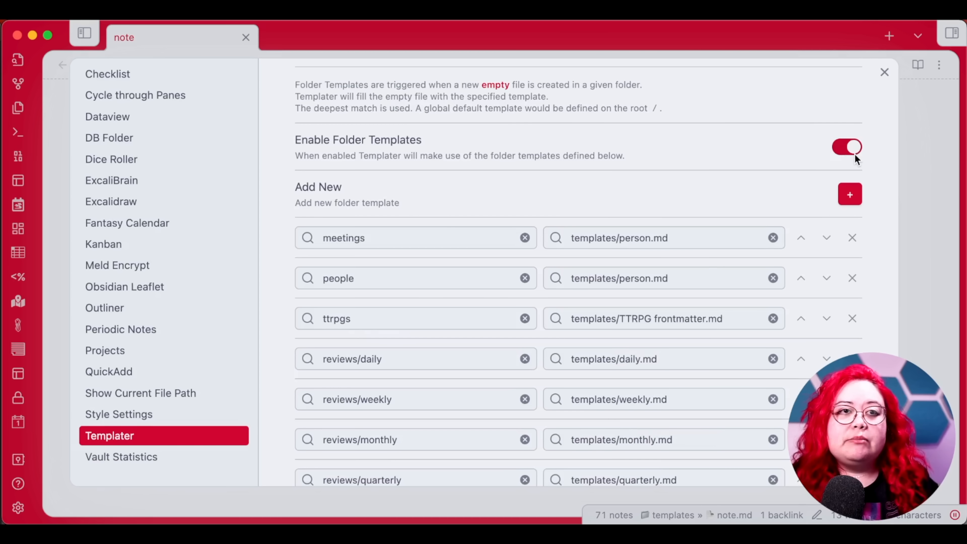
scroll("down", 3)
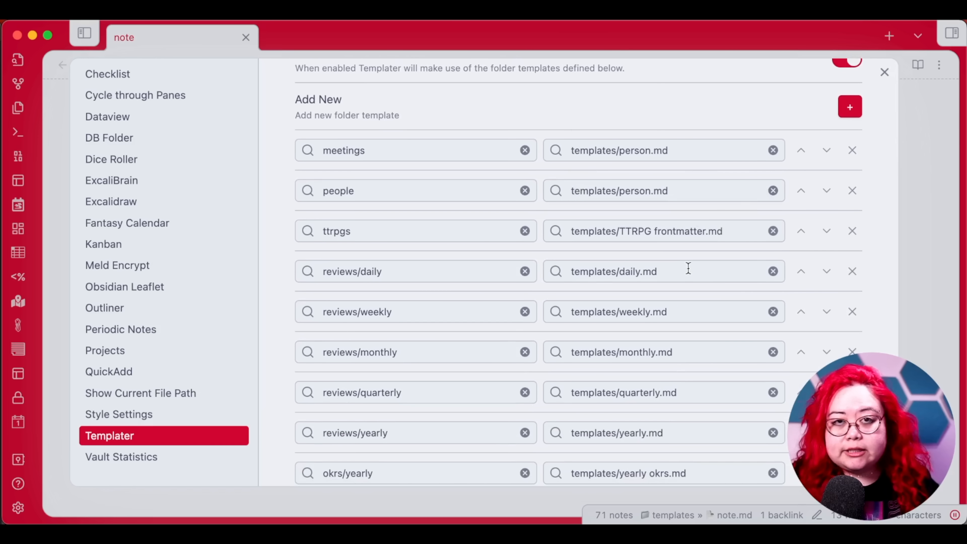
mouse_move(509, 129)
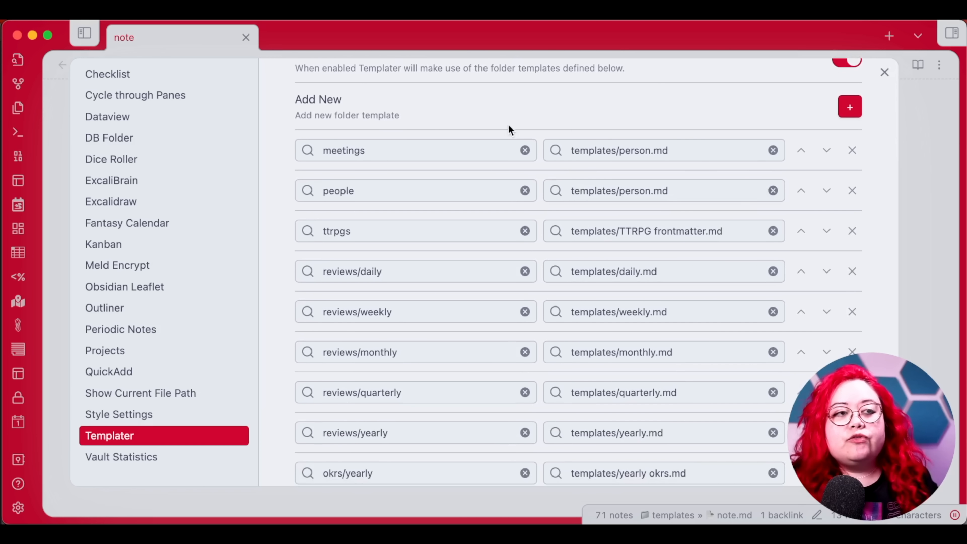
scroll("down", 3)
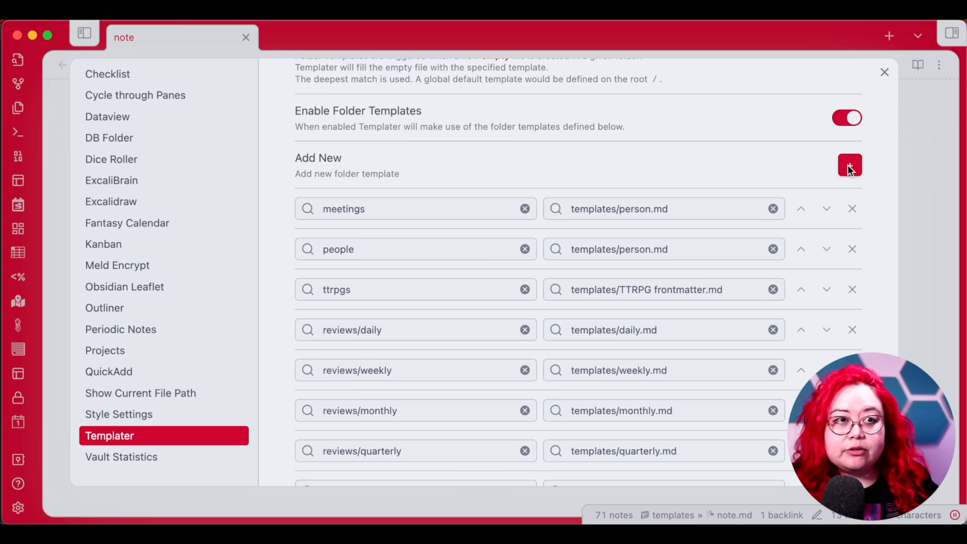
left_click(849, 165)
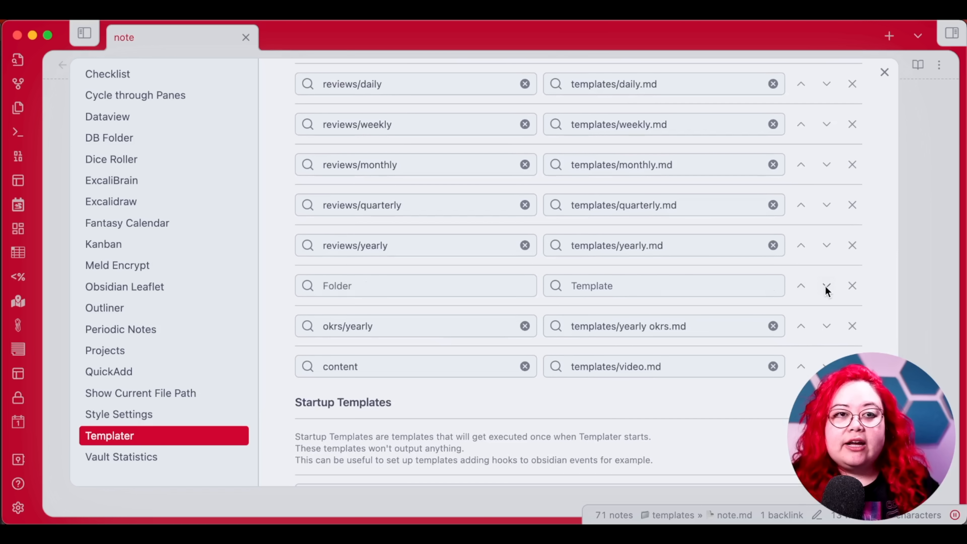
left_click(826, 286)
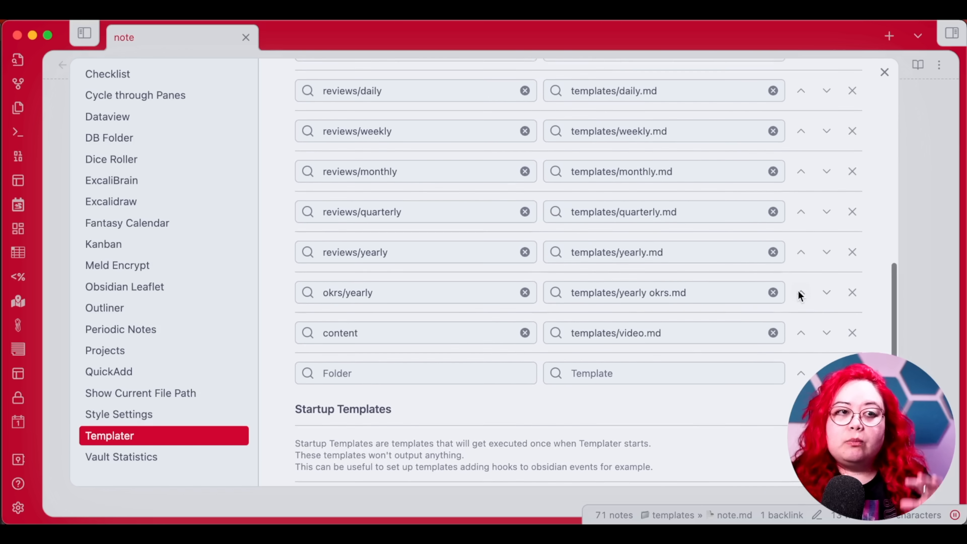
Map the new row's folder / to the template templates/note.md.
scroll("up", 3)
type("/")
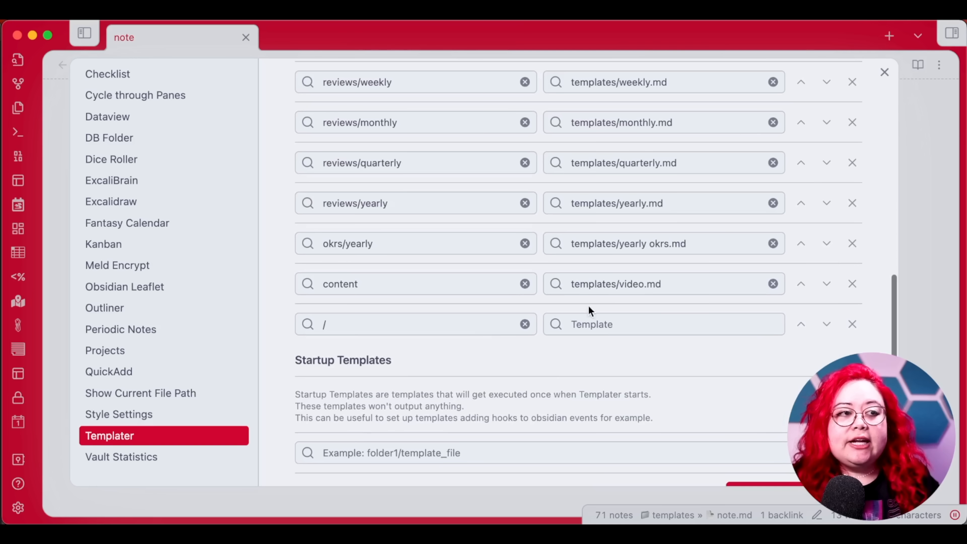
mouse_move(611, 315)
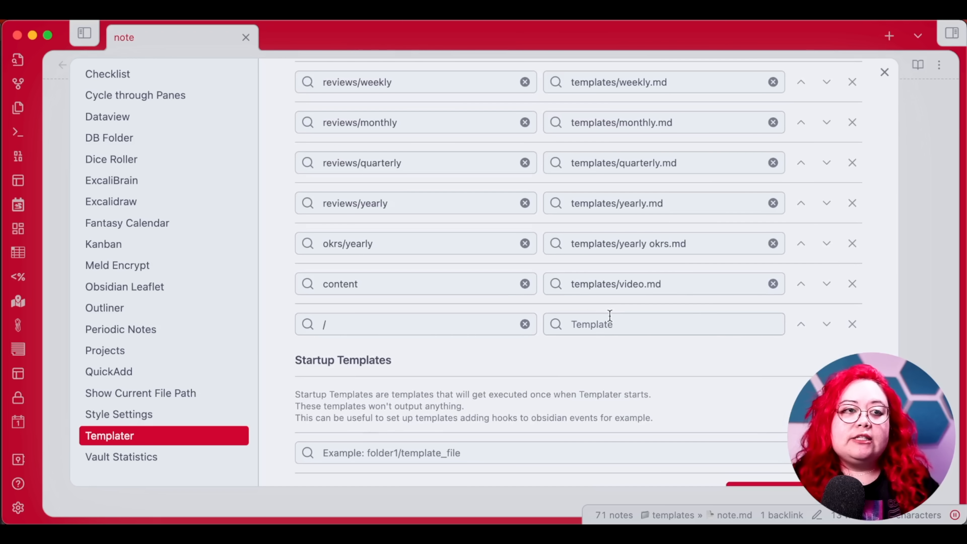
type("new no")
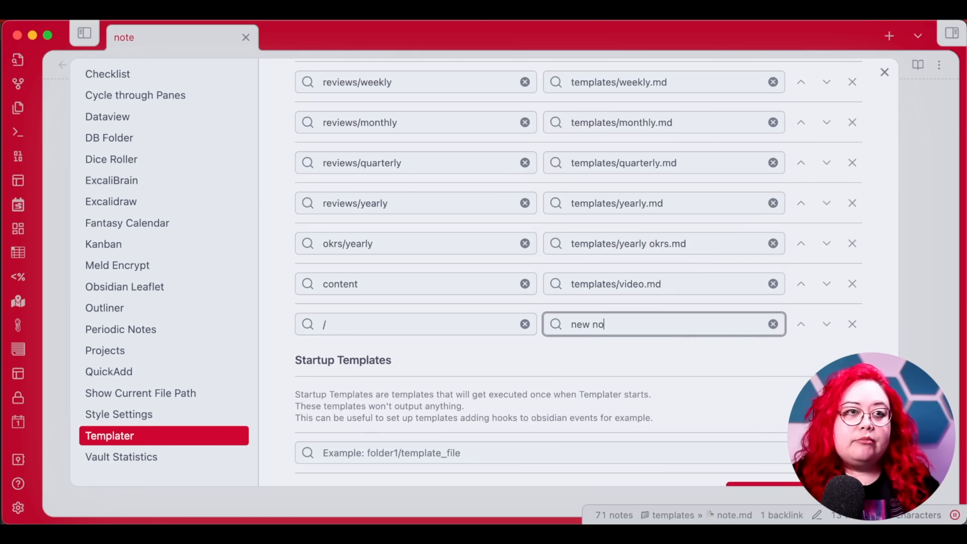
type("templates/note.md")
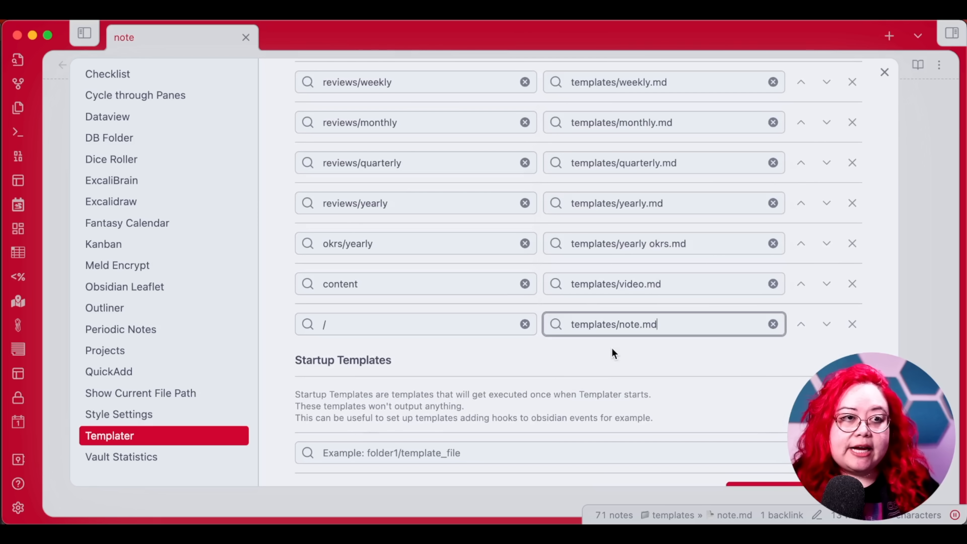
scroll("up", 3)
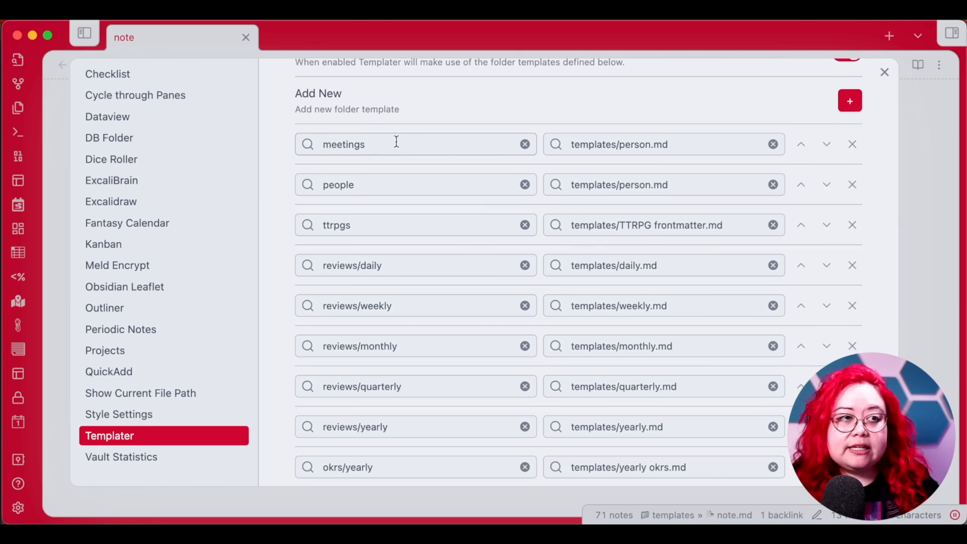
scroll("down", 3)
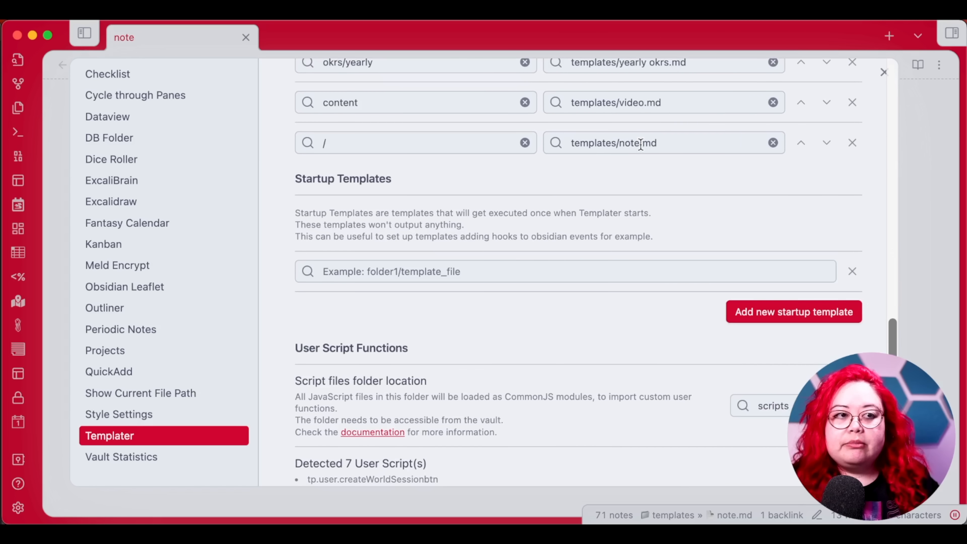
scroll("up", 3)
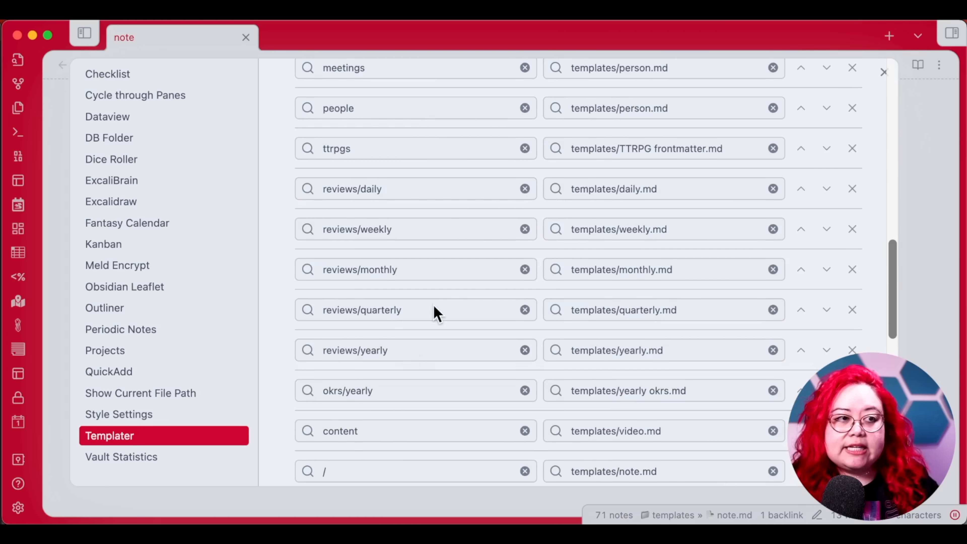
scroll("down", 3)
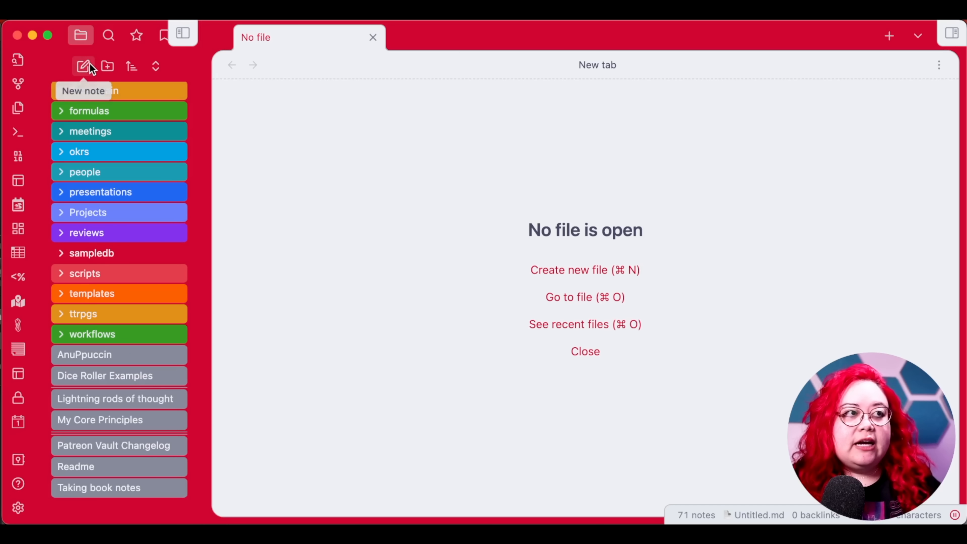
Create a new note and compare it side by side with templates/note.md, then close the template.
left_click(83, 66)
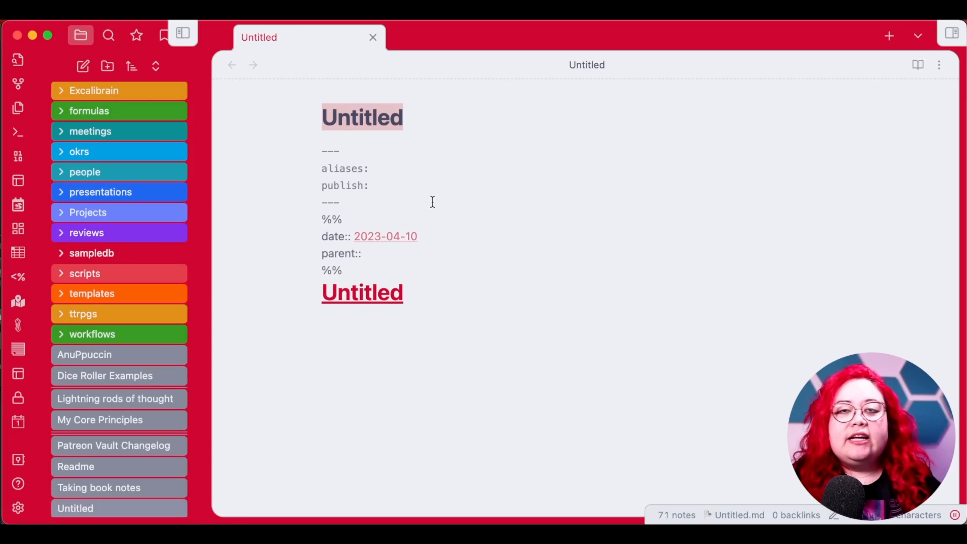
mouse_move(509, 210)
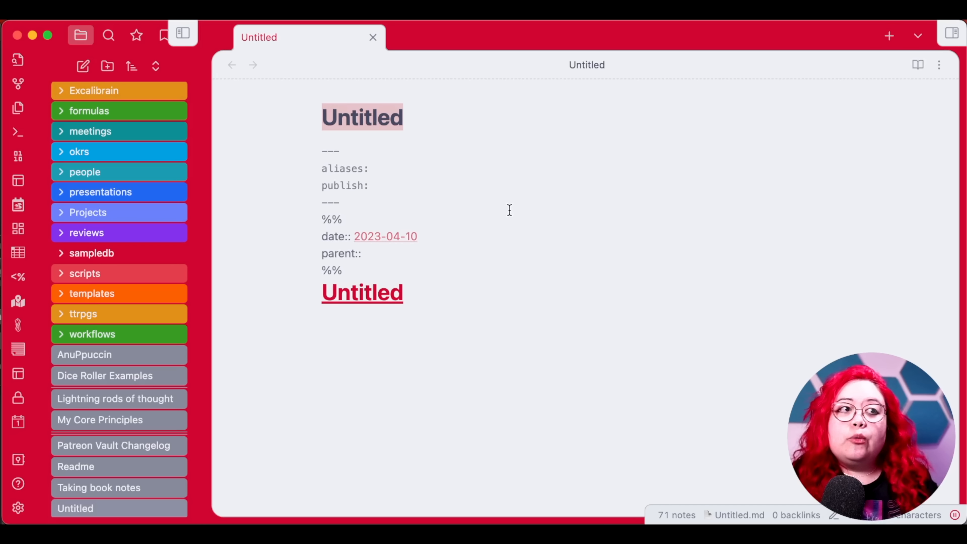
mouse_move(560, 288)
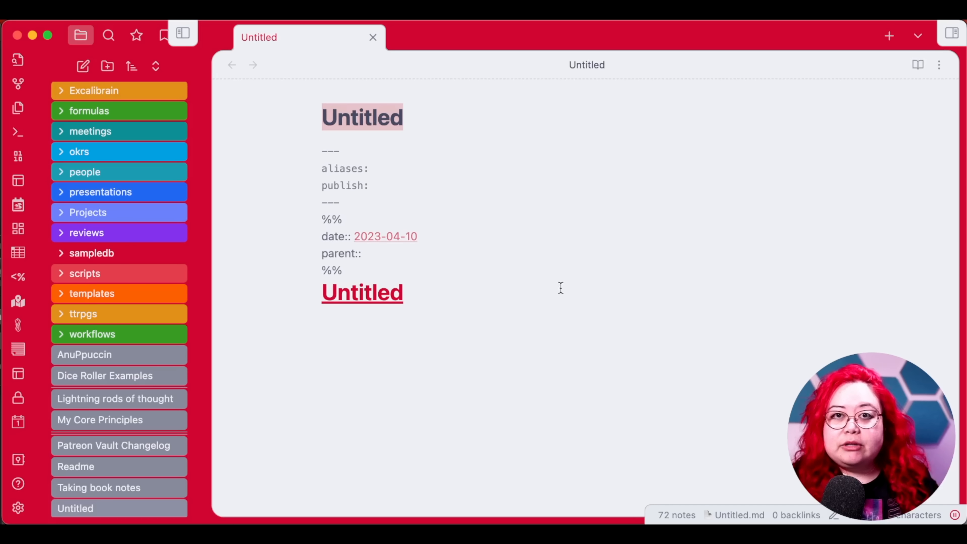
key("cmd+o")
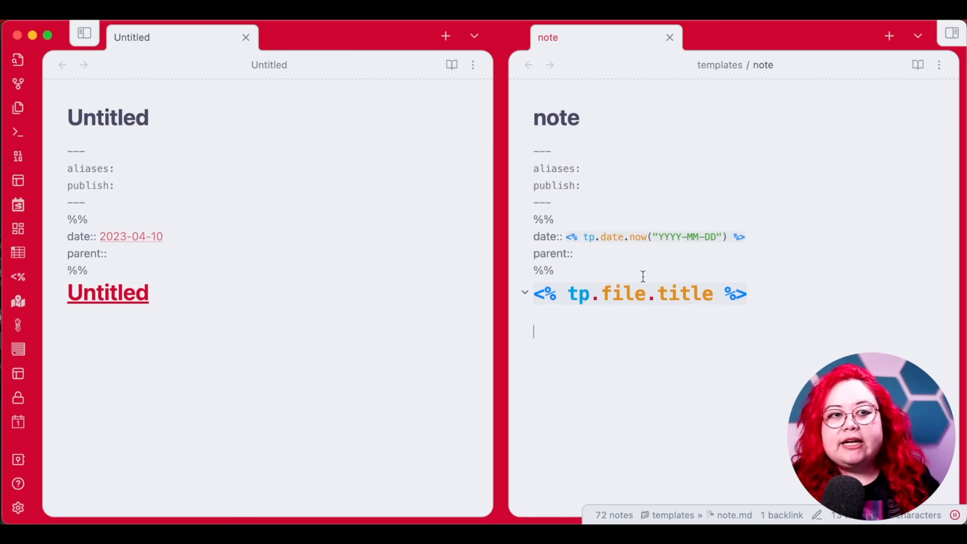
mouse_move(774, 336)
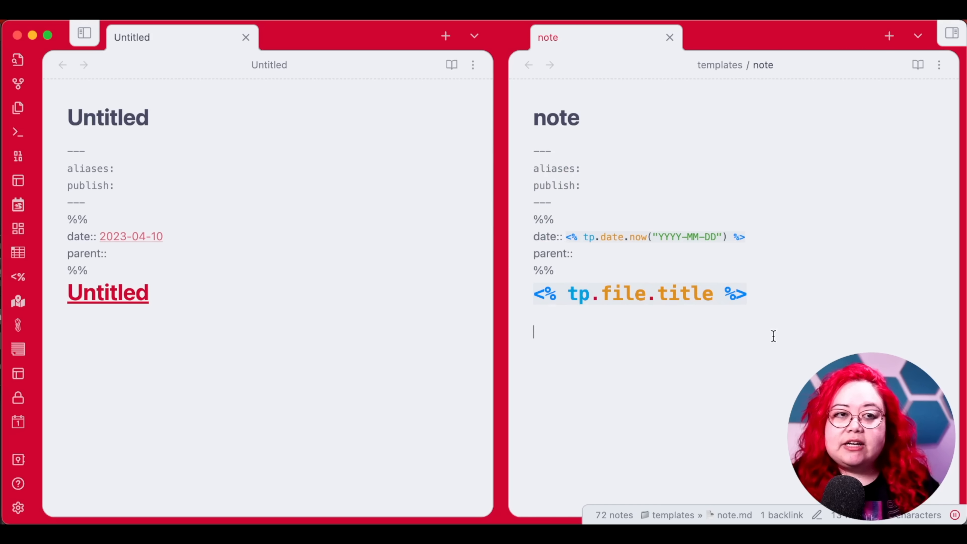
mouse_move(106, 337)
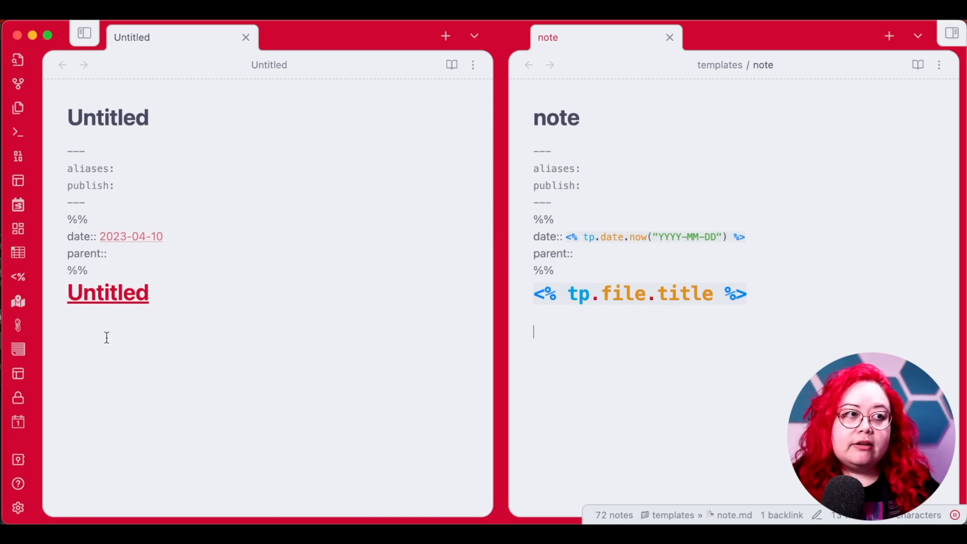
mouse_move(631, 405)
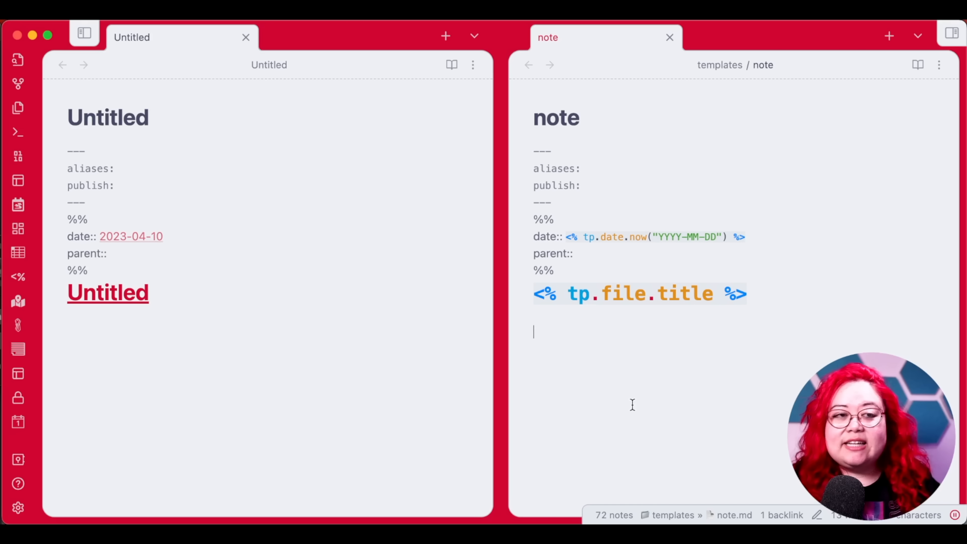
key("cmd+w")
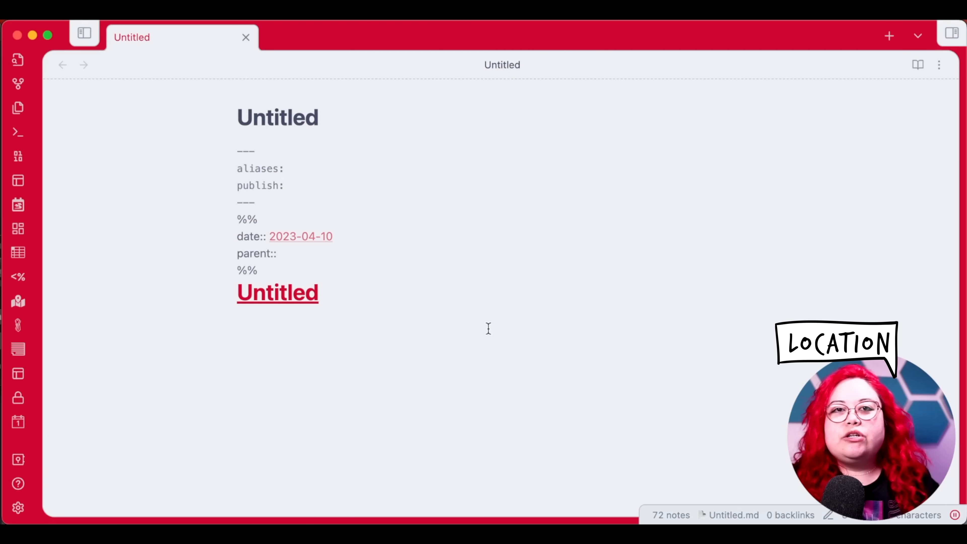
left_click(290, 185)
type("location:")
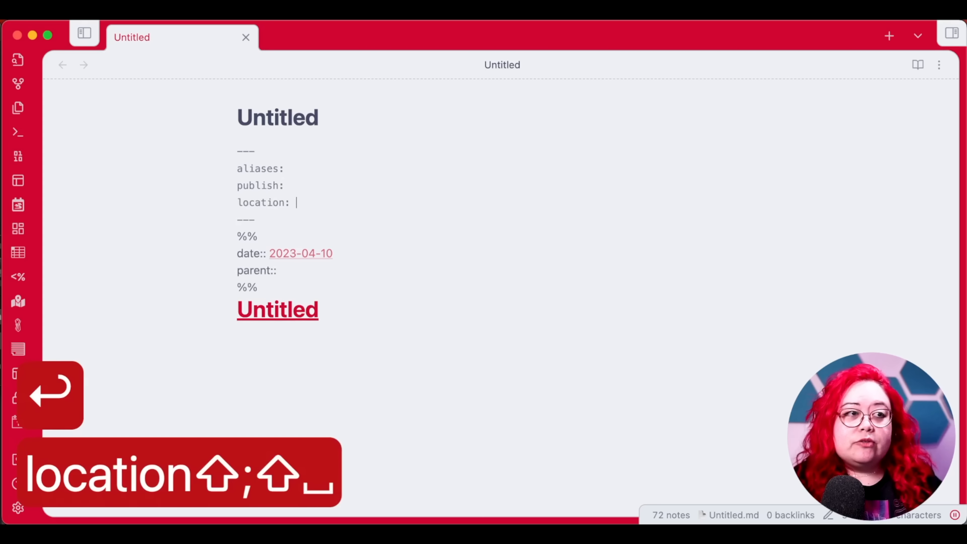
key("backspace")
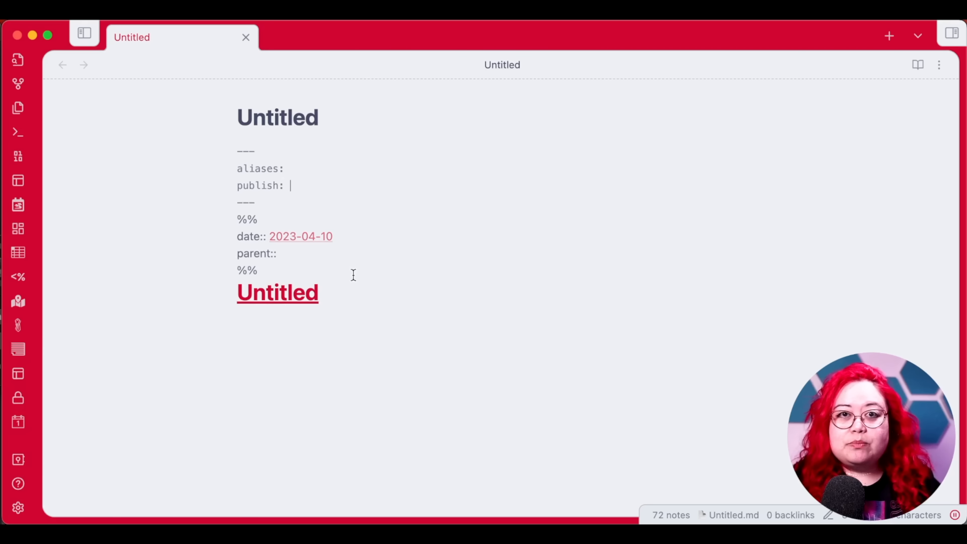
type("location")
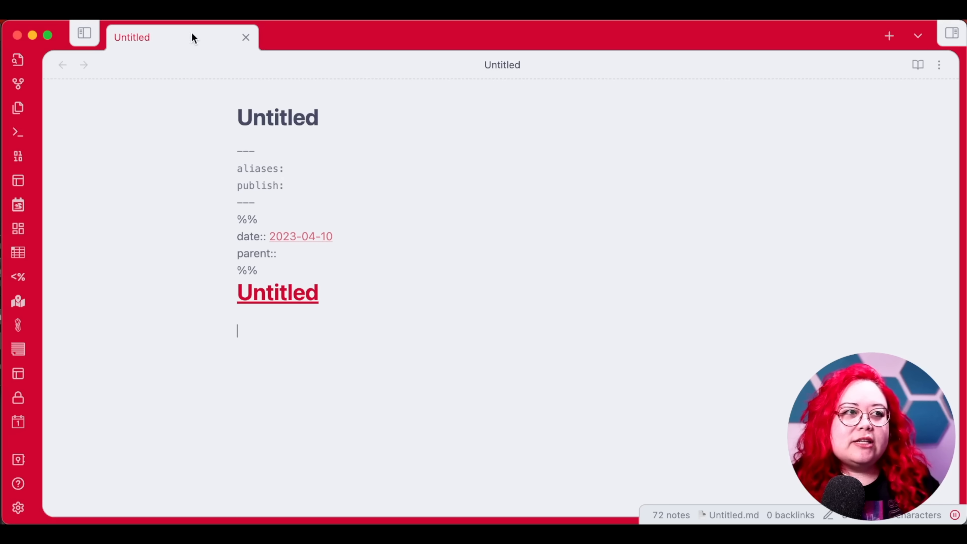
mouse_move(191, 37)
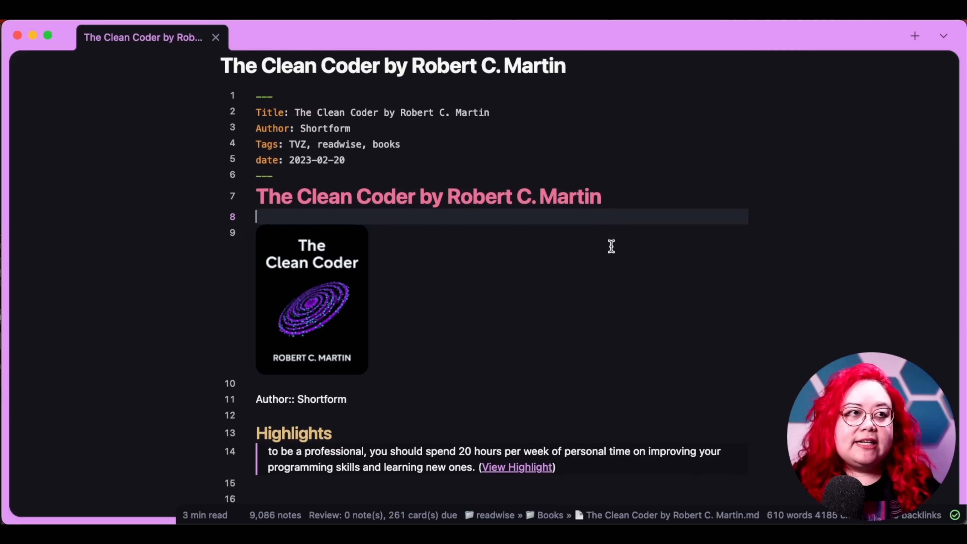
Close the Clean Coder book note and create a new templated note renamed Clean Code.
scroll("down", 3)
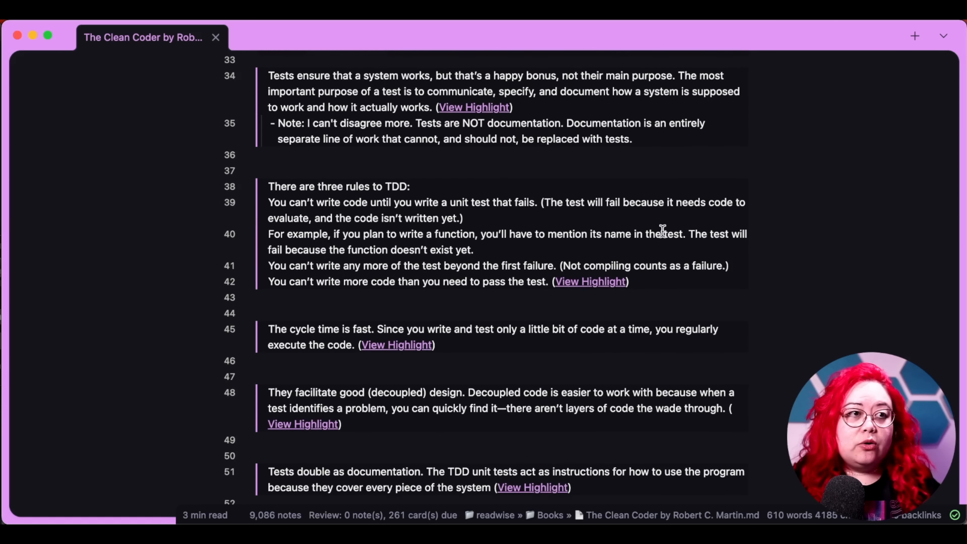
scroll("up", 3)
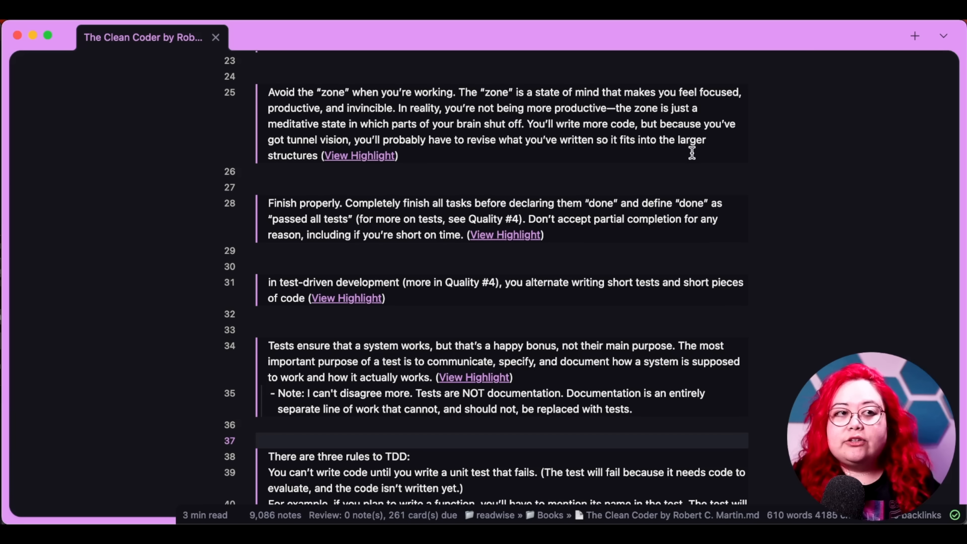
key("cmd+w")
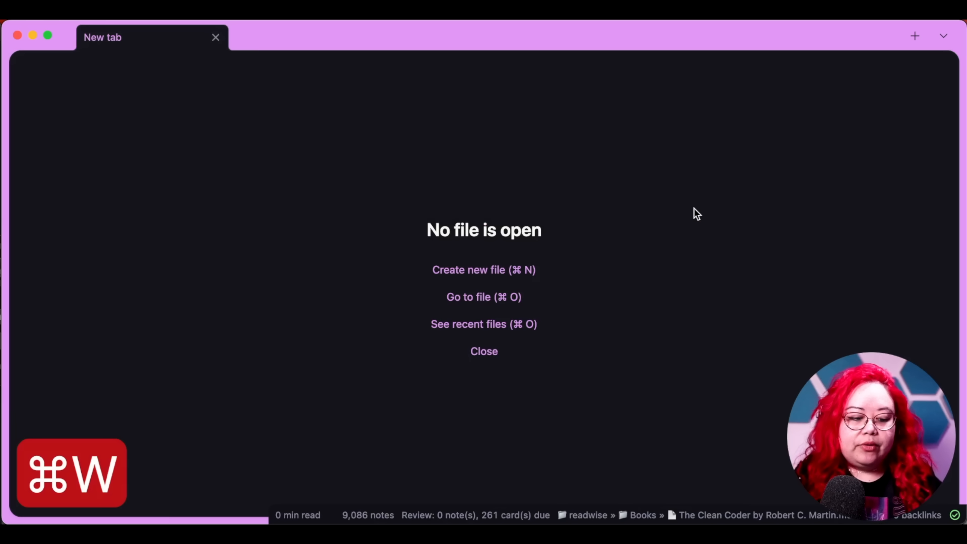
left_click(484, 269)
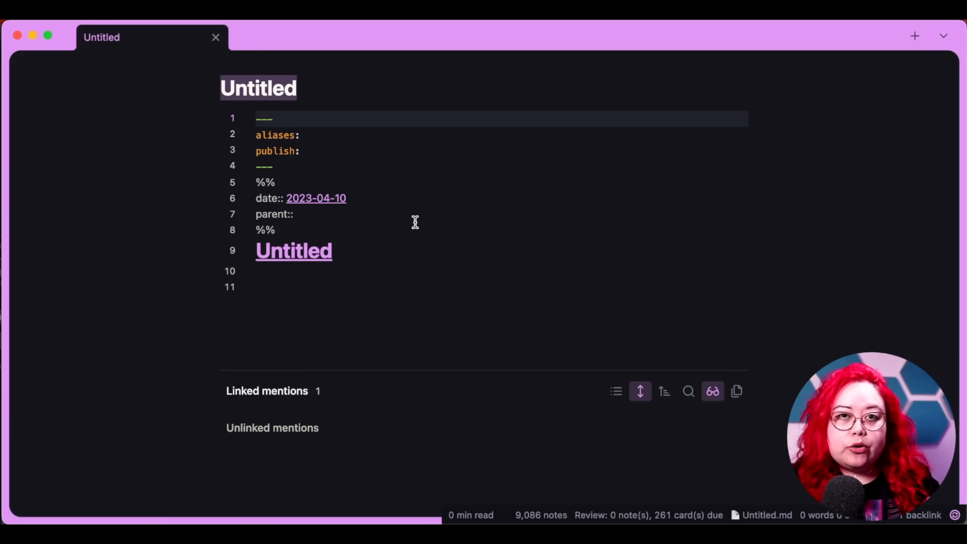
mouse_move(368, 161)
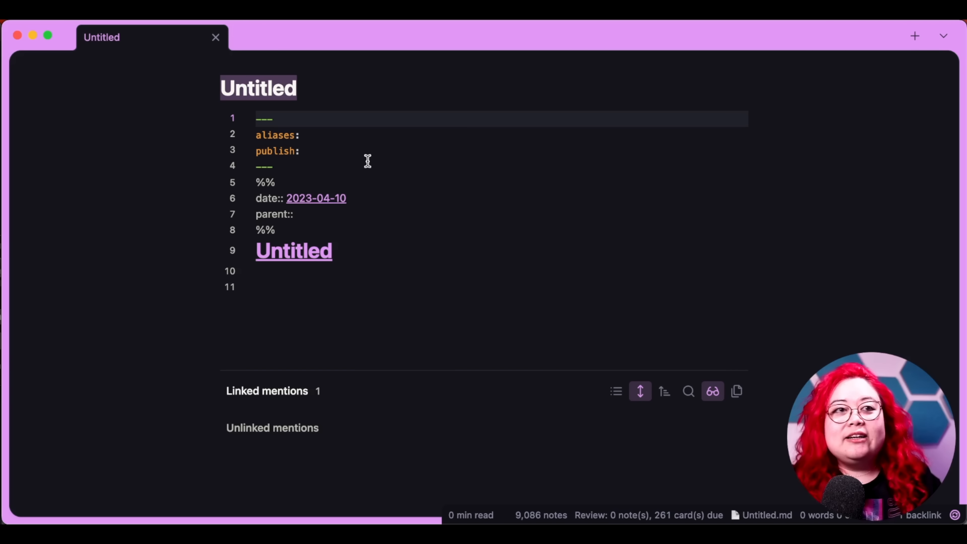
type("Clean")
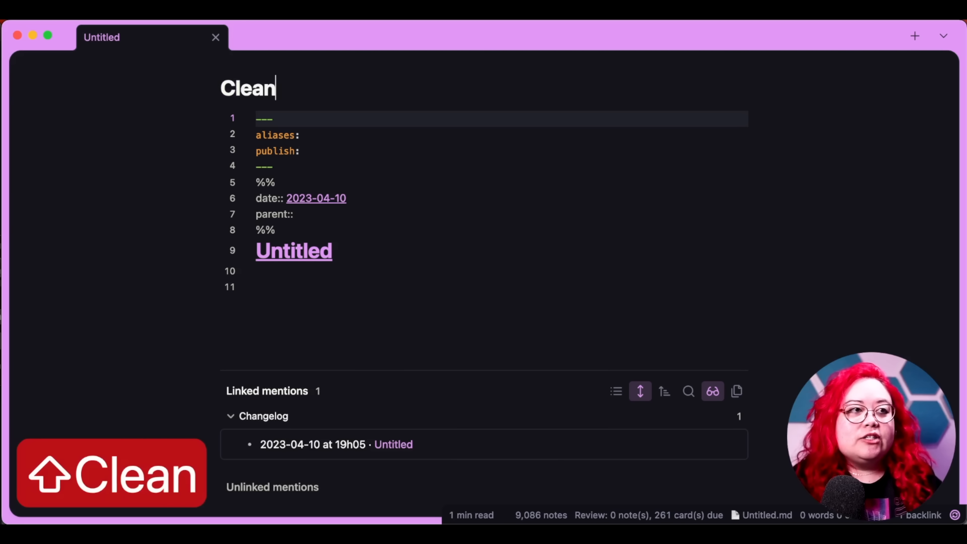
type("Code")
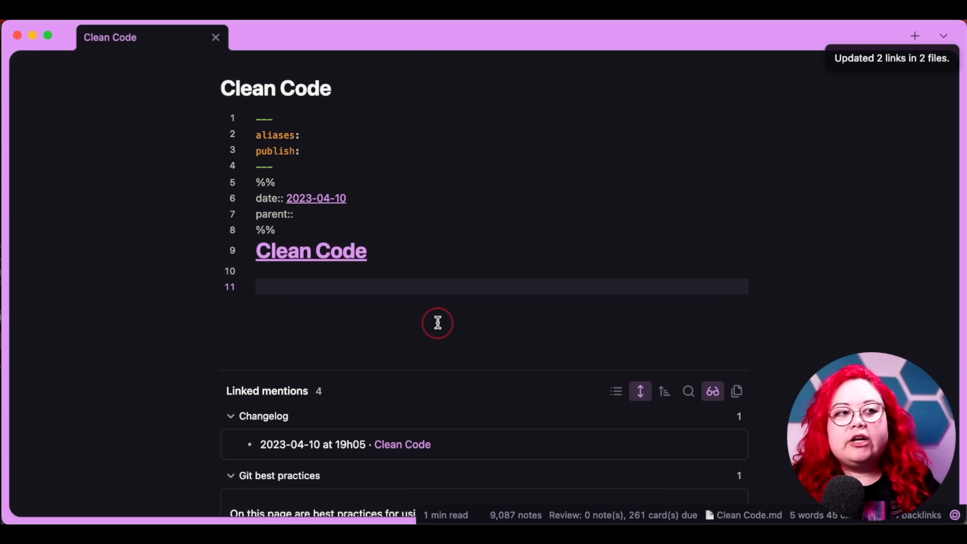
mouse_move(450, 294)
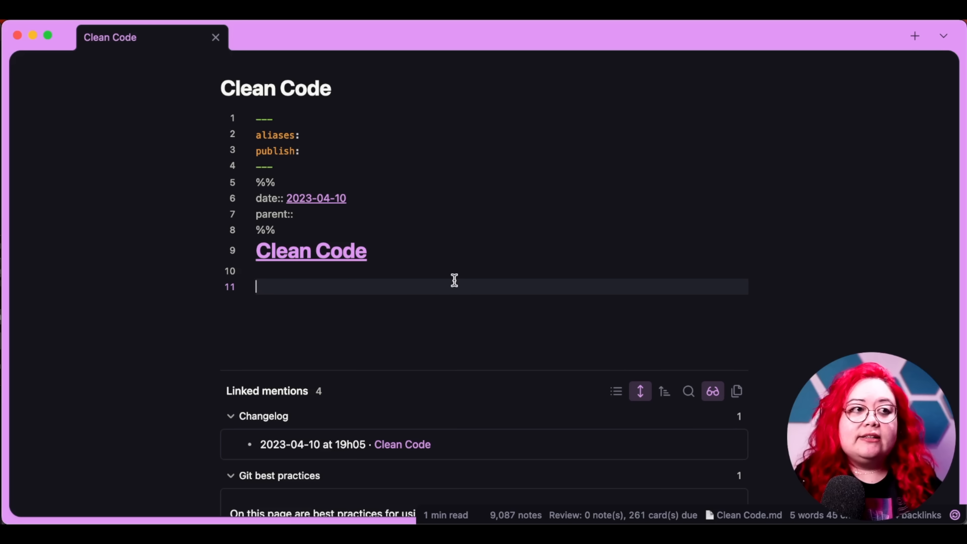
Write "Clean code is a practice in" followed by a [[Software Development]] wikilink.
type("Clean code is")
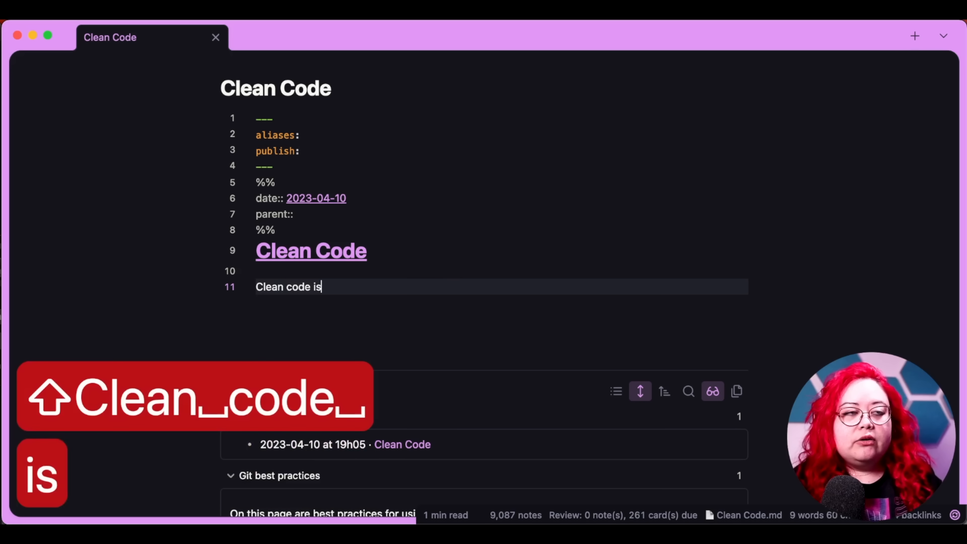
type("a practice in")
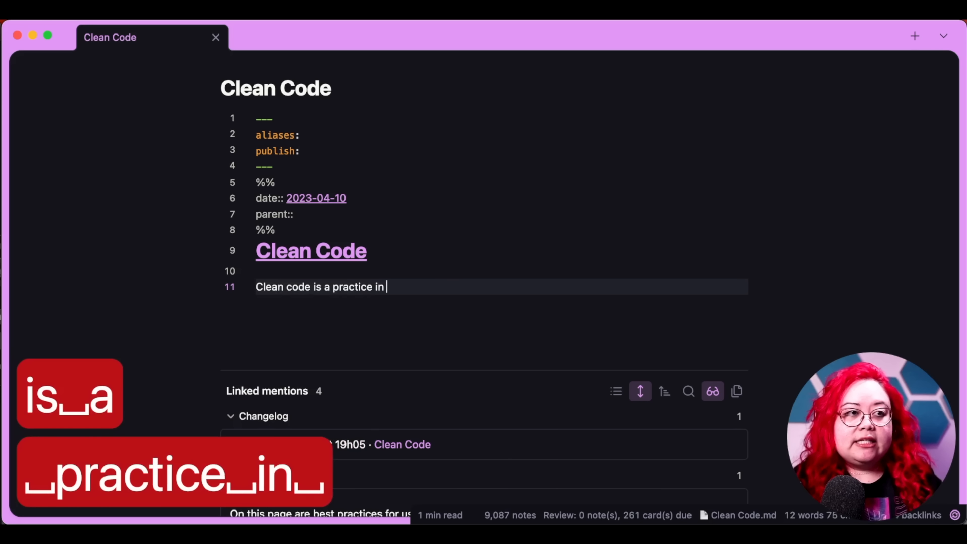
type("[[Sofr")
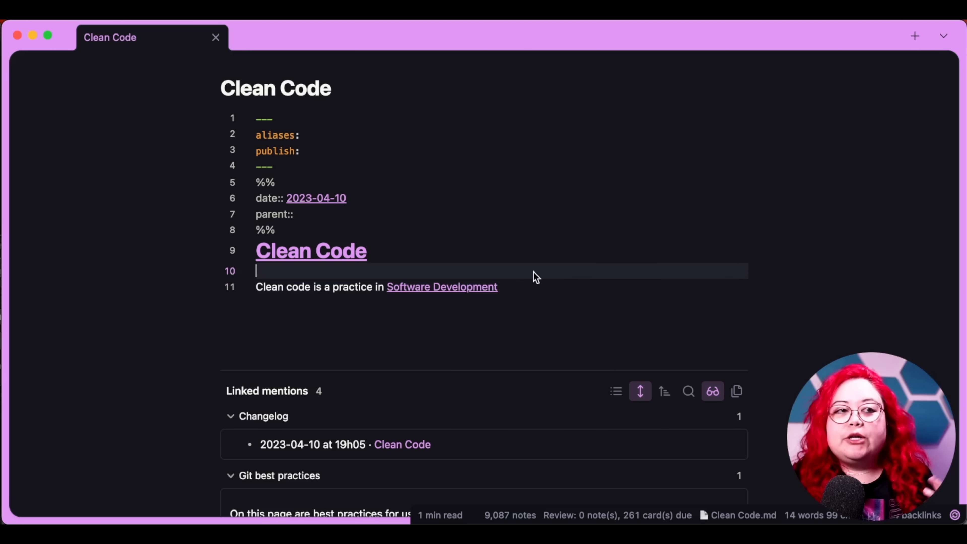
mouse_move(326, 306)
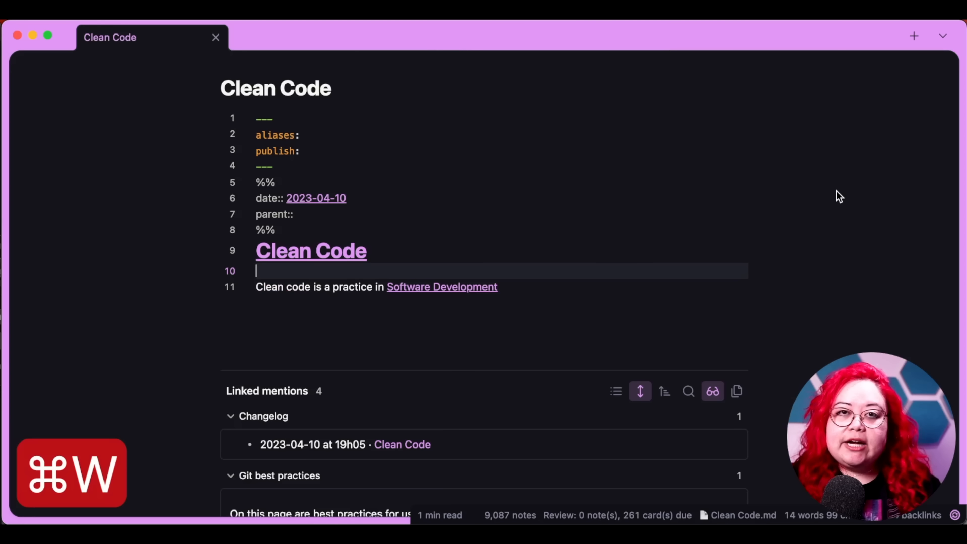
mouse_move(774, 250)
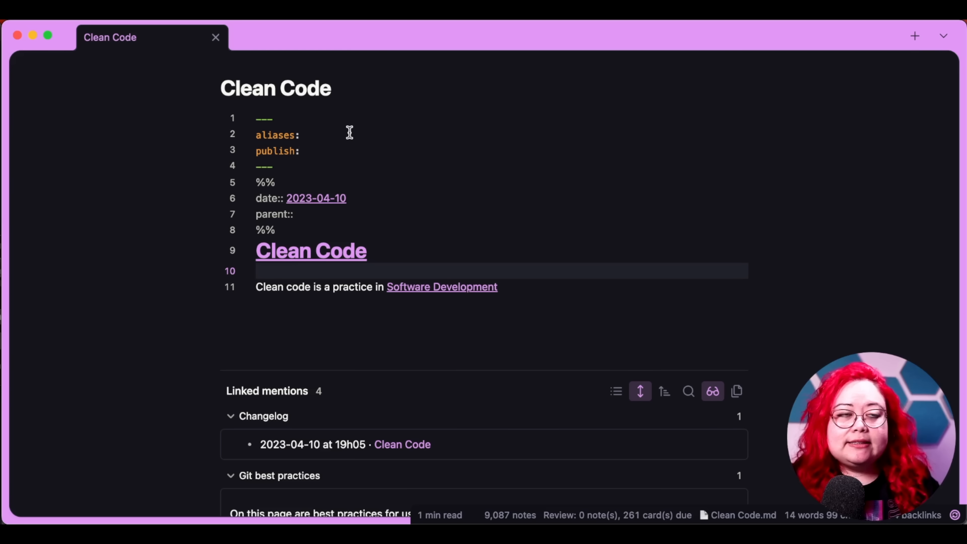
mouse_move(347, 100)
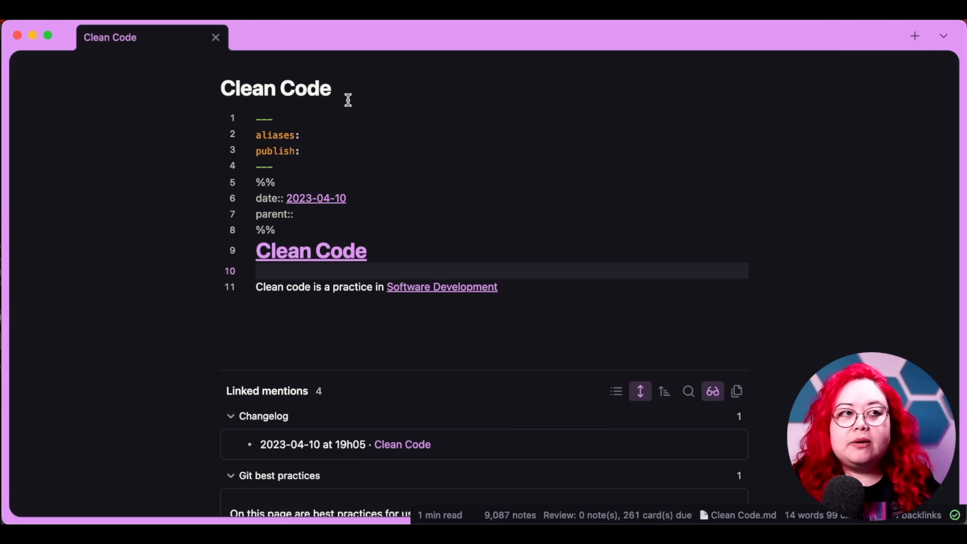
mouse_move(339, 105)
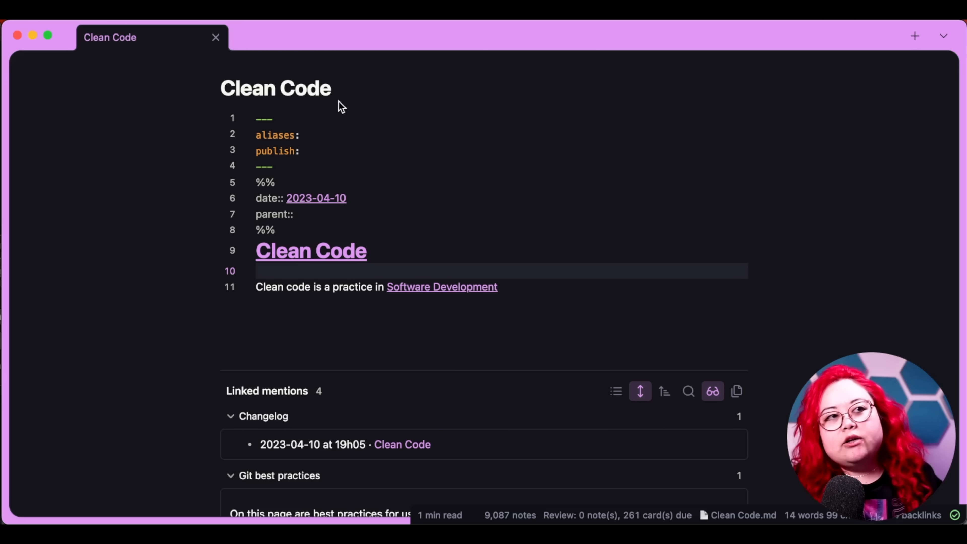
mouse_move(398, 136)
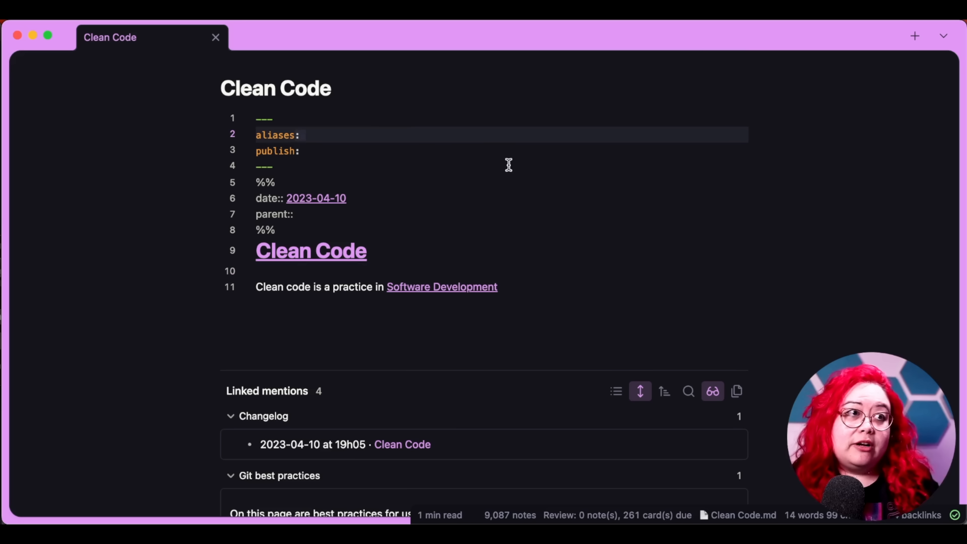
Add aliases clean coding and good code, and extend the sentence: self-contained, comprehensible, well-tested, descriptive programs.
type("c")
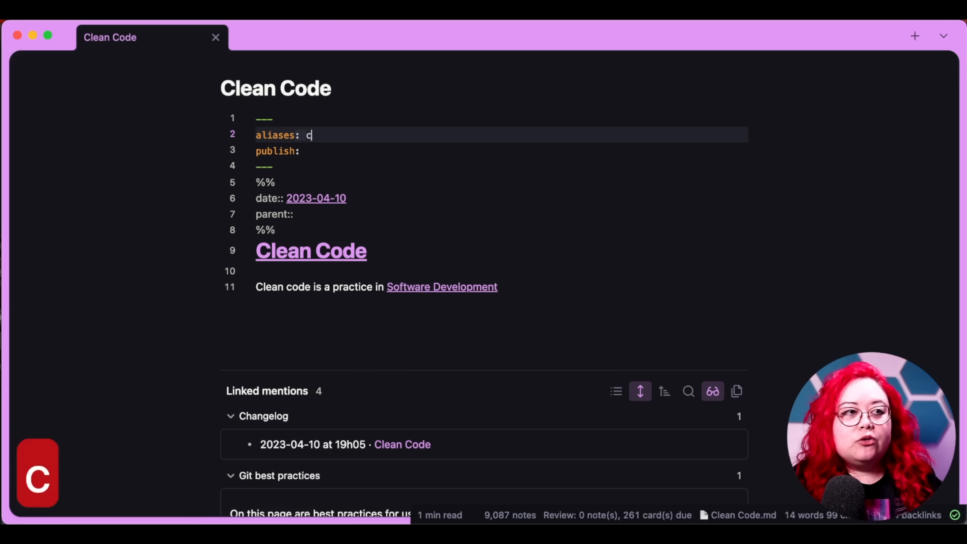
type("lean coding")
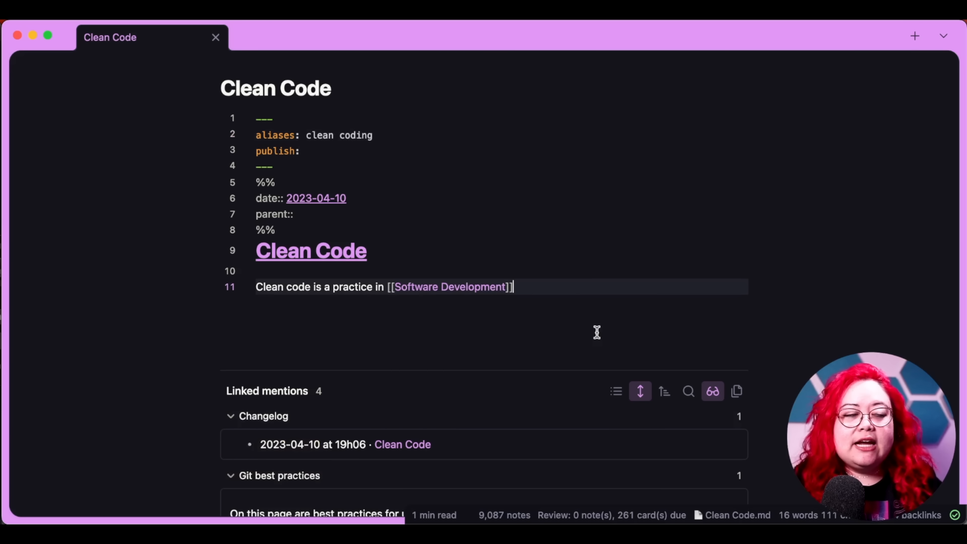
type("[[clean codi")
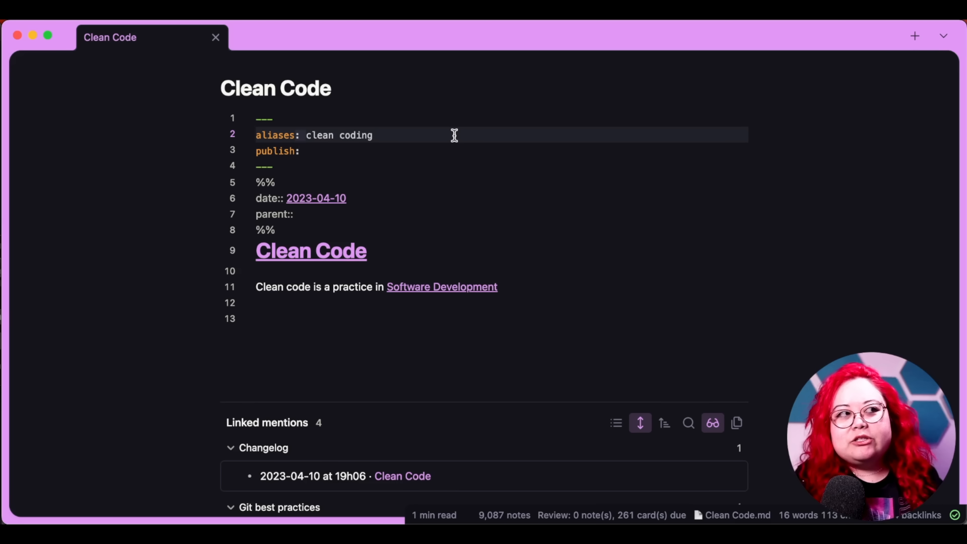
type(", g")
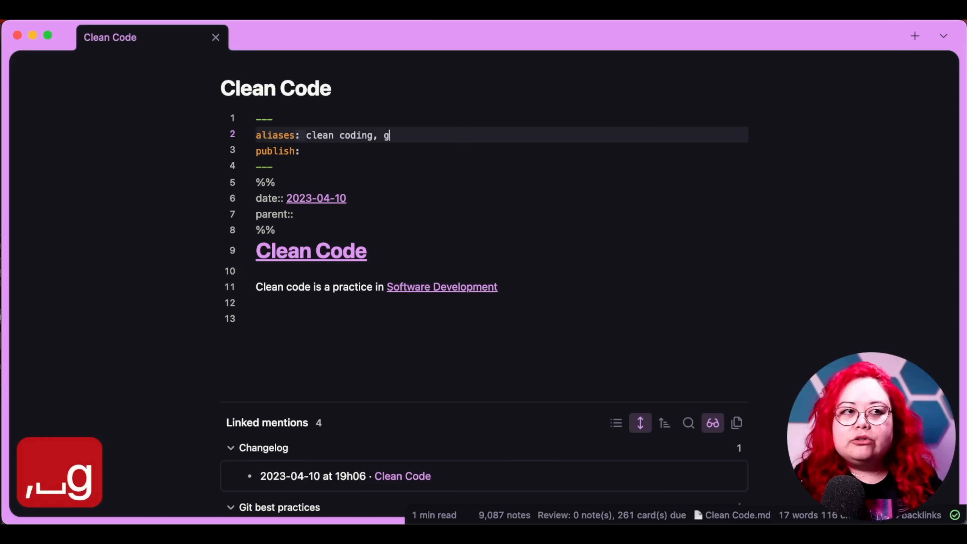
type("ood code")
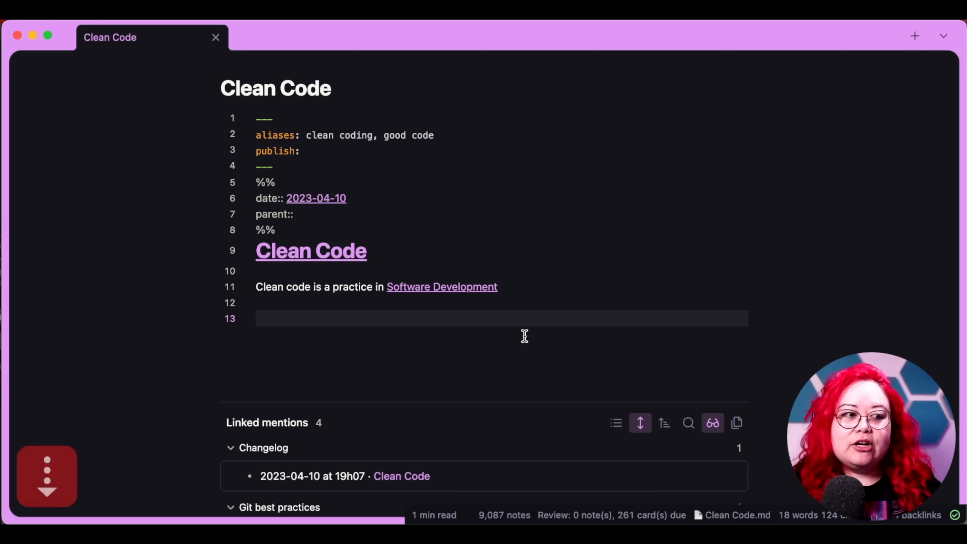
mouse_move(557, 307)
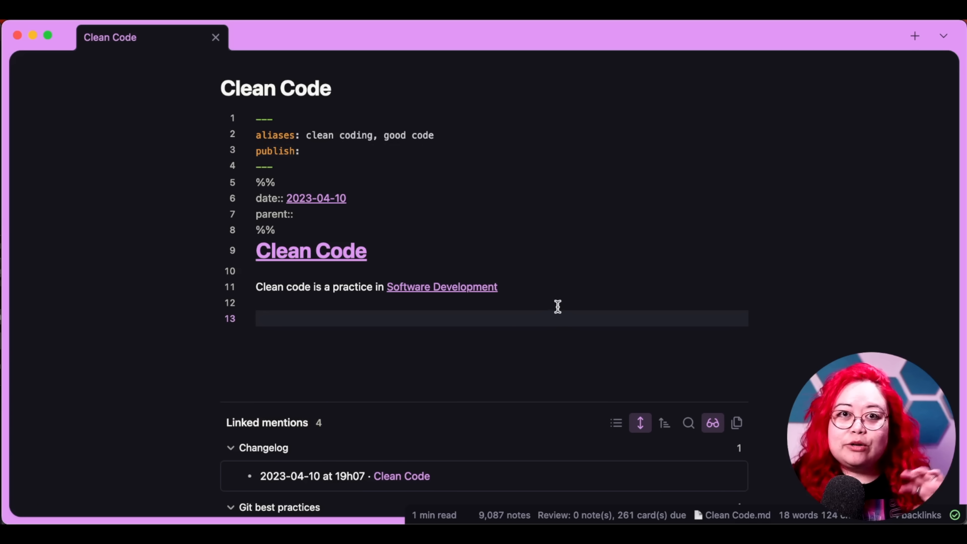
mouse_move(574, 286)
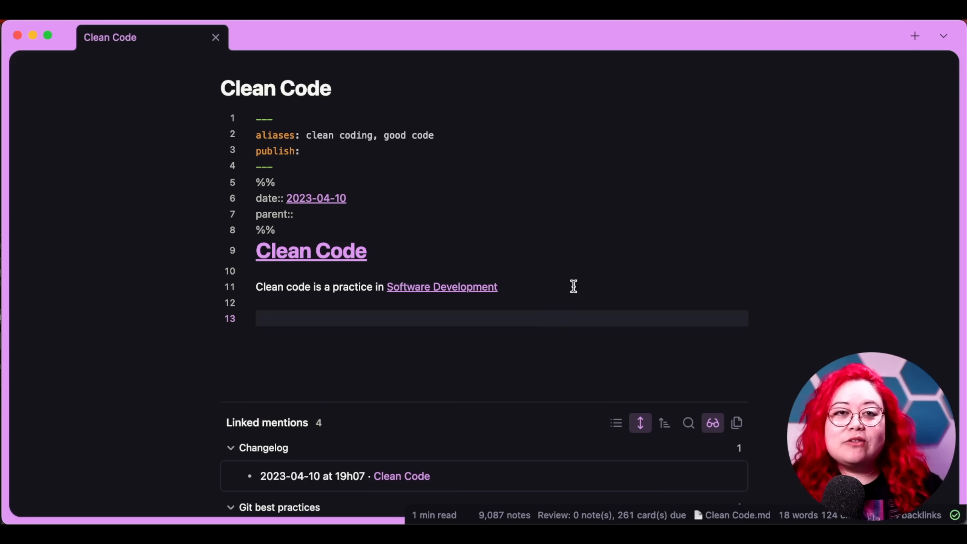
mouse_move(539, 242)
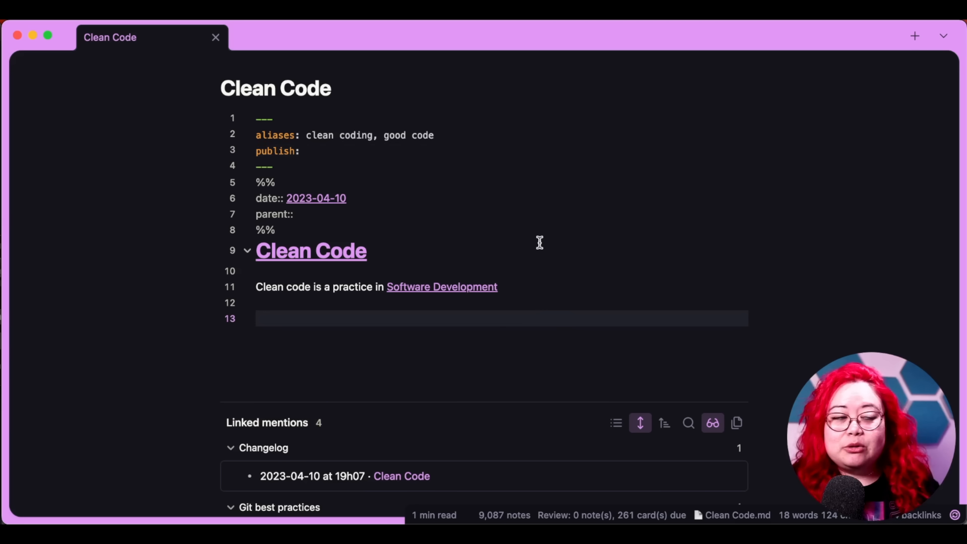
type("of writing programs that are self-contained, comprehensible, well-tested, and descriptive.")
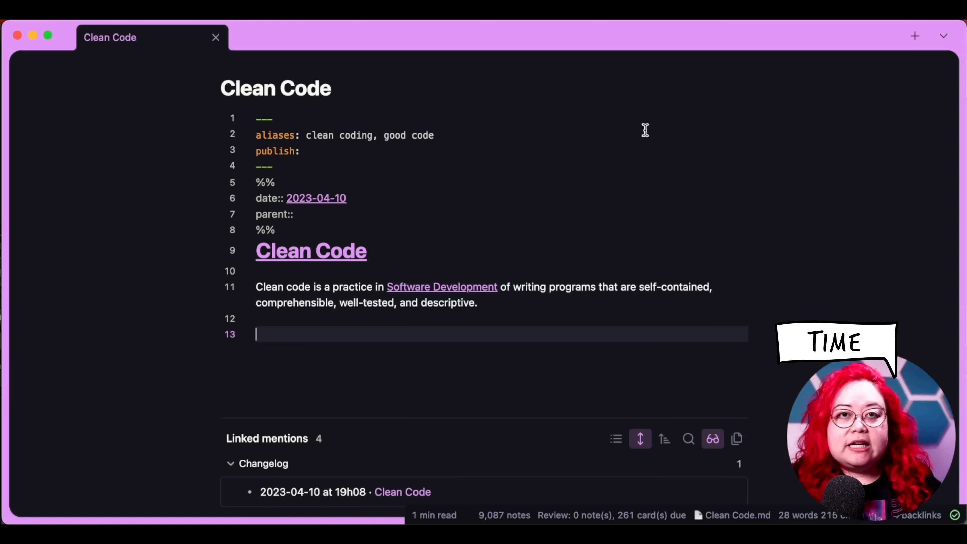
mouse_move(449, 189)
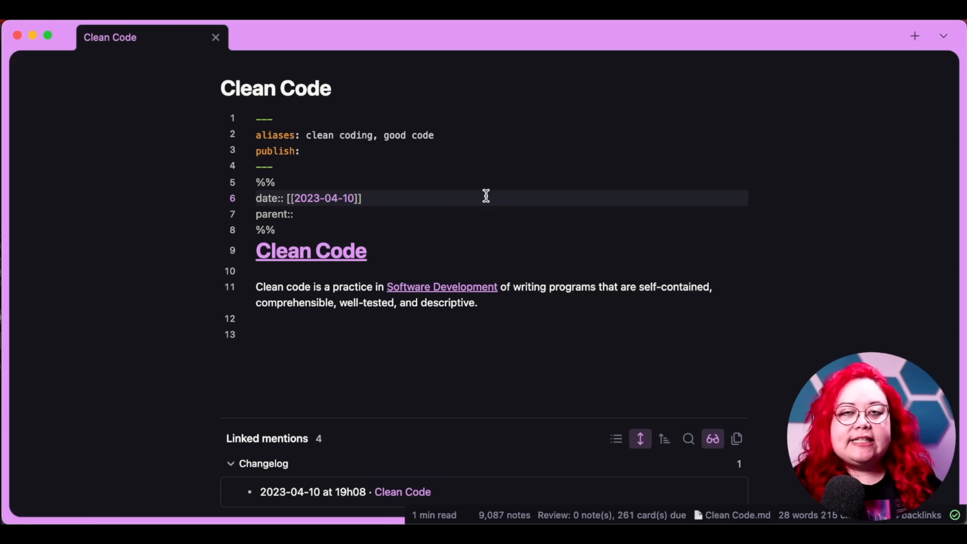
Open the 2023-04-10 daily note in a new tab and view its Linked mentions listing Clean Code.
key("cmd+o")
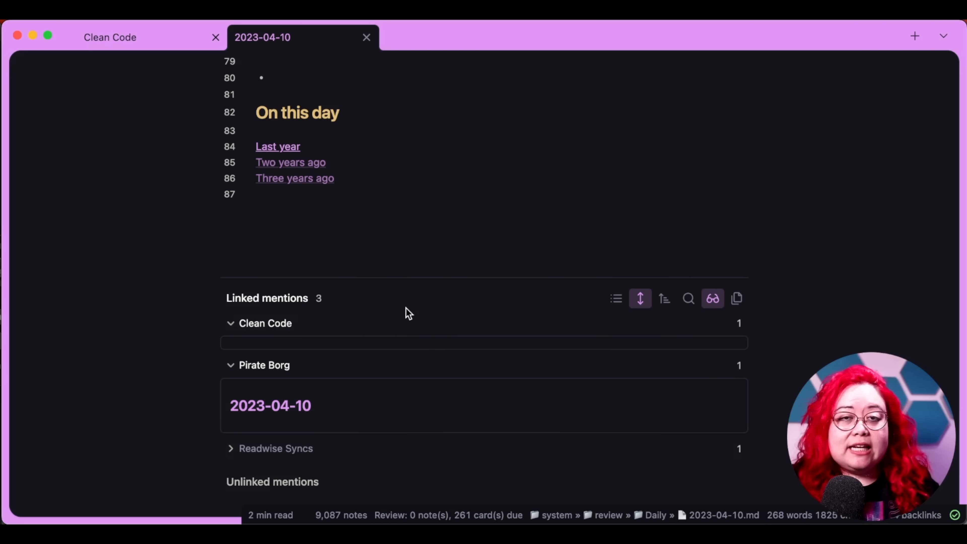
mouse_move(336, 376)
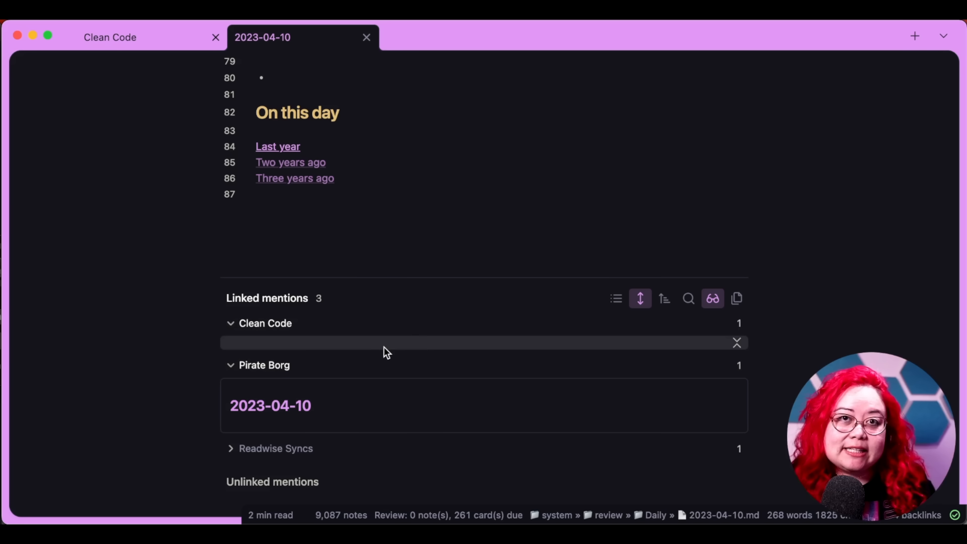
left_click(230, 324)
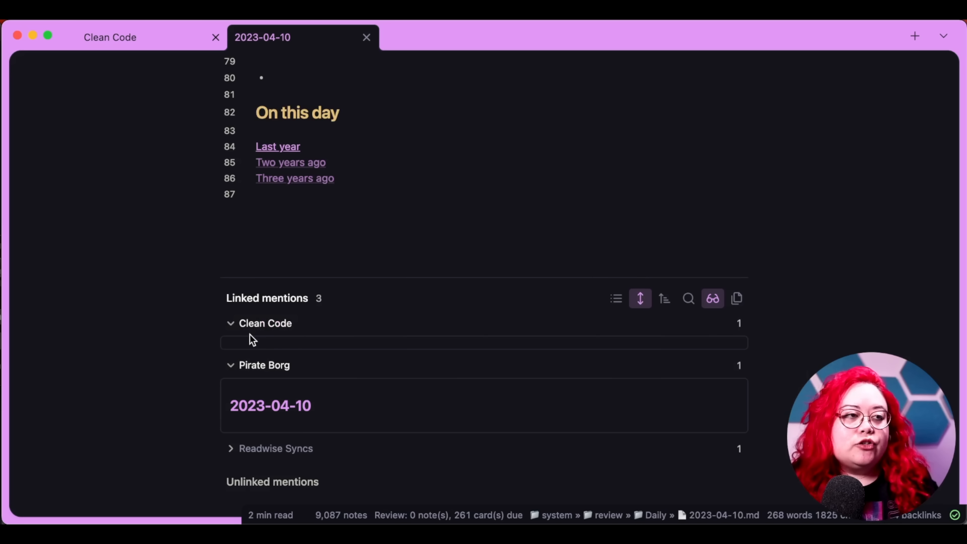
mouse_move(330, 325)
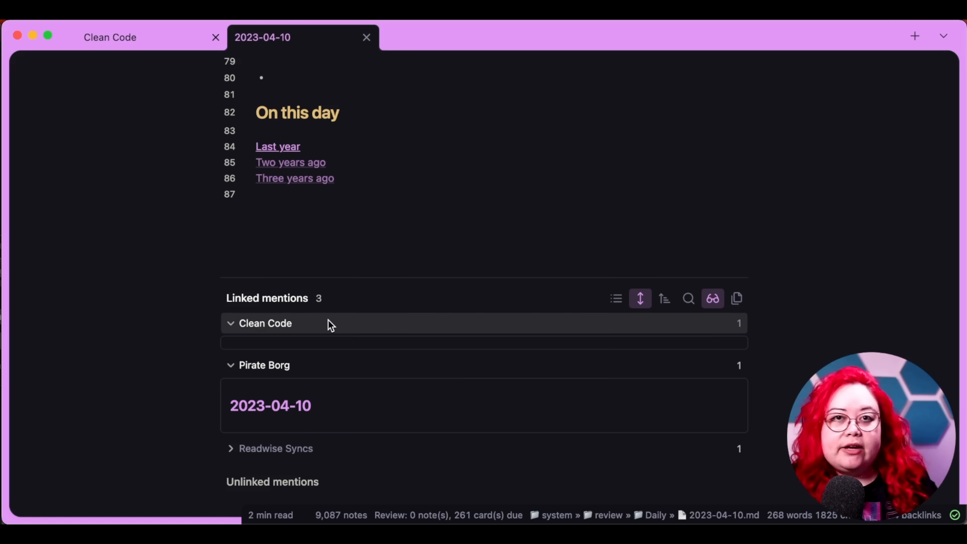
mouse_move(265, 370)
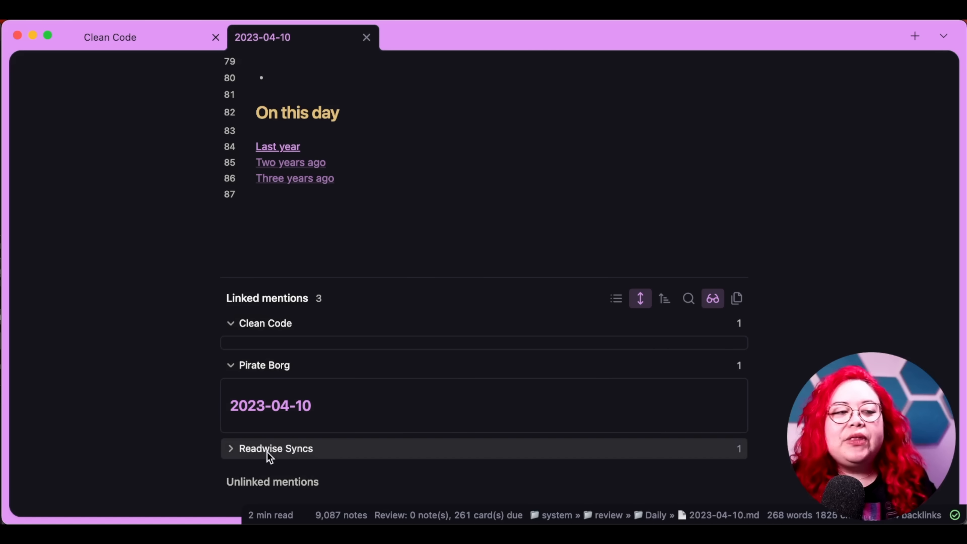
mouse_move(337, 451)
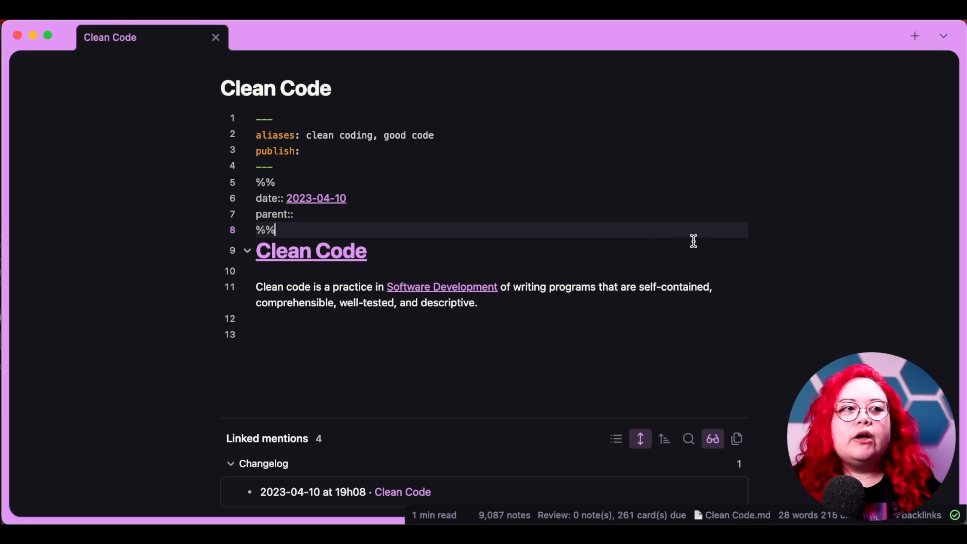
Replace 'practice' with the aliased link [[Best practices|best practice]] in the Clean Code sentence.
left_click(444, 333)
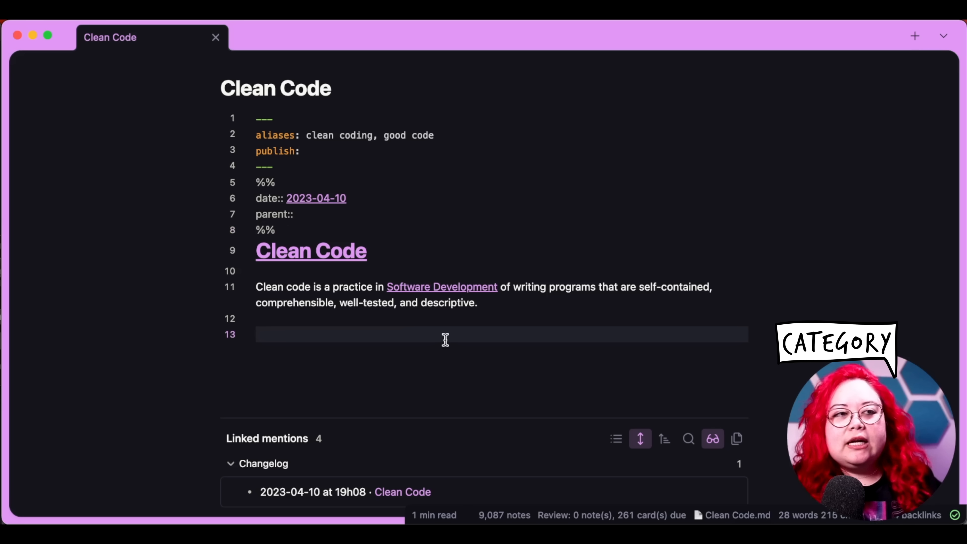
mouse_move(497, 290)
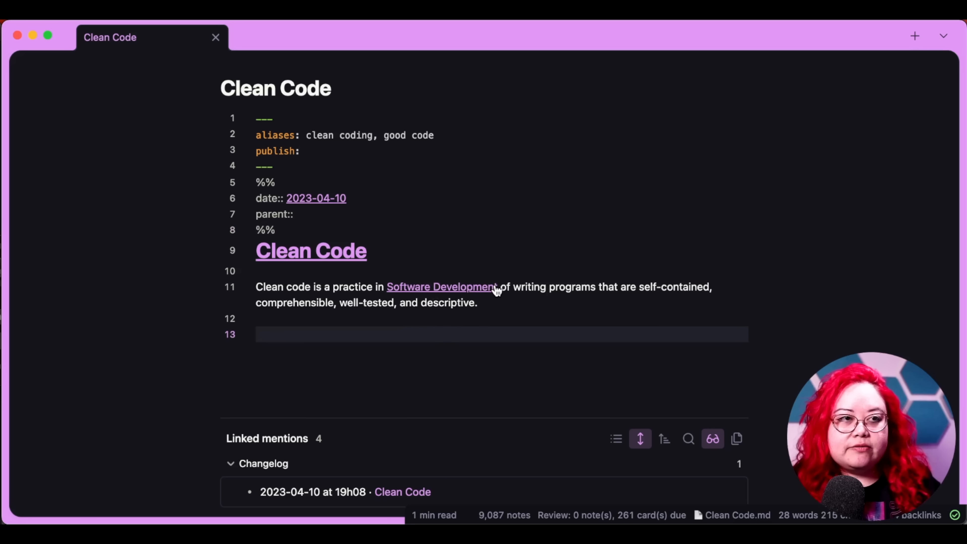
mouse_move(497, 314)
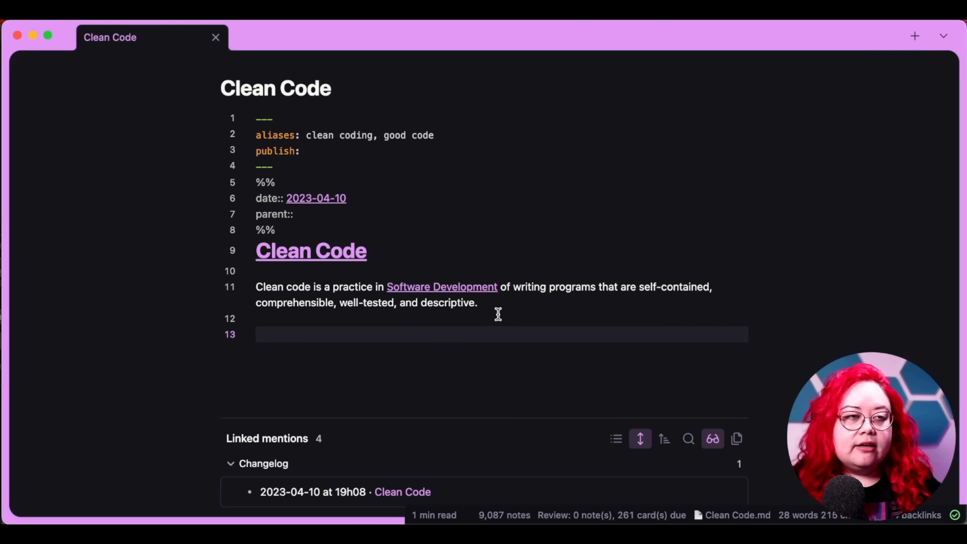
double_click(352, 287)
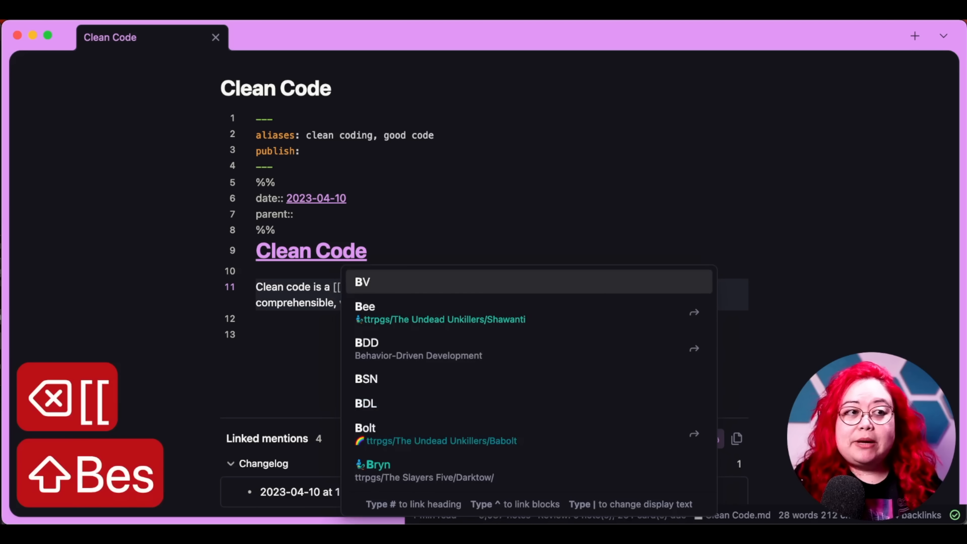
type("Best practices]] in Software Development of writing programs that are self-contained, compr")
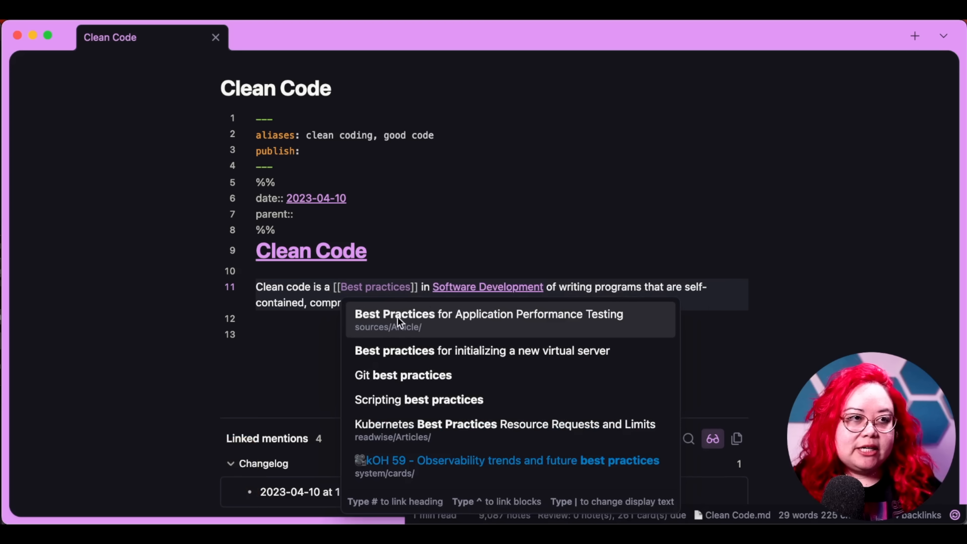
mouse_move(395, 350)
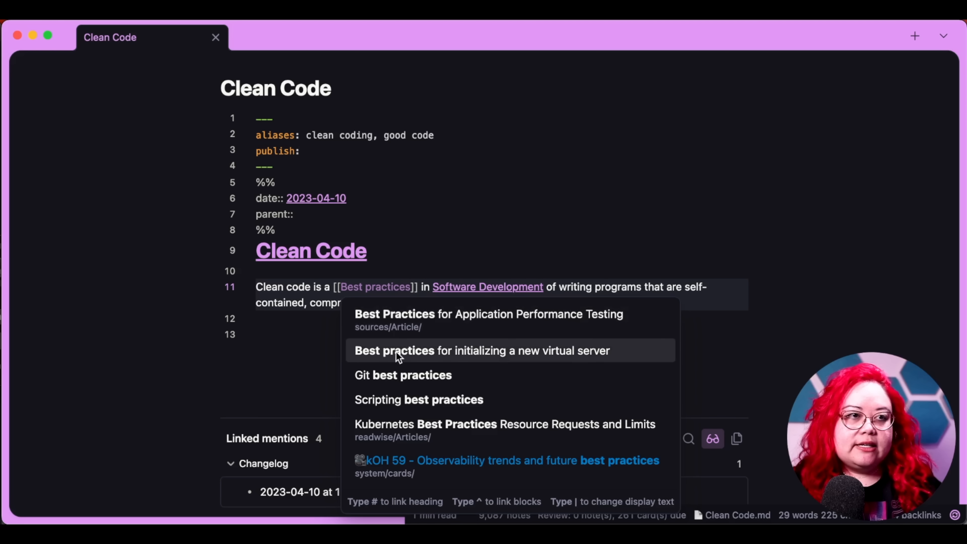
mouse_move(376, 375)
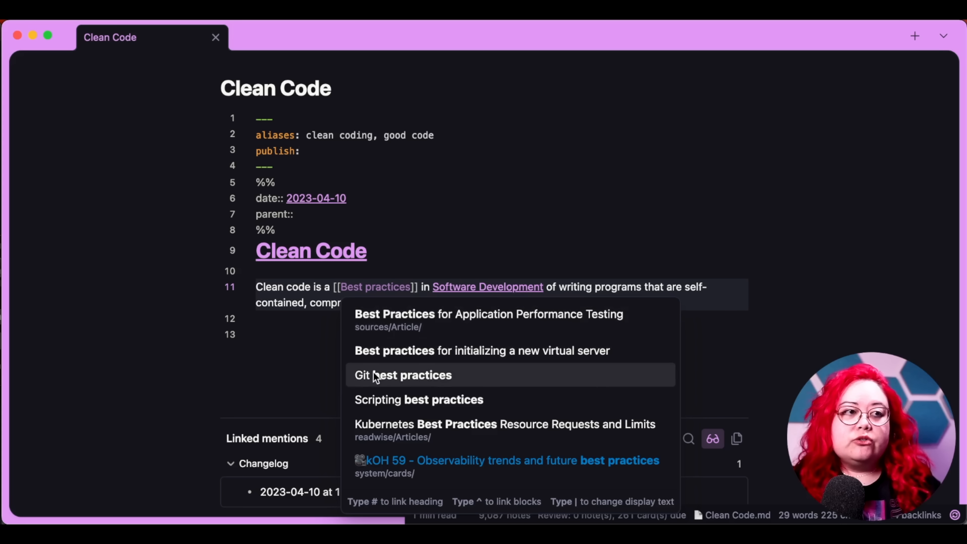
mouse_move(380, 445)
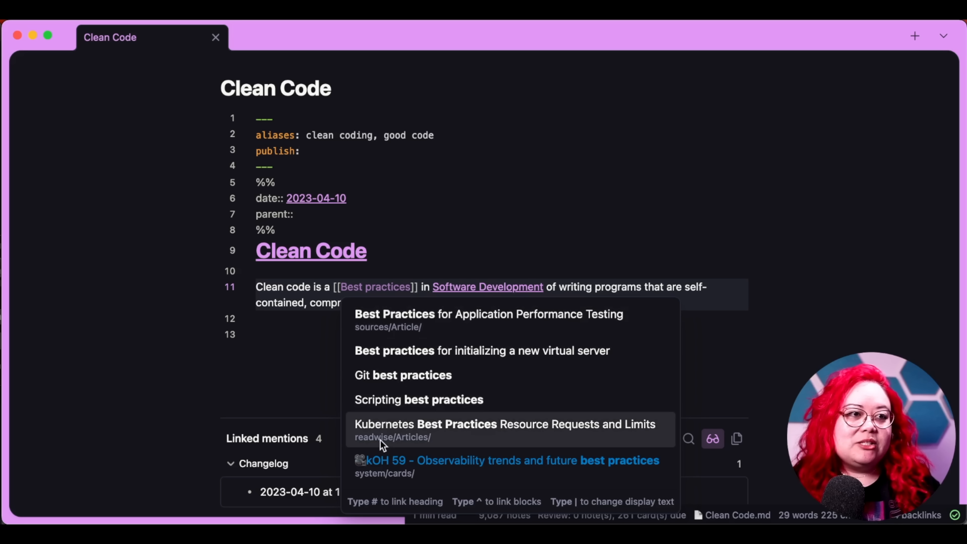
mouse_move(478, 439)
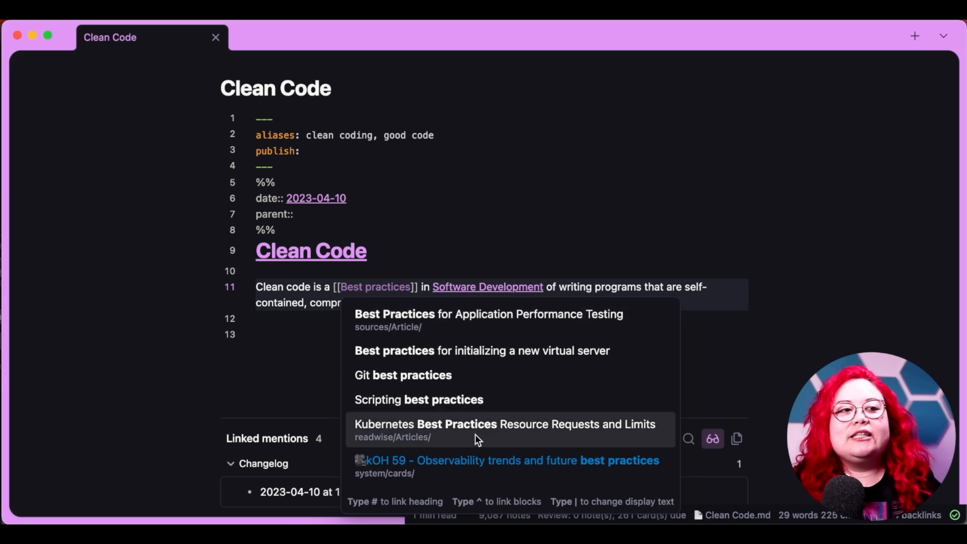
mouse_move(511, 439)
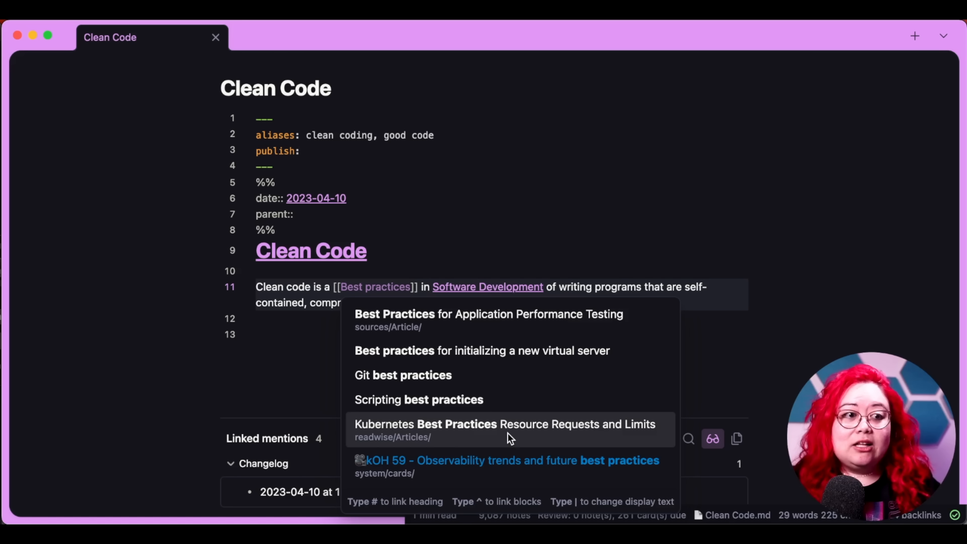
type("\"best")
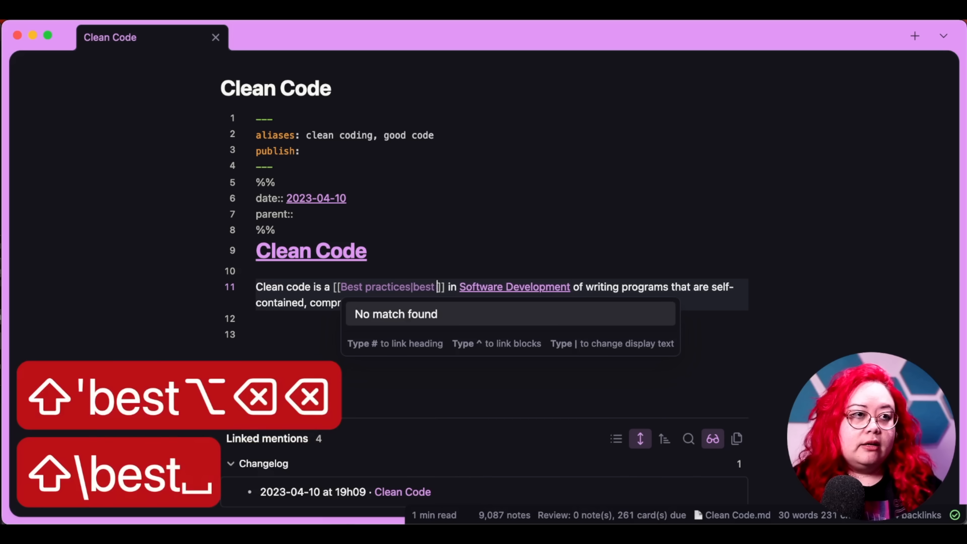
type("practice")
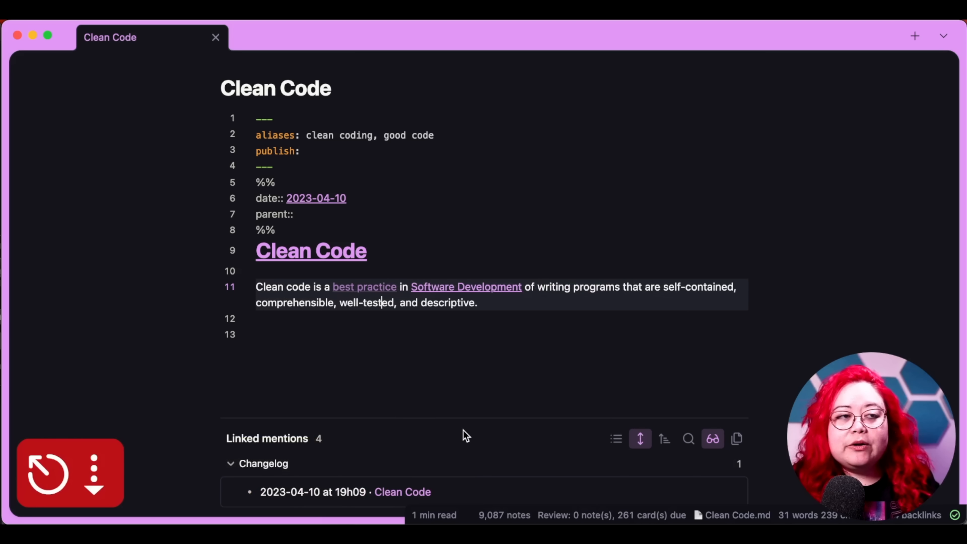
mouse_move(399, 315)
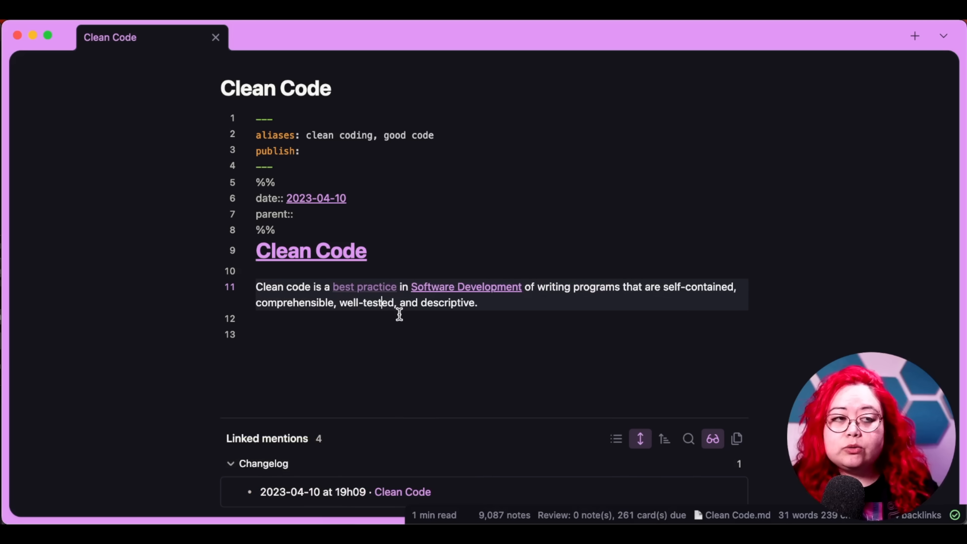
mouse_move(402, 313)
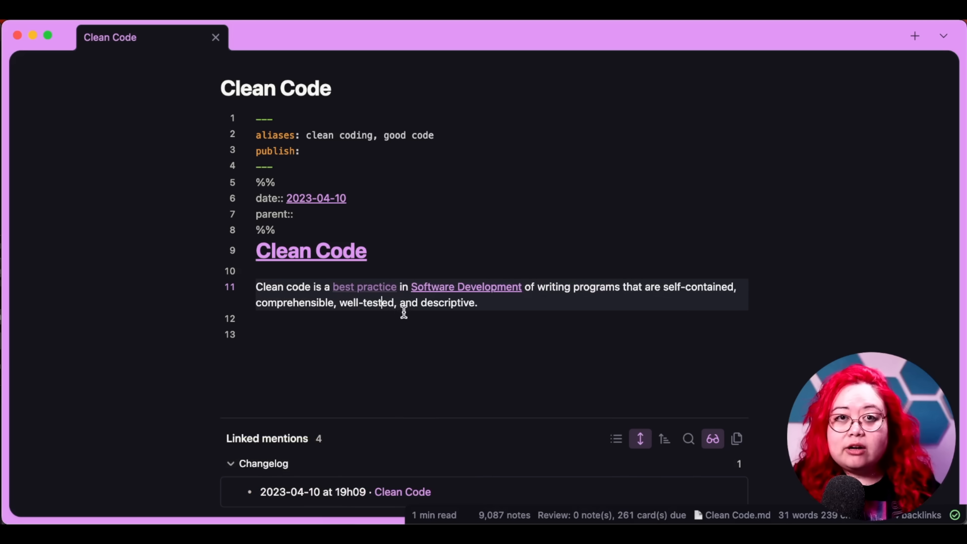
left_click(259, 333)
type(" [[software")
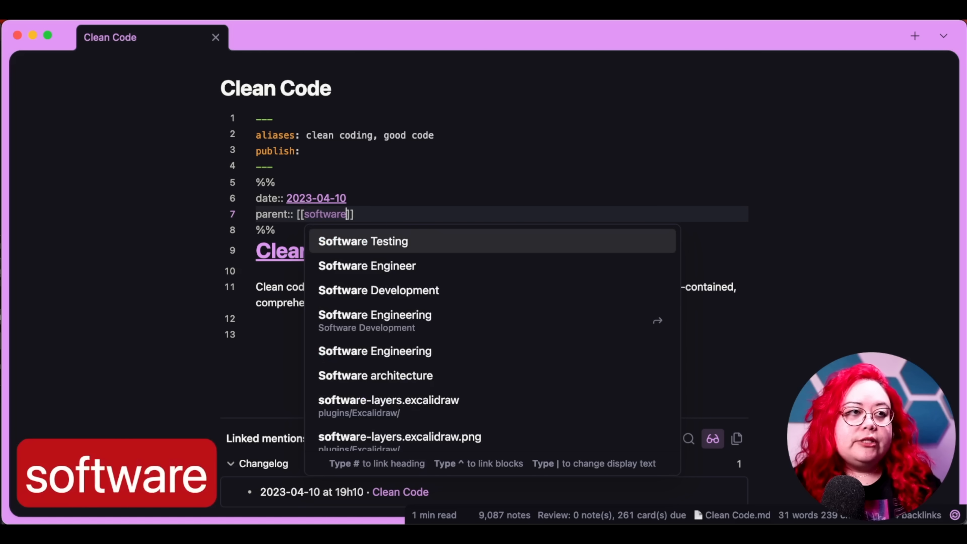
Set parent:: to Software Development and add related:: Test-Driven Development.
type("dev")
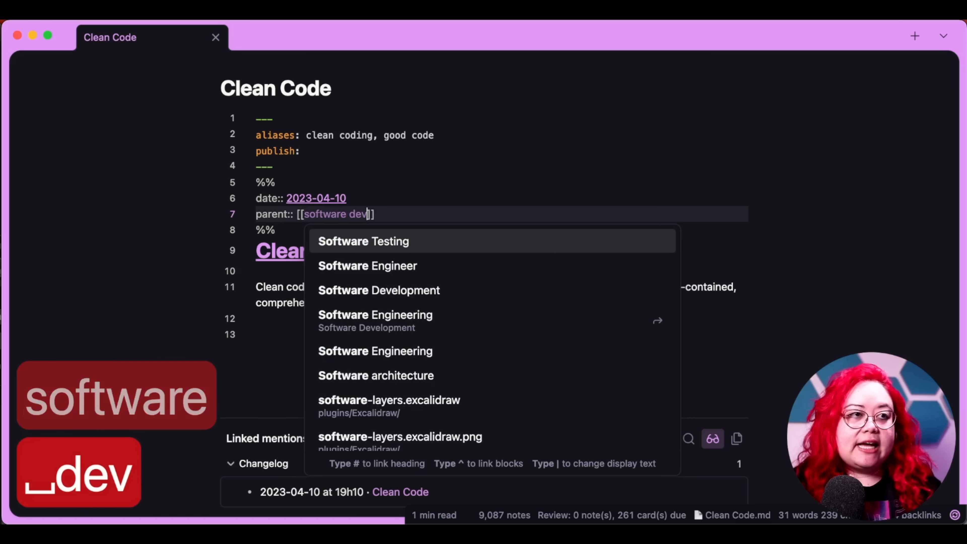
left_click(379, 290)
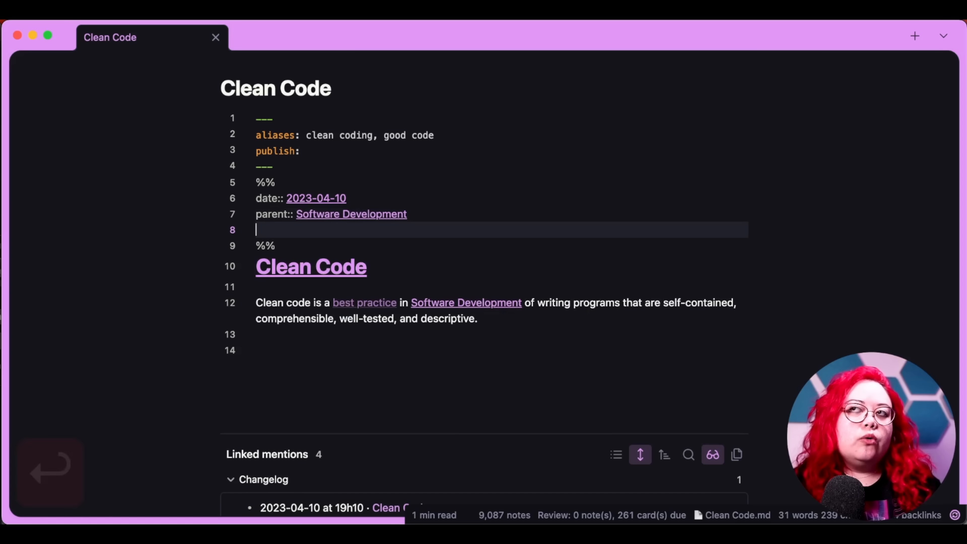
type("related:: [[")
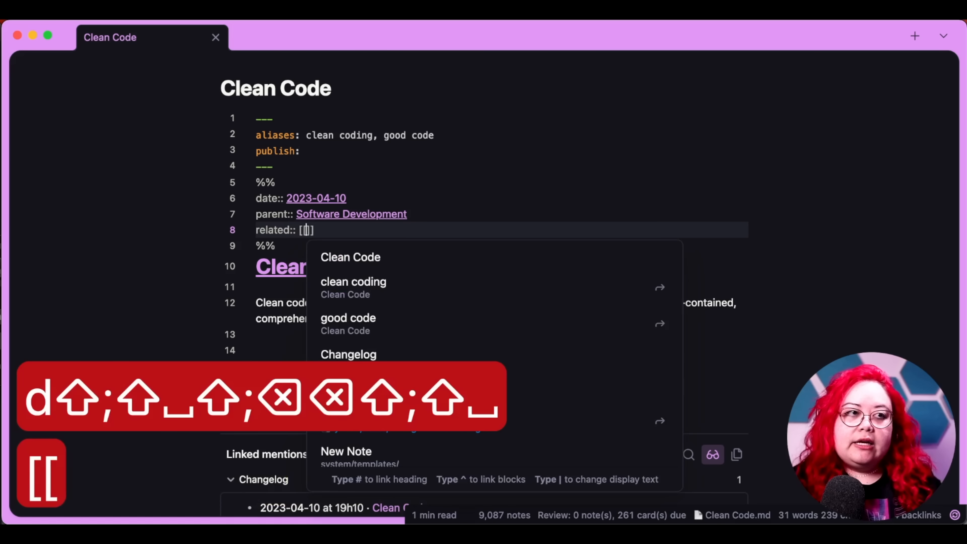
type("Test Dr")
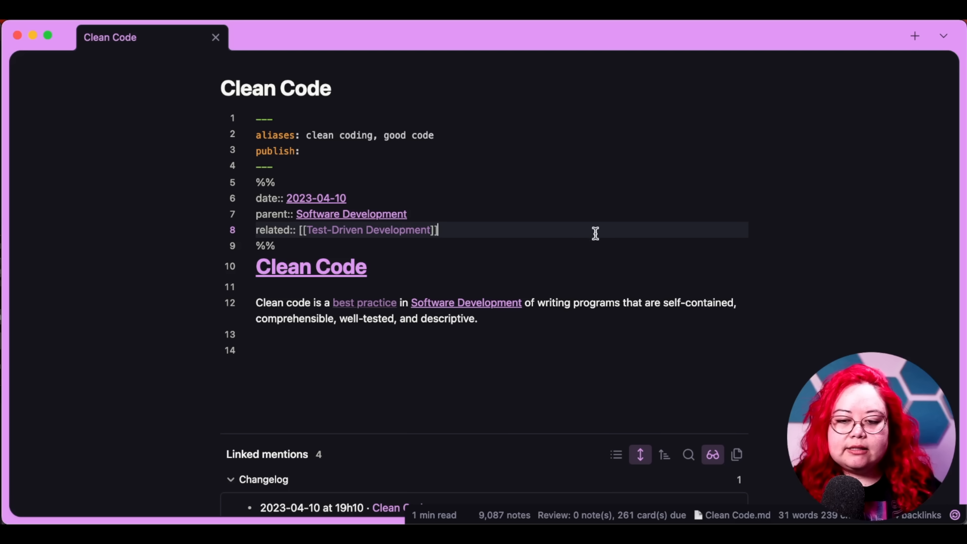
mouse_move(680, 251)
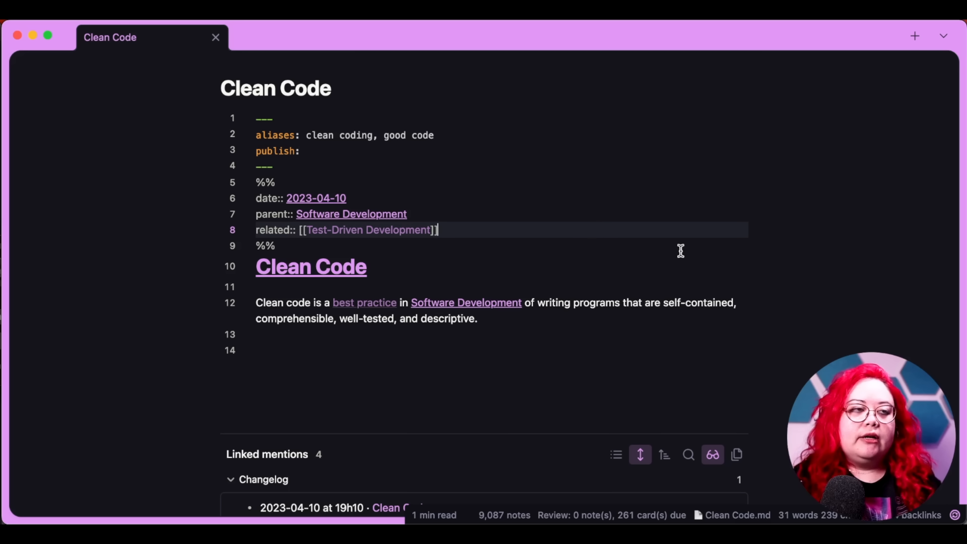
Add applies:: links to Best practices and Principle of Atomicity.
type("applies::")
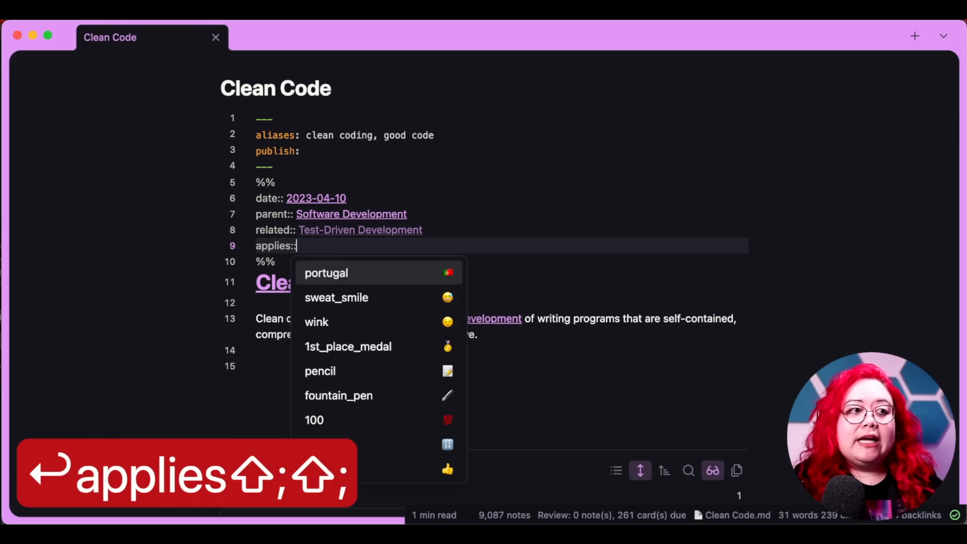
type("[[Best pra")
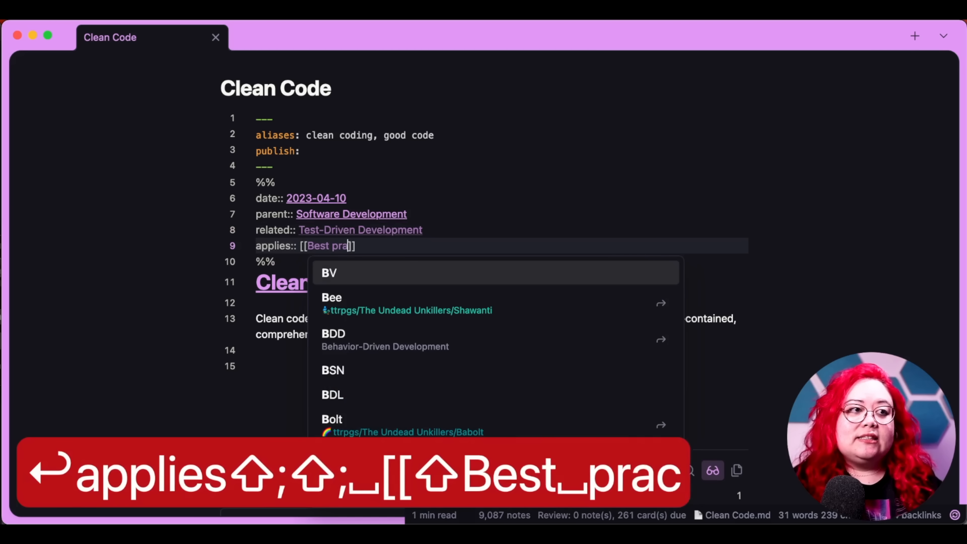
type("ctices")
key("Return")
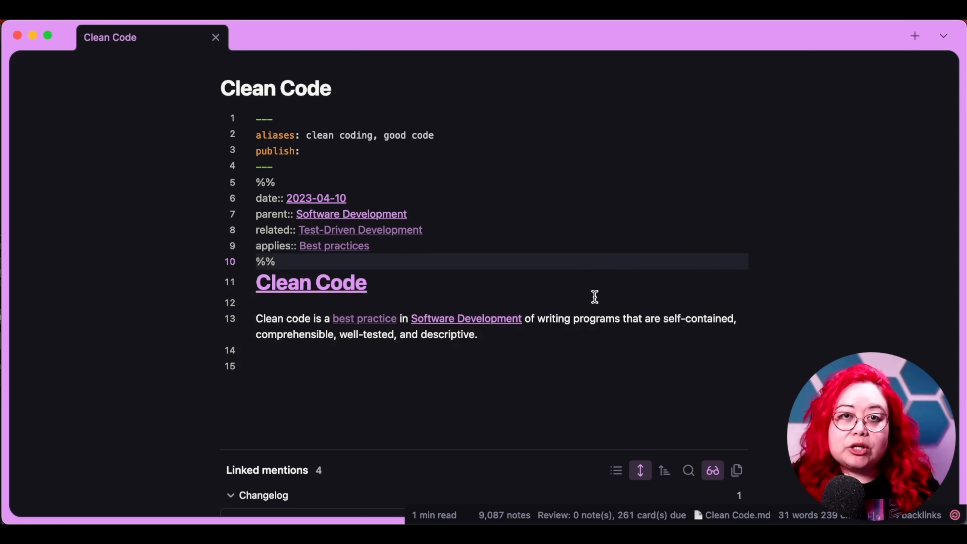
mouse_move(491, 427)
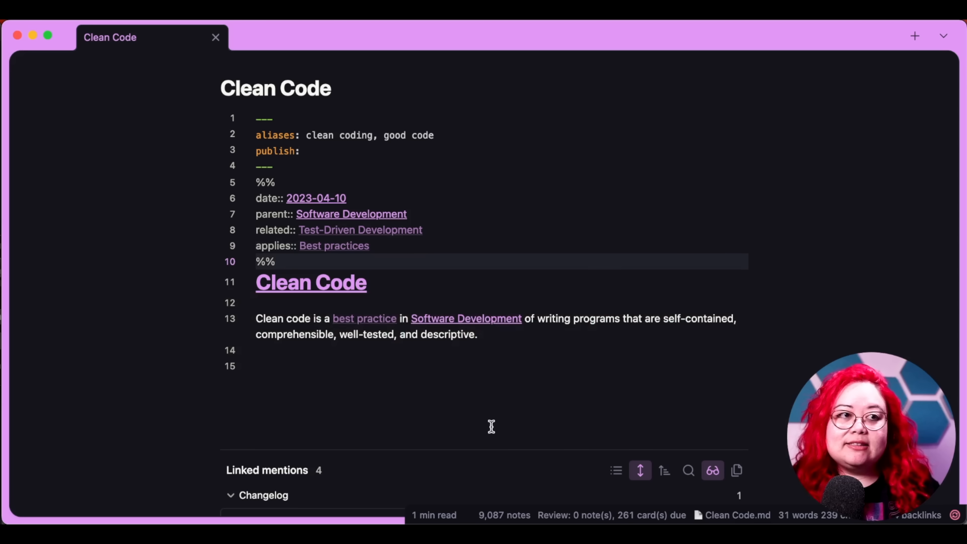
type(", [[Atomicity")
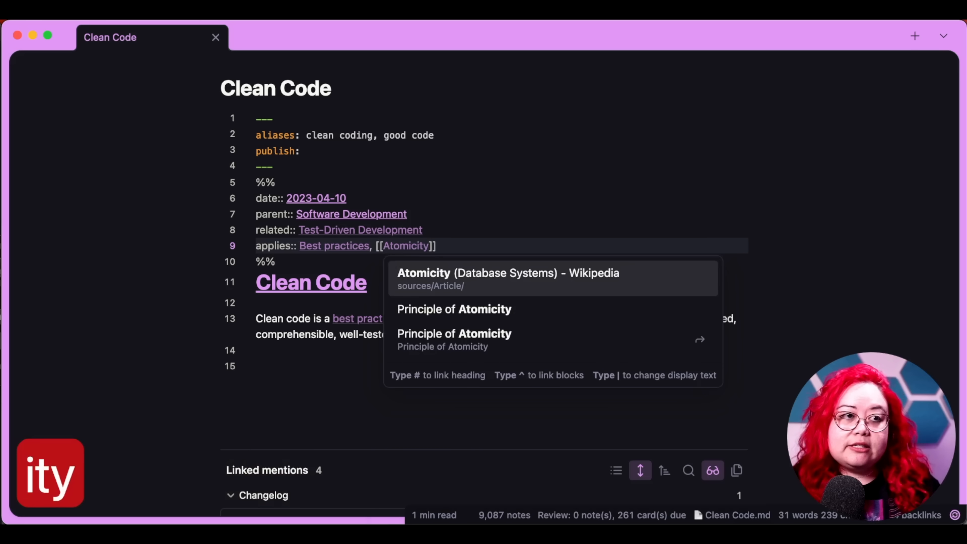
left_click(454, 309)
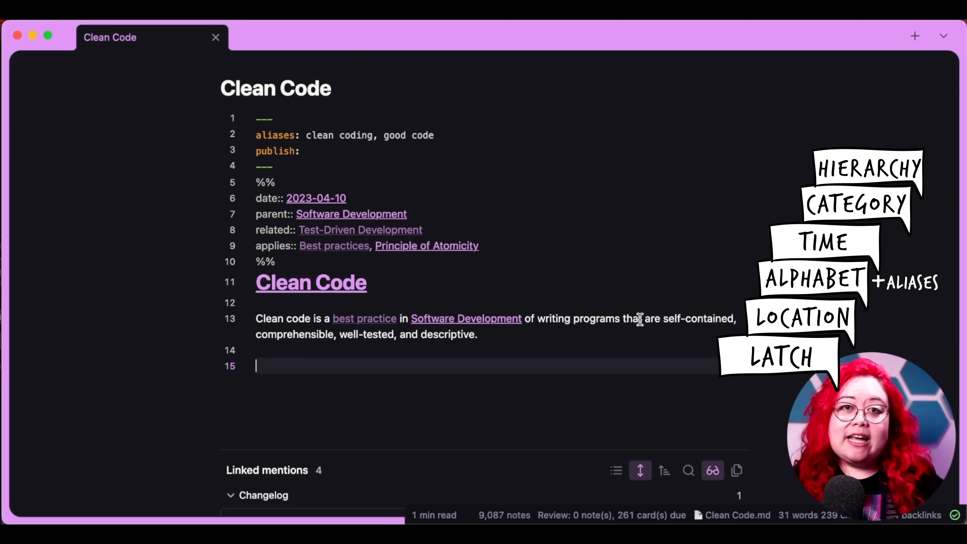
mouse_move(489, 259)
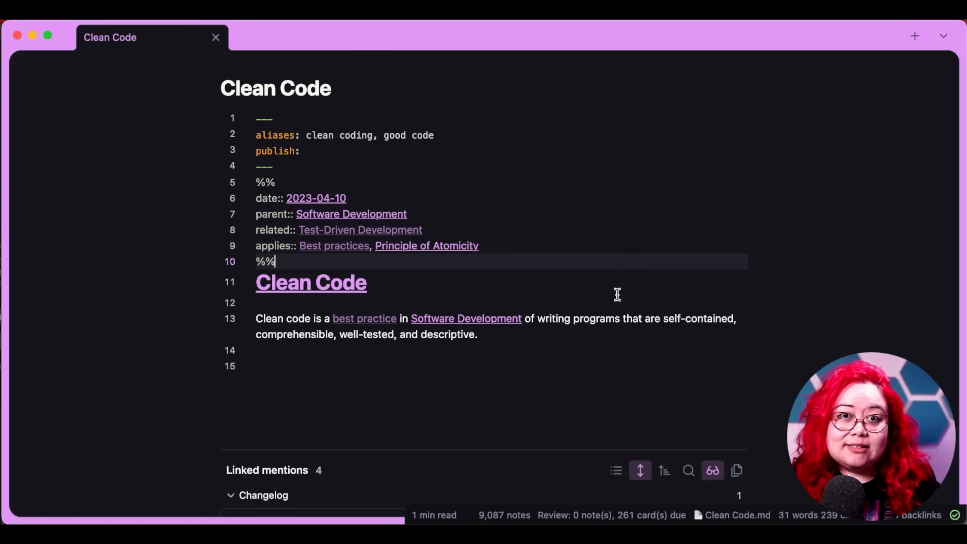
key("cmd+w")
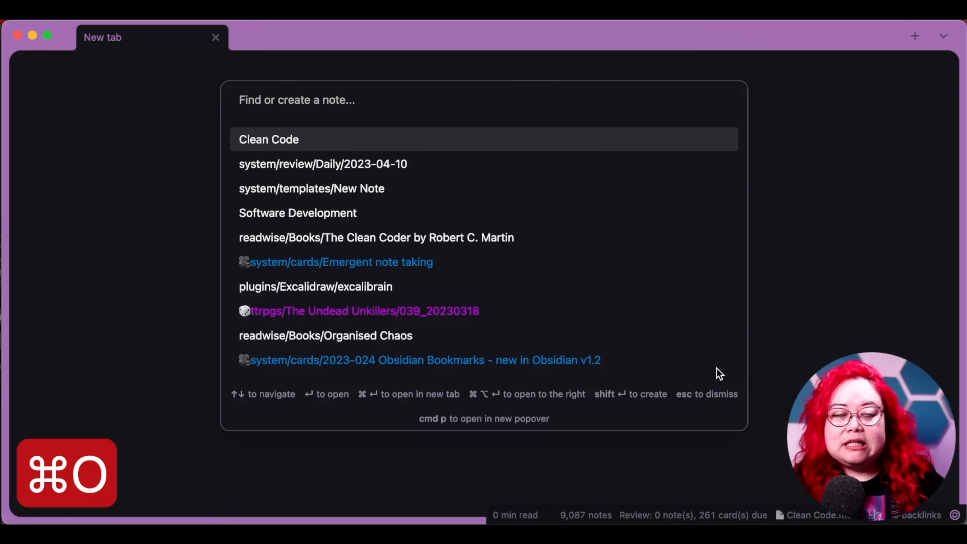
Look up Coding then Code in the Quick Switcher, stepping through matches like Clean Code and good code.
type("q")
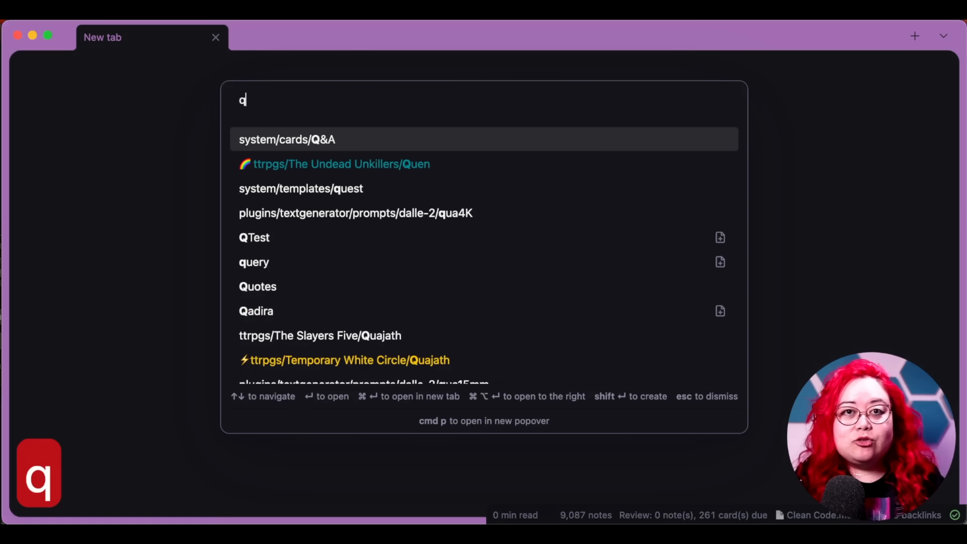
key("Escape")
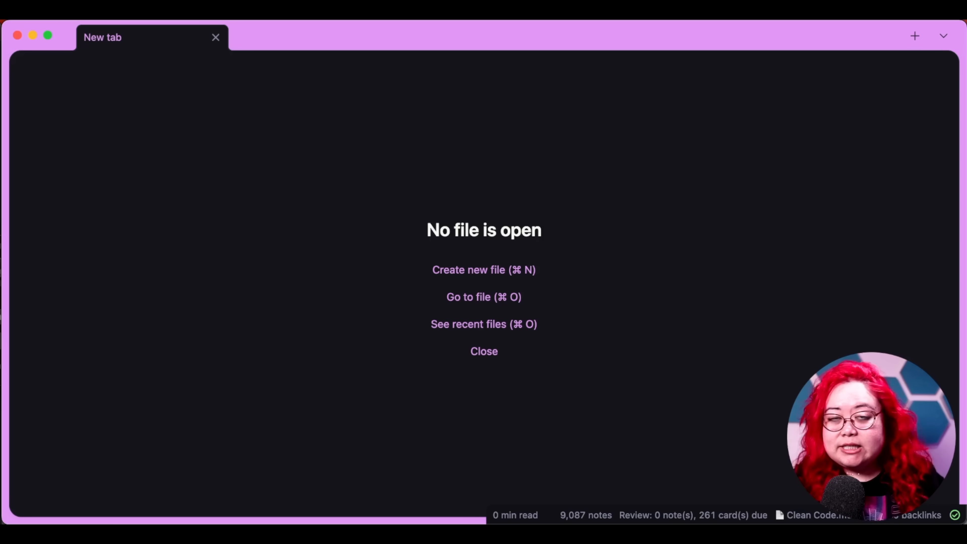
key("cmd+o")
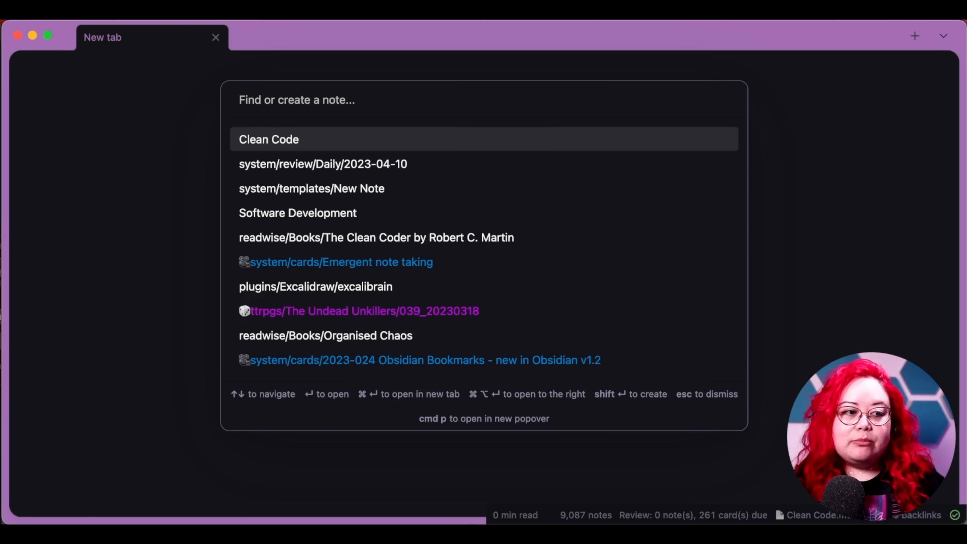
type("C")
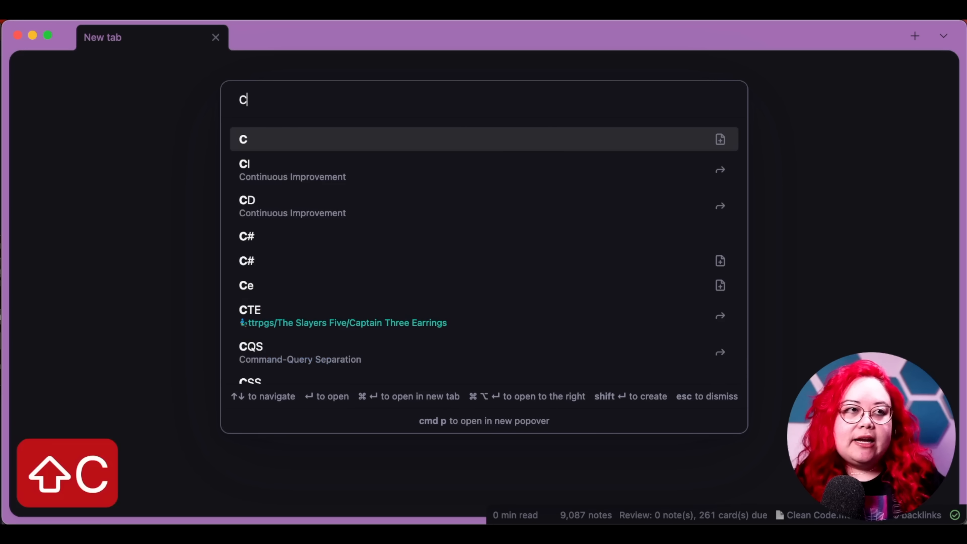
type("od")
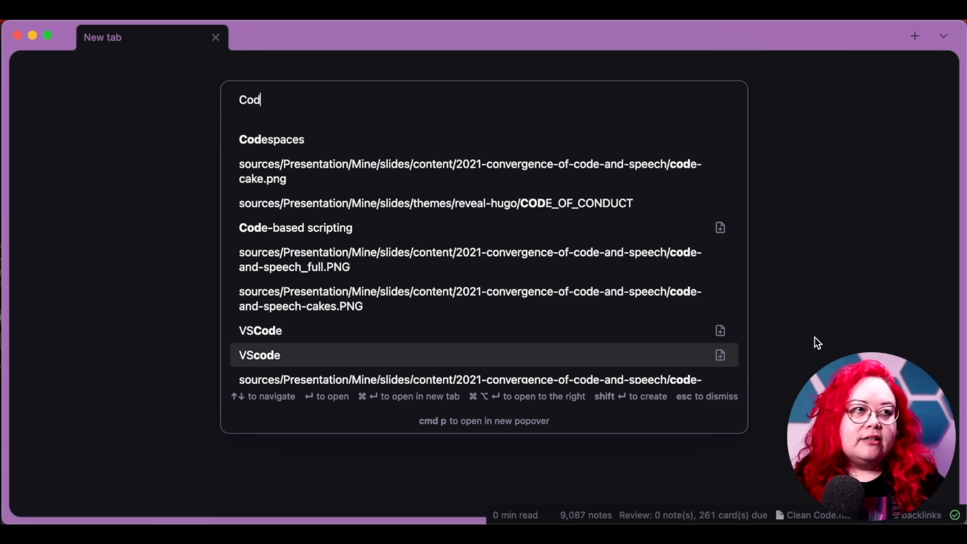
type("ing")
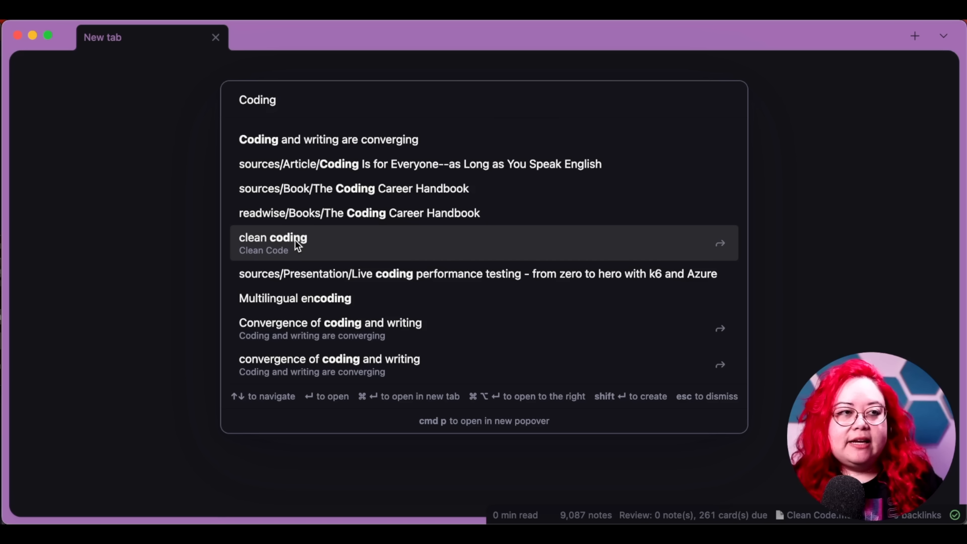
key("up")
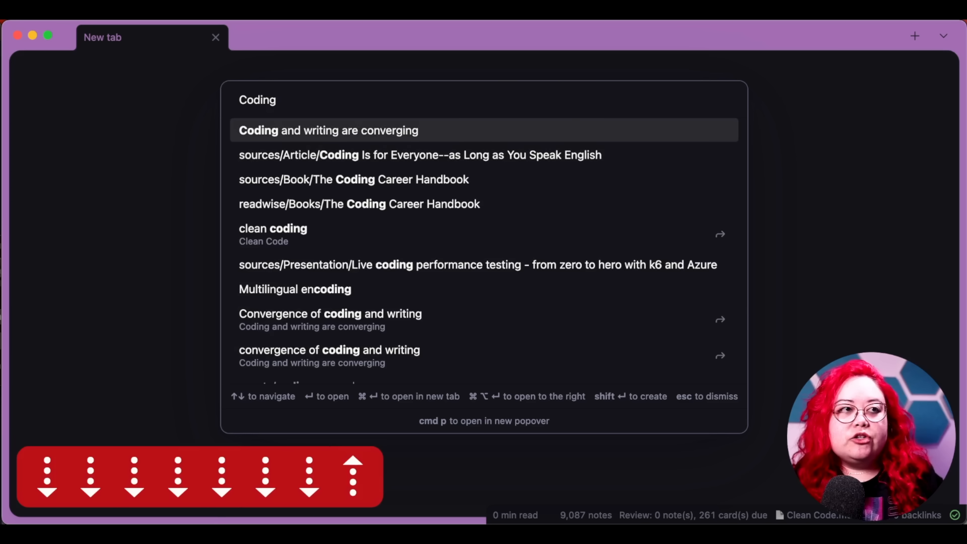
key("Backspace")
type("e")
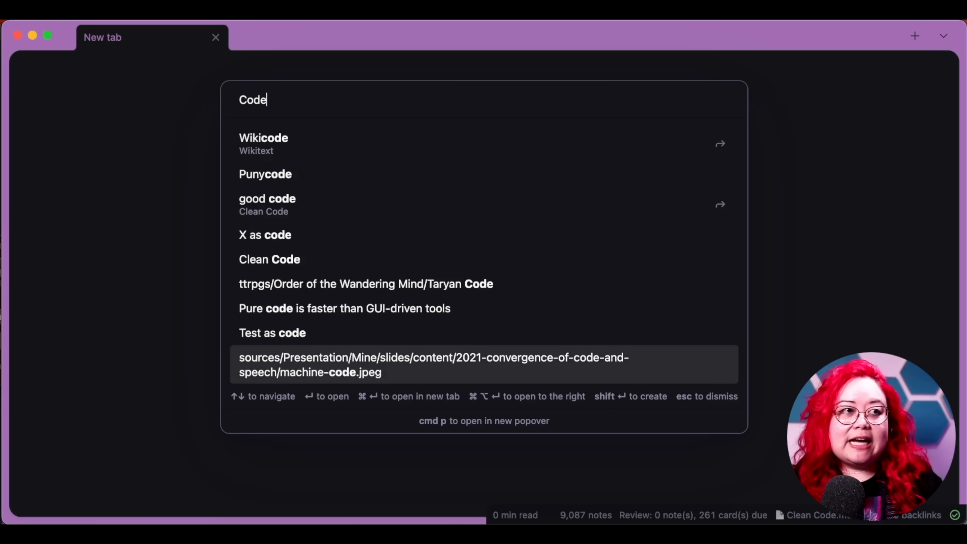
key("ArrowUp")
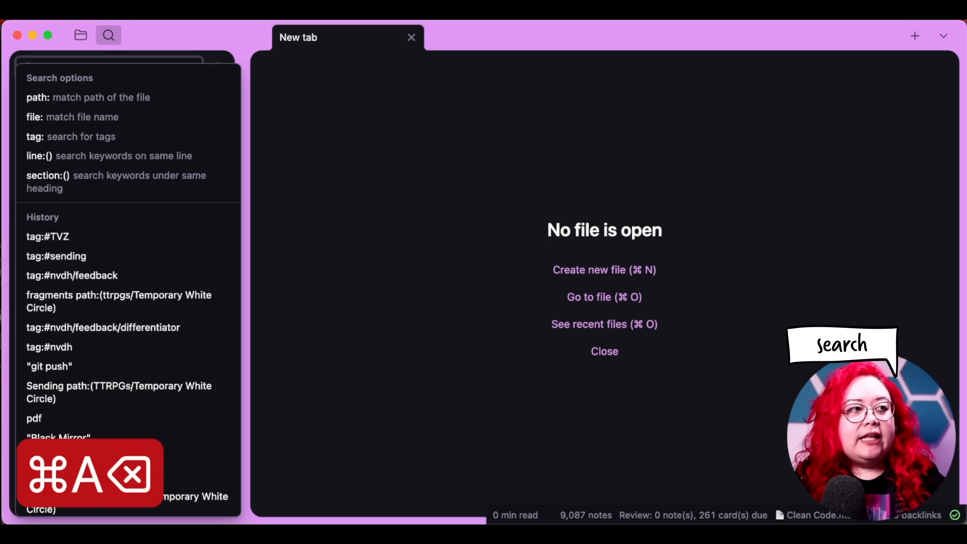
Search the vault for coding OR " code", narrowing results to 1363.
type("coding")
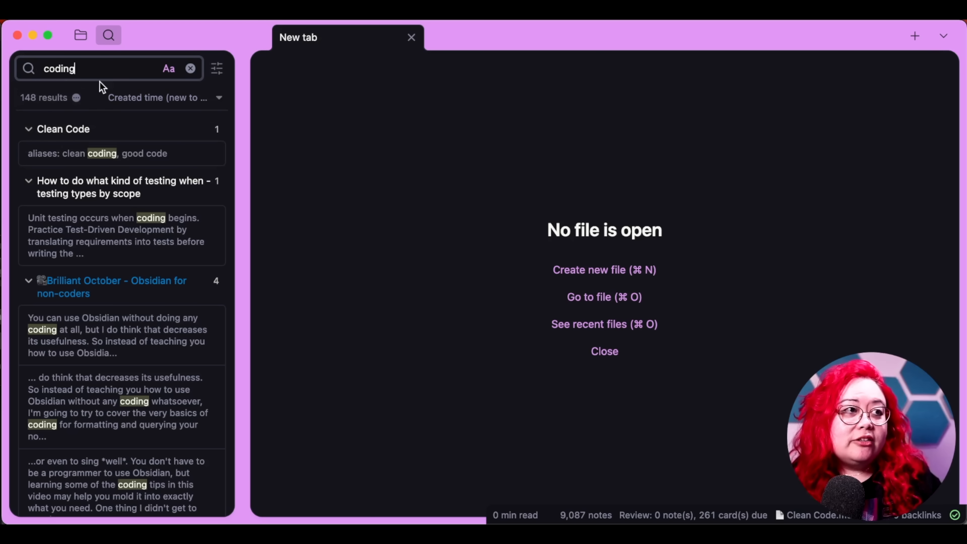
type("OR")
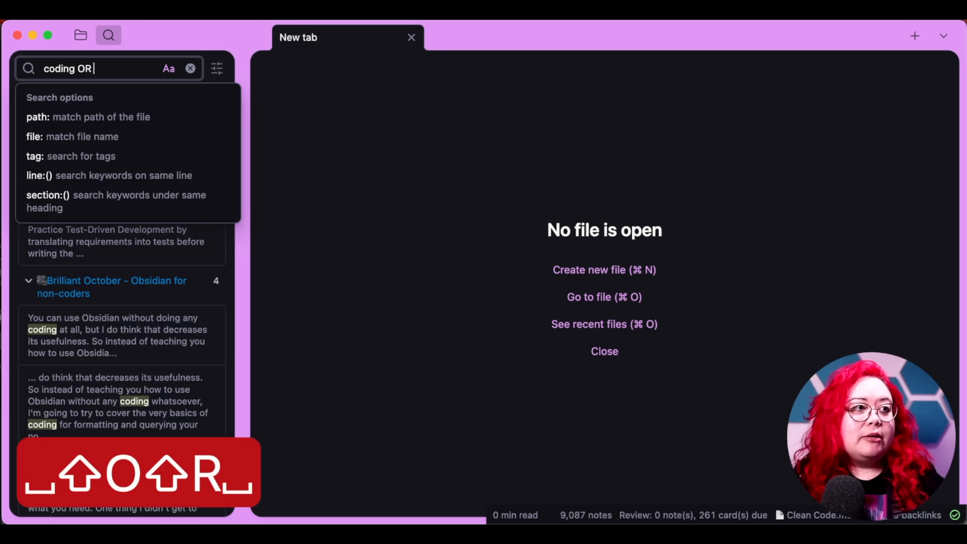
type("code")
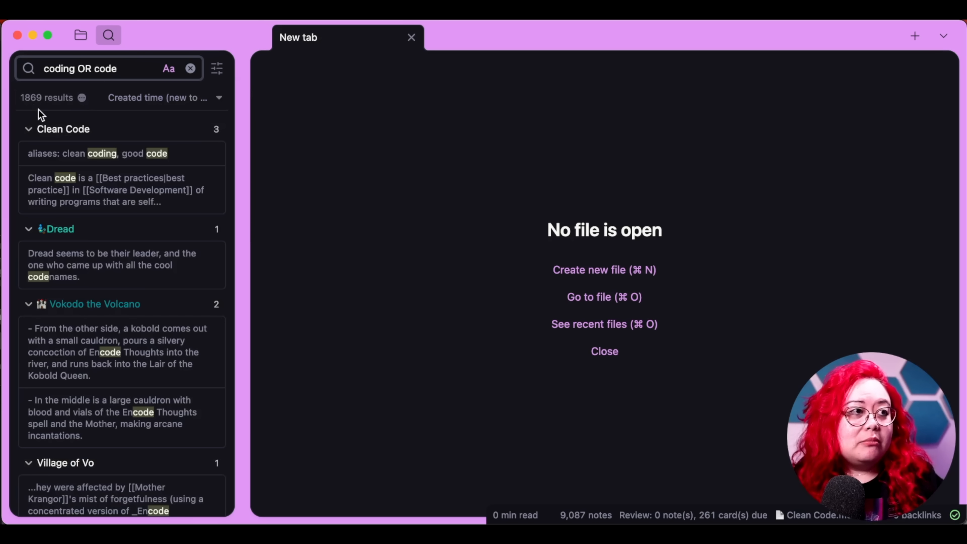
mouse_move(80, 153)
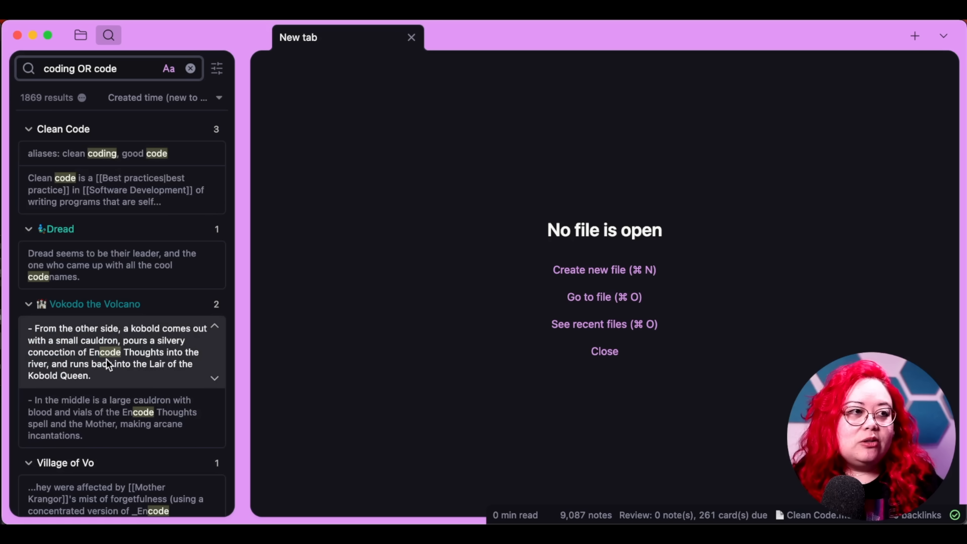
mouse_move(142, 40)
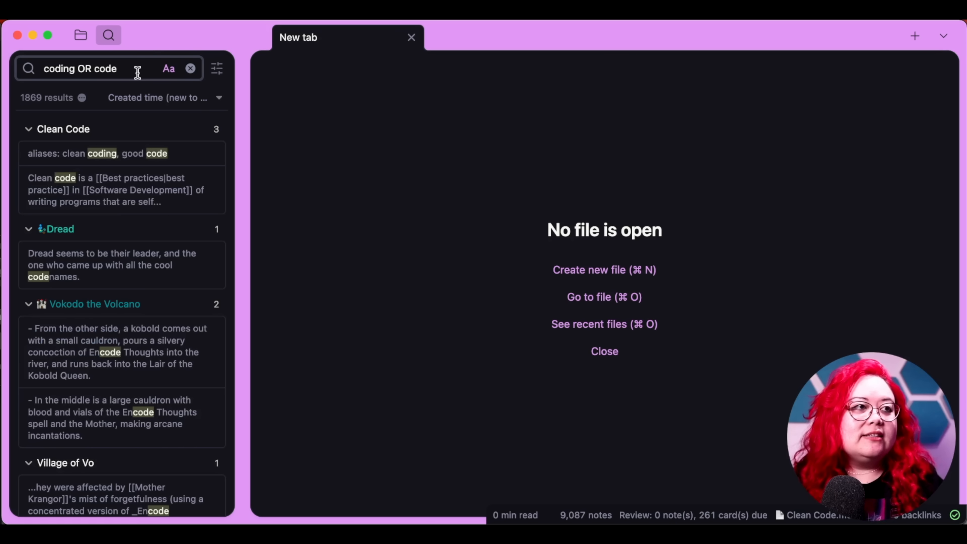
type("\"code\"")
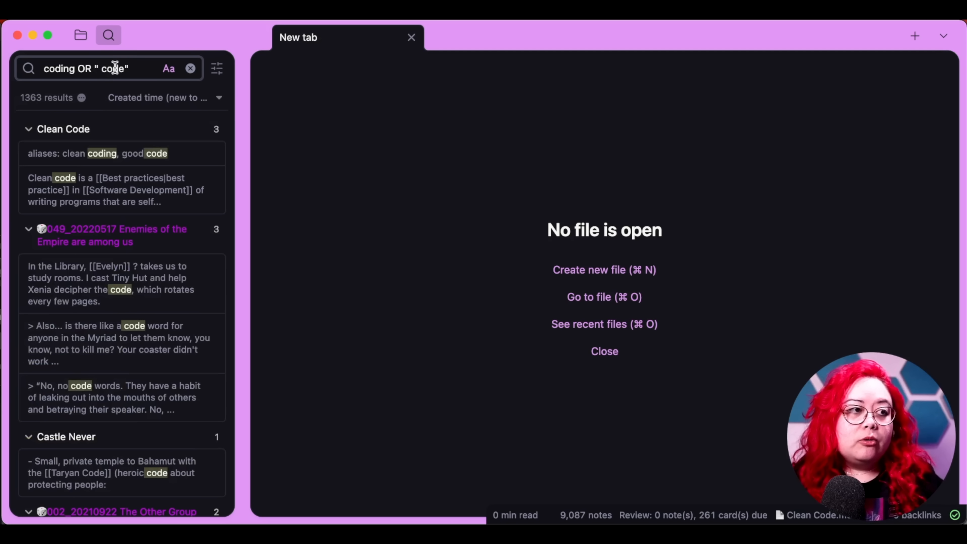
mouse_move(126, 92)
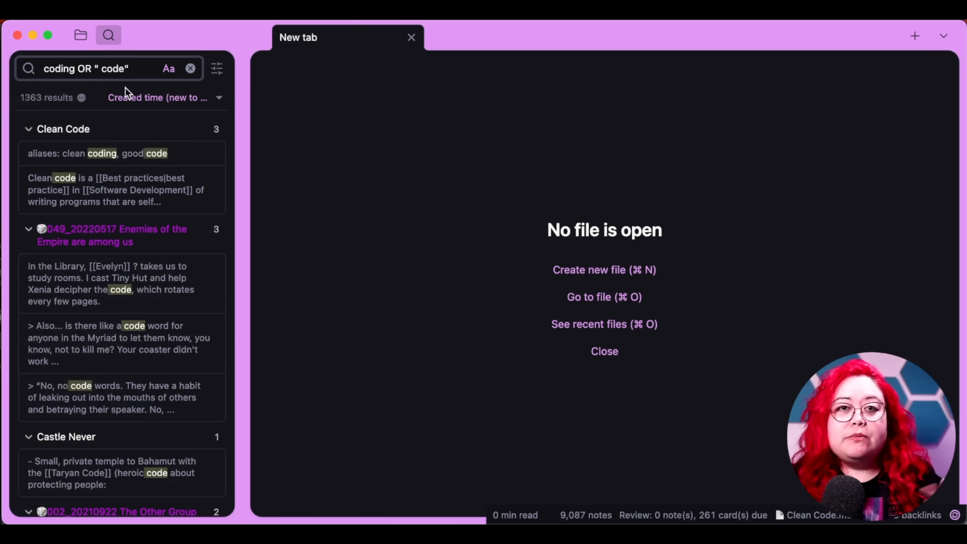
mouse_move(171, 85)
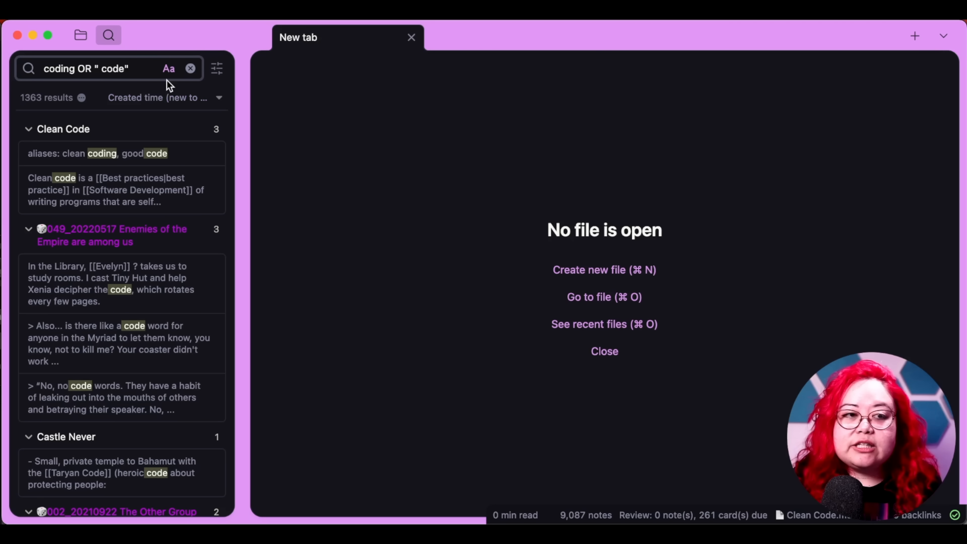
mouse_move(93, 118)
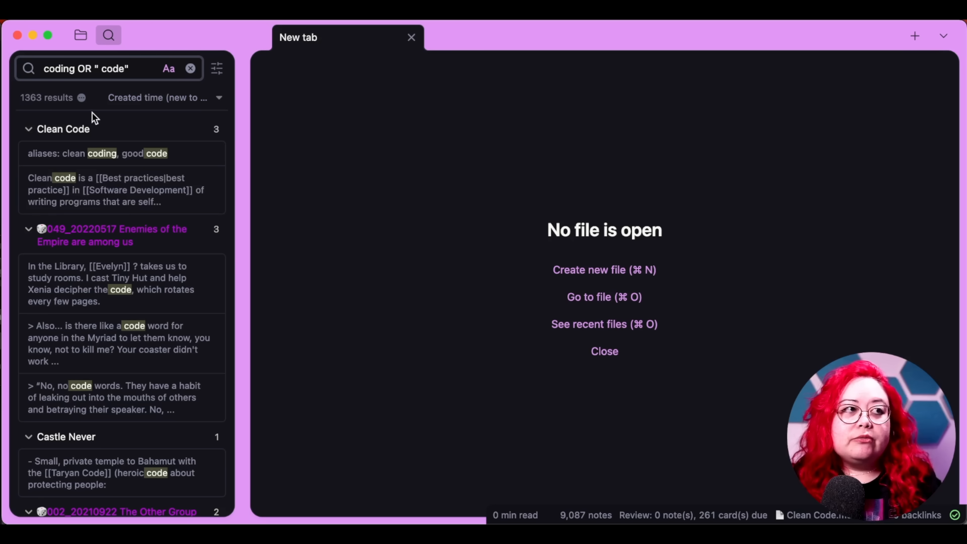
mouse_move(103, 125)
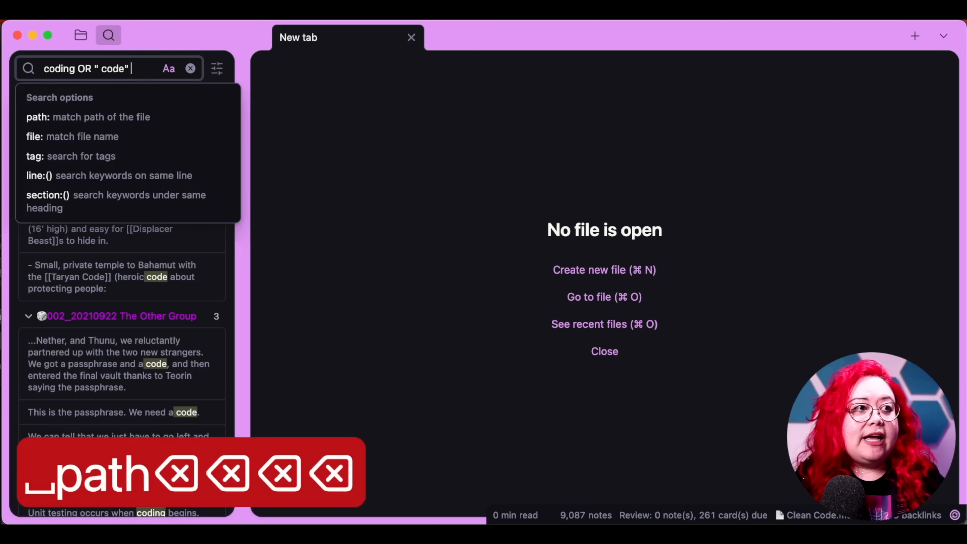
Append -path:ttrpgs, -path:system and -path:readwise exclusions to the search query.
type("-path")
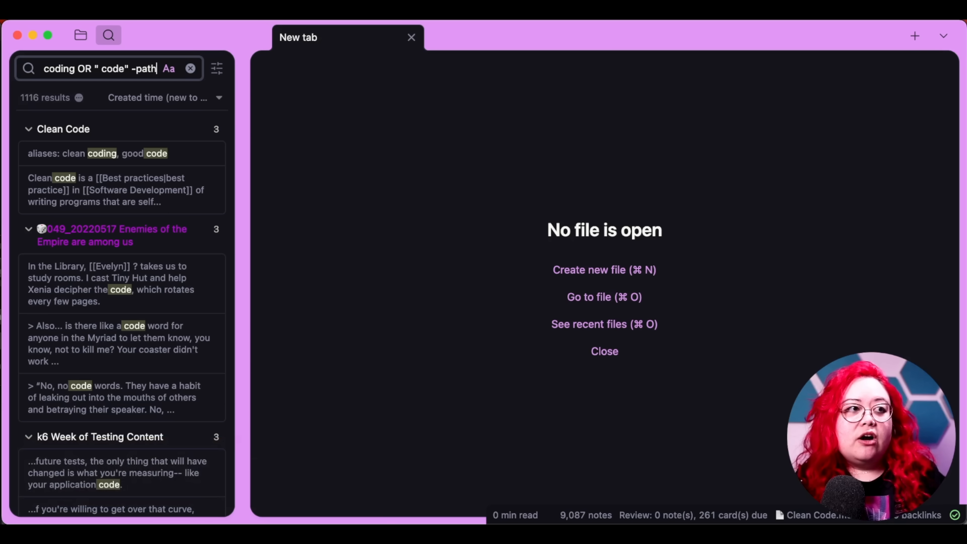
mouse_move(79, 239)
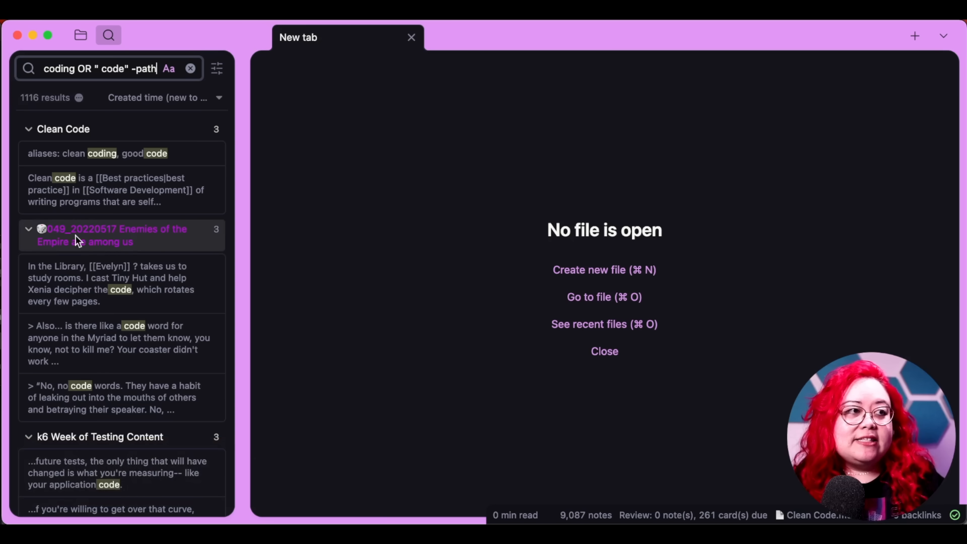
mouse_move(117, 242)
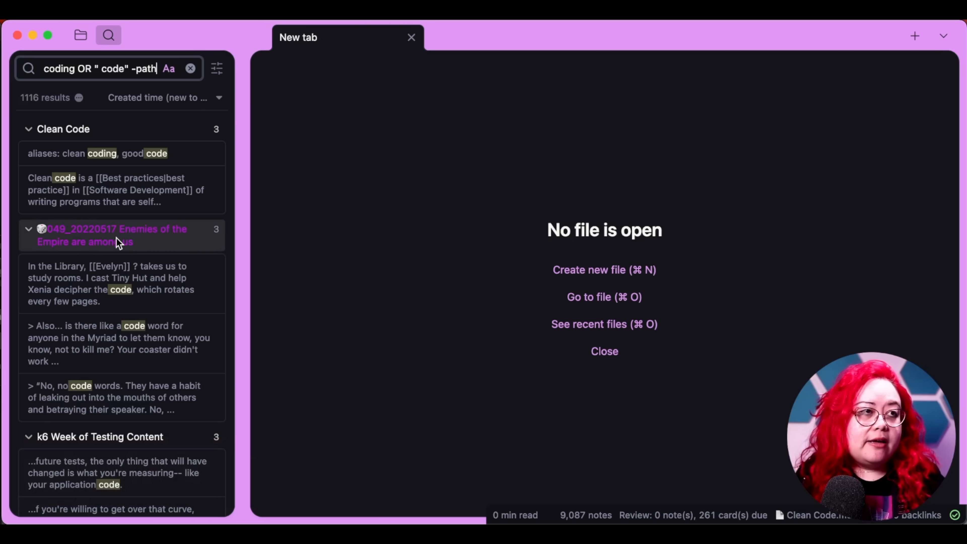
type("t")
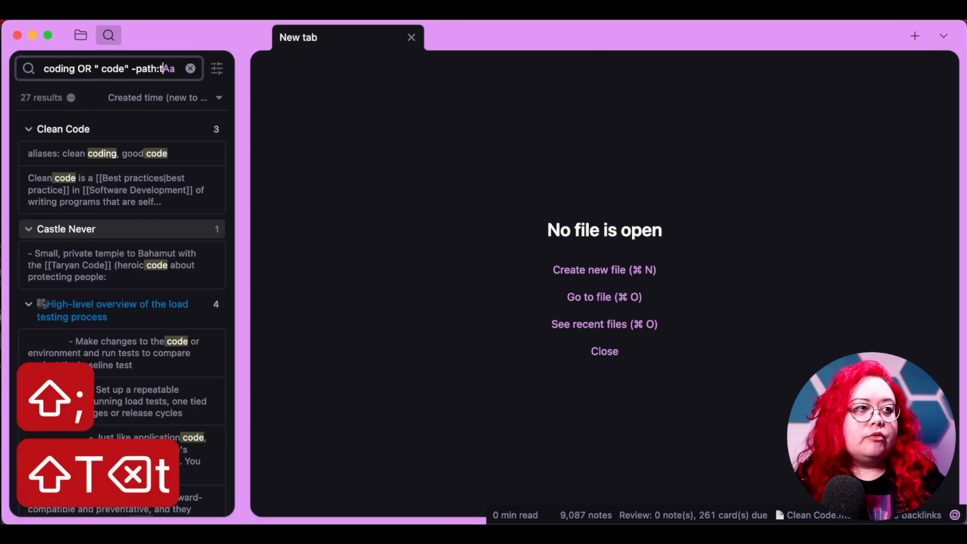
type("trpgs")
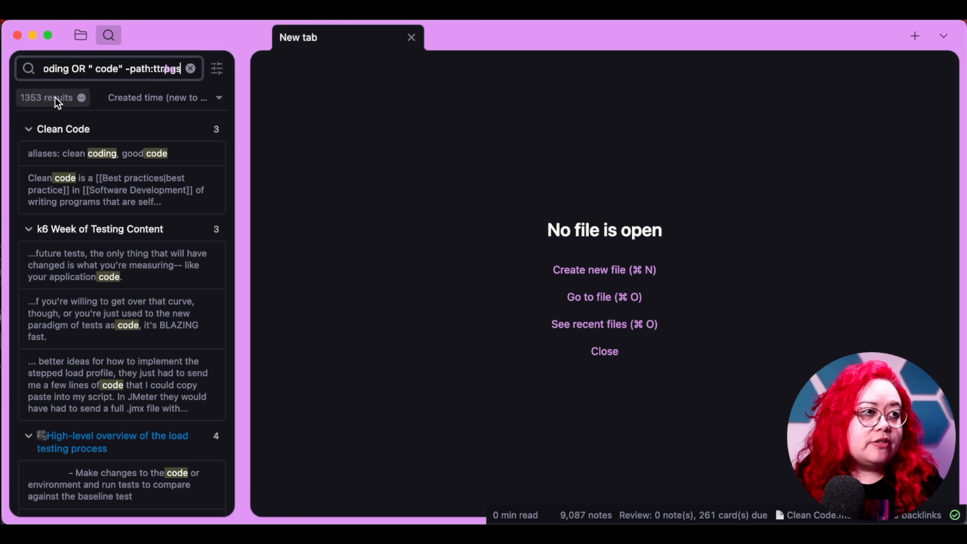
mouse_move(92, 154)
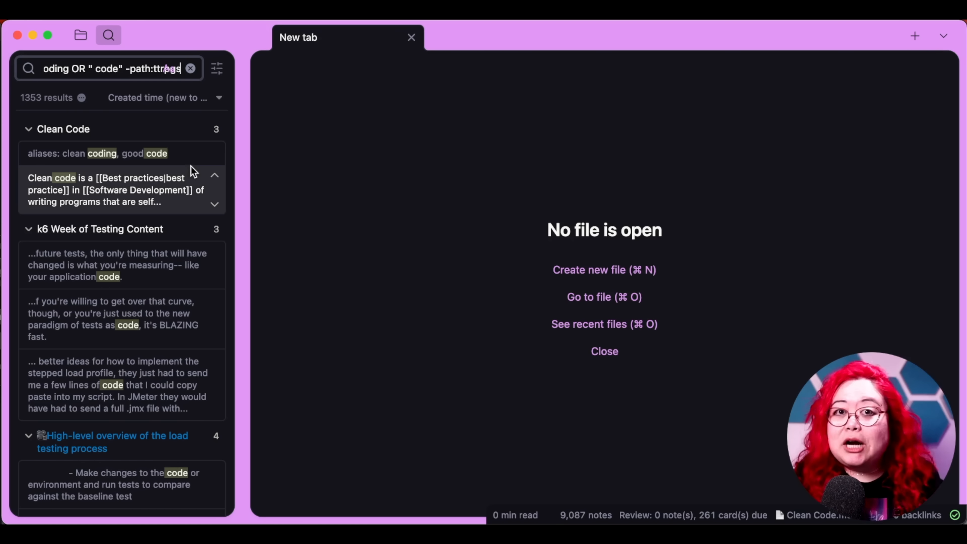
type("-path:system -path:readwise")
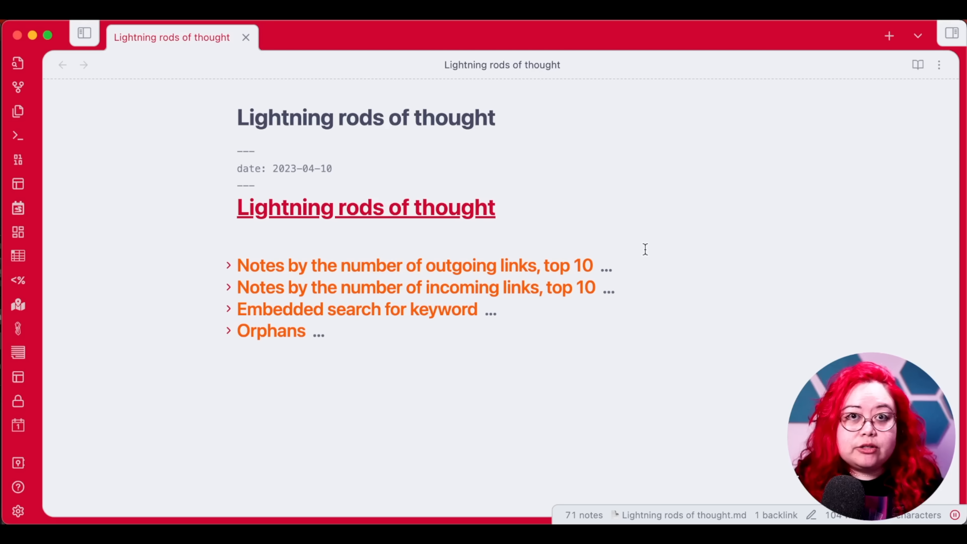
mouse_move(297, 250)
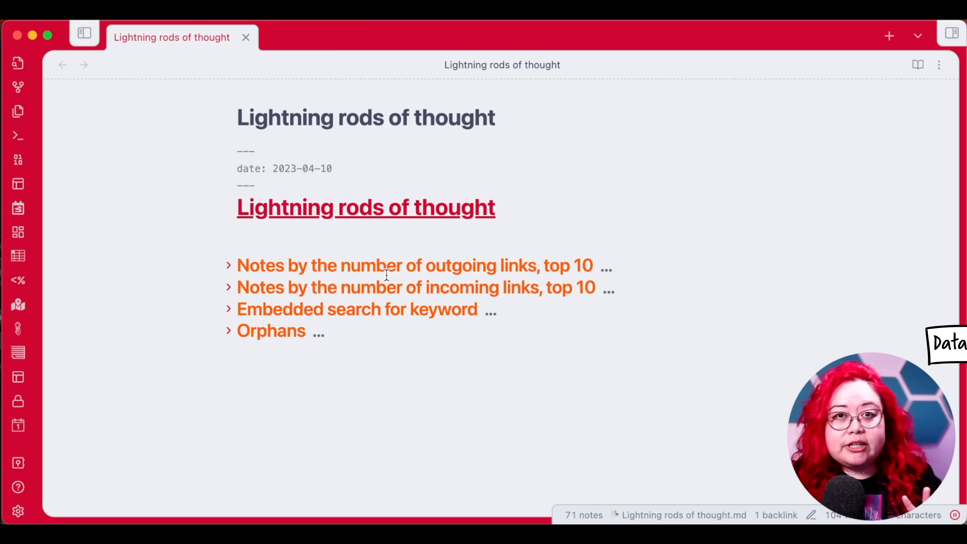
mouse_move(355, 253)
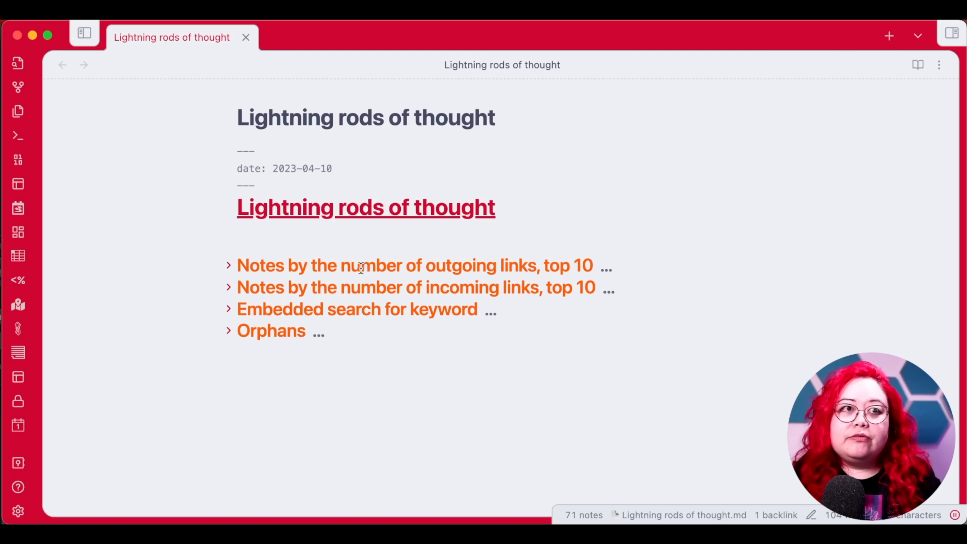
mouse_move(239, 262)
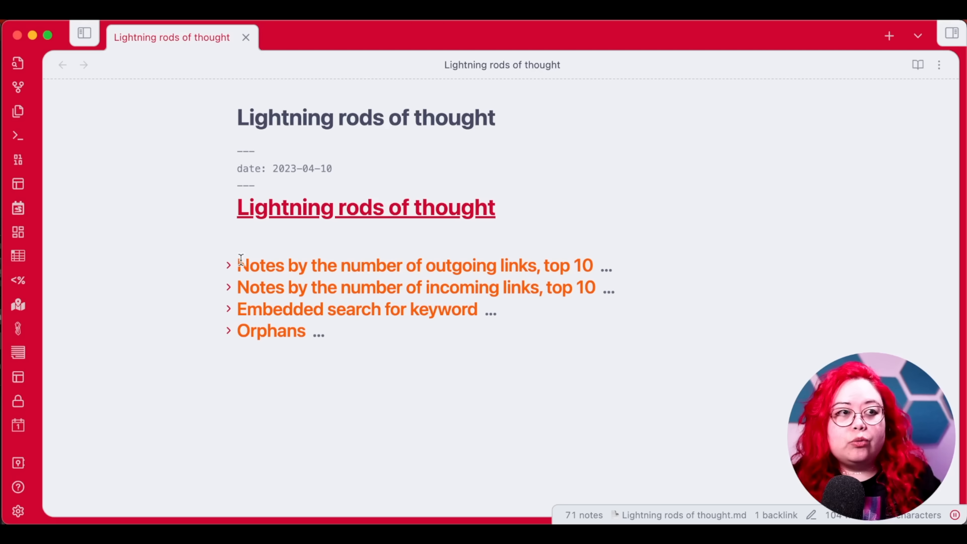
Expand the 'Notes by the number of outgoing links, top 10' section.
left_click(228, 264)
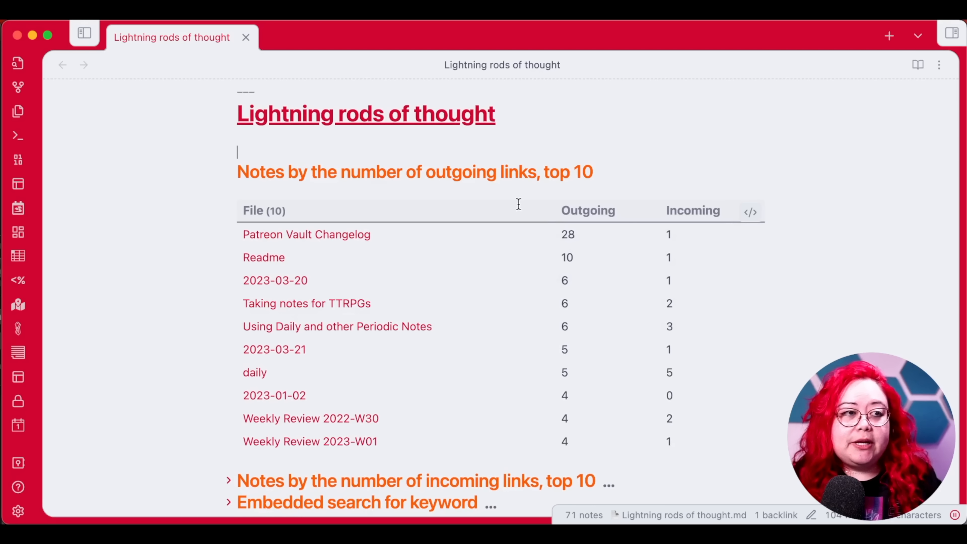
mouse_move(645, 366)
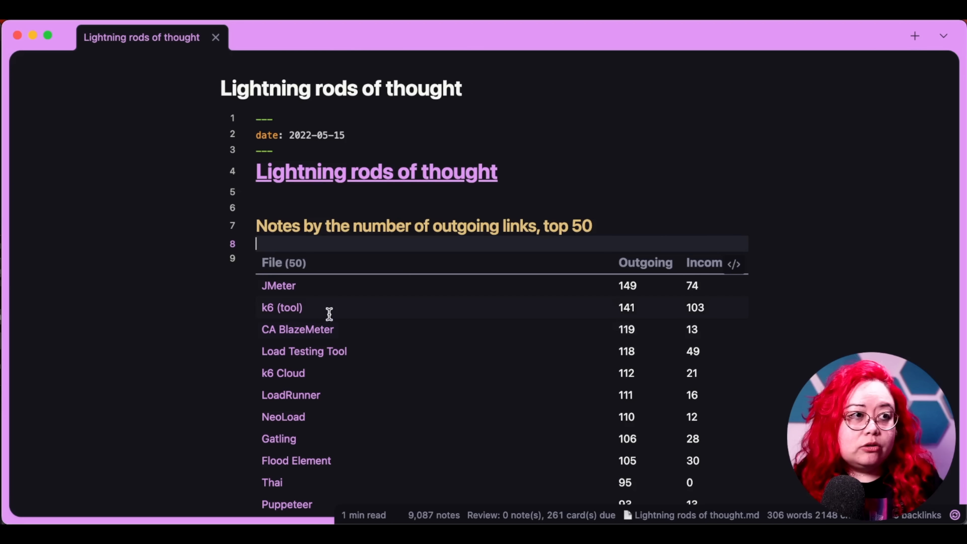
mouse_move(568, 210)
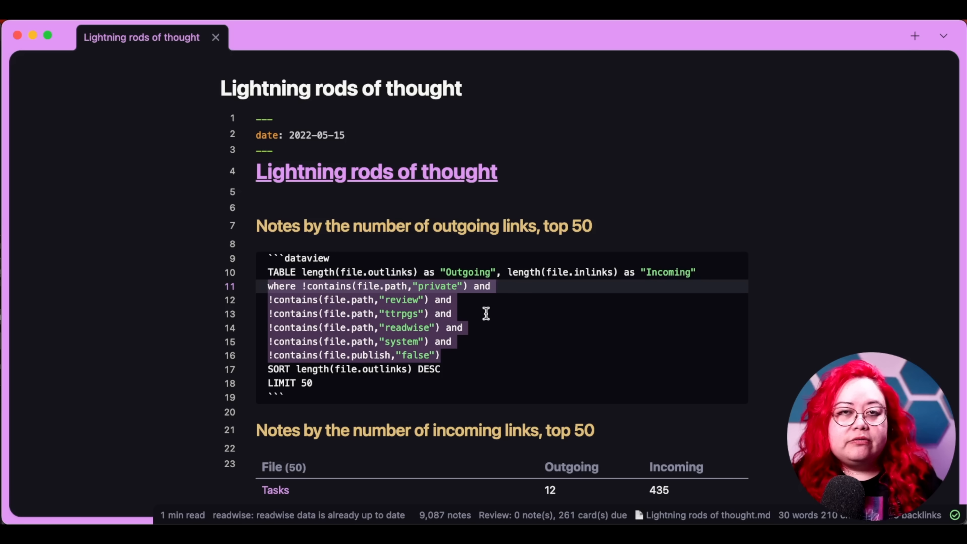
mouse_move(503, 364)
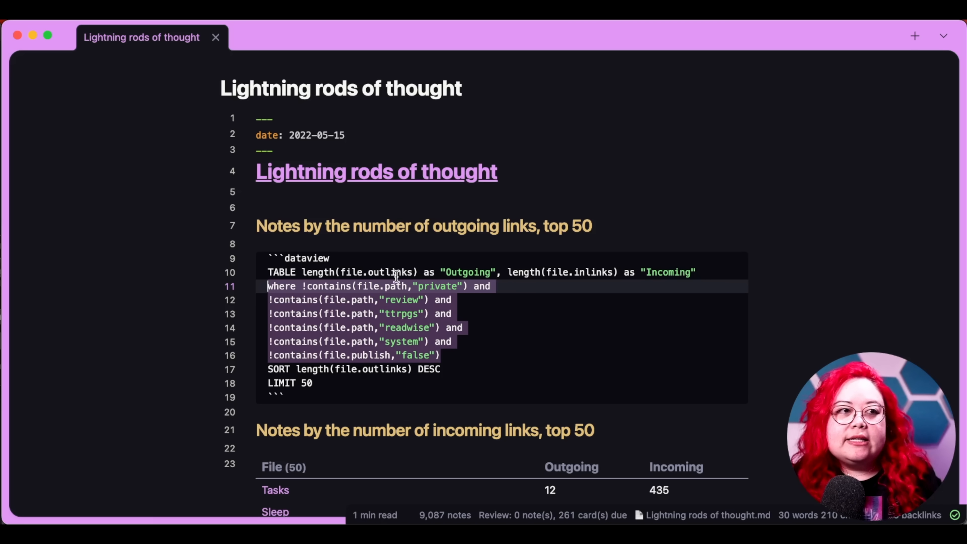
mouse_move(401, 342)
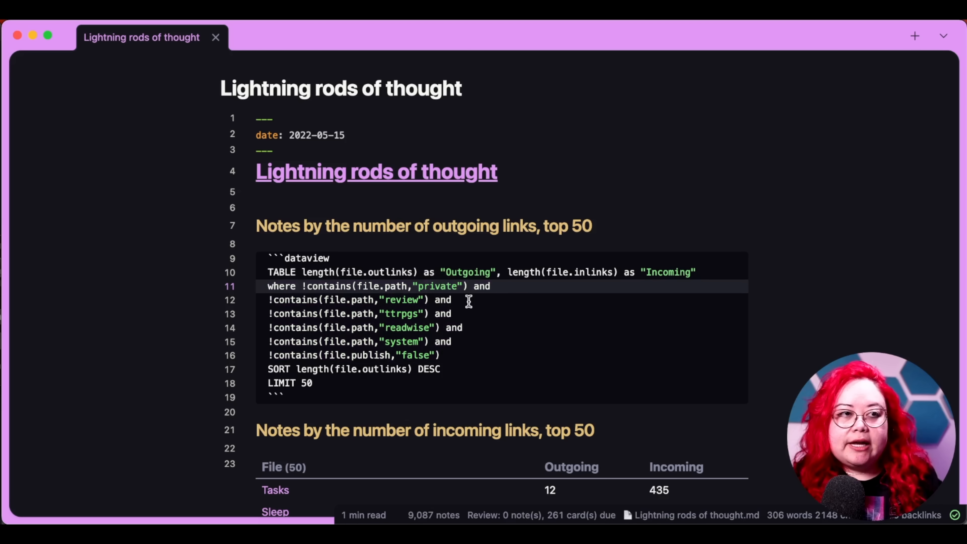
mouse_move(444, 286)
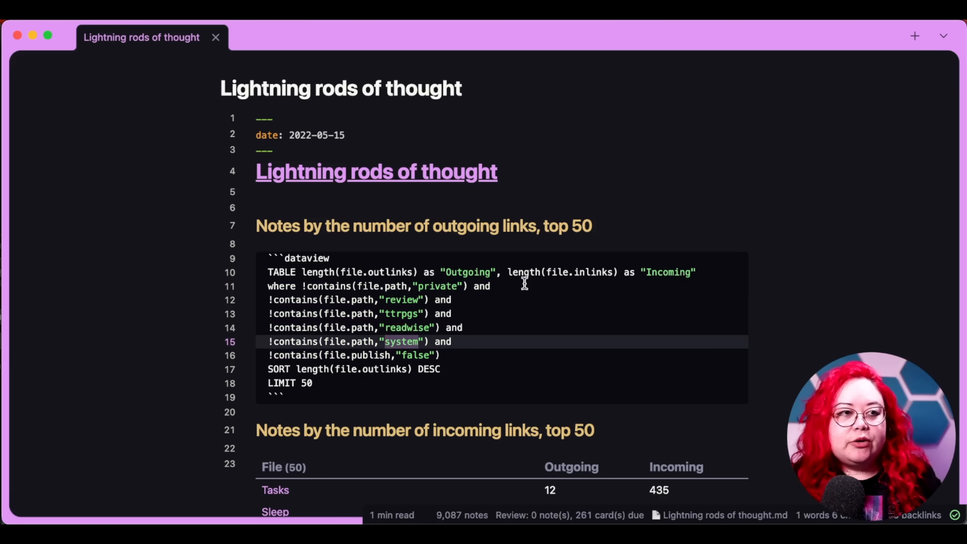
mouse_move(485, 323)
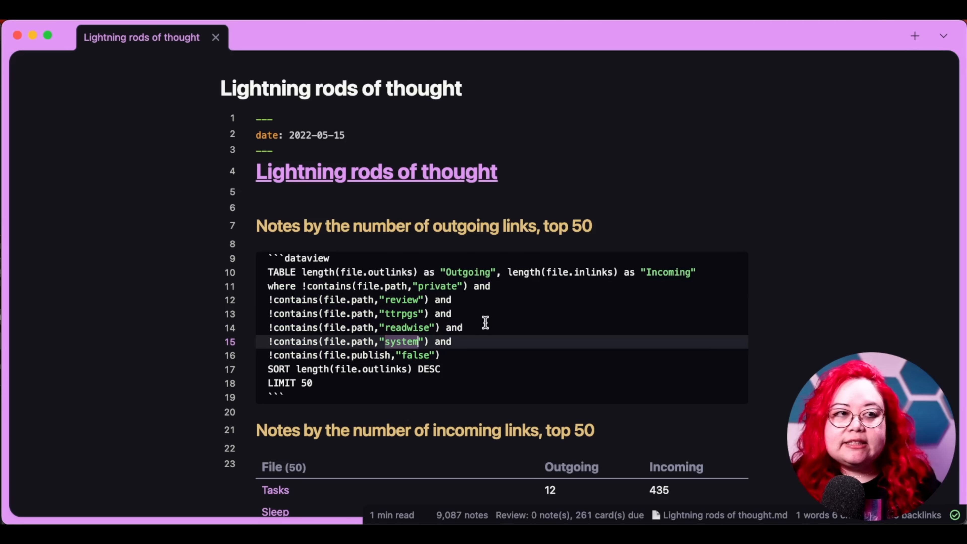
mouse_move(500, 327)
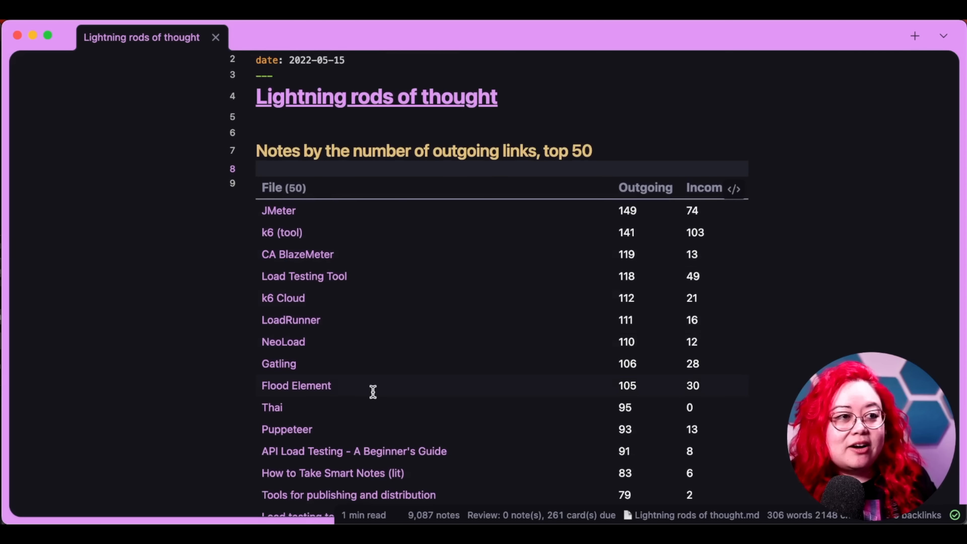
scroll("down", 3)
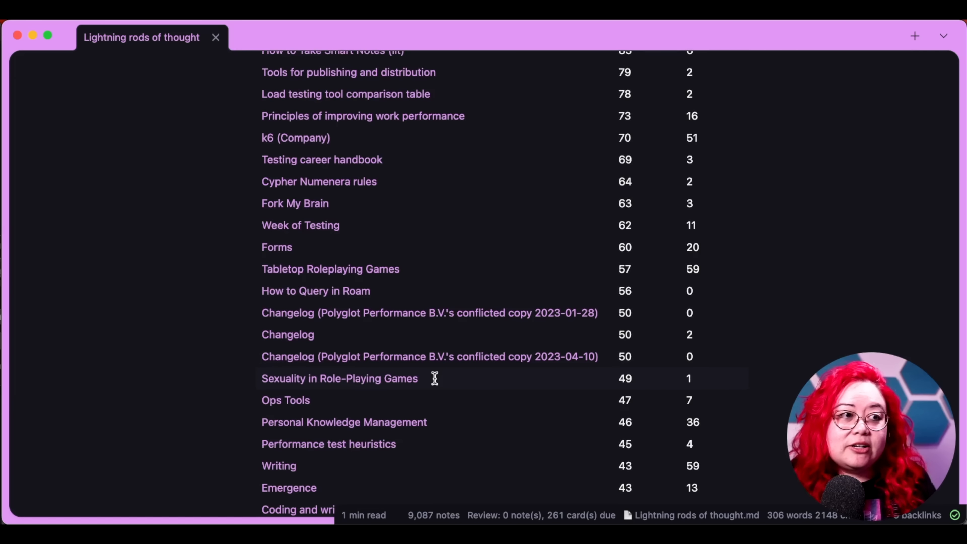
scroll("up", 3)
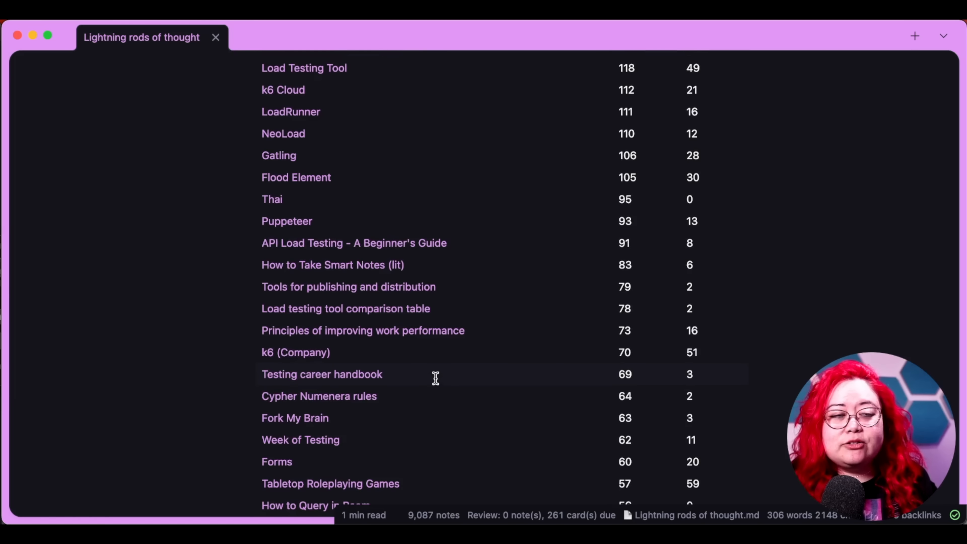
scroll("up", 3)
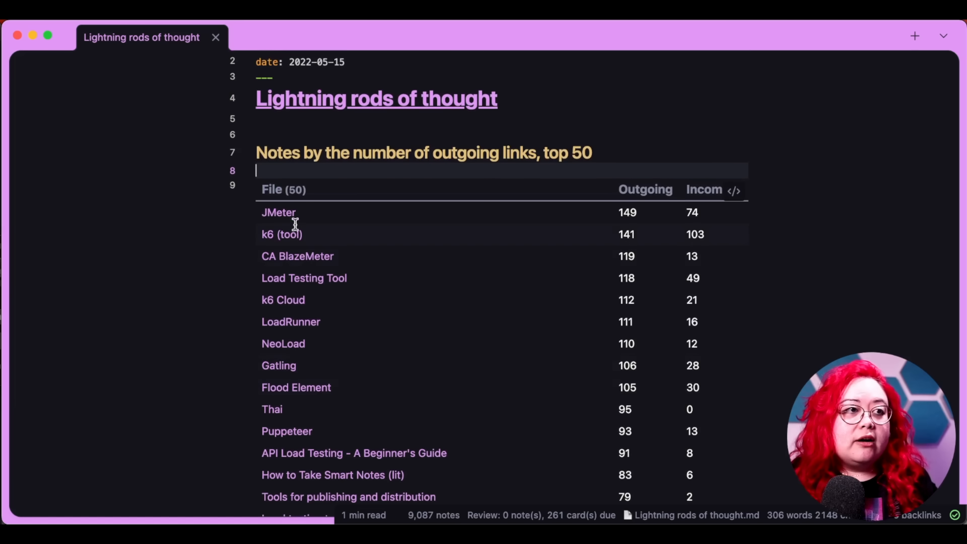
Open JMeter from the outgoing-links table in a new tab and browse its contents.
left_click(278, 212)
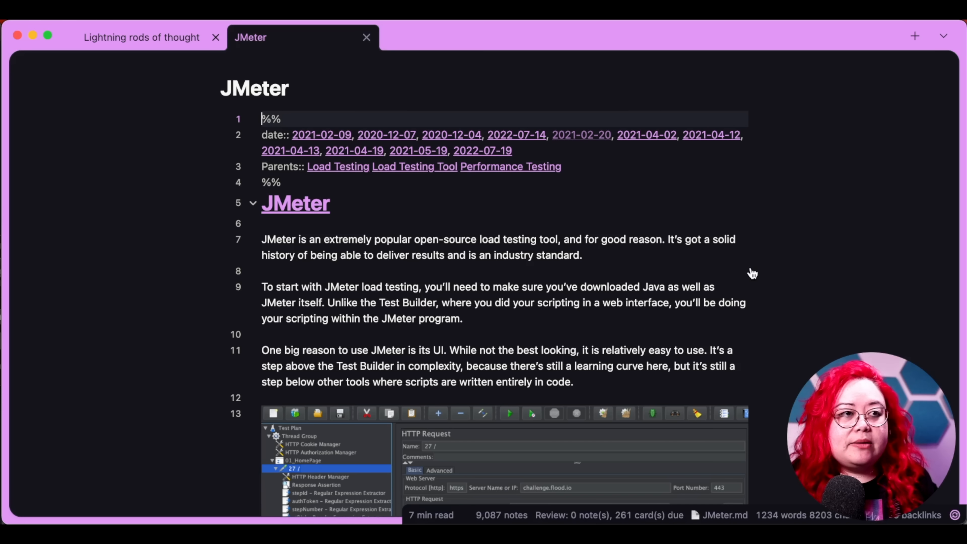
scroll("up", 3)
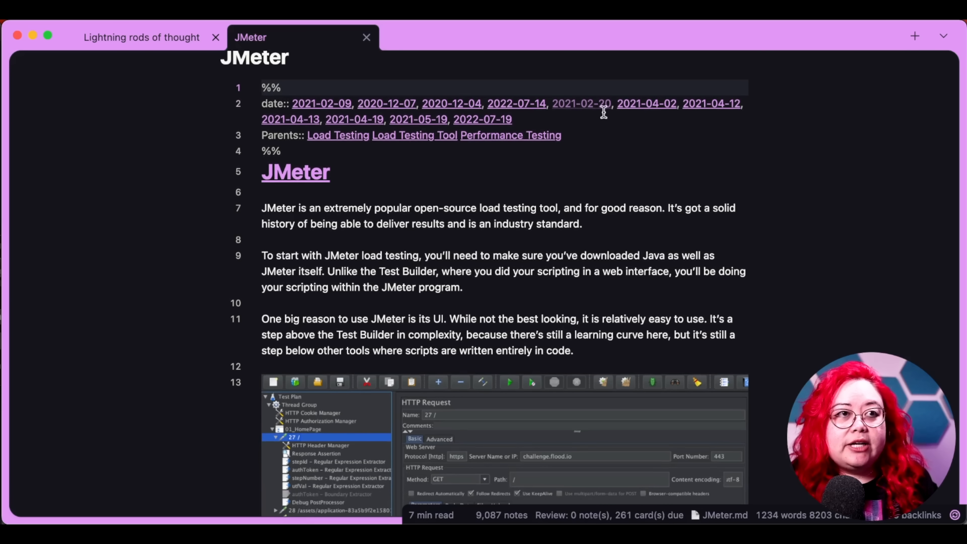
scroll("down", 3)
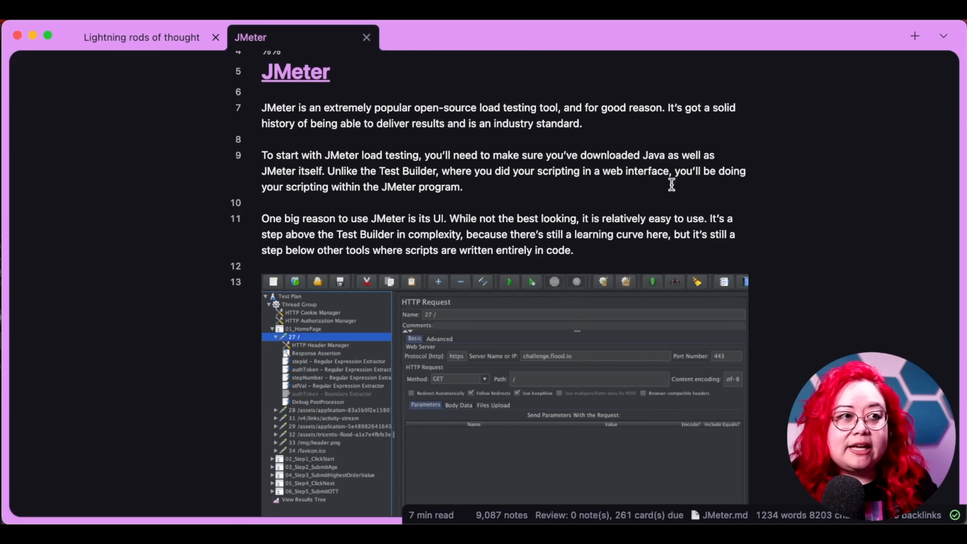
mouse_move(743, 181)
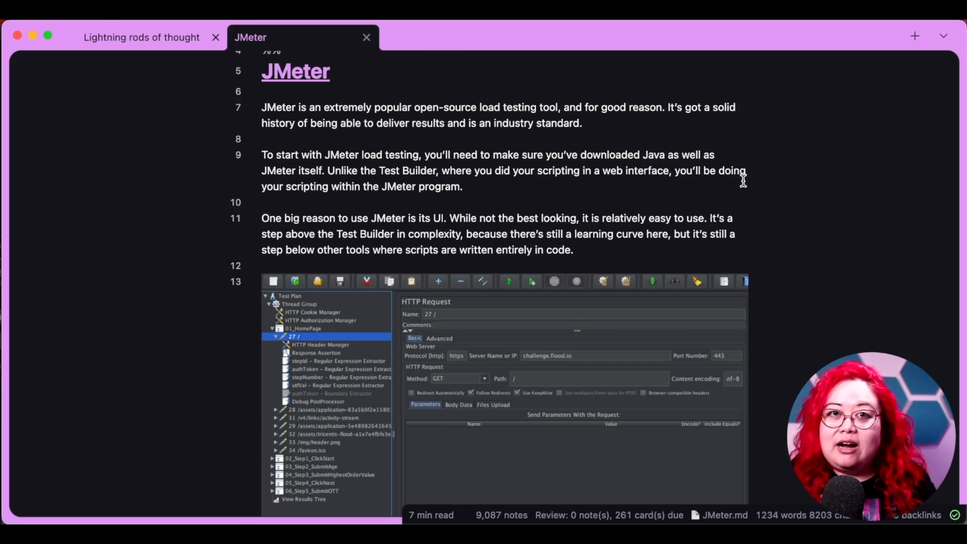
mouse_move(798, 211)
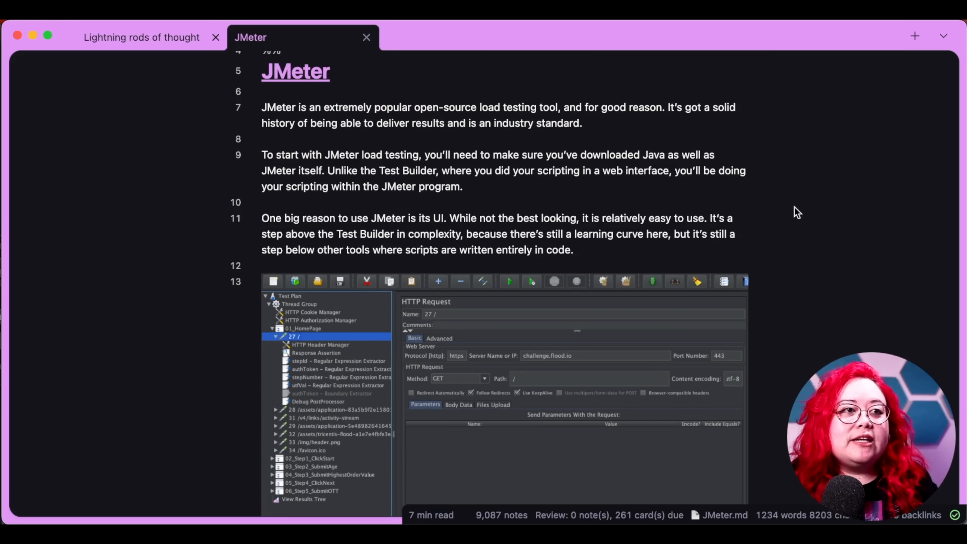
scroll("down", 3)
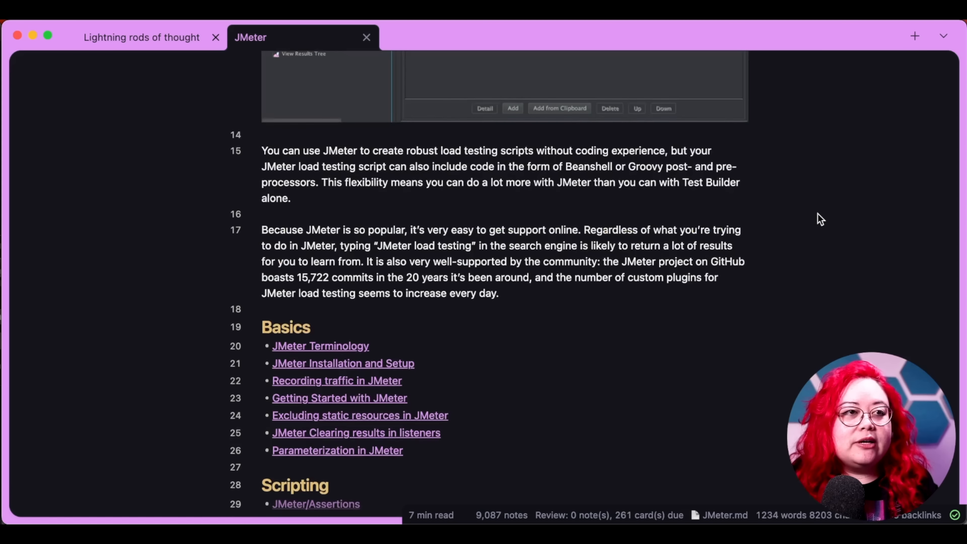
scroll("down", 3)
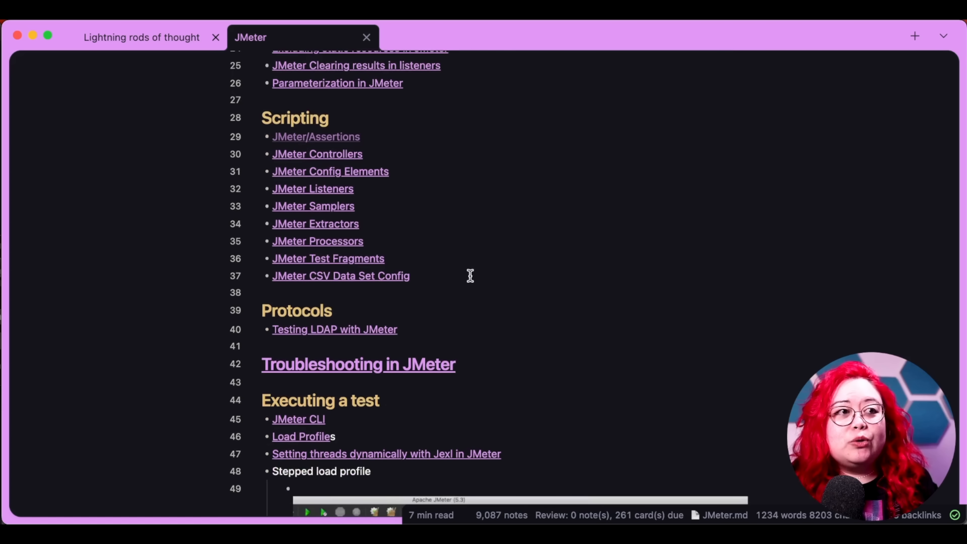
scroll("down", 3)
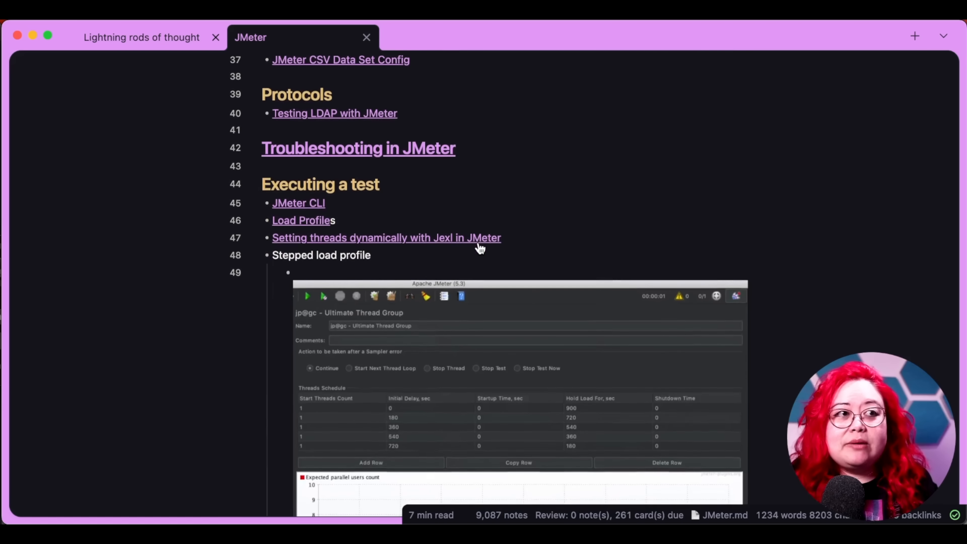
scroll("down", 3)
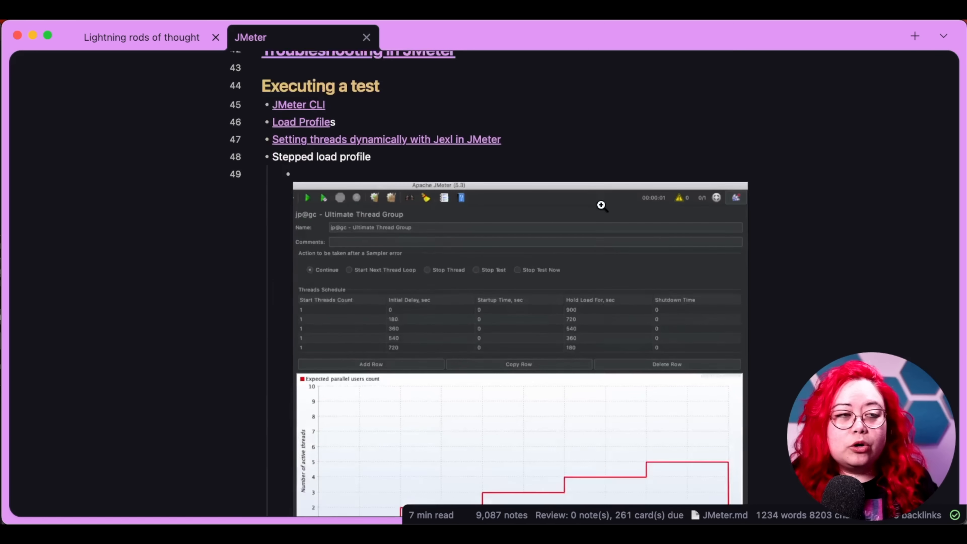
scroll("down", 3)
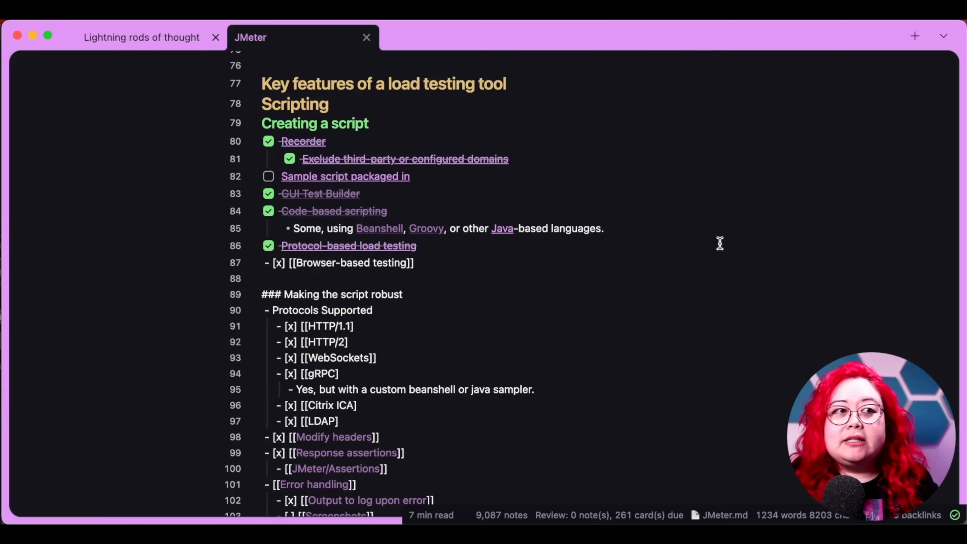
scroll("up", 3)
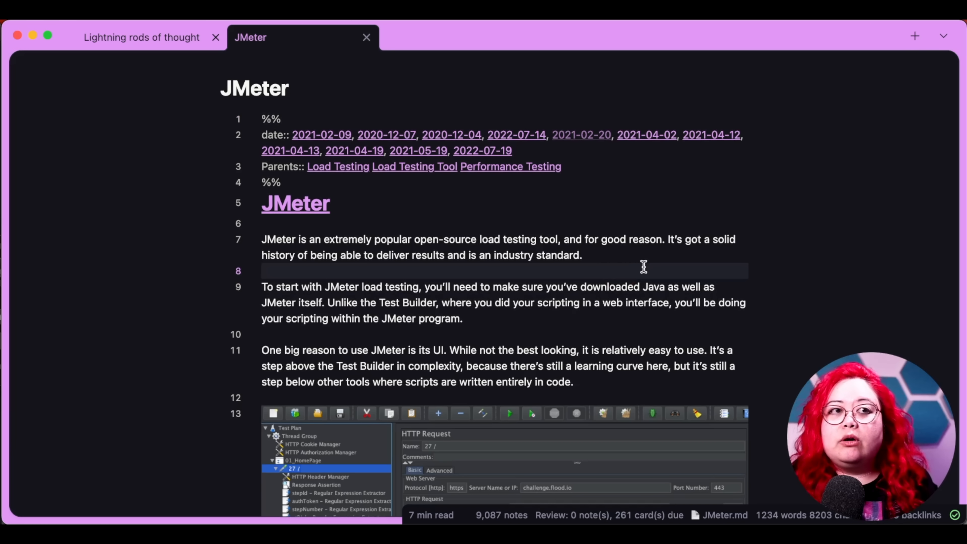
mouse_move(670, 278)
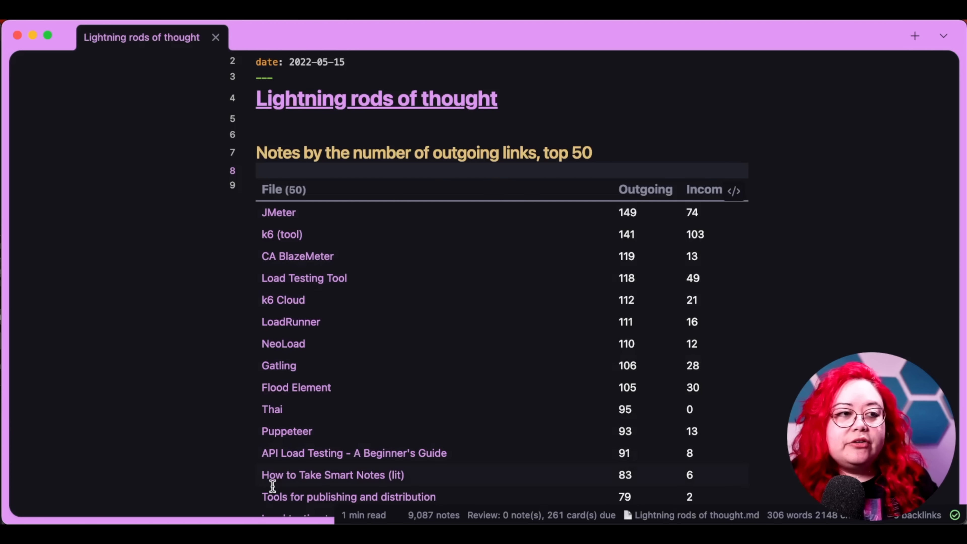
mouse_move(298, 500)
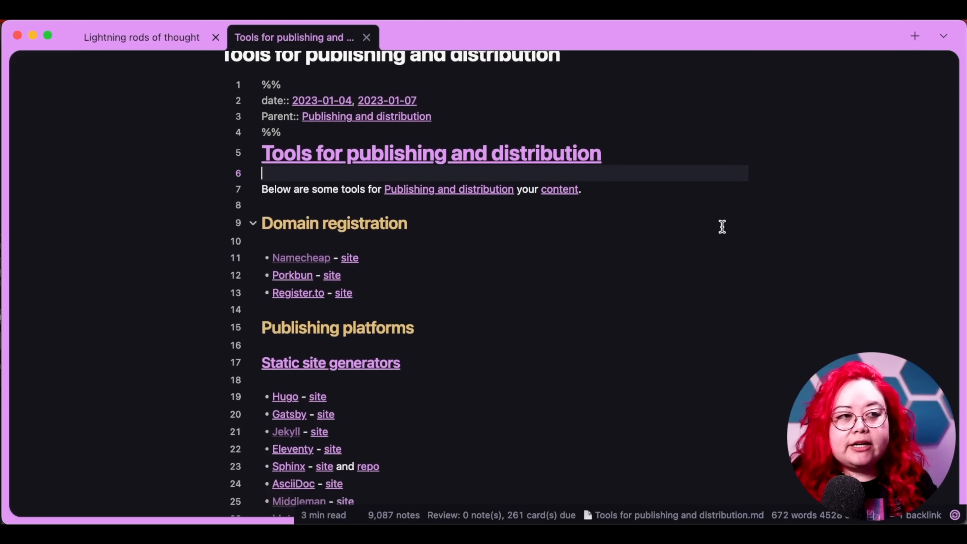
Browse through the Tools for publishing and distribution note down to the Books category.
scroll("down", 3)
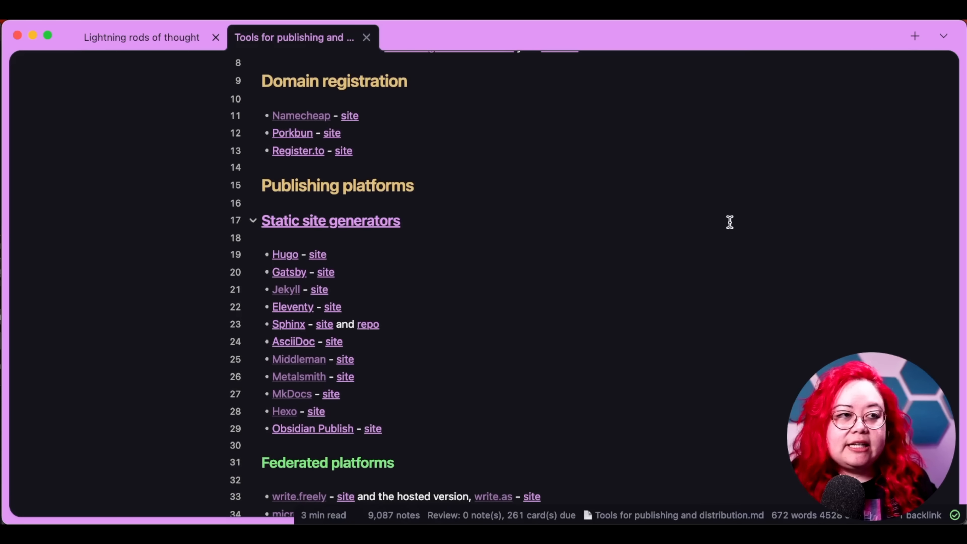
scroll("down", 3)
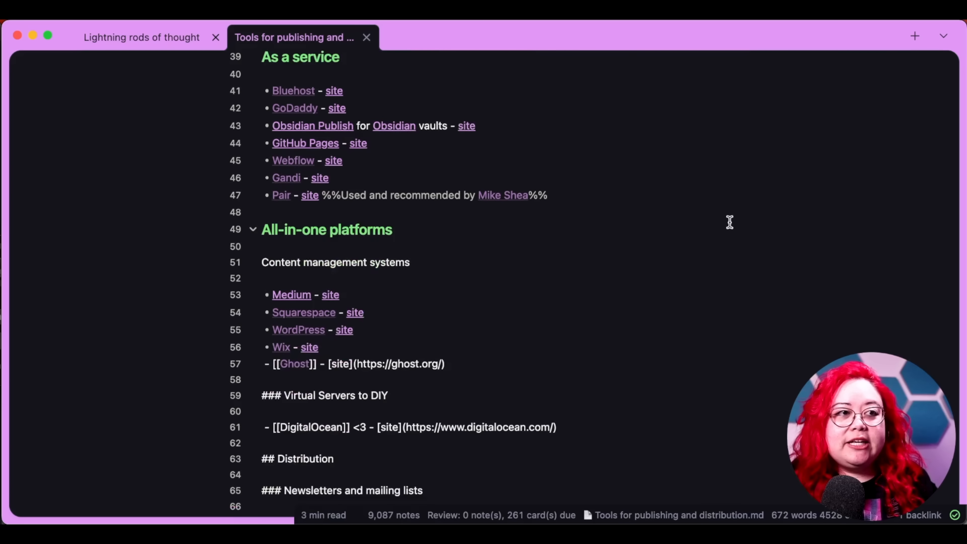
scroll("down", 3)
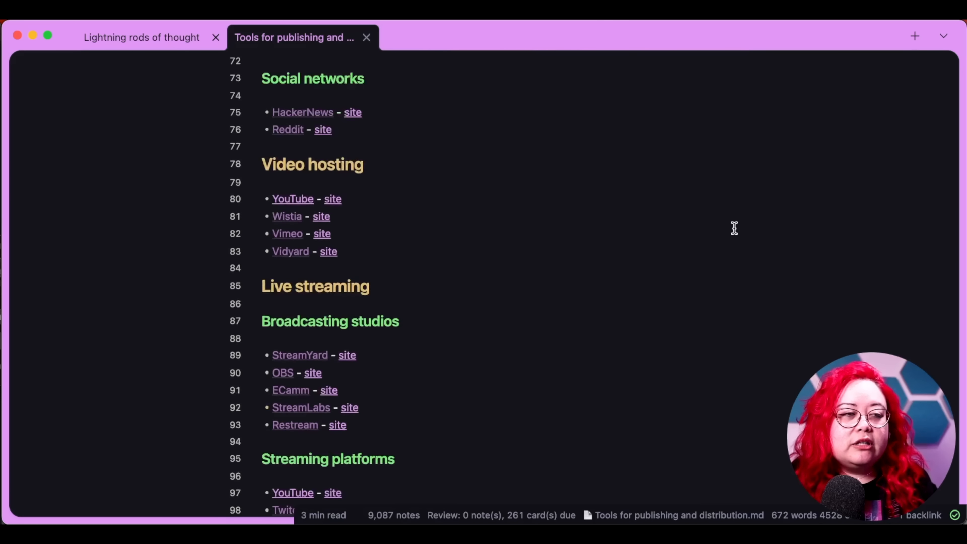
scroll("down", 3)
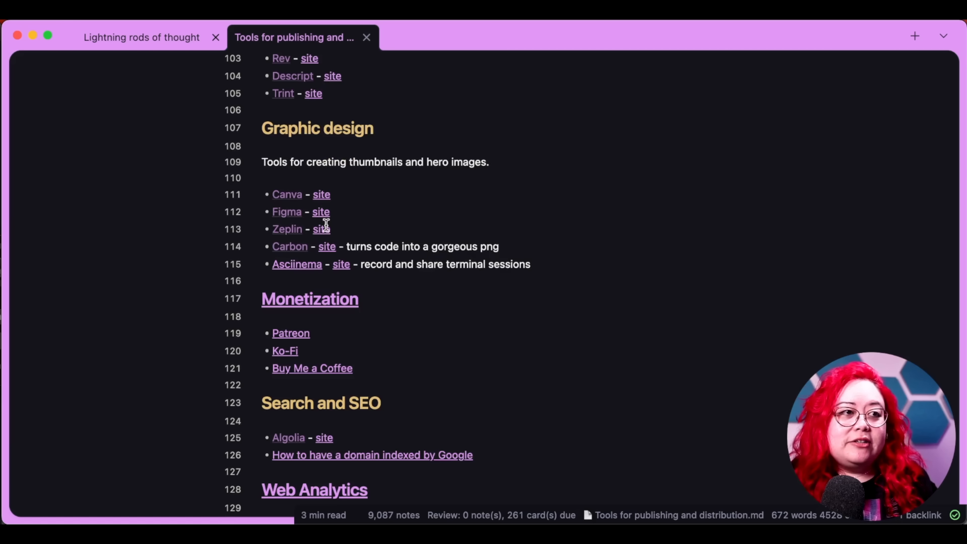
scroll("down", 3)
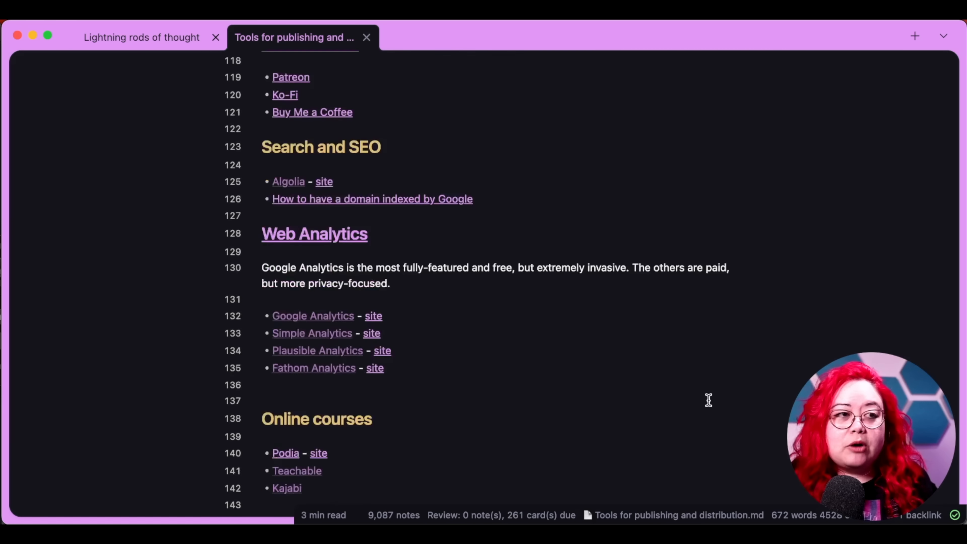
scroll("down", 3)
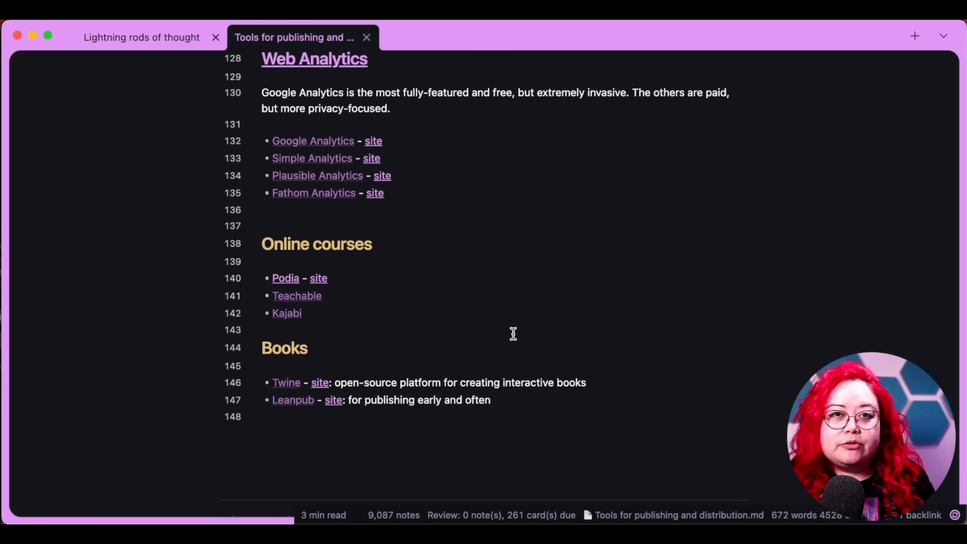
mouse_move(530, 306)
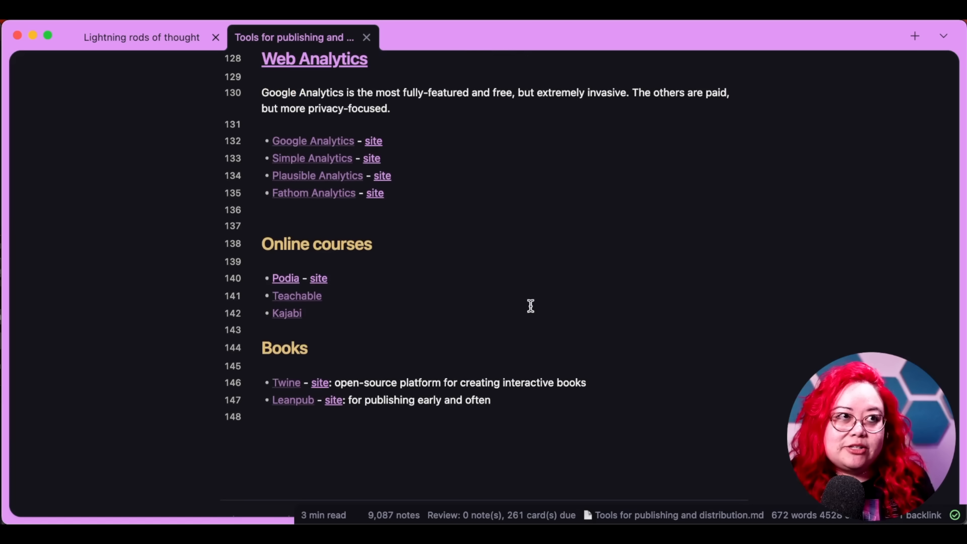
mouse_move(542, 318)
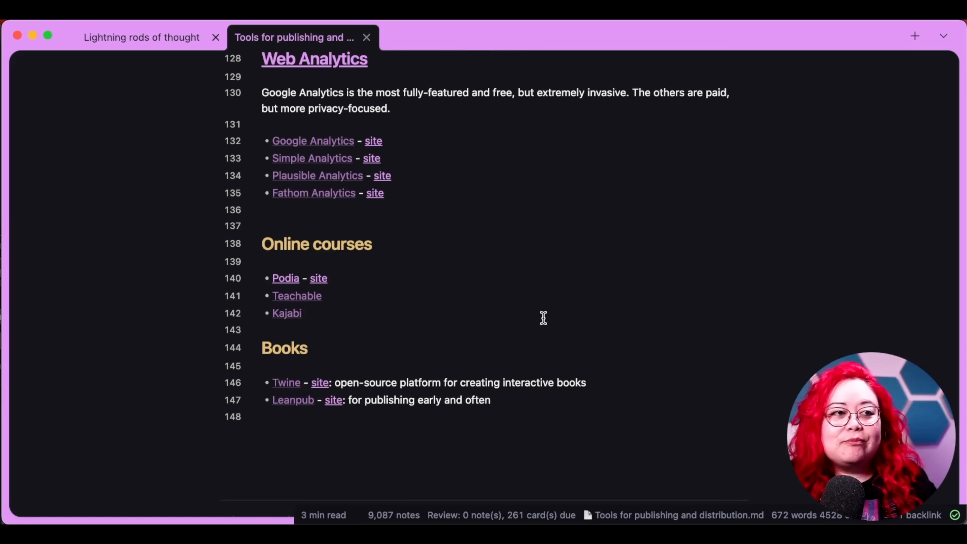
scroll("up", 3)
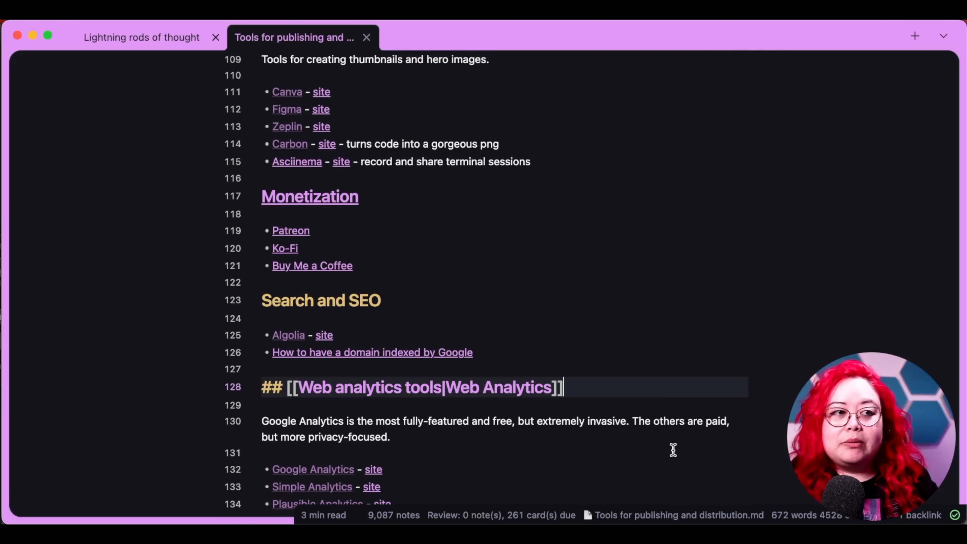
scroll("up", 3)
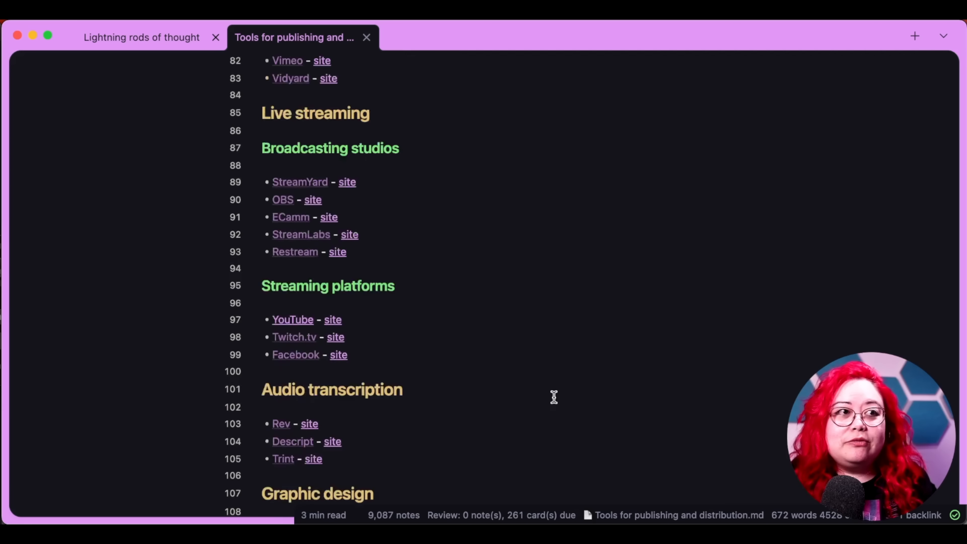
Close the Tools tab, open Tabletop Roleplaying Games in a new tab and browse it.
left_click(366, 37)
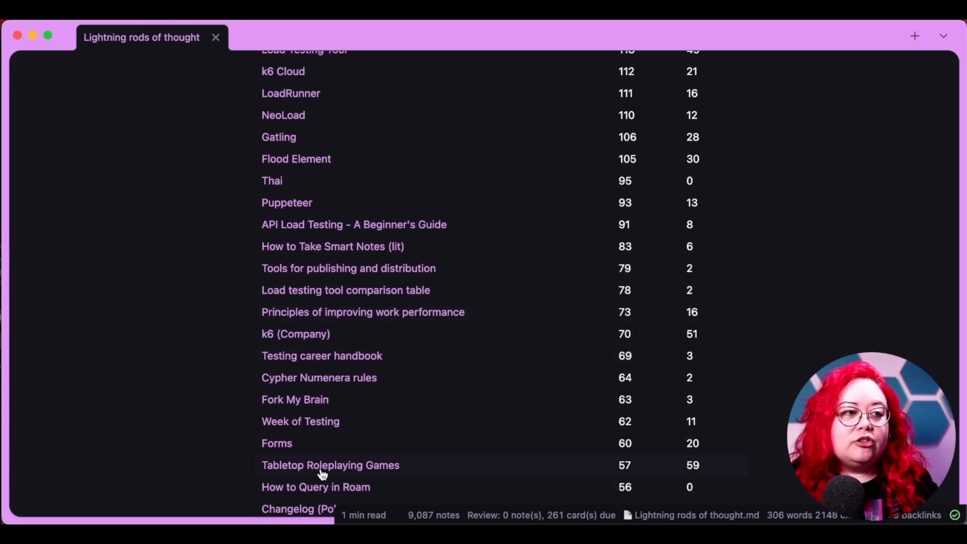
mouse_move(329, 464)
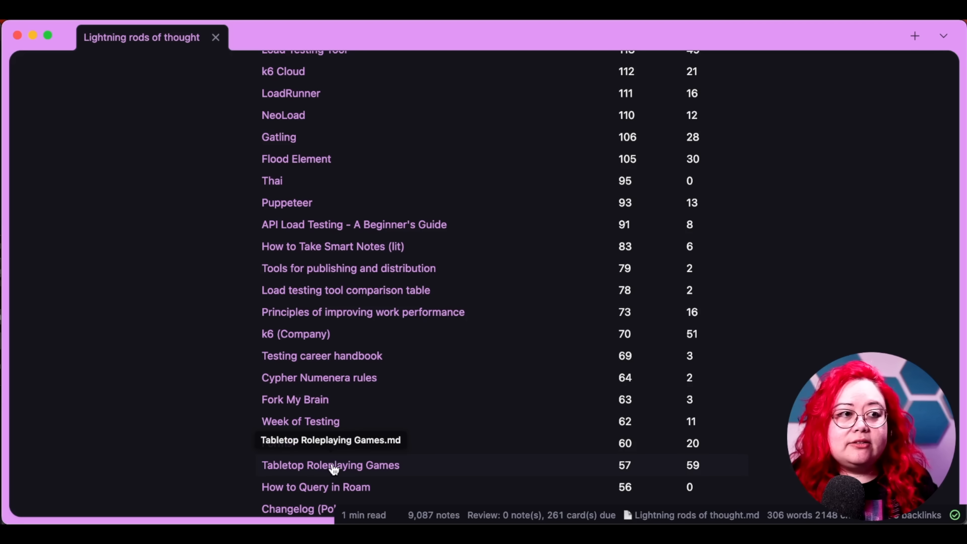
left_click(330, 464)
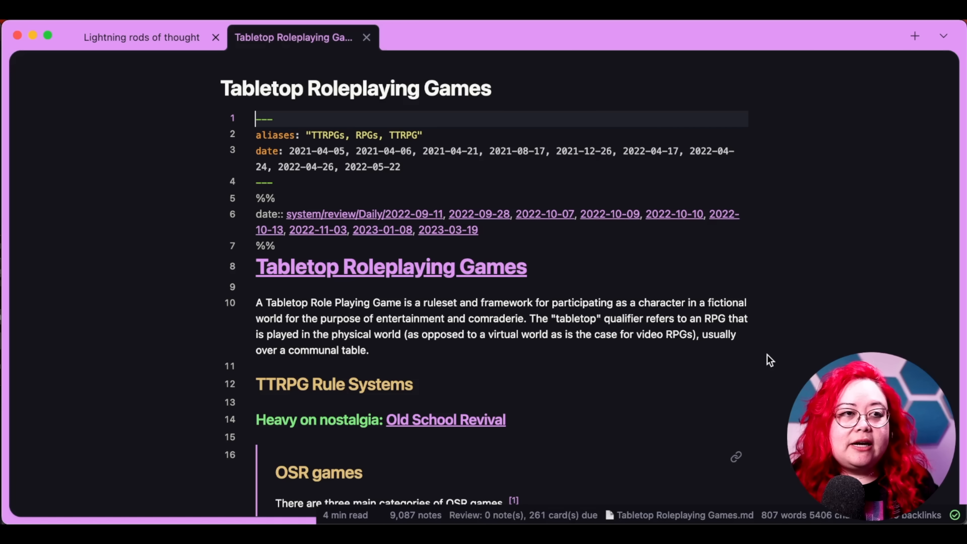
scroll("down", 3)
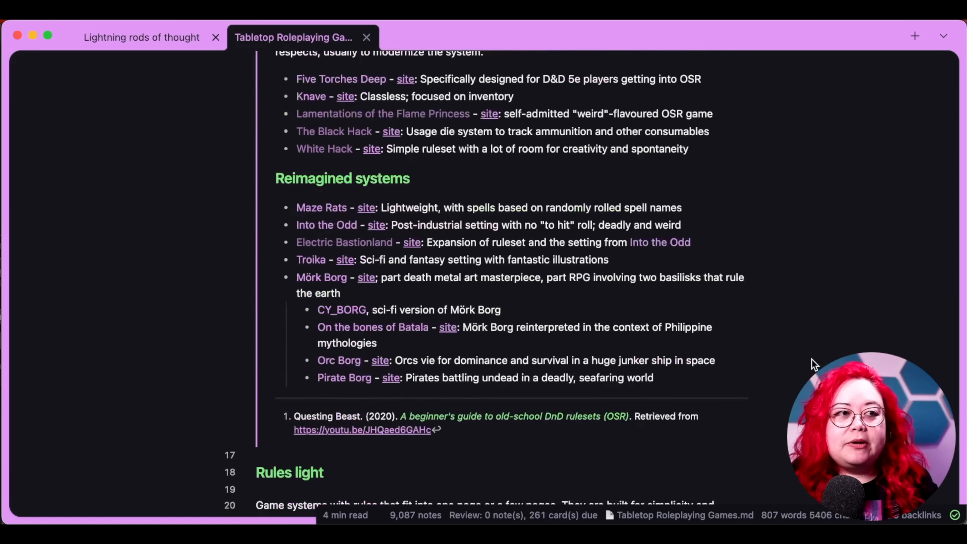
scroll("down", 3)
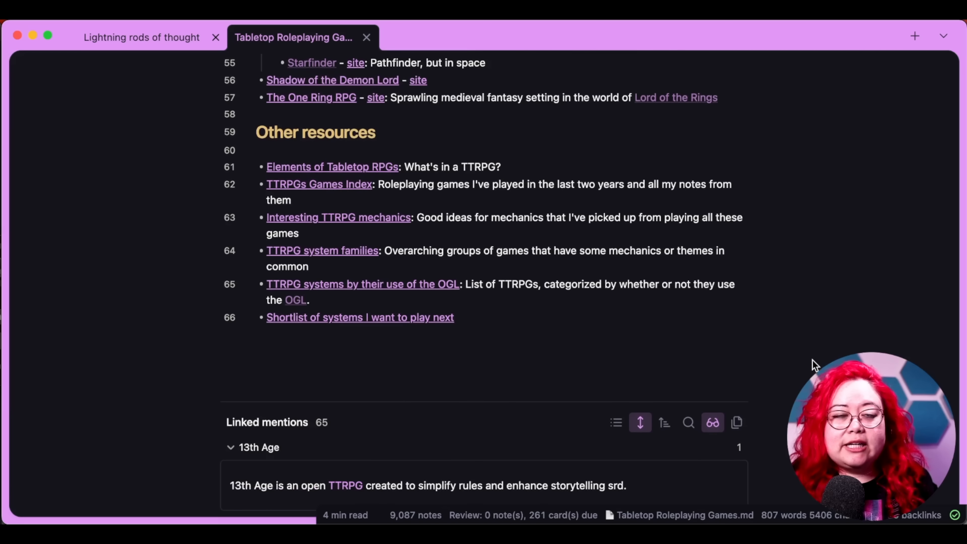
scroll("up", 3)
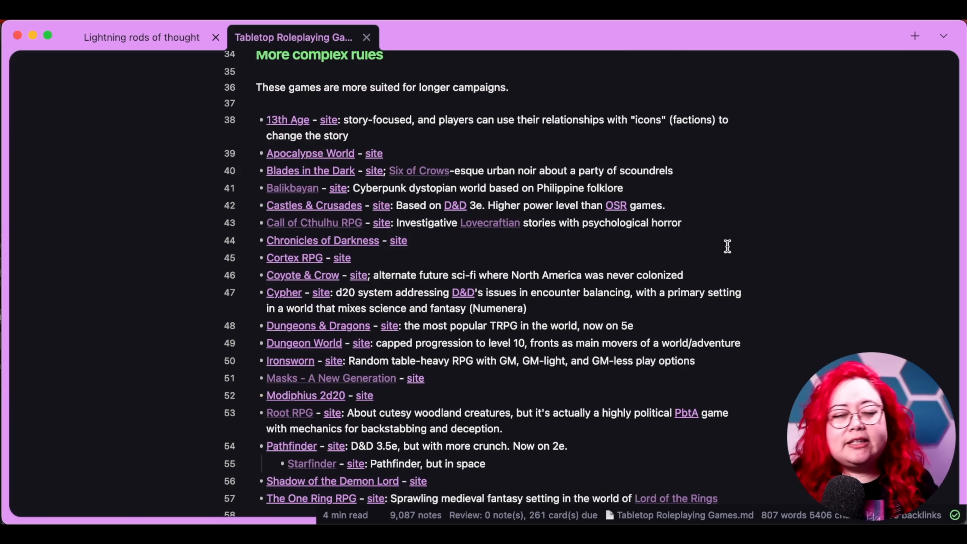
Close the Tabletop tab, fold the outgoing-links section and unfold the incoming-links top 50.
left_click(366, 37)
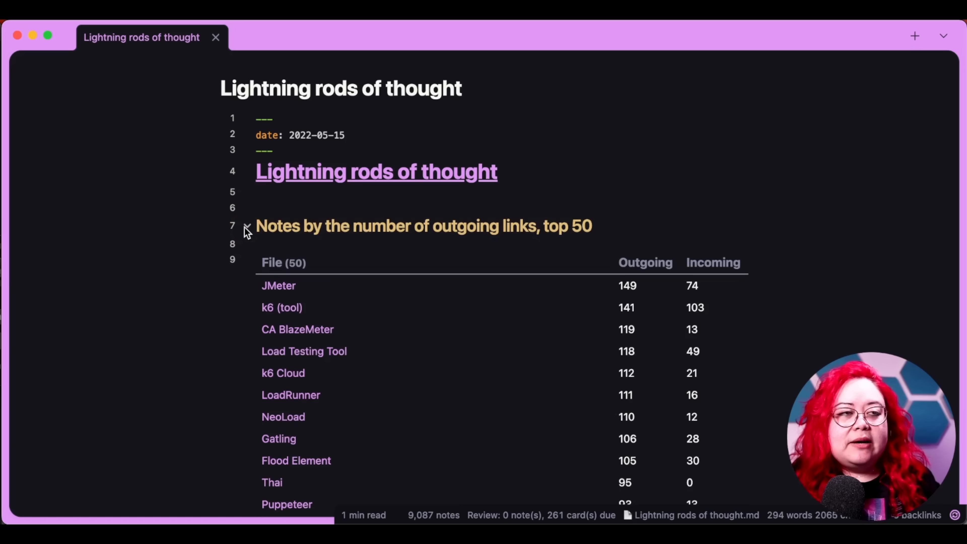
left_click(247, 225)
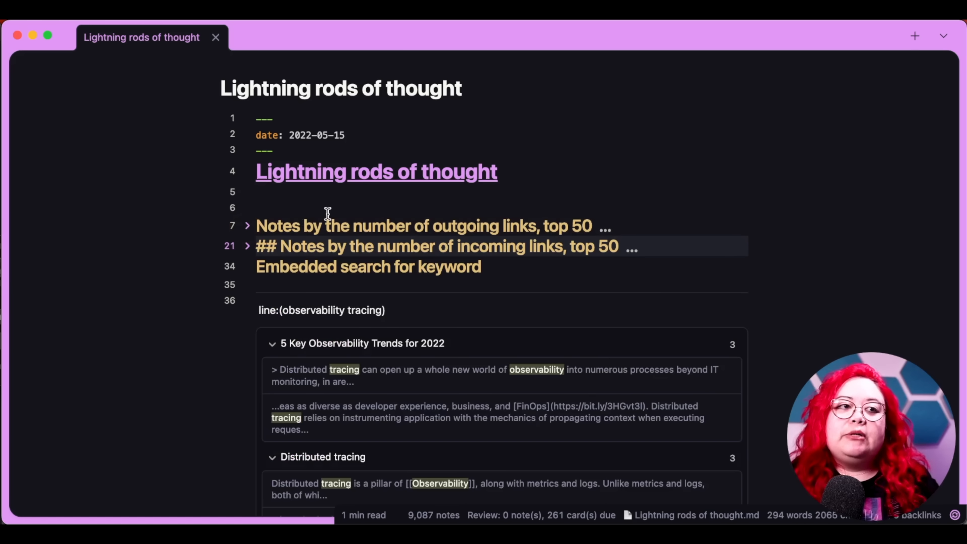
left_click(247, 246)
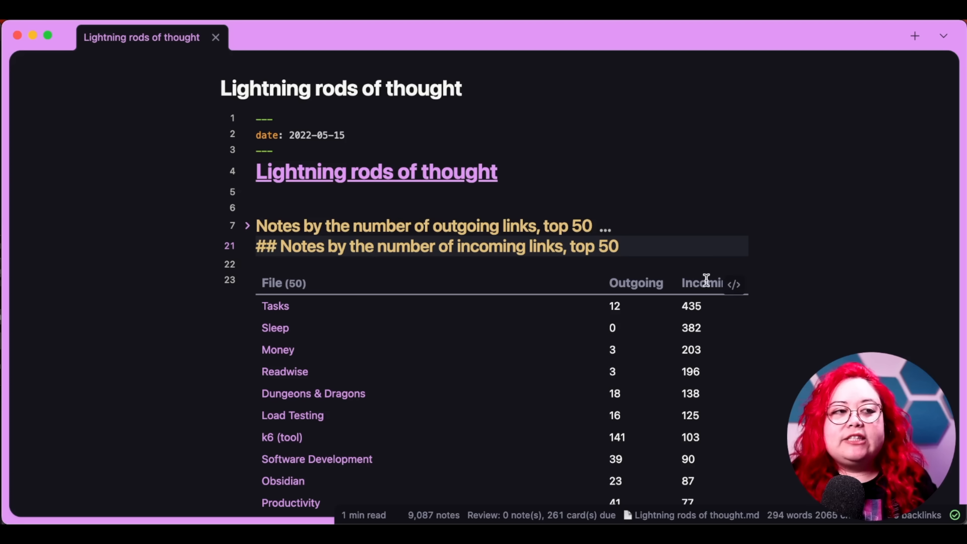
mouse_move(779, 273)
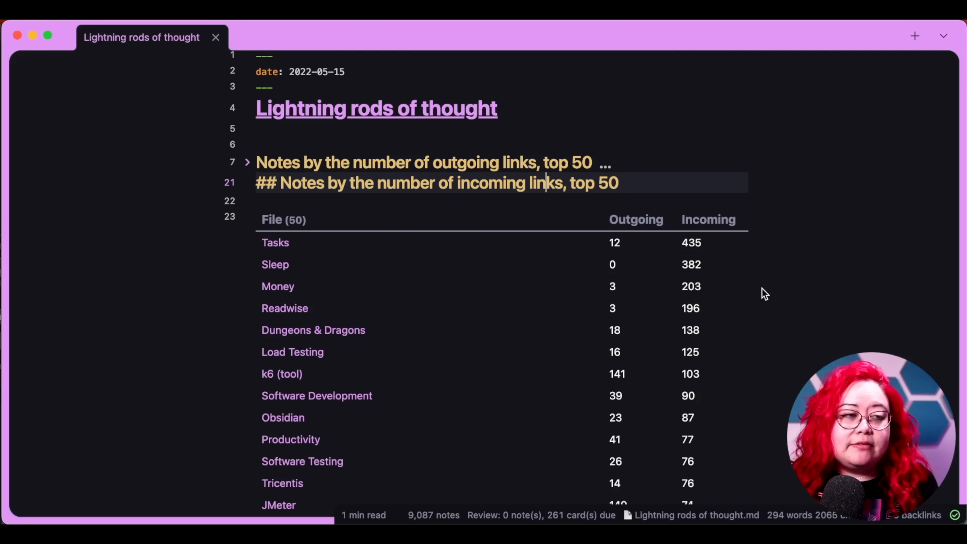
mouse_move(751, 284)
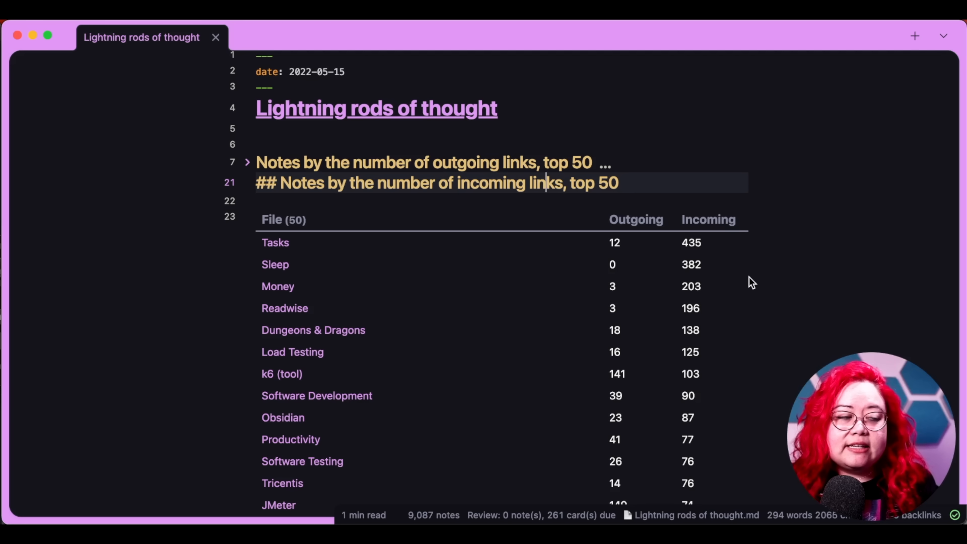
mouse_move(756, 271)
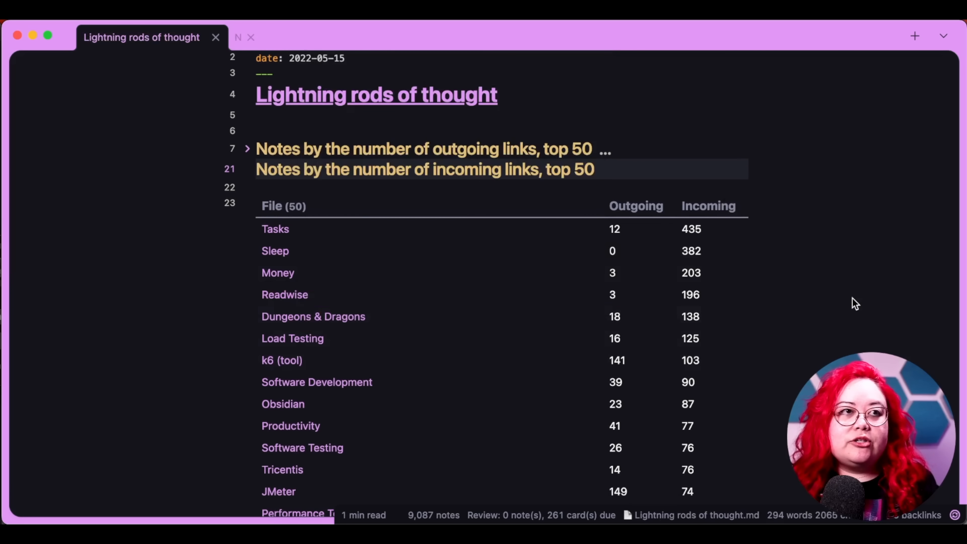
Open Dungeons & Dragons from the incoming-links table in a new tab and skim it.
left_click(313, 316)
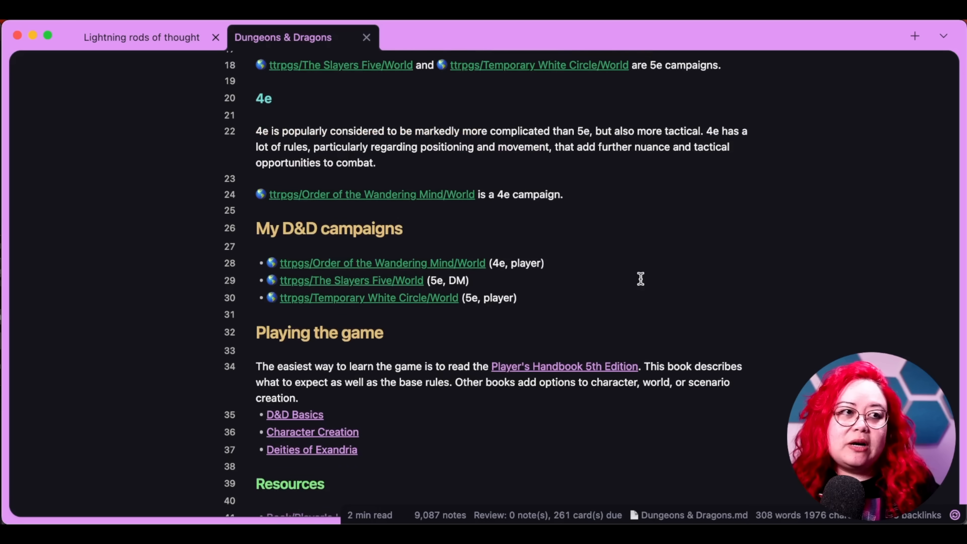
scroll("down", 3)
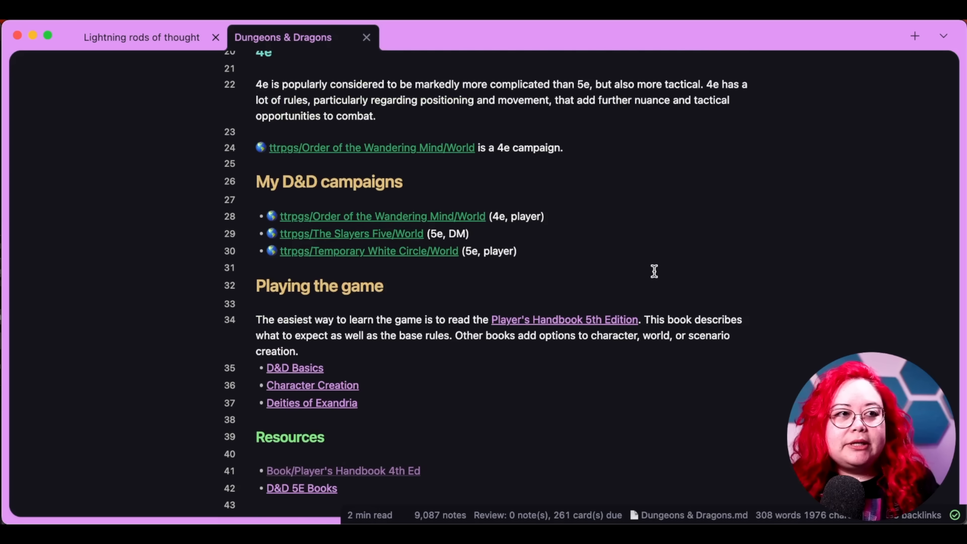
scroll("up", 3)
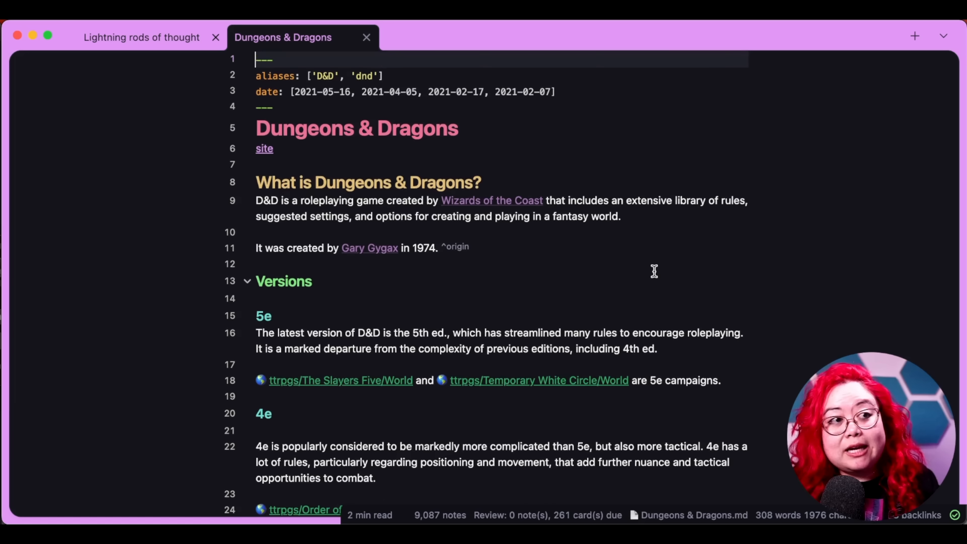
left_click(141, 37)
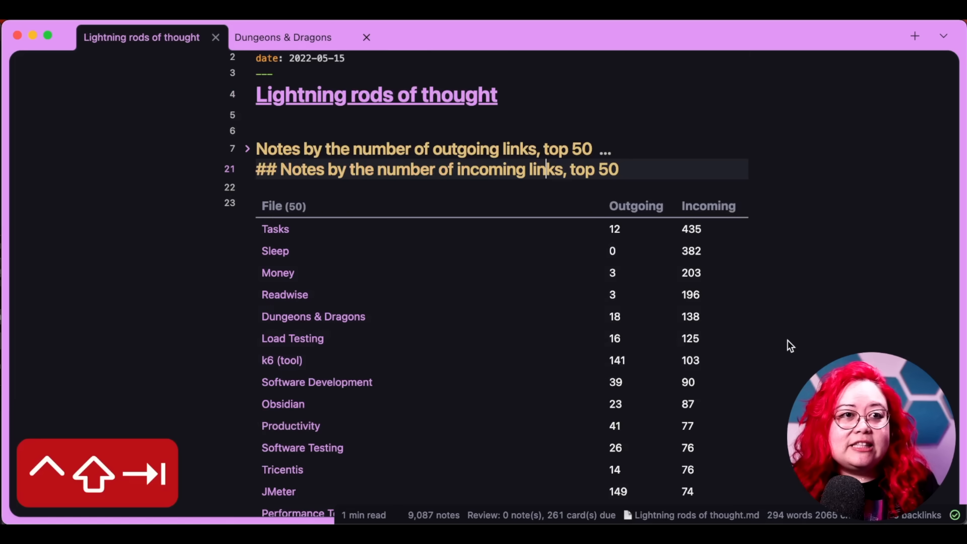
mouse_move(700, 321)
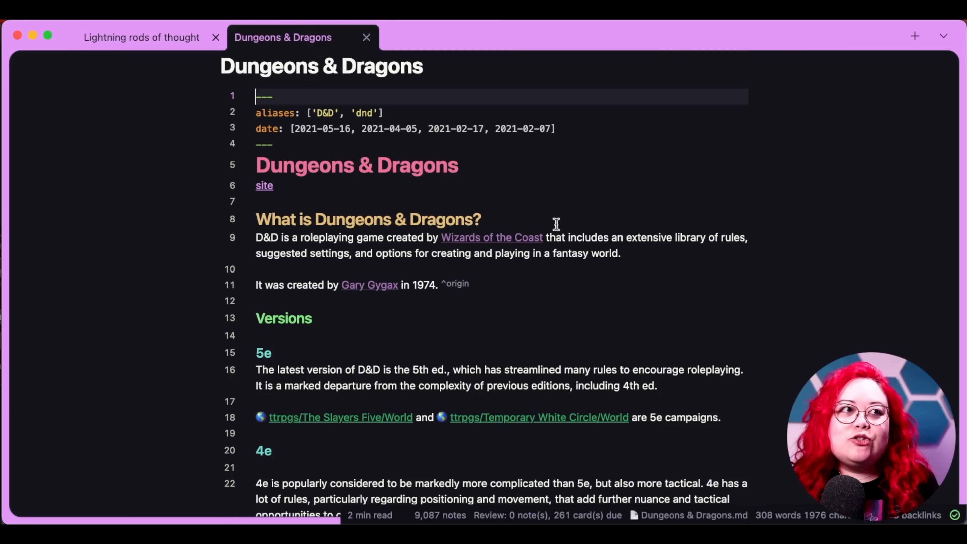
Browse the Dungeons & Dragons linked mentions and close the tab.
scroll("down", 3)
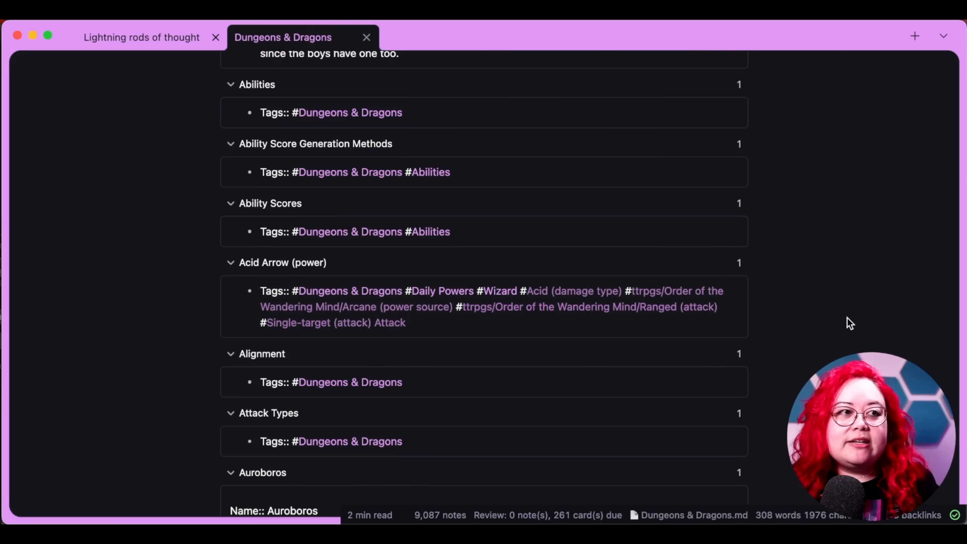
scroll("down", 3)
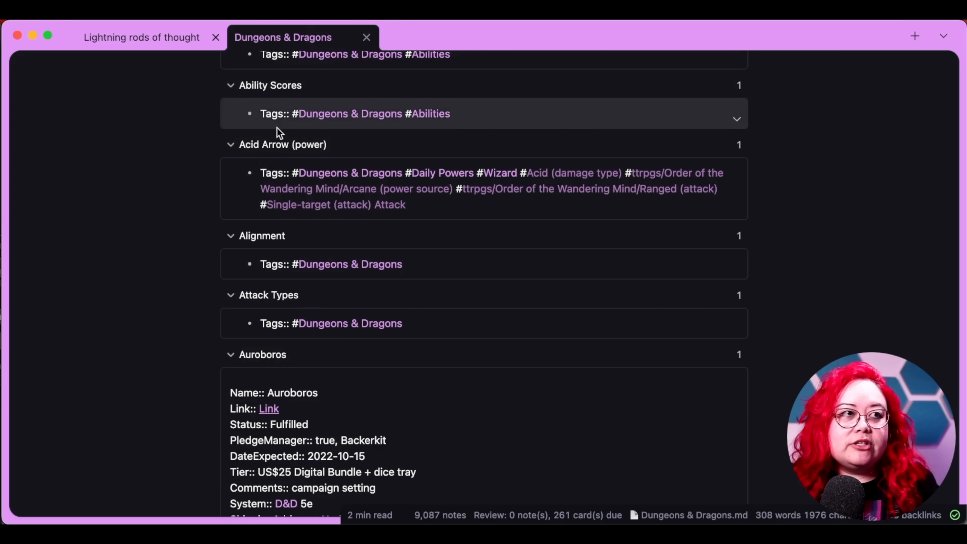
scroll("up", 3)
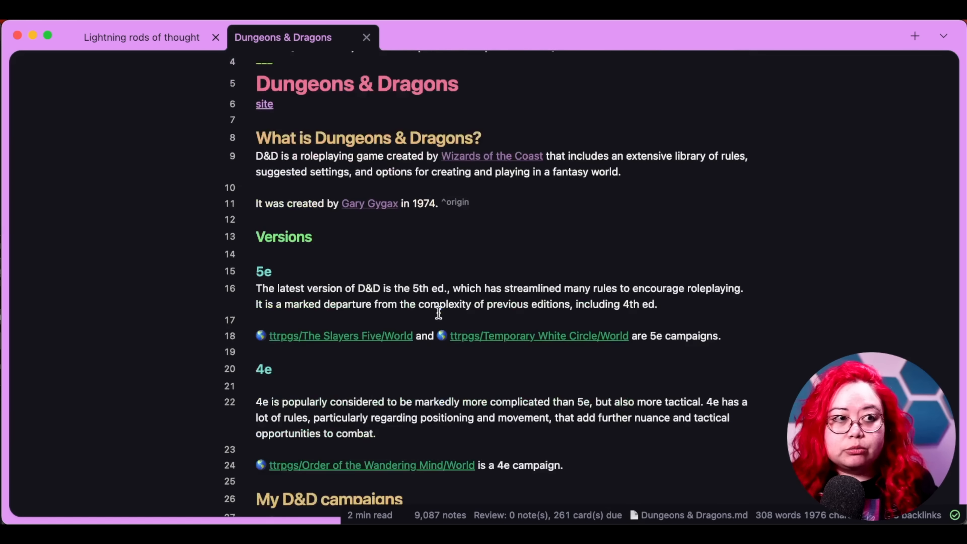
left_click(589, 358)
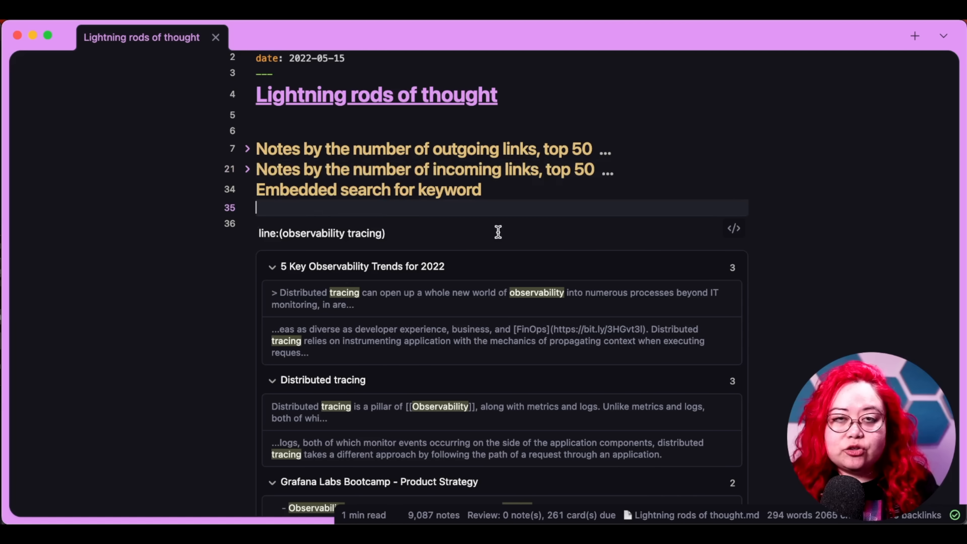
mouse_move(401, 206)
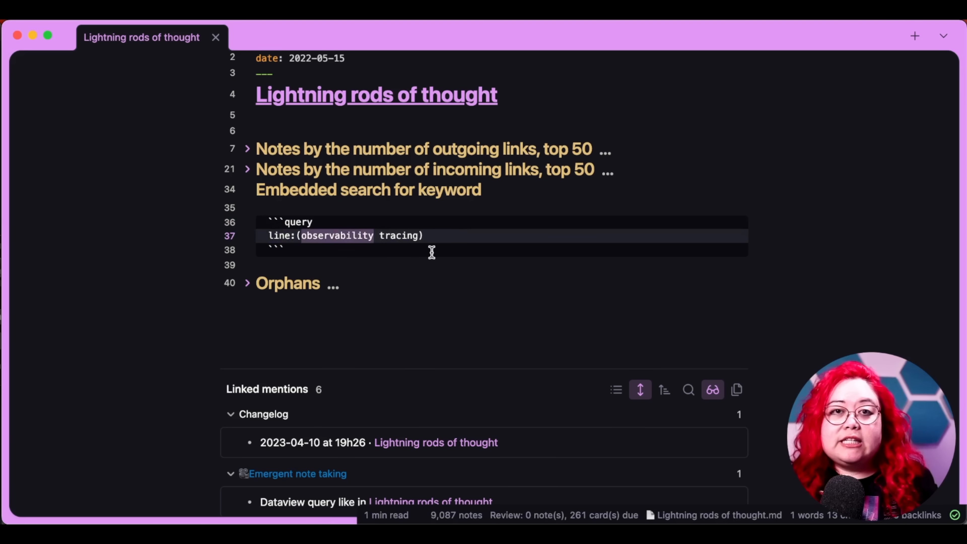
mouse_move(430, 208)
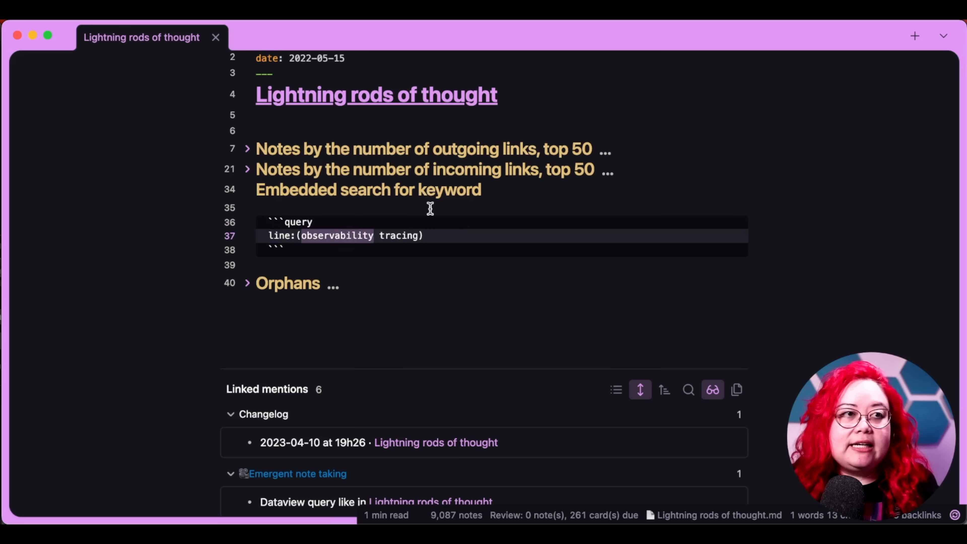
mouse_move(448, 140)
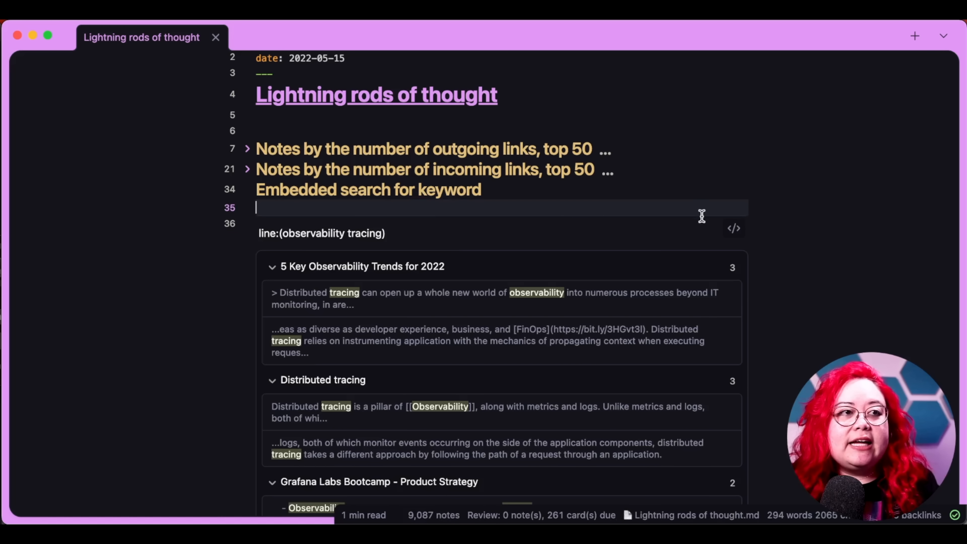
scroll("down", 3)
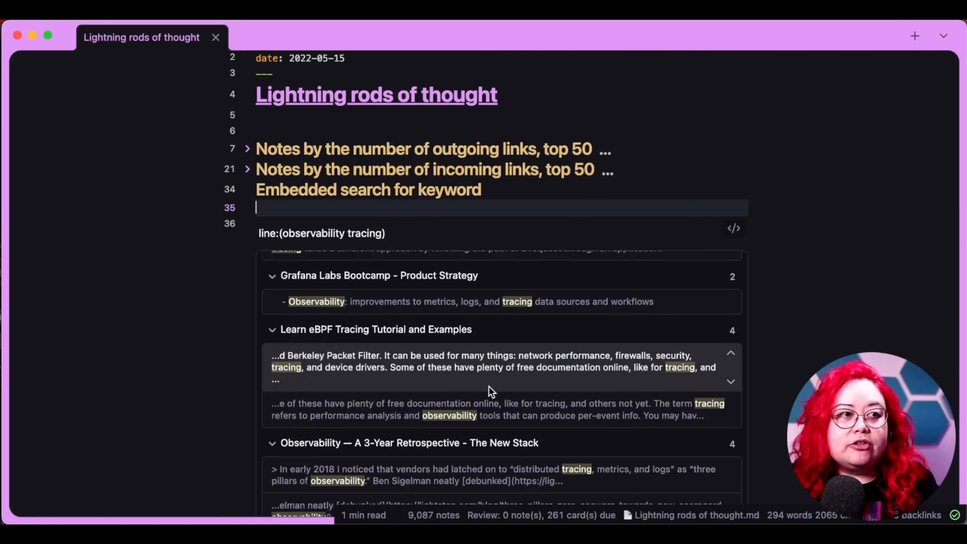
scroll("down", 3)
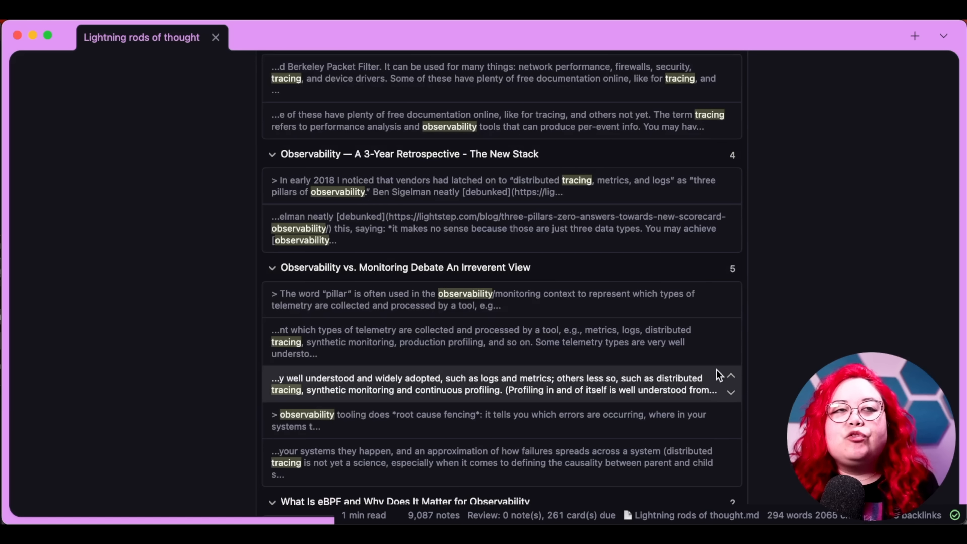
mouse_move(730, 376)
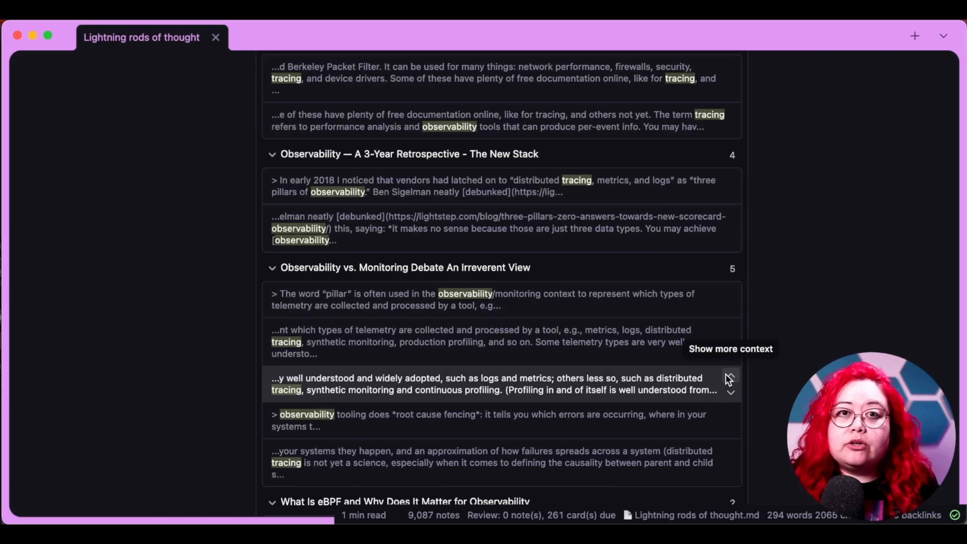
scroll("down", 3)
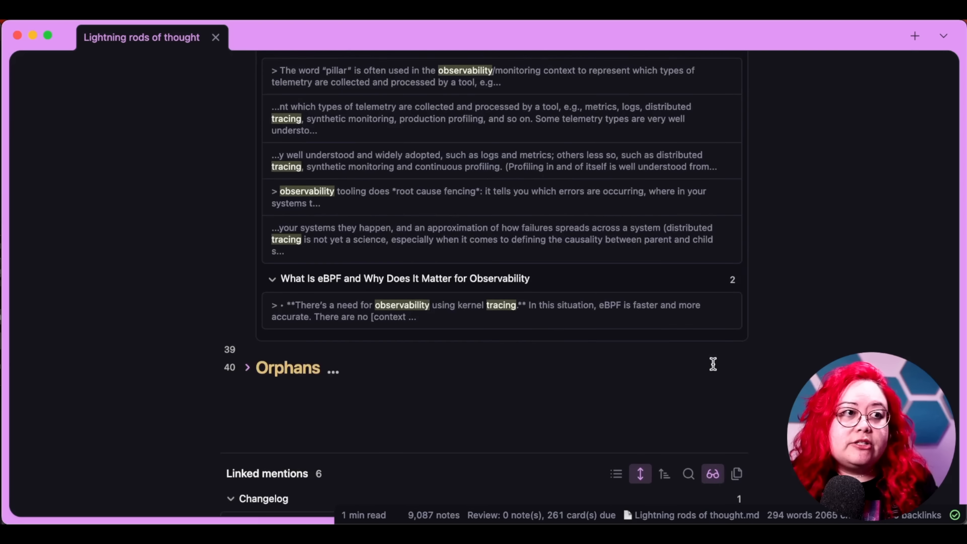
scroll("up", 3)
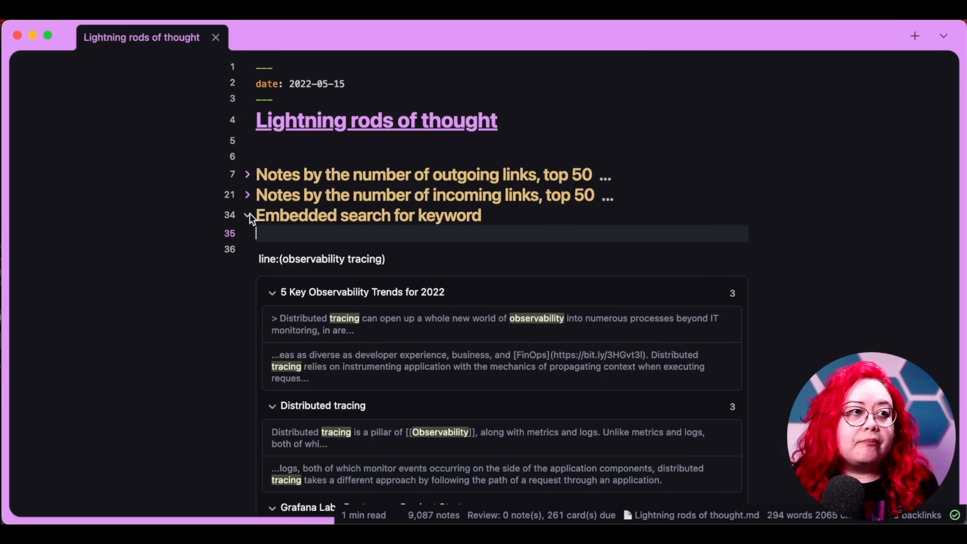
left_click(247, 215)
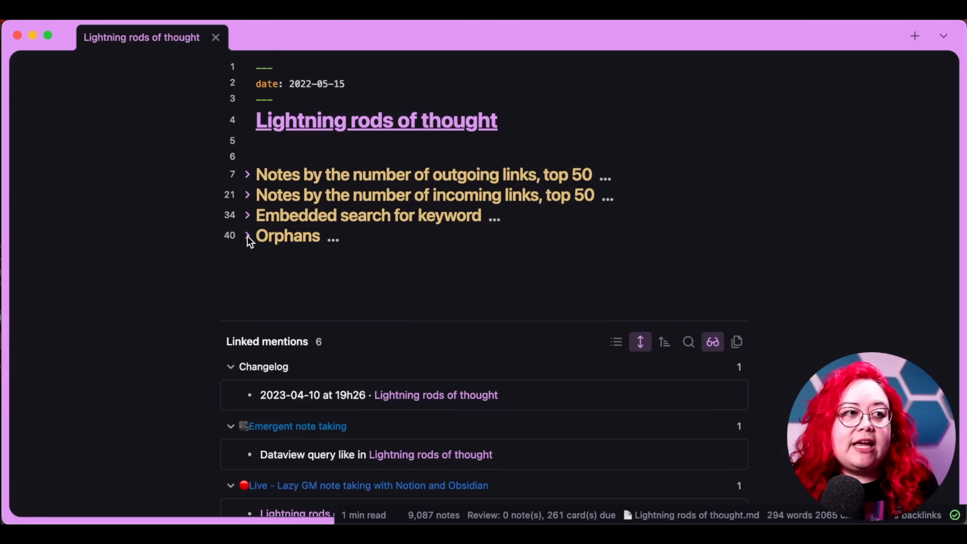
left_click(247, 236)
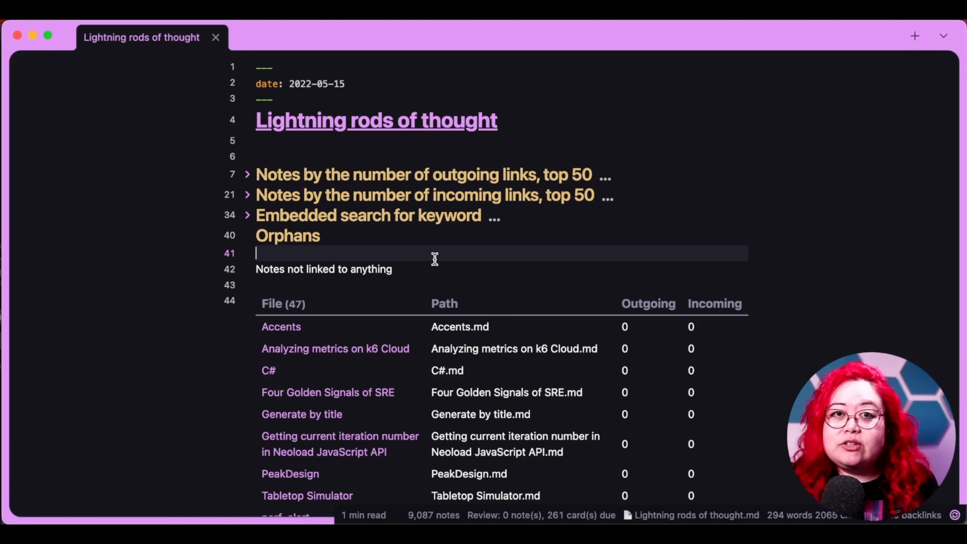
scroll("down", 3)
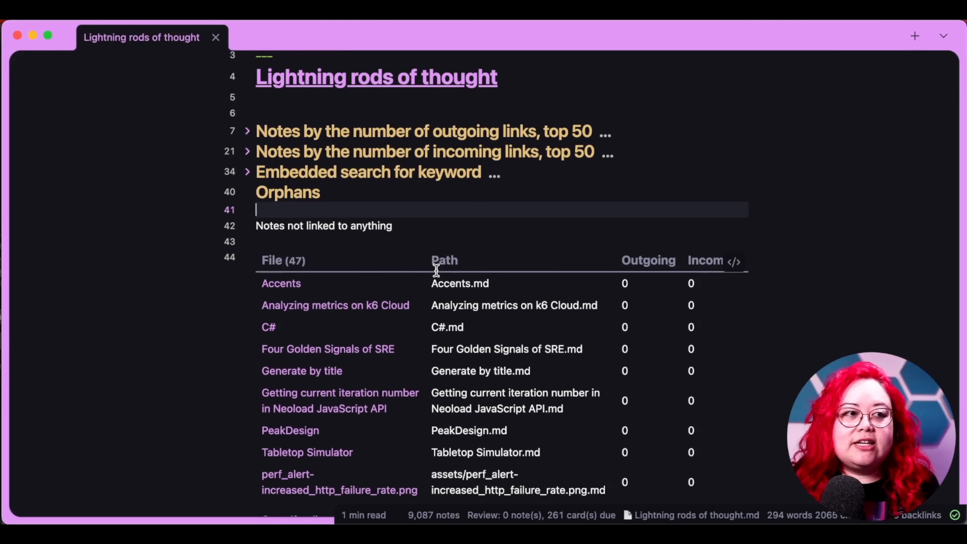
scroll("down", 3)
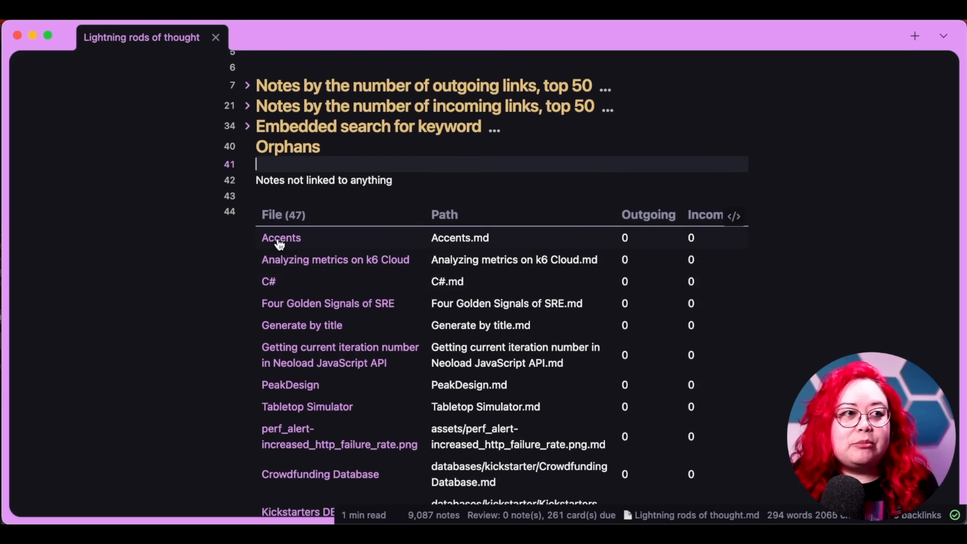
left_click(281, 237)
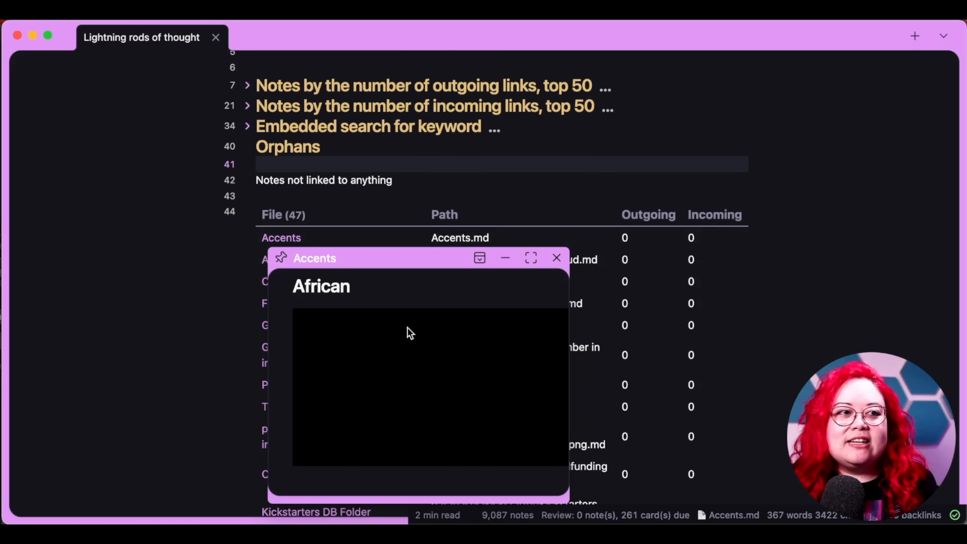
left_click(555, 257)
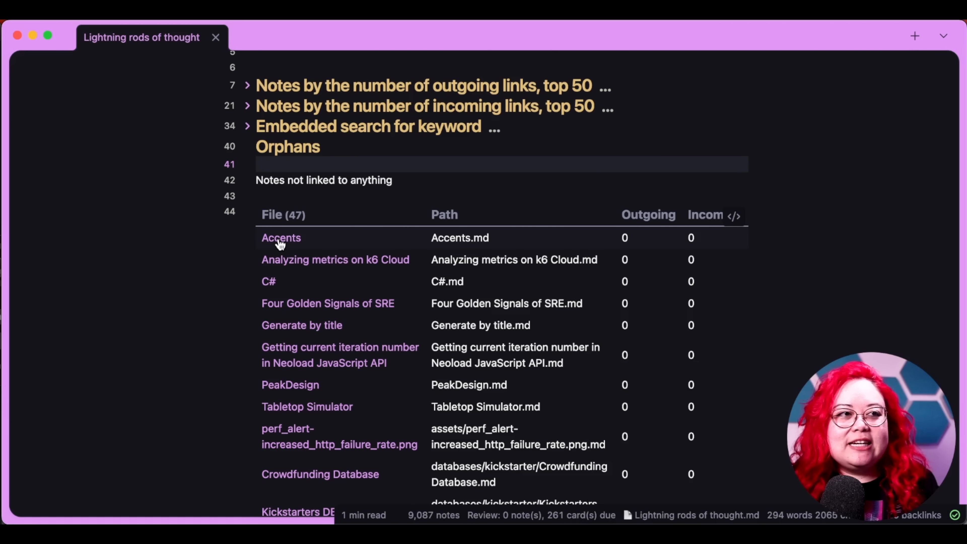
Open the orphan Accents note in its own tab and browse its embedded accent videos.
left_click(280, 237)
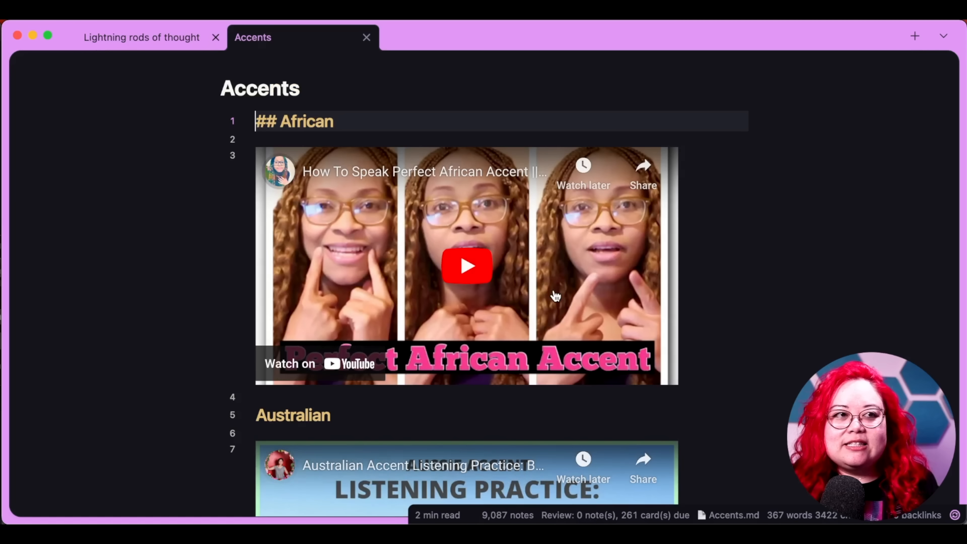
scroll("down", 3)
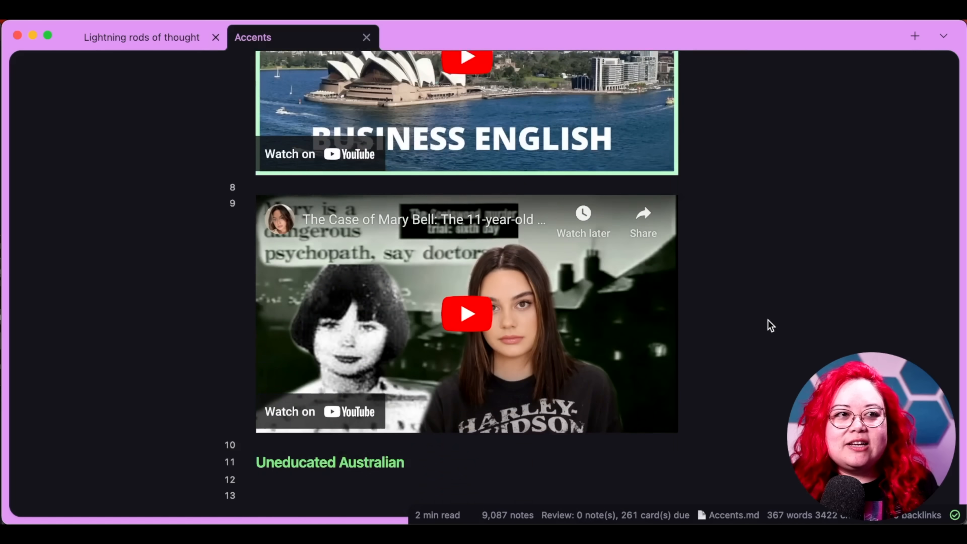
scroll("down", 3)
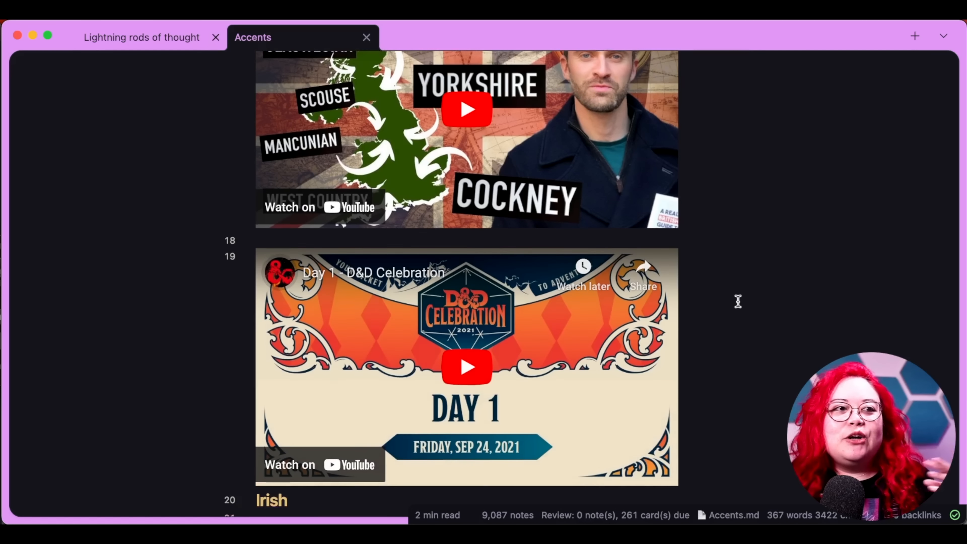
scroll("down", 3)
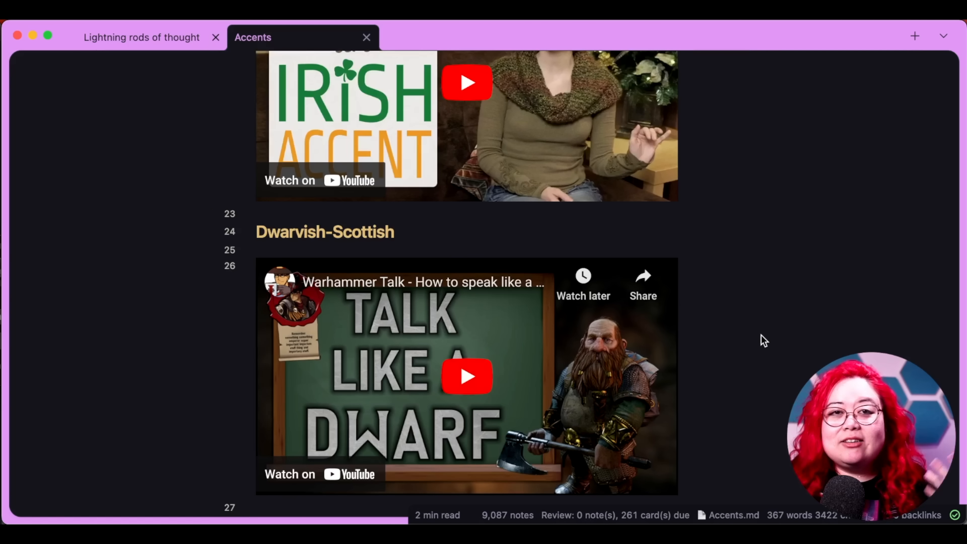
scroll("down", 3)
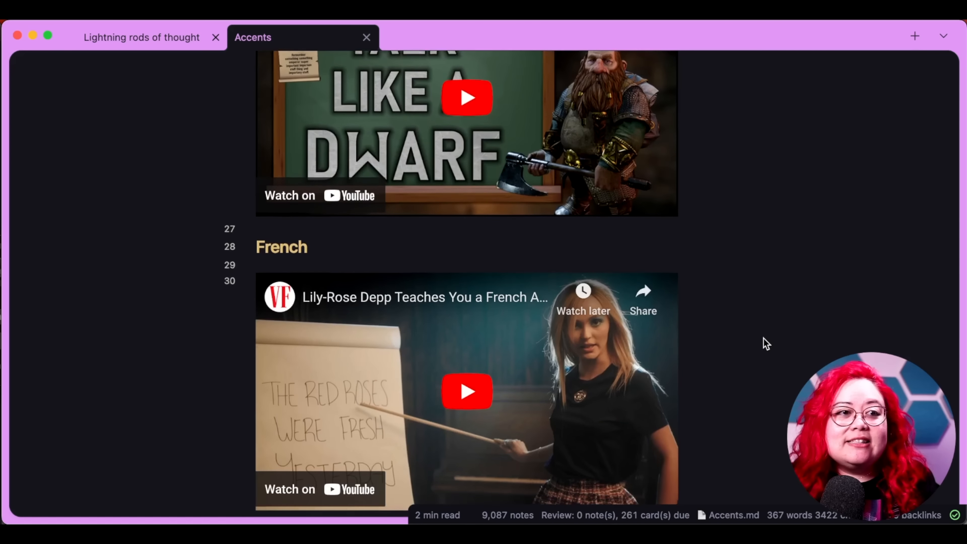
scroll("down", 3)
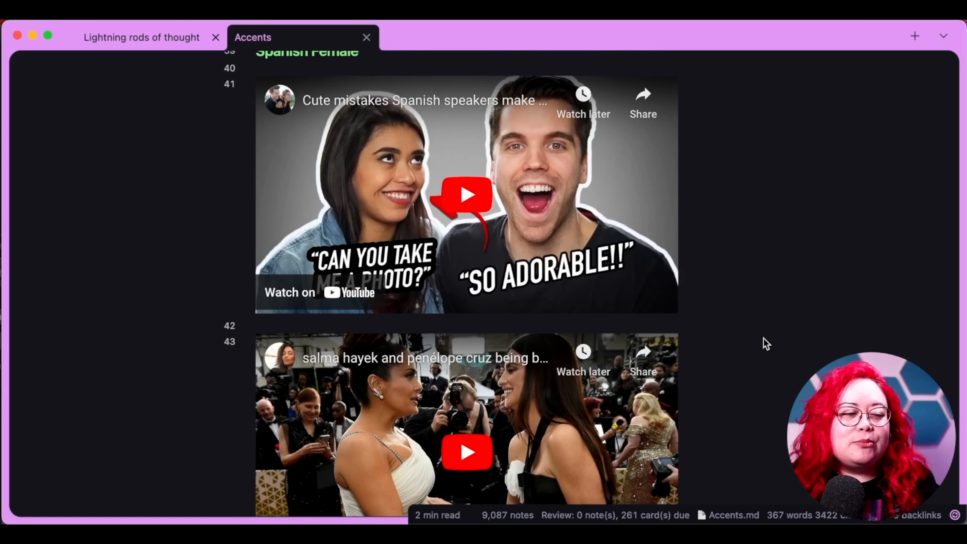
scroll("down", 3)
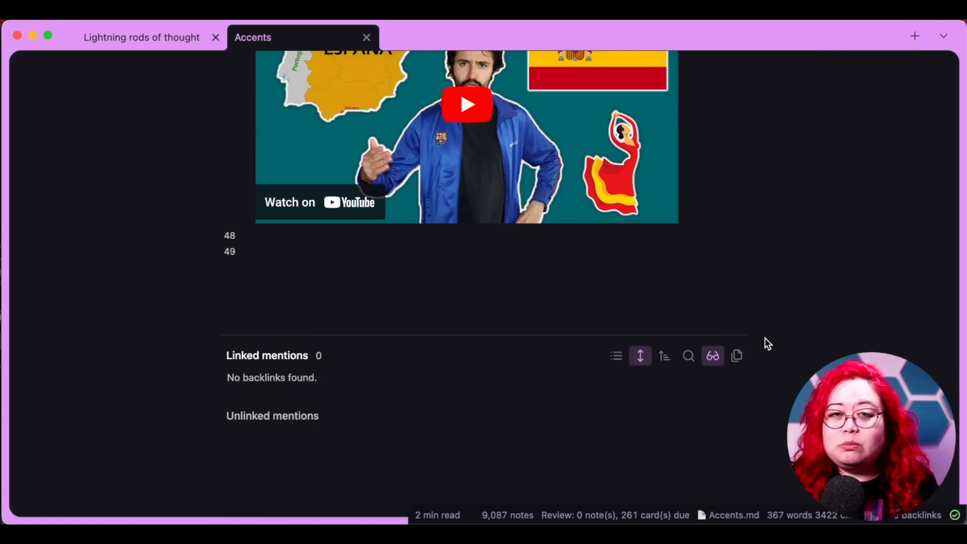
scroll("up", 3)
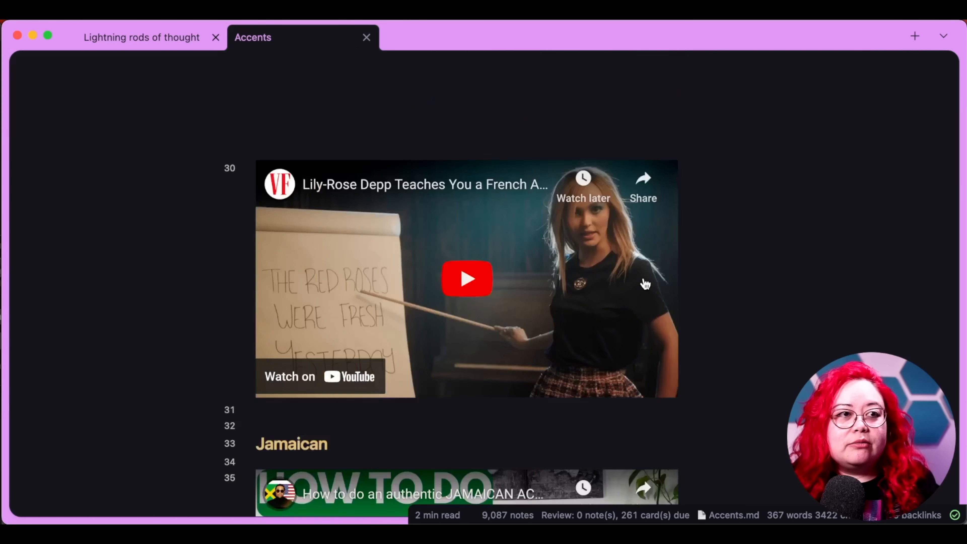
scroll("up", 3)
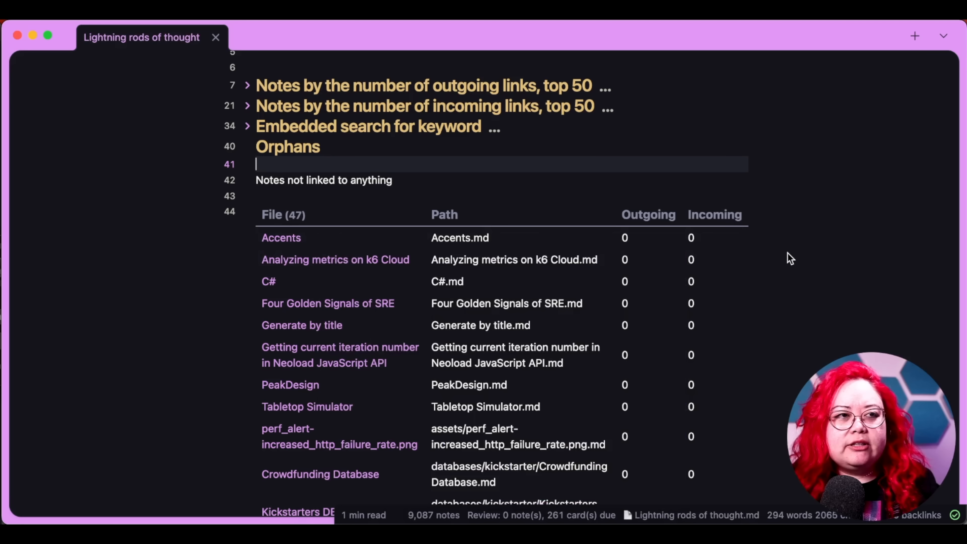
mouse_move(429, 260)
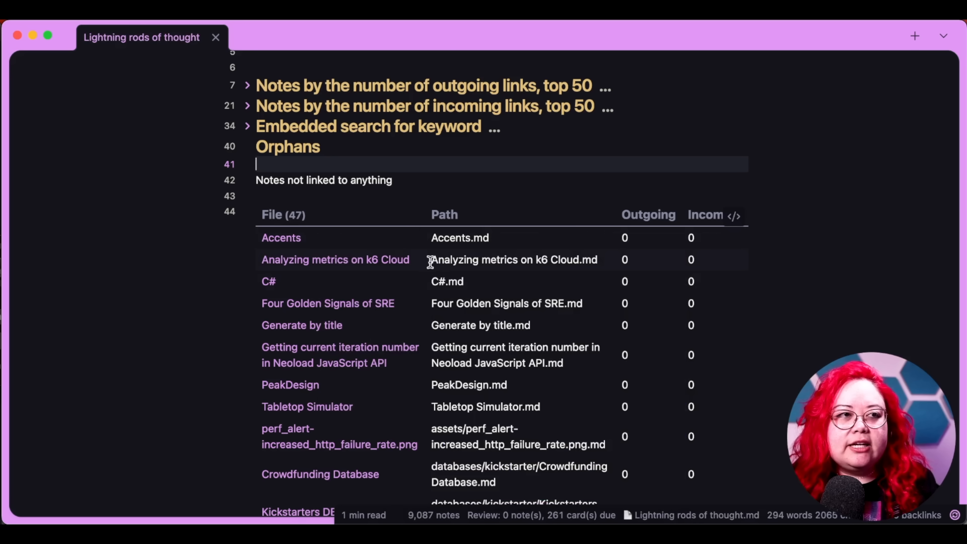
mouse_move(423, 266)
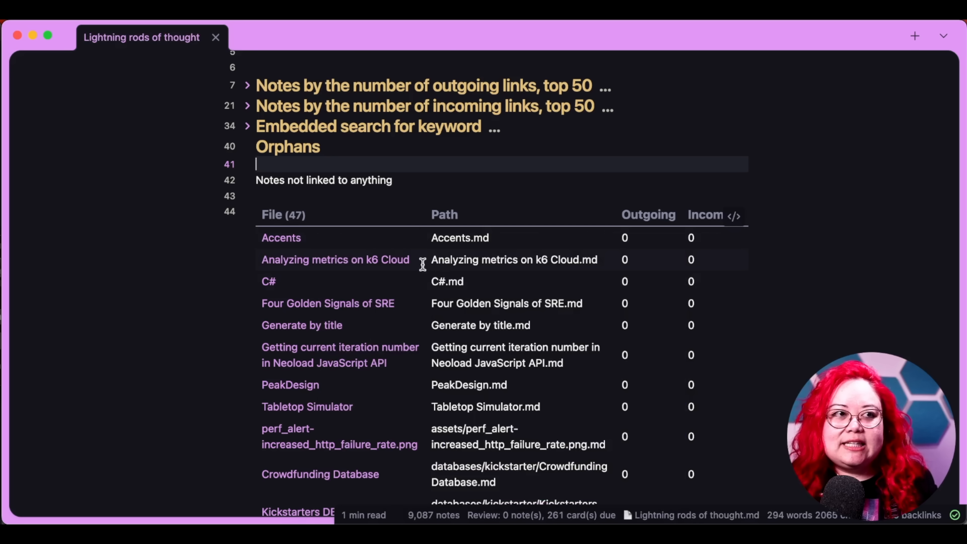
mouse_move(359, 264)
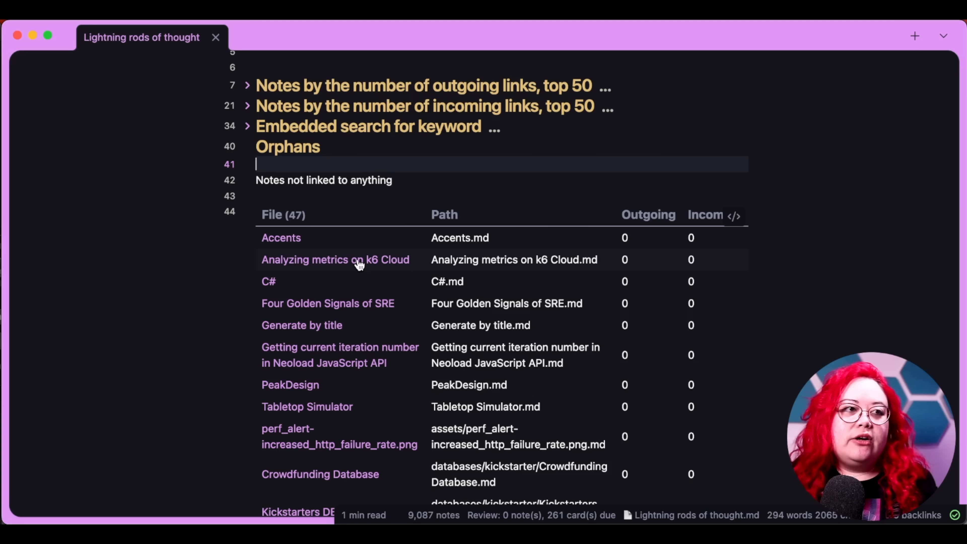
mouse_move(370, 262)
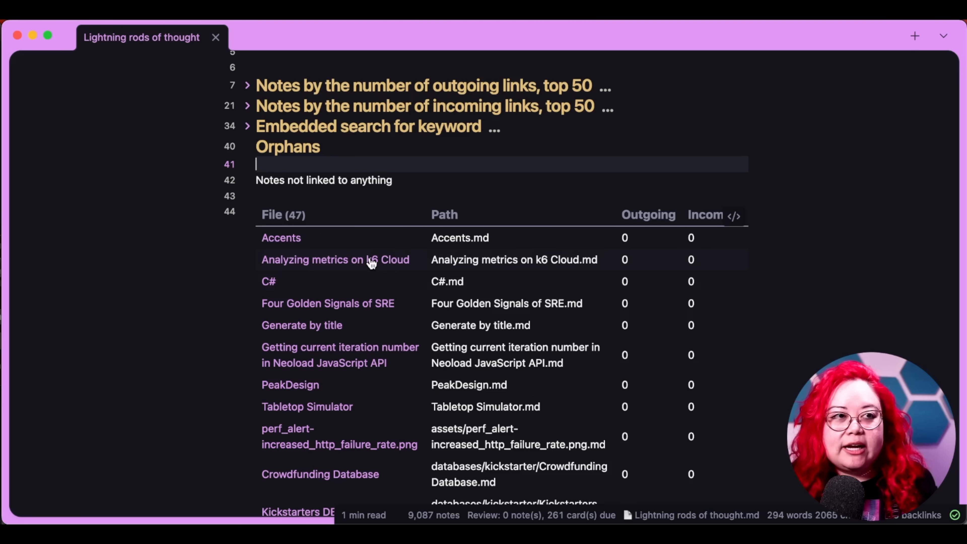
mouse_move(355, 269)
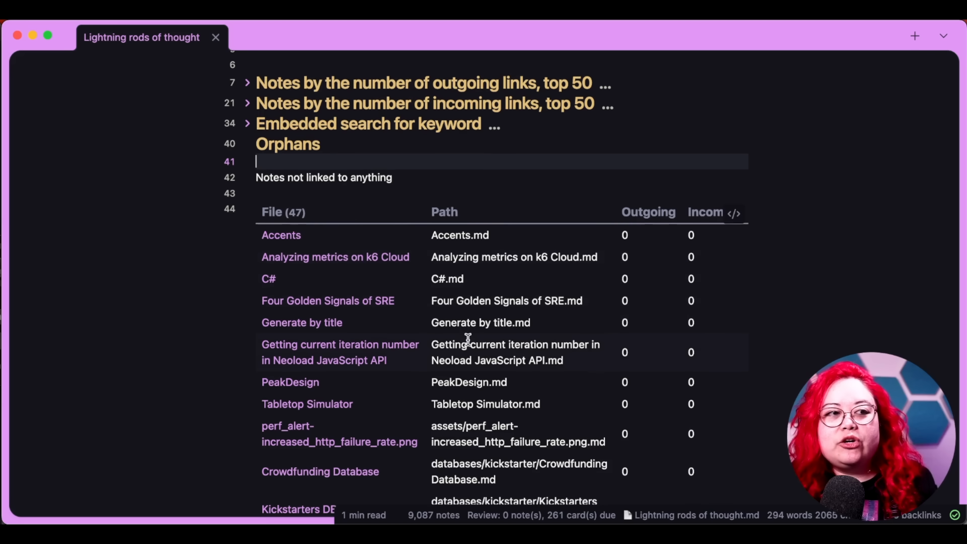
Browse the Orphans Dataview table, then close the Accents tab.
scroll("down", 3)
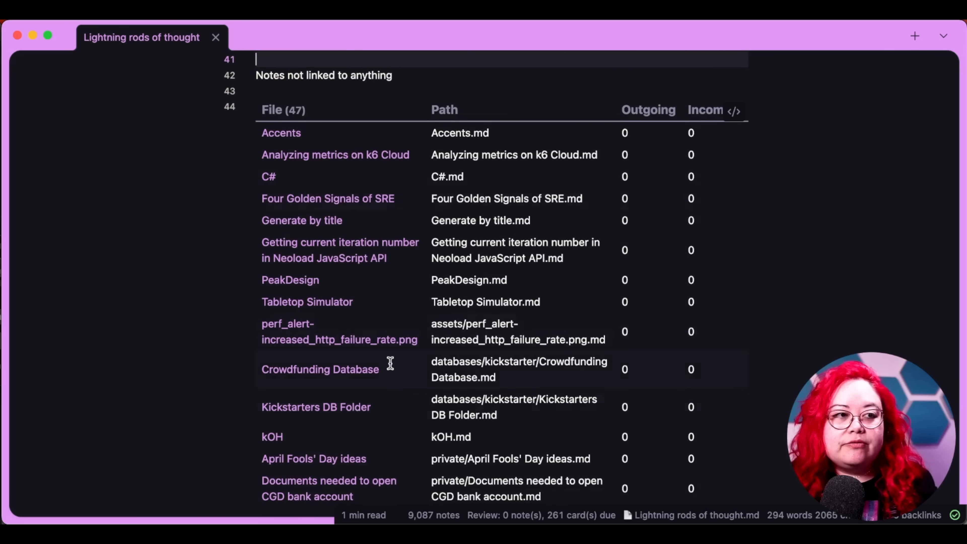
scroll("down", 3)
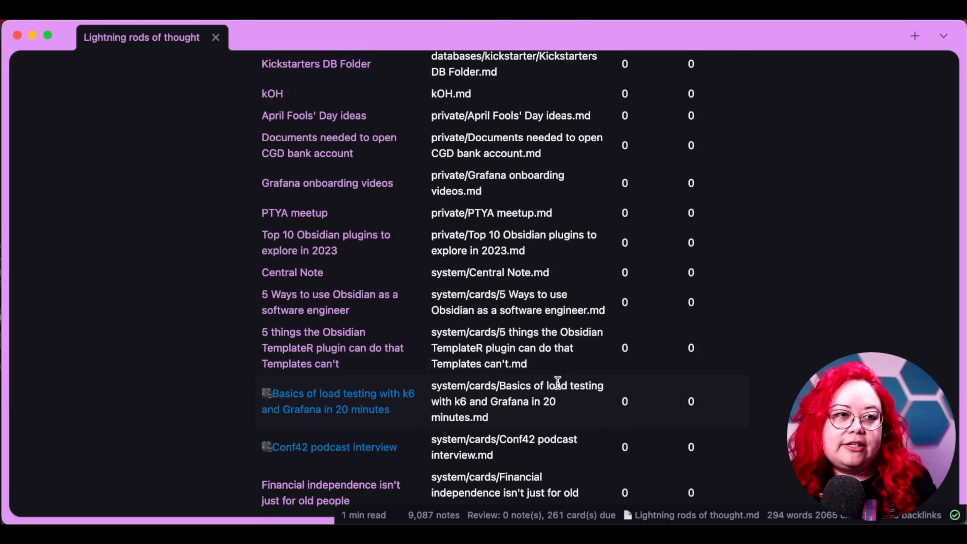
scroll("down", 3)
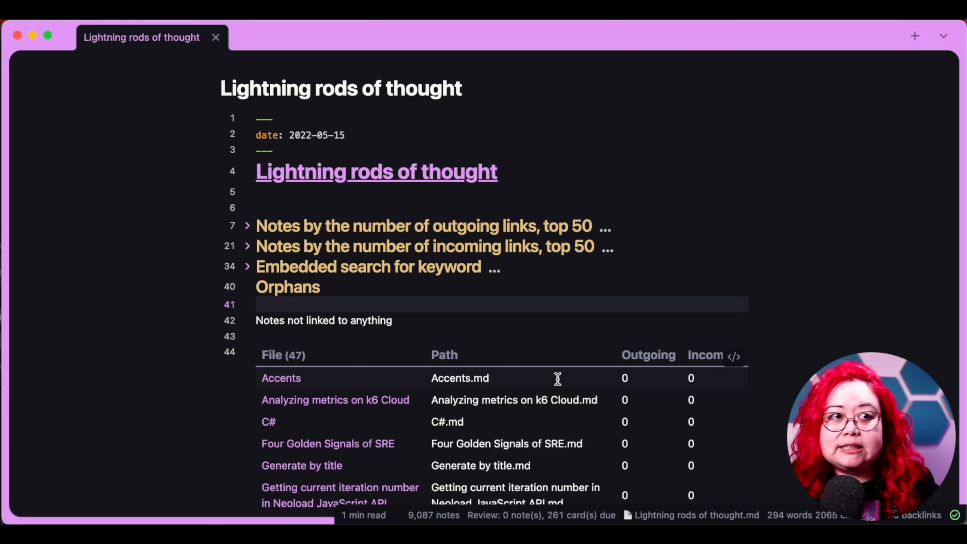
scroll("down", 3)
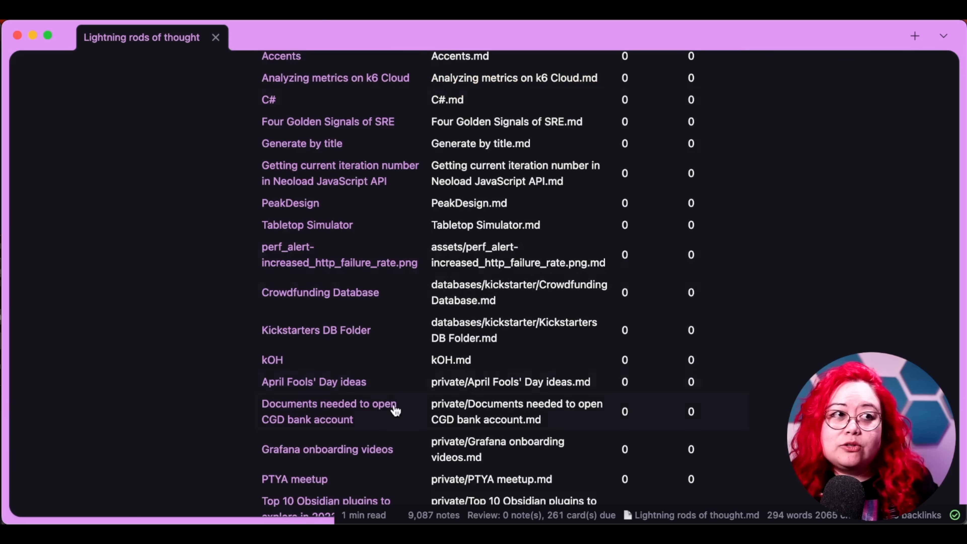
mouse_move(879, 284)
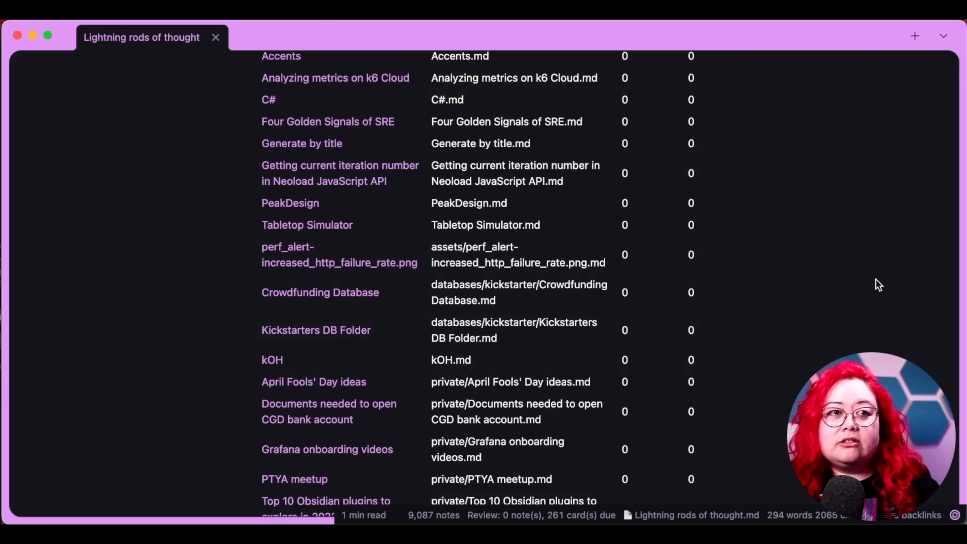
key("cmd+w")
type("excalibra")
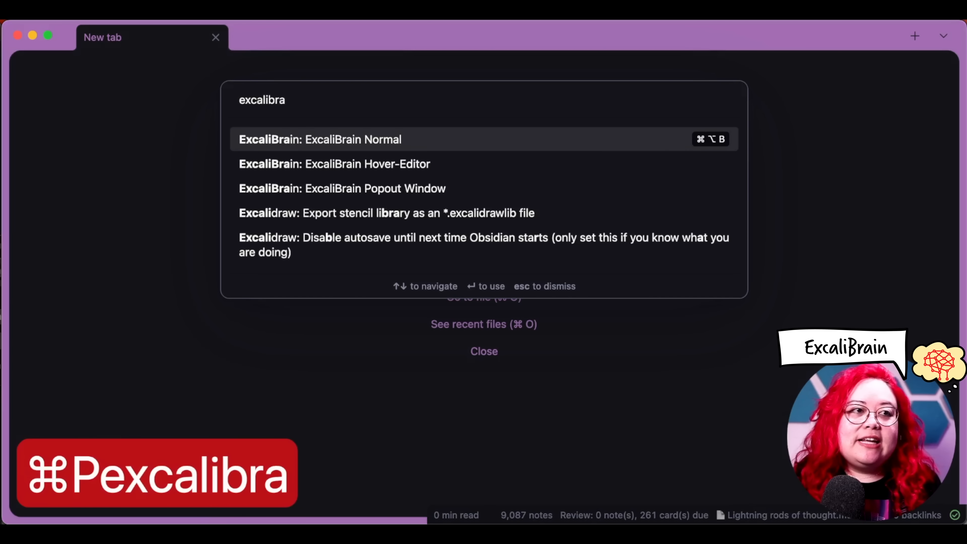
Launch ExcaliBrain Normal from the command palette, graphing Lightning rods of thought.
left_click(320, 139)
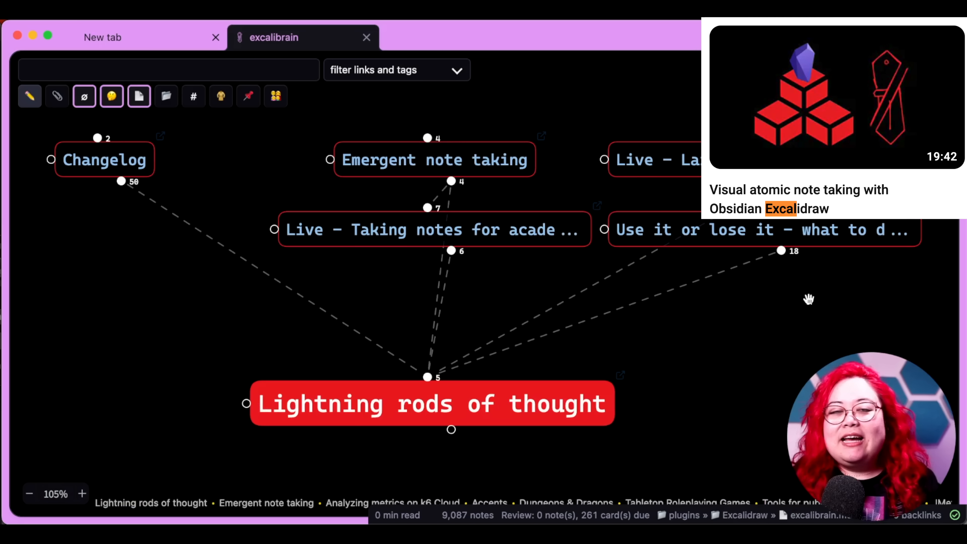
scroll("down", 3)
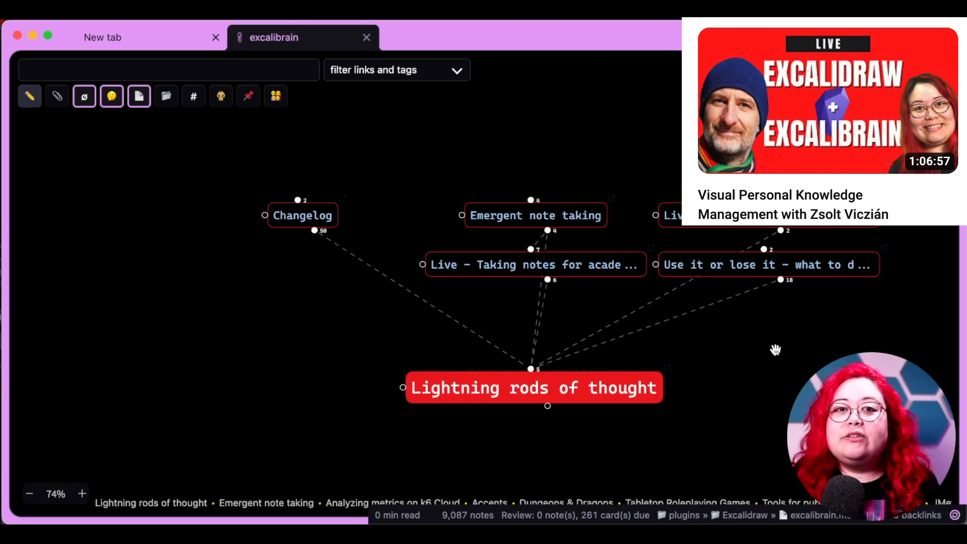
Search ExcaliBrain for 'clean code' and centre the graph on the Clean Code note.
type("clean code")
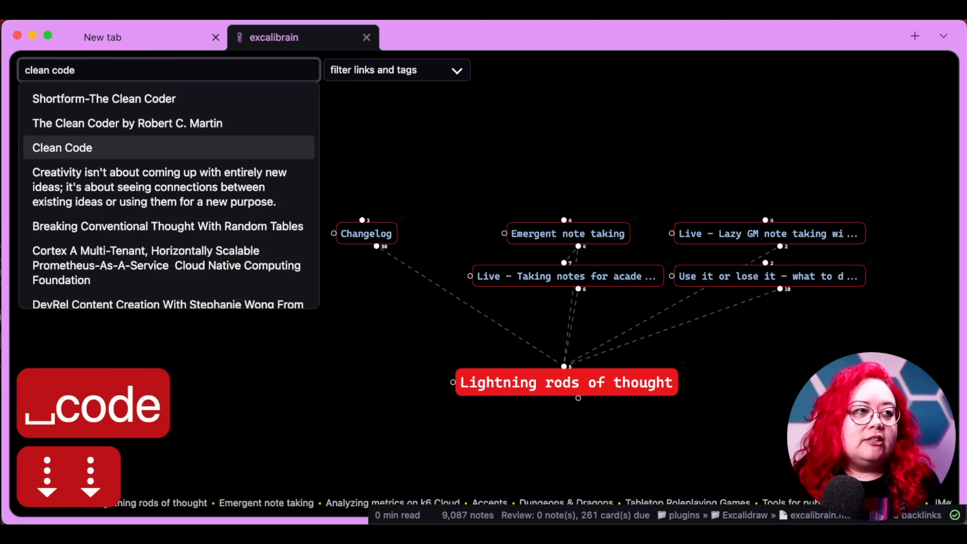
left_click(62, 147)
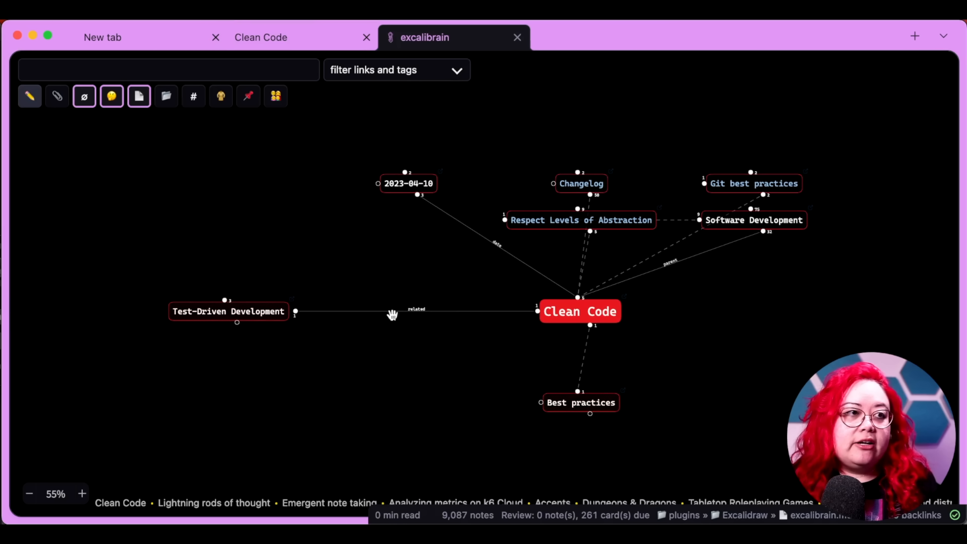
mouse_move(575, 277)
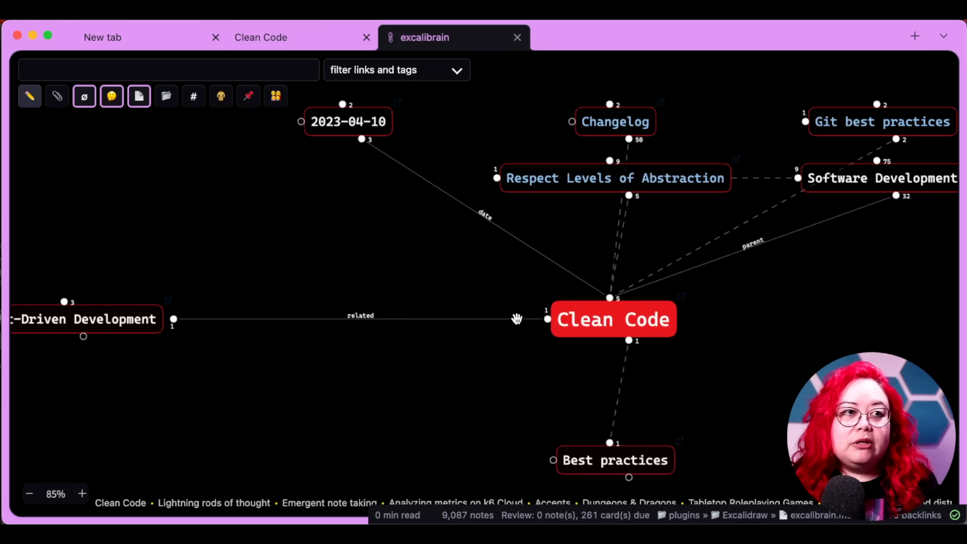
mouse_move(494, 216)
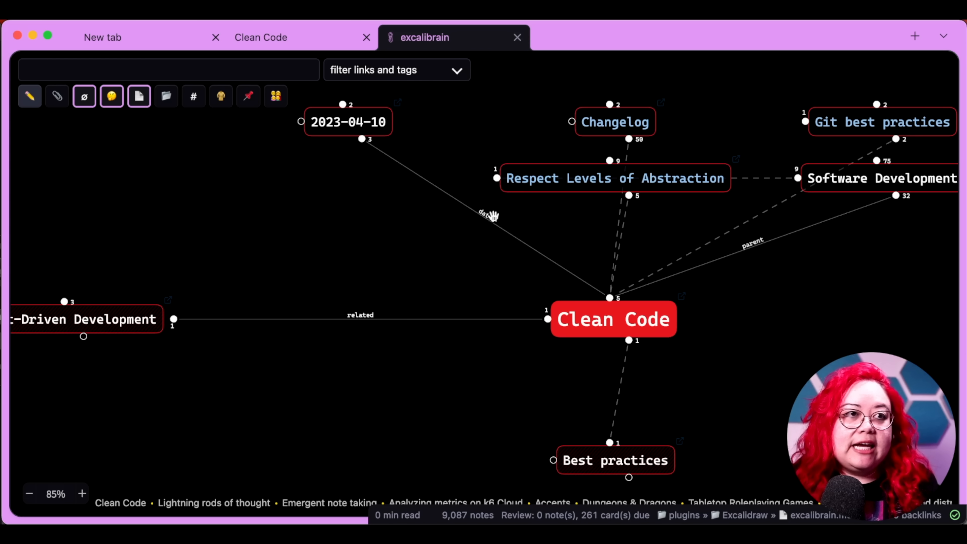
mouse_move(751, 259)
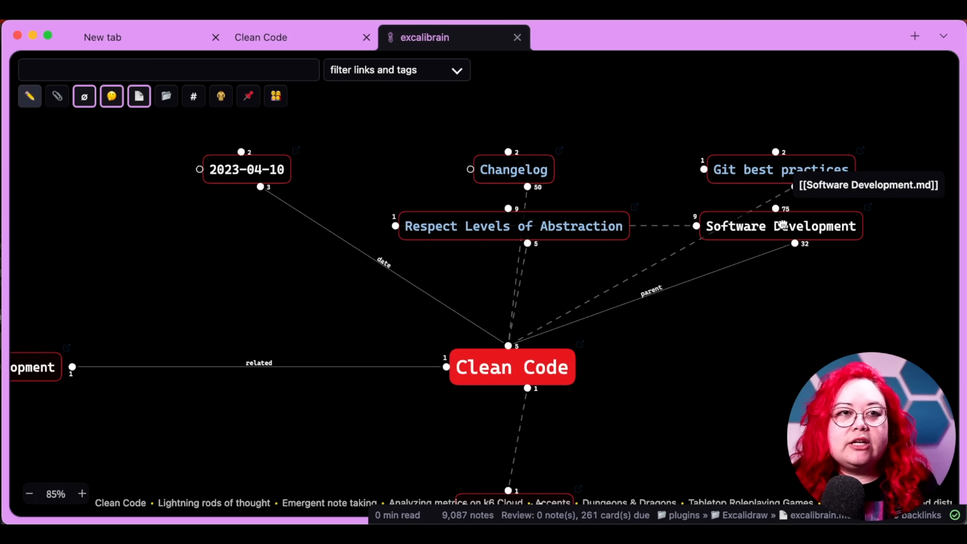
Re-centre the ExcaliBrain graph on a linked node, then on Principle of Atomicity.
left_click(779, 225)
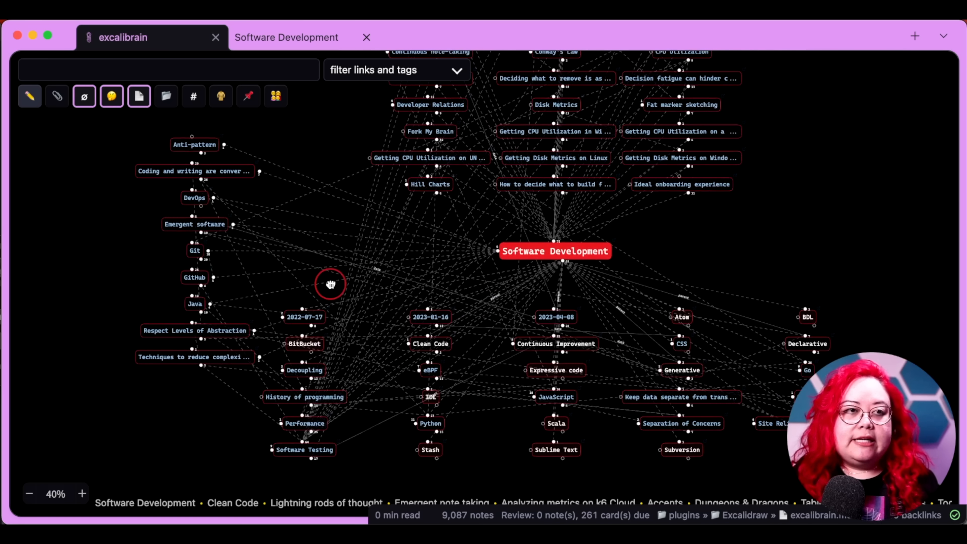
mouse_move(589, 410)
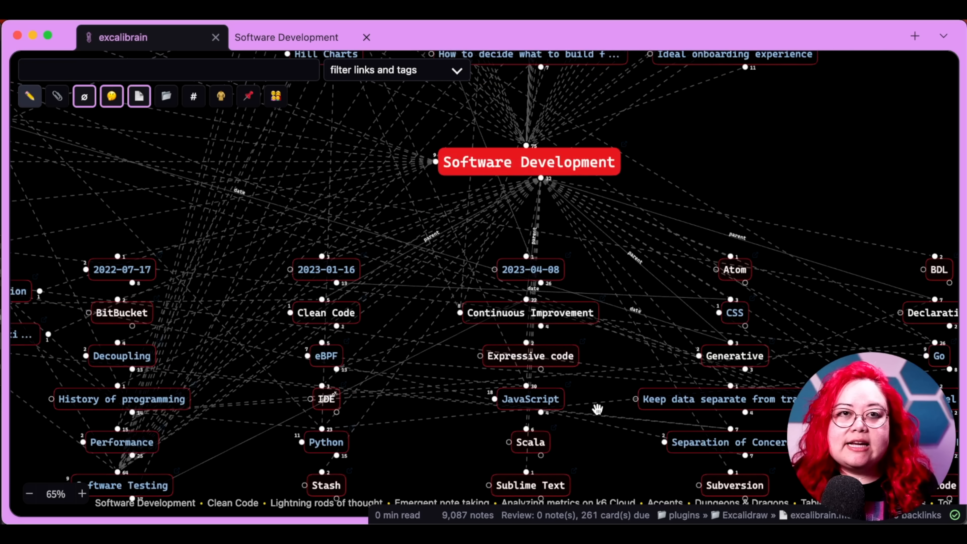
mouse_move(618, 404)
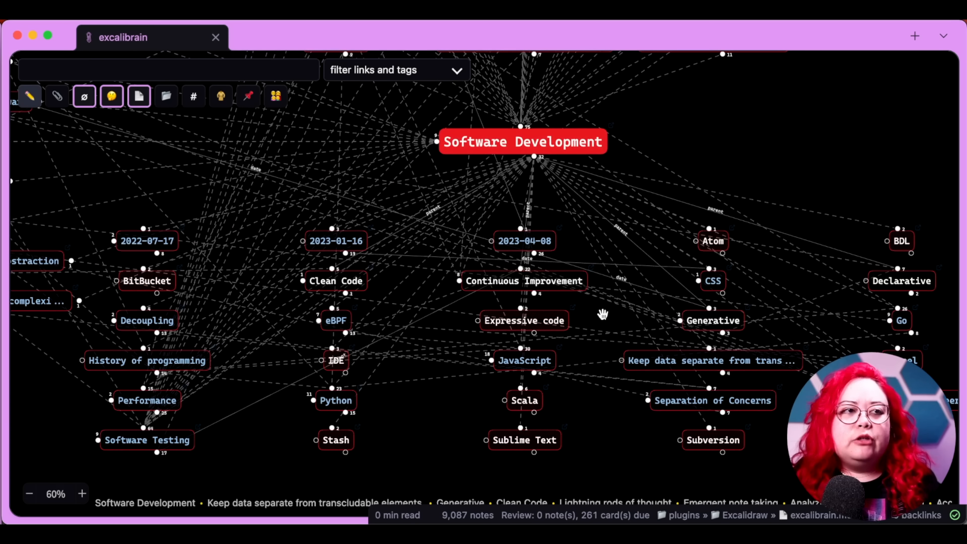
mouse_move(444, 363)
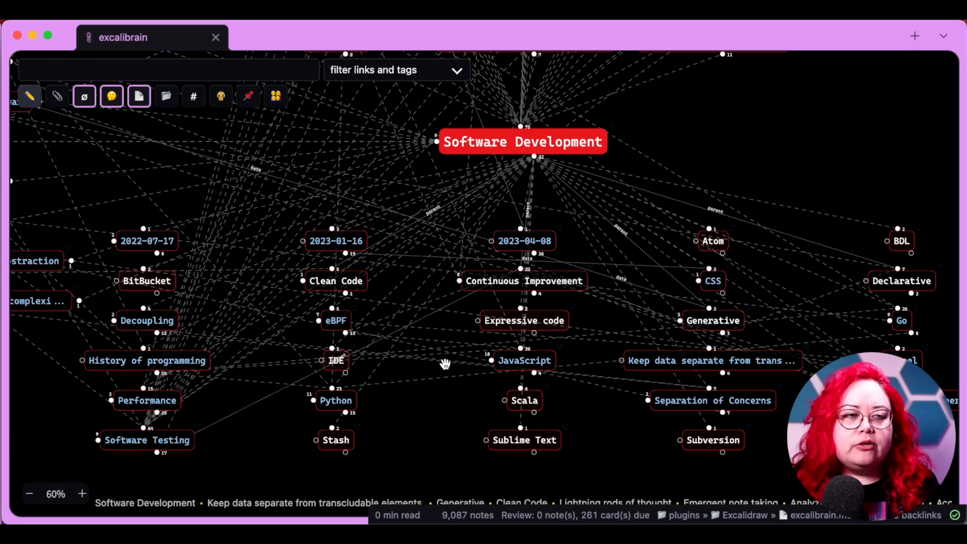
mouse_move(480, 333)
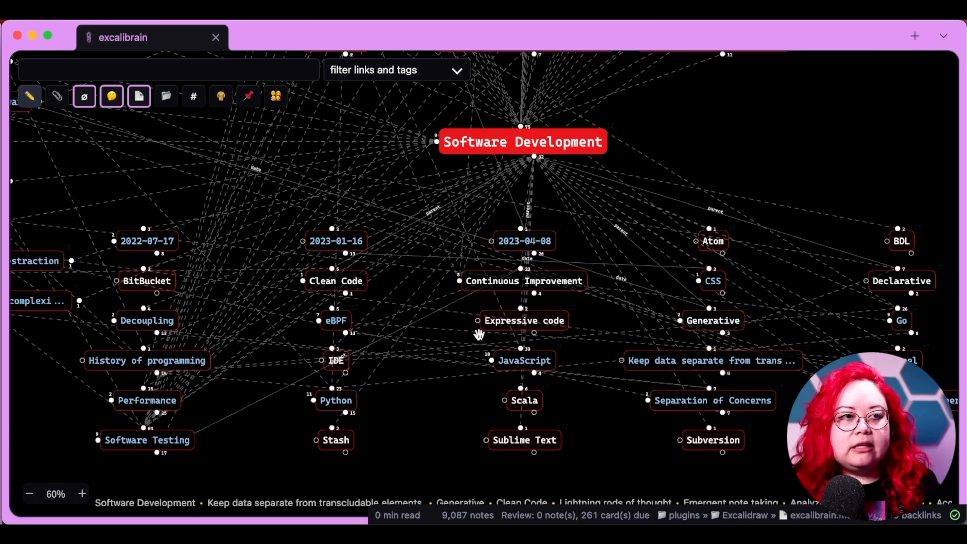
mouse_move(524, 320)
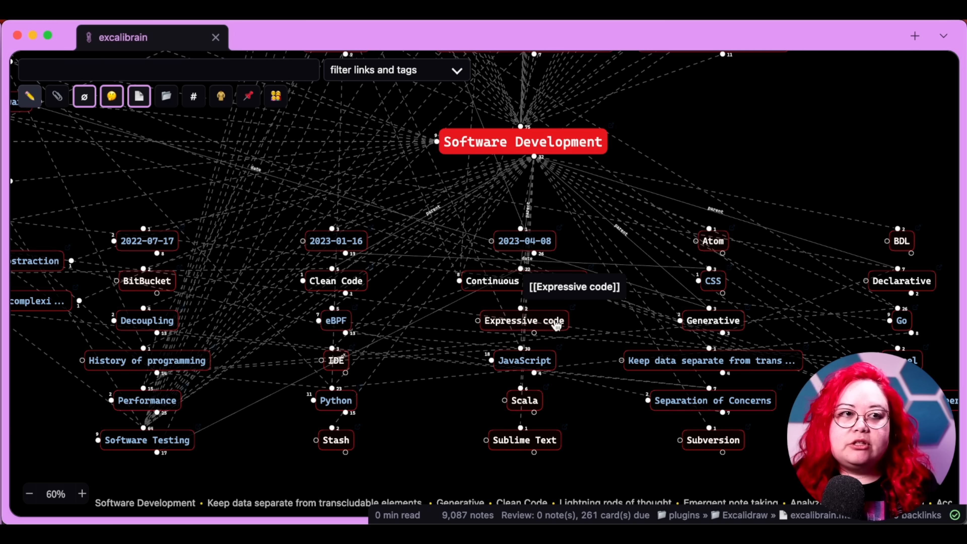
mouse_move(555, 326)
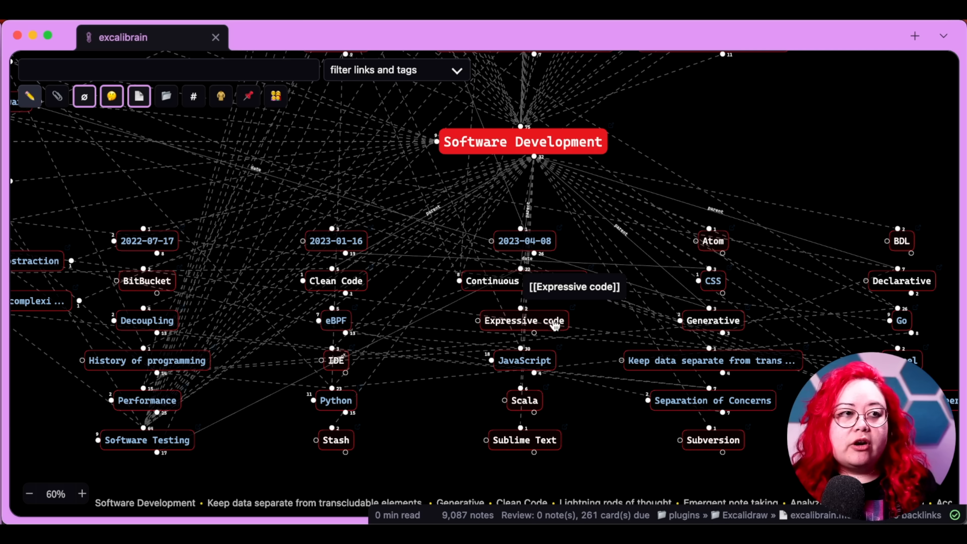
mouse_move(336, 281)
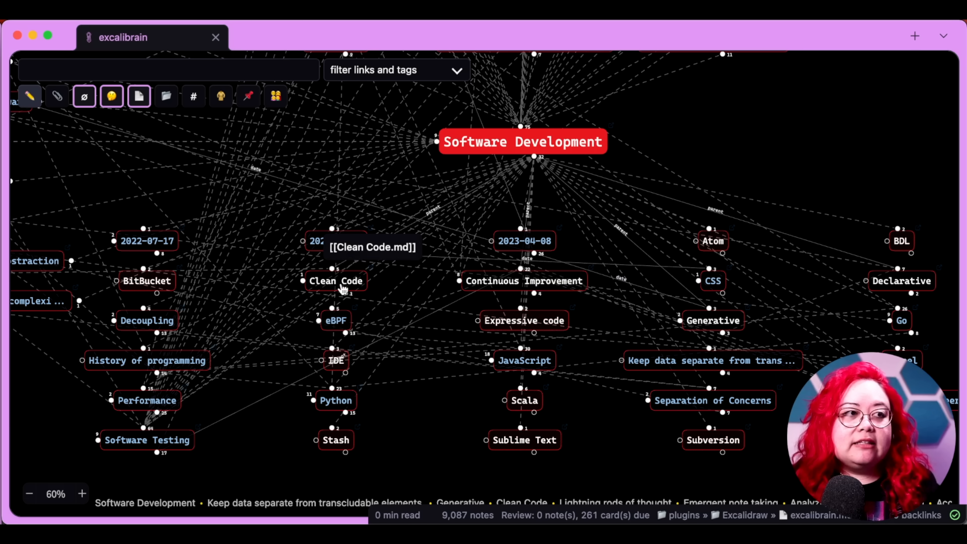
mouse_move(501, 428)
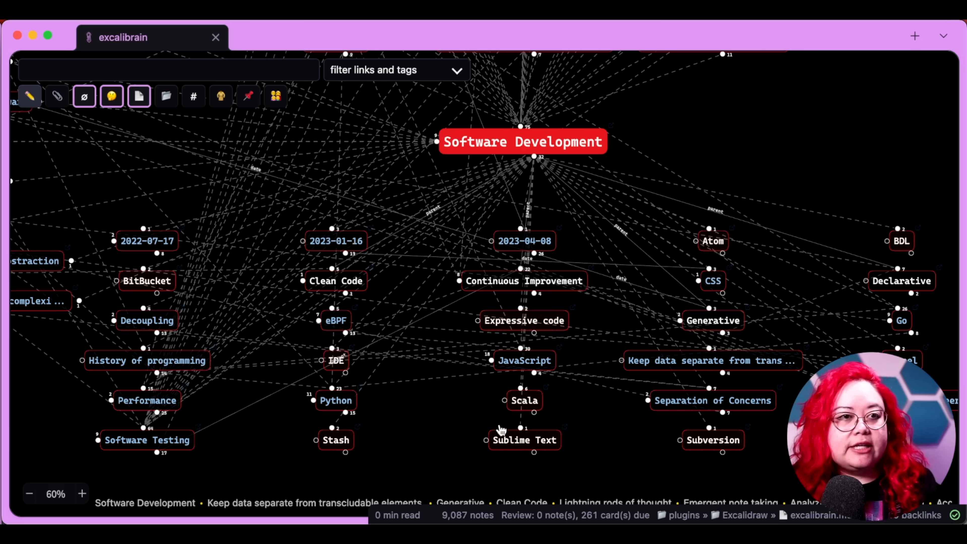
mouse_move(132, 444)
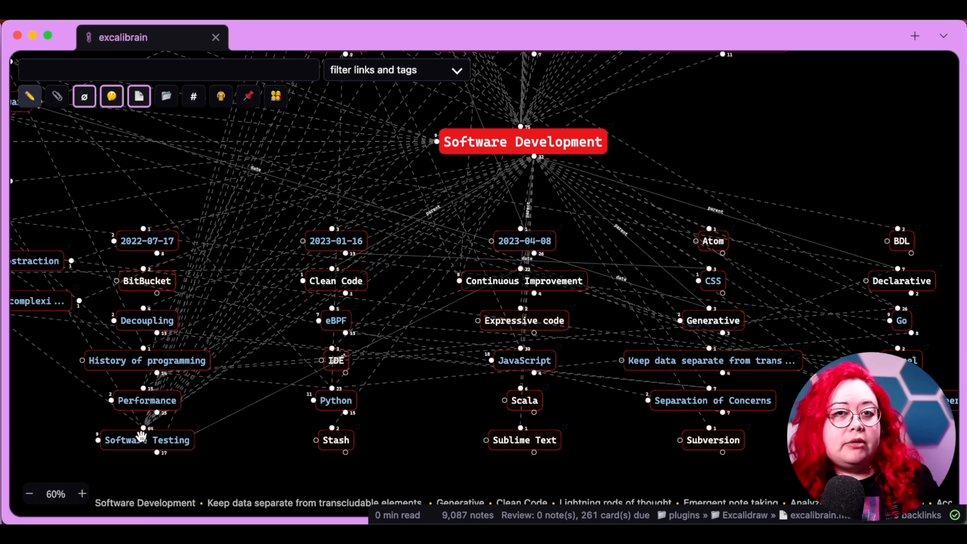
mouse_move(228, 420)
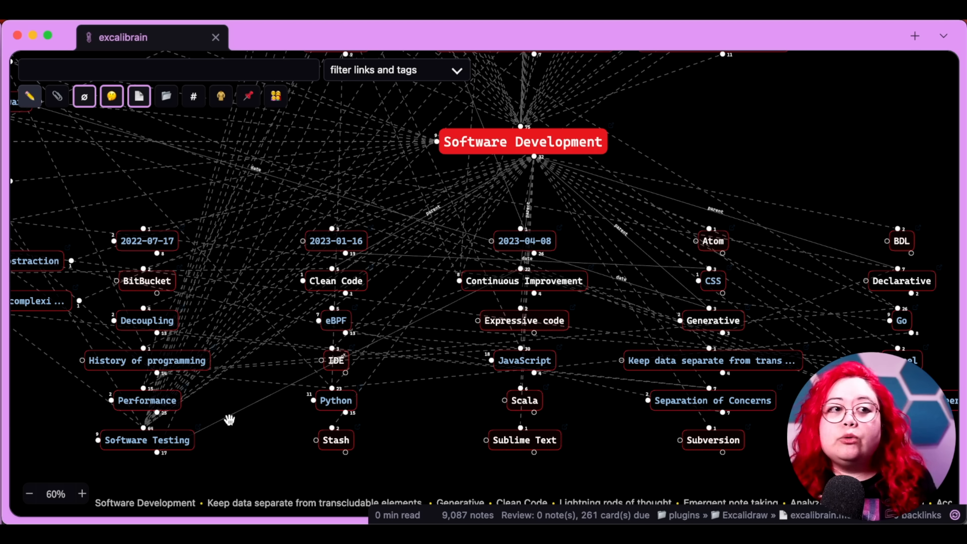
mouse_move(525, 446)
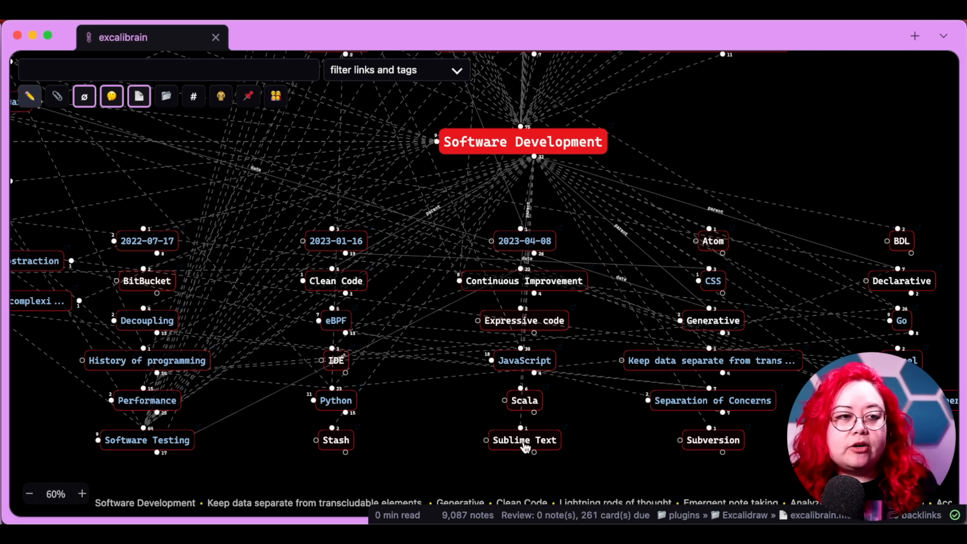
mouse_move(580, 437)
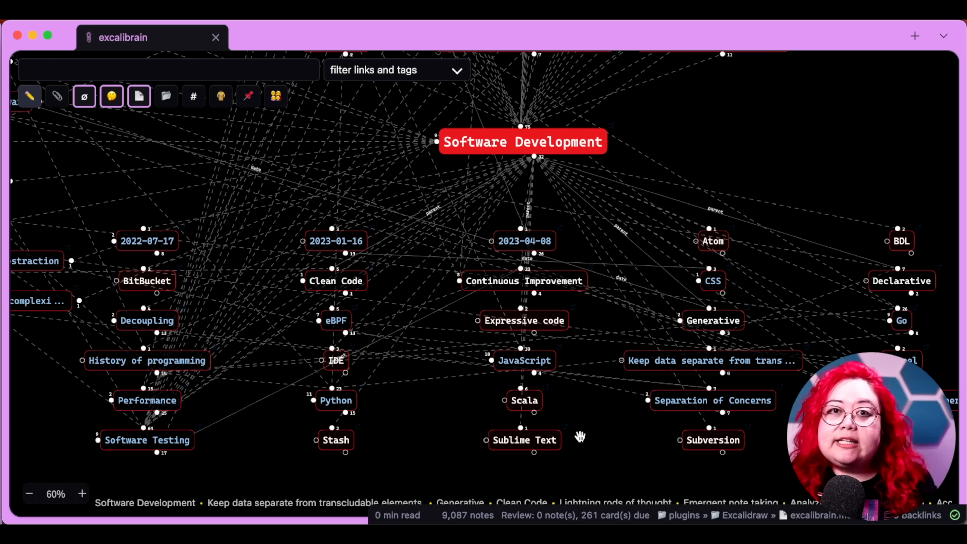
mouse_move(352, 303)
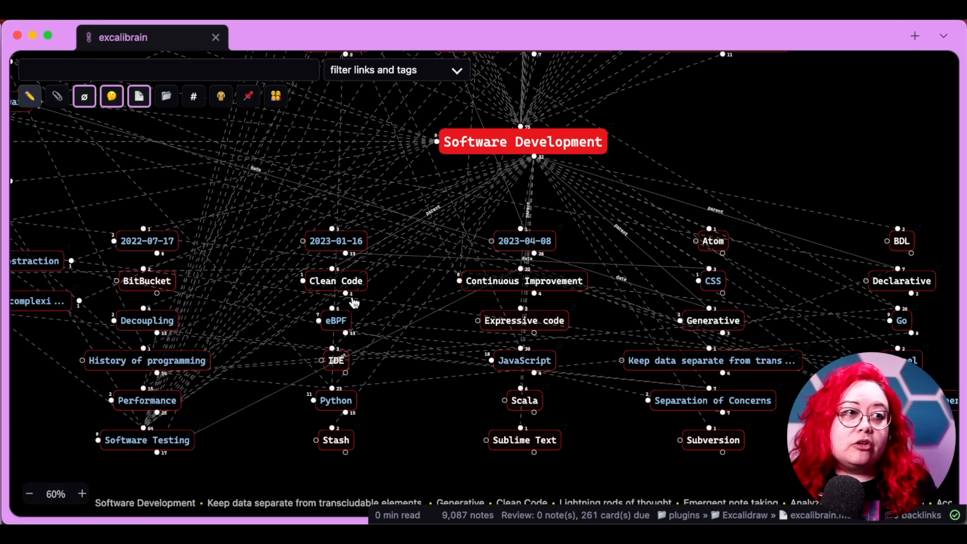
mouse_move(444, 401)
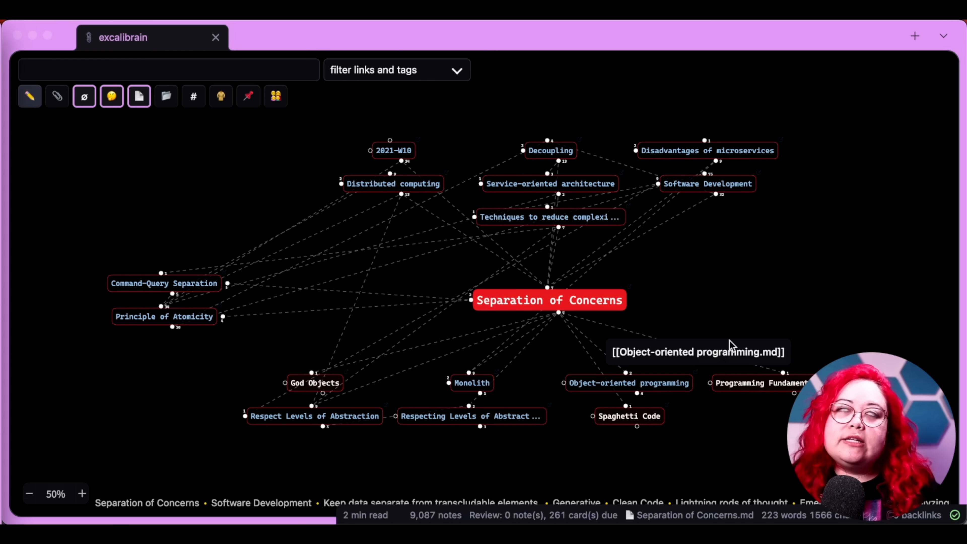
mouse_move(764, 321)
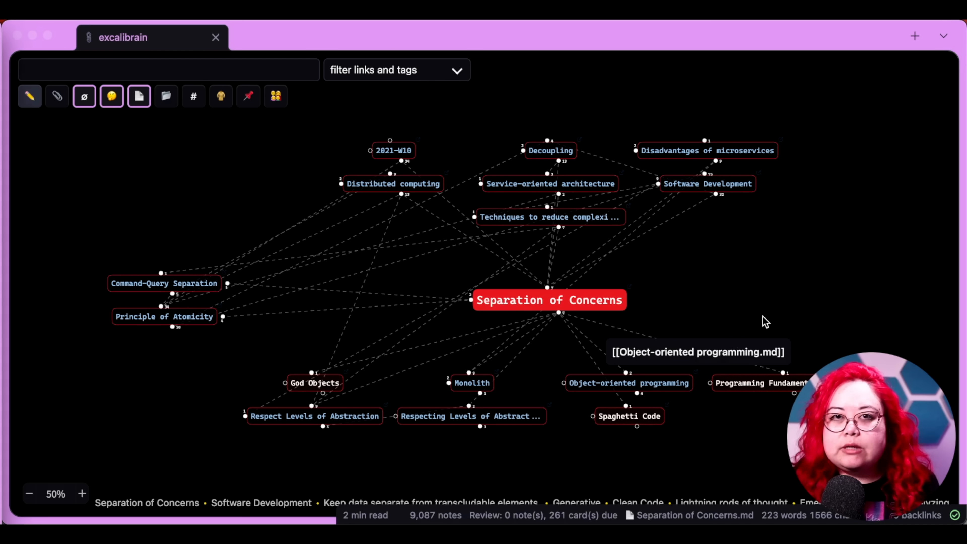
mouse_move(557, 352)
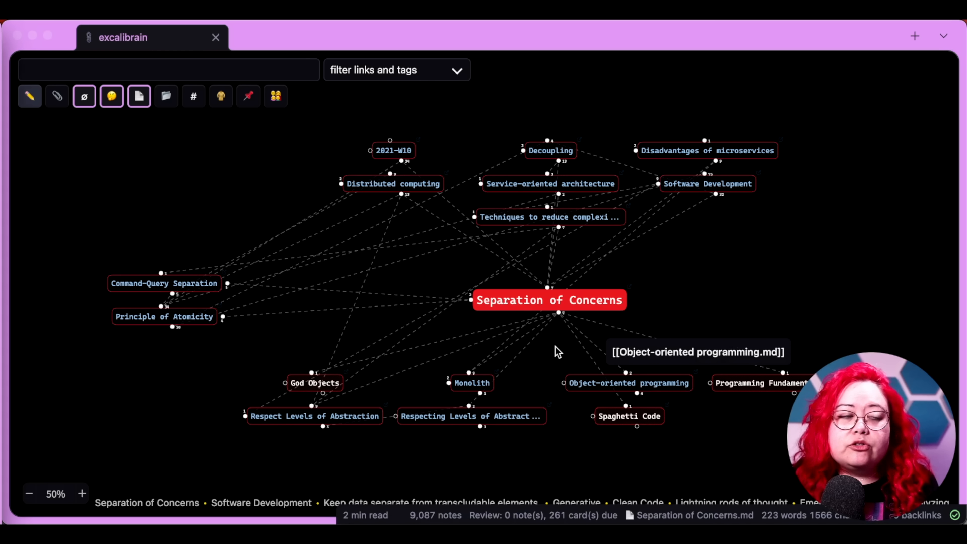
mouse_move(672, 308)
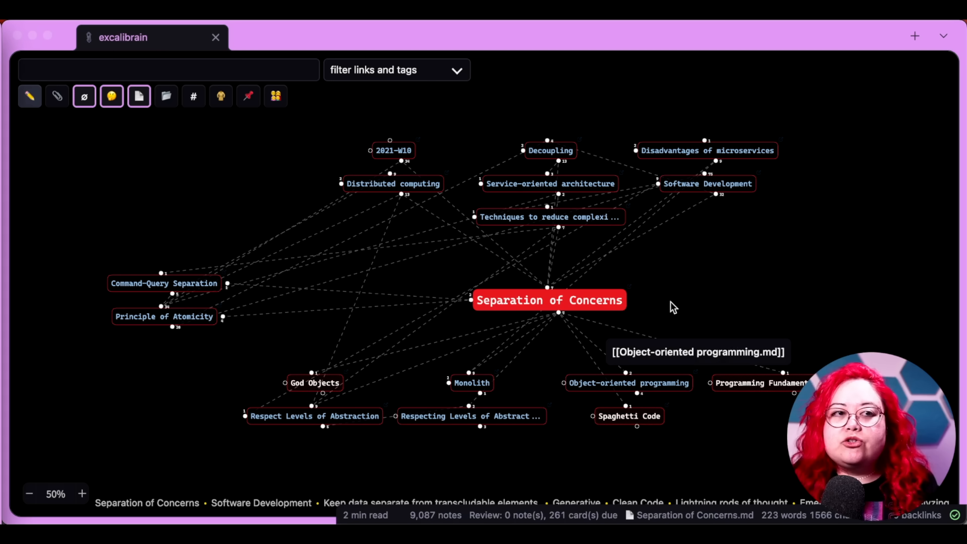
mouse_move(540, 363)
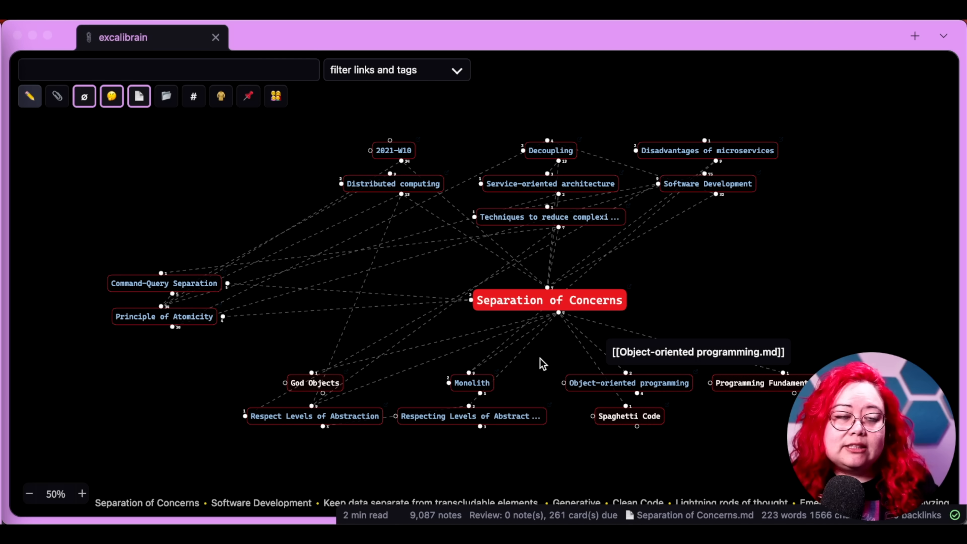
mouse_move(360, 357)
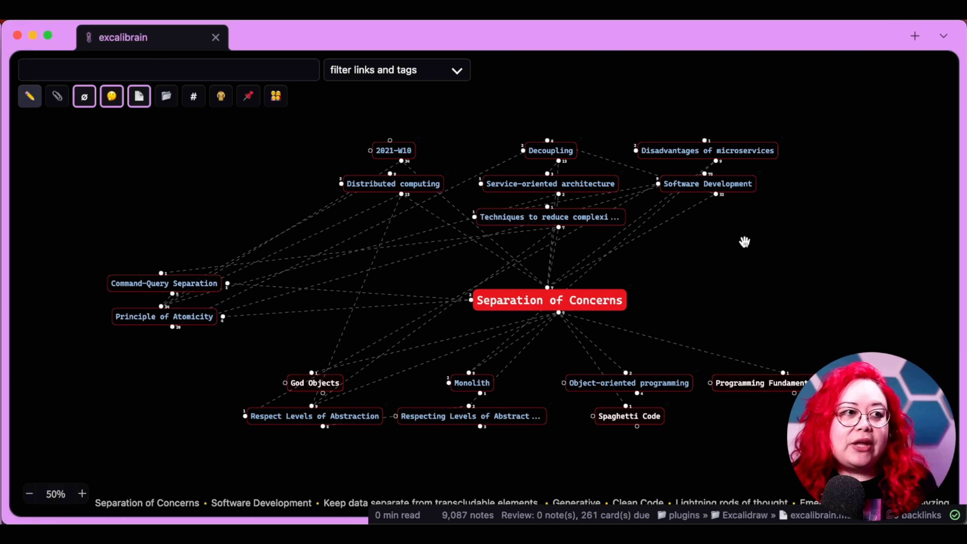
mouse_move(132, 315)
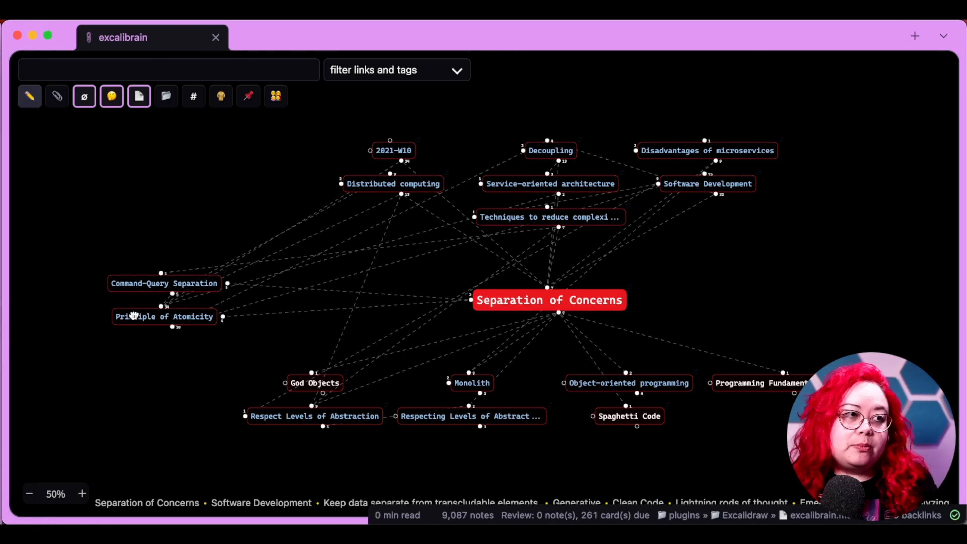
left_click(164, 316)
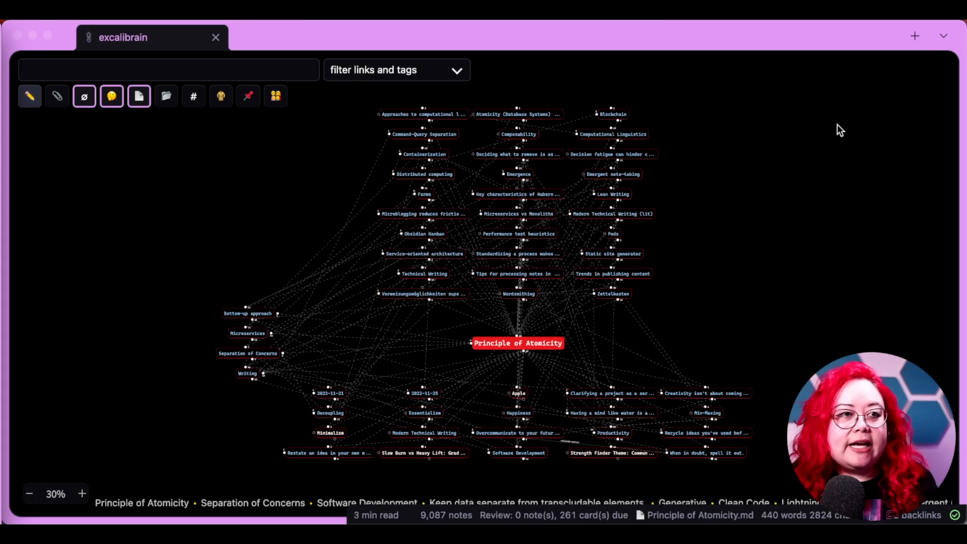
Close the ExcaliBrain view and return to the file explorer's vault folders.
left_click(81, 493)
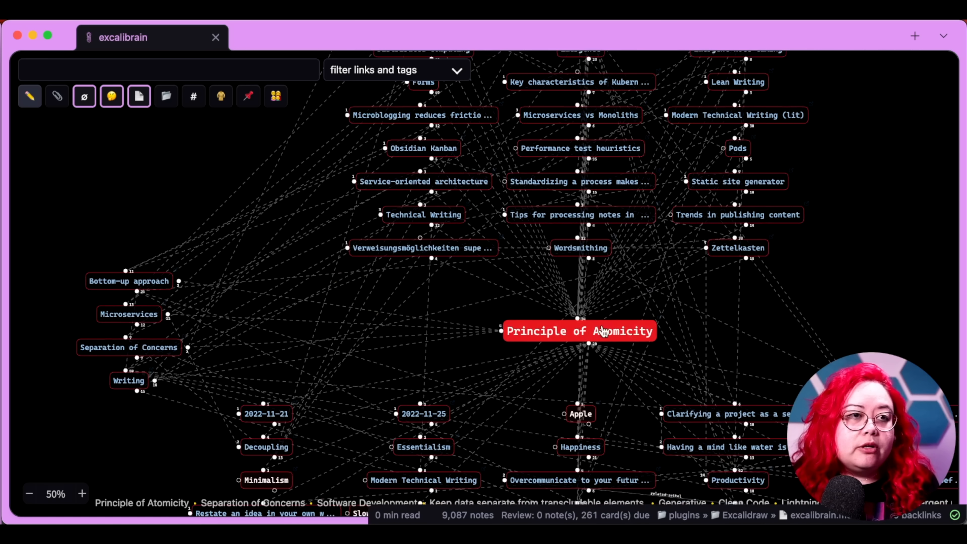
mouse_move(404, 216)
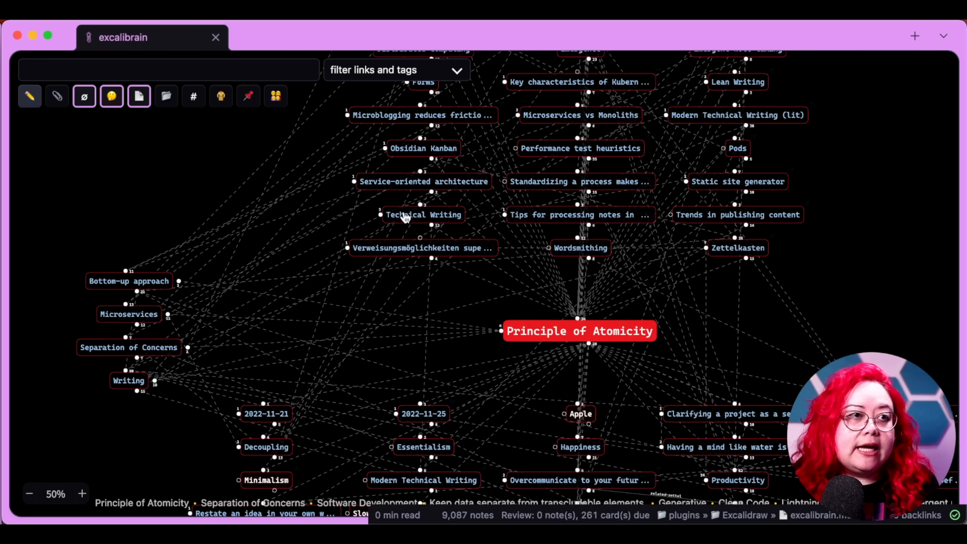
mouse_move(442, 185)
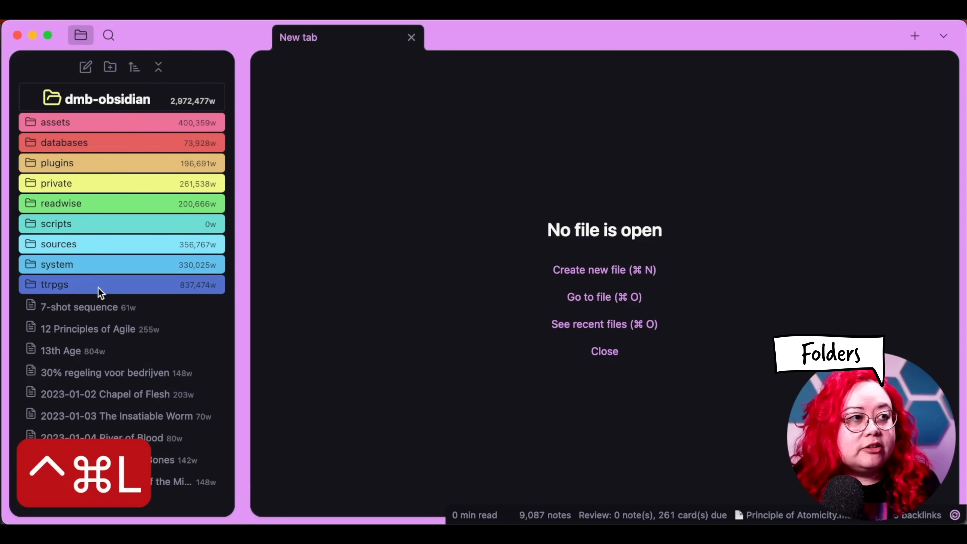
left_click(54, 284)
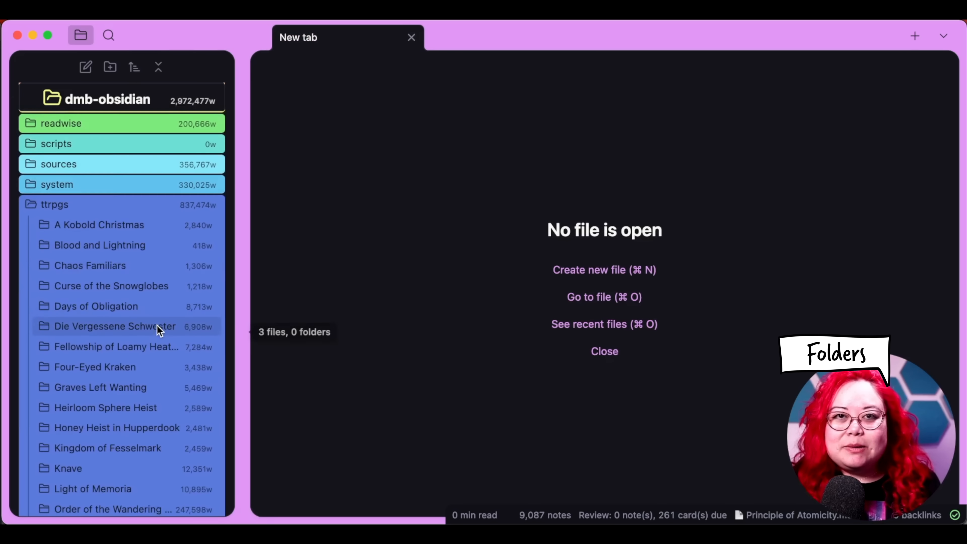
left_click(54, 204)
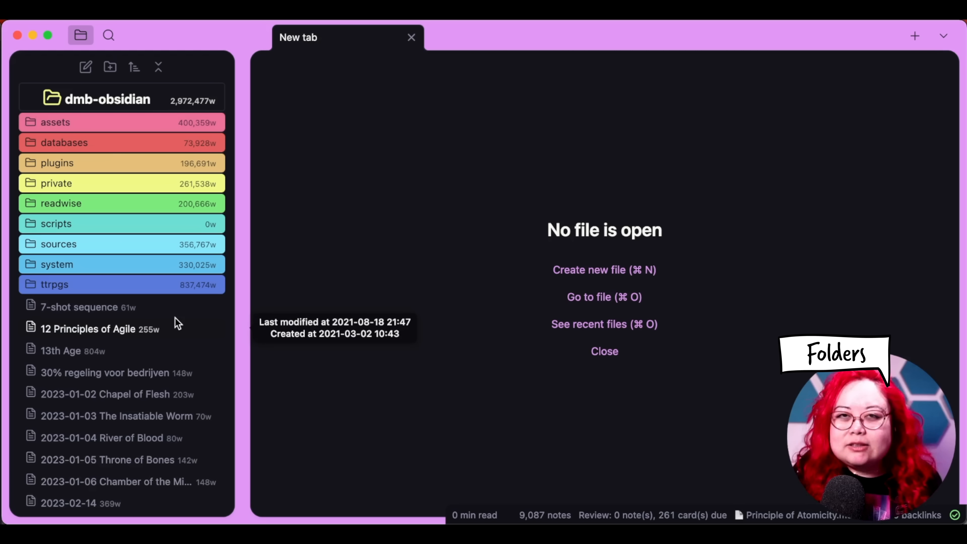
mouse_move(363, 261)
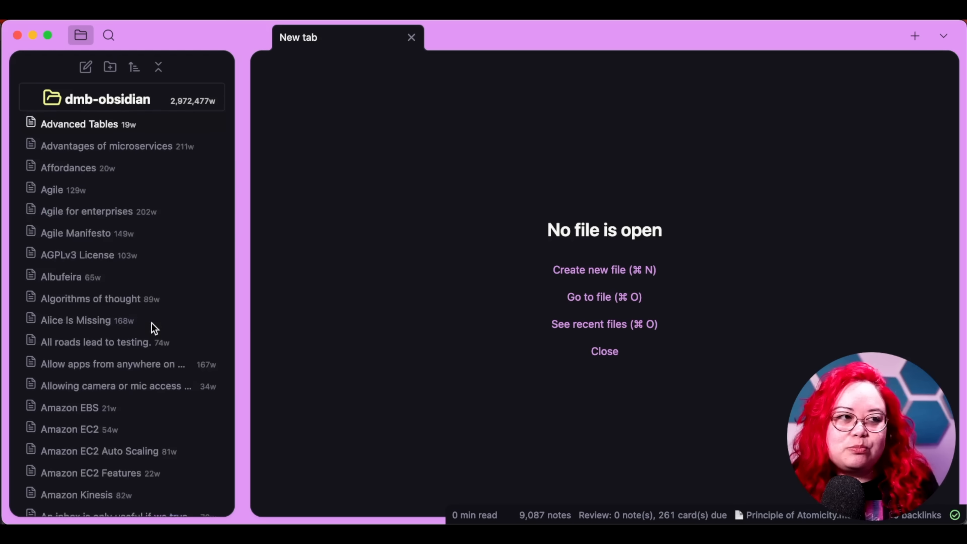
scroll("down", 3)
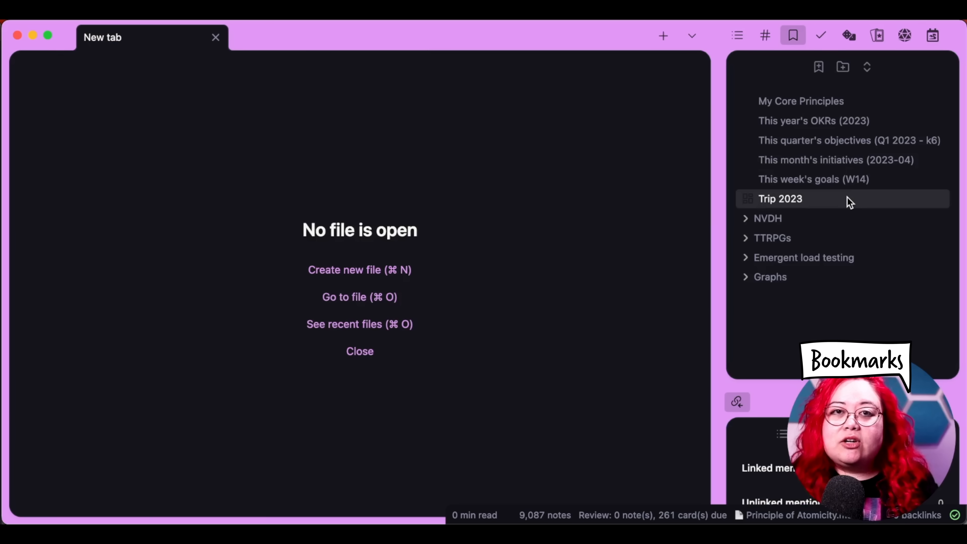
mouse_move(850, 199)
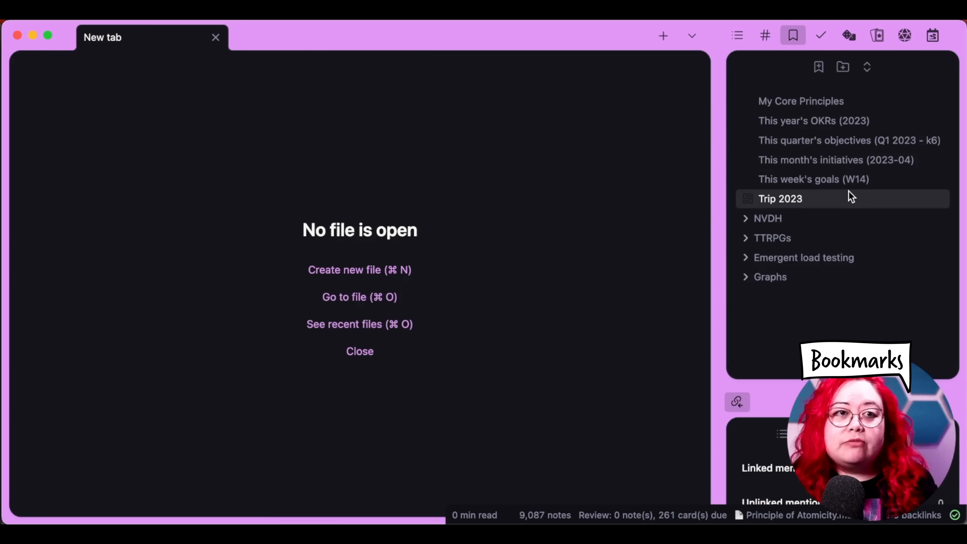
mouse_move(854, 276)
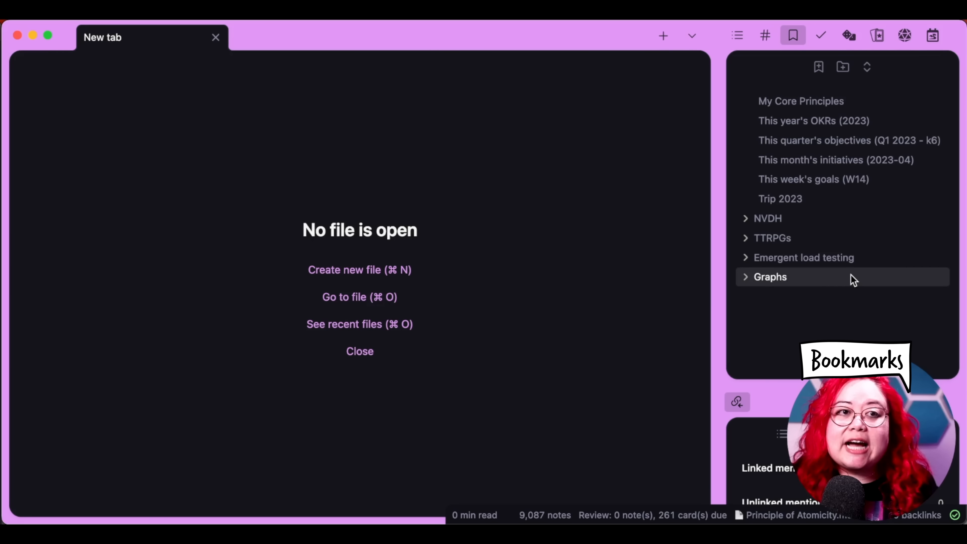
mouse_move(829, 231)
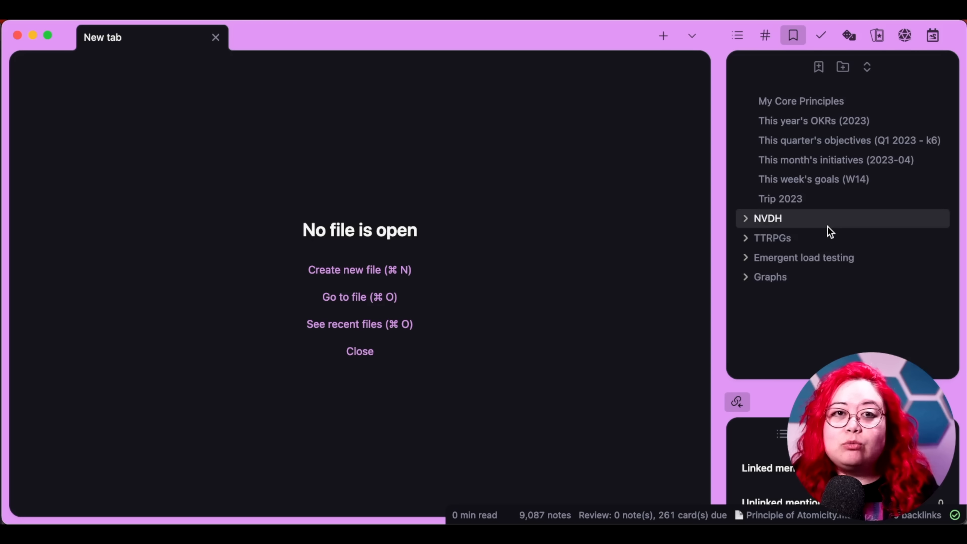
mouse_move(754, 222)
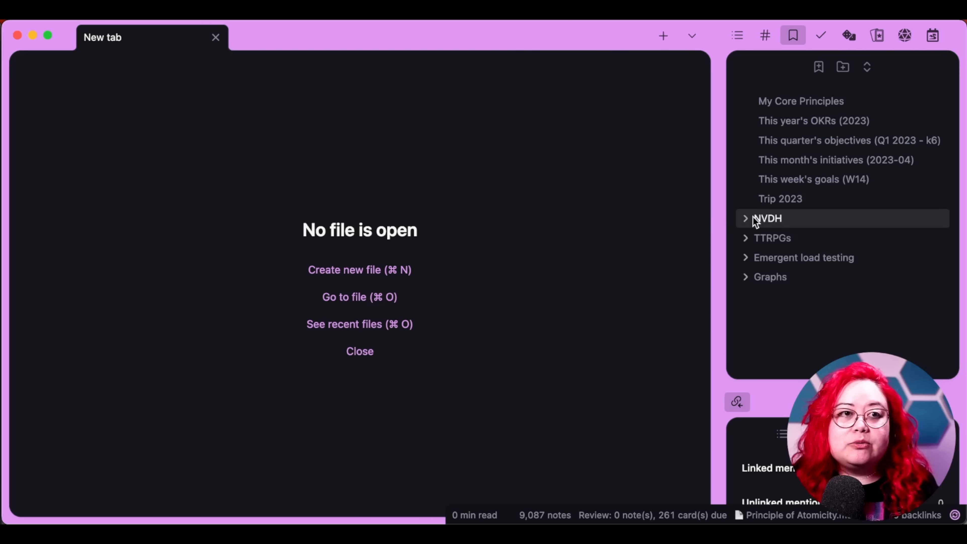
Peek into the NVDH bookmark group, then switch the right sidebar to the tag list.
left_click(746, 218)
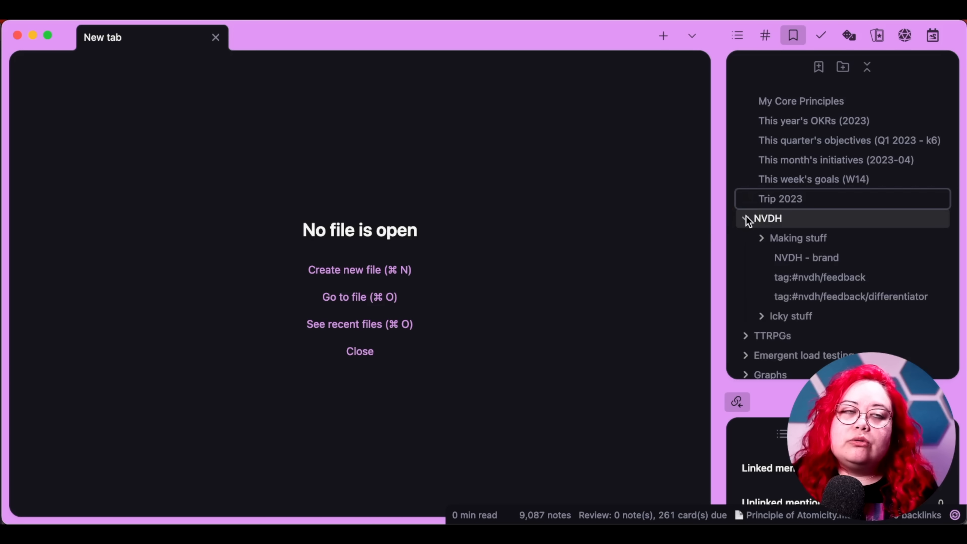
left_click(767, 218)
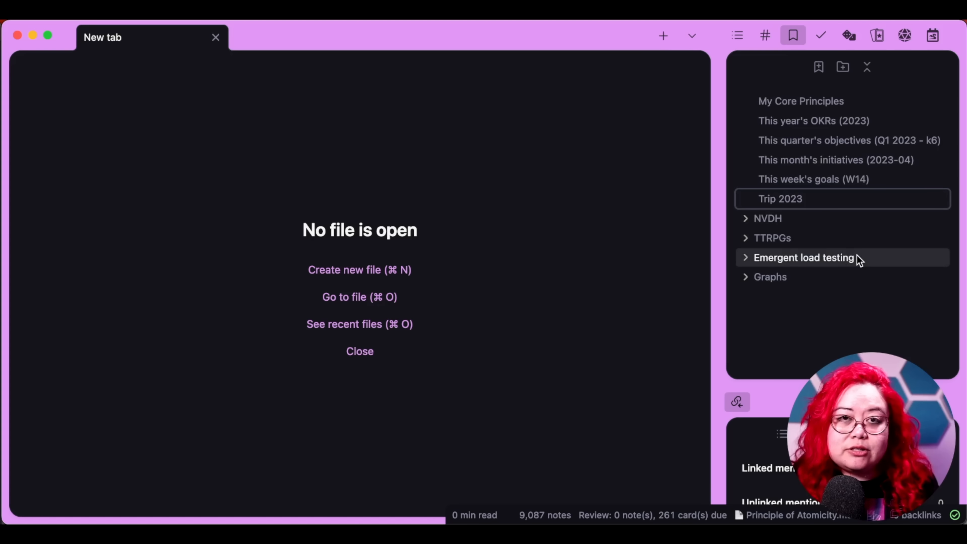
mouse_move(865, 312)
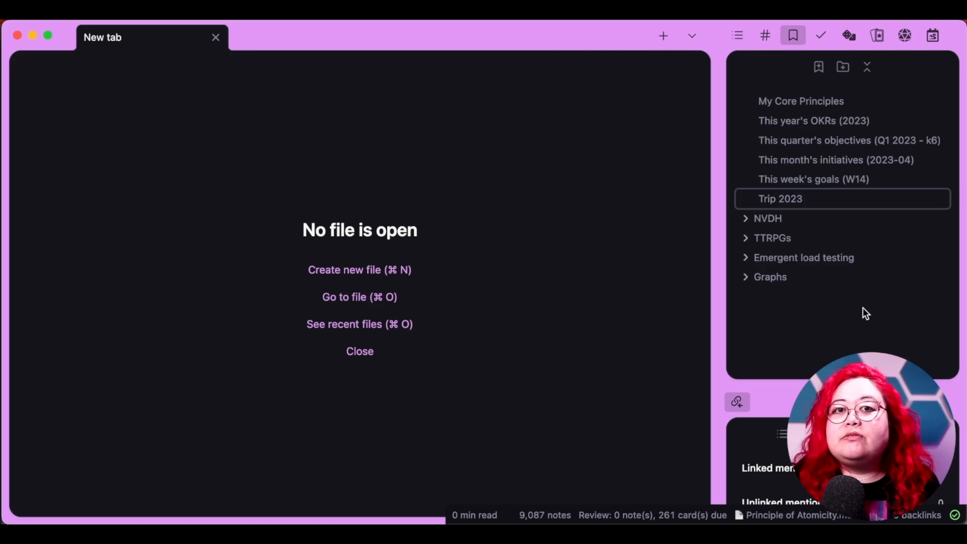
left_click(764, 35)
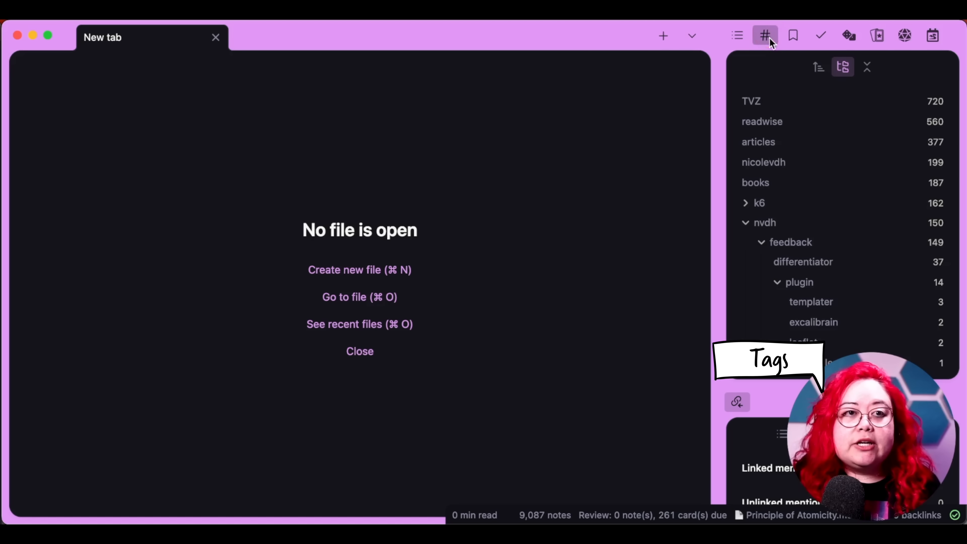
Browse the nvdh tag group, collapsing and re-expanding it to show its subtags.
left_click(765, 223)
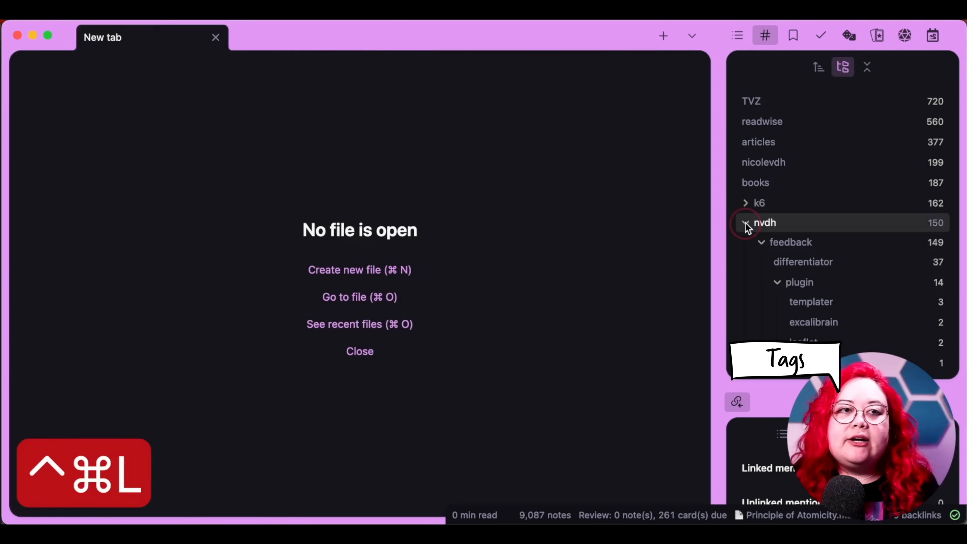
scroll("down", 3)
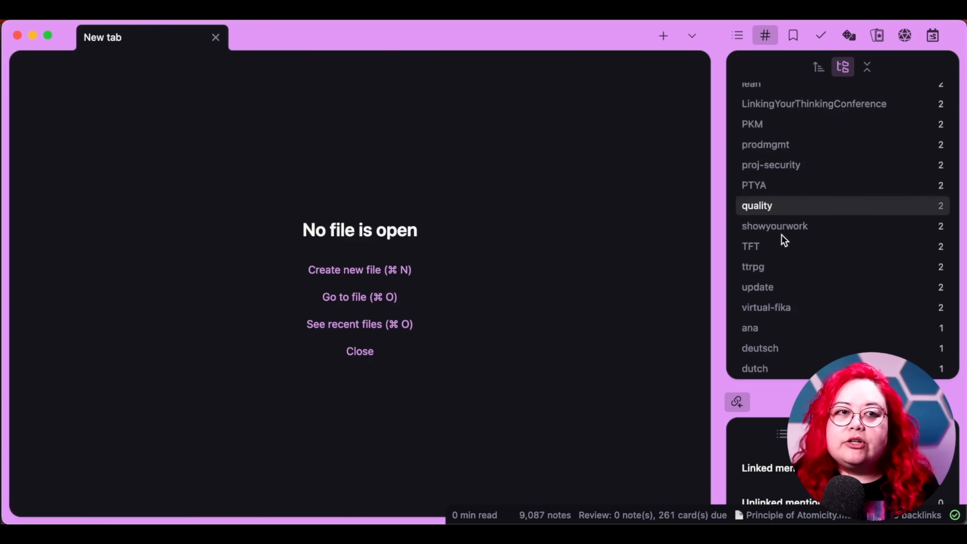
left_click(819, 67)
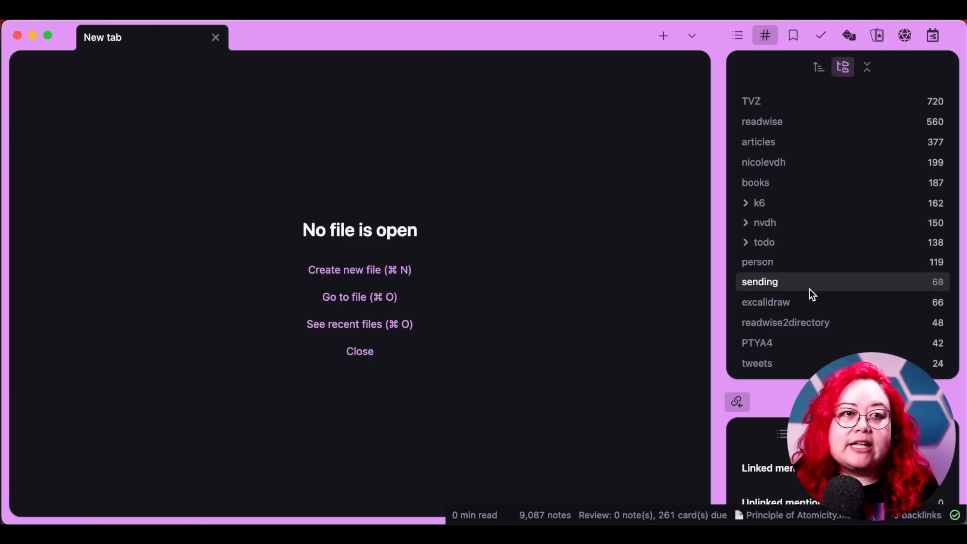
left_click(765, 222)
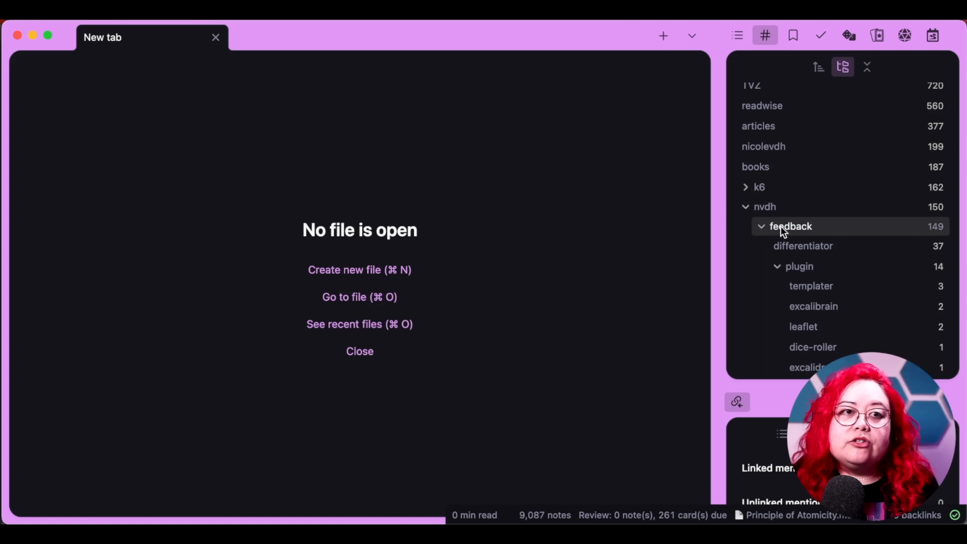
Search notes tagged #nvdh/feedback (149 results) and collapse the plugin subtags.
left_click(790, 226)
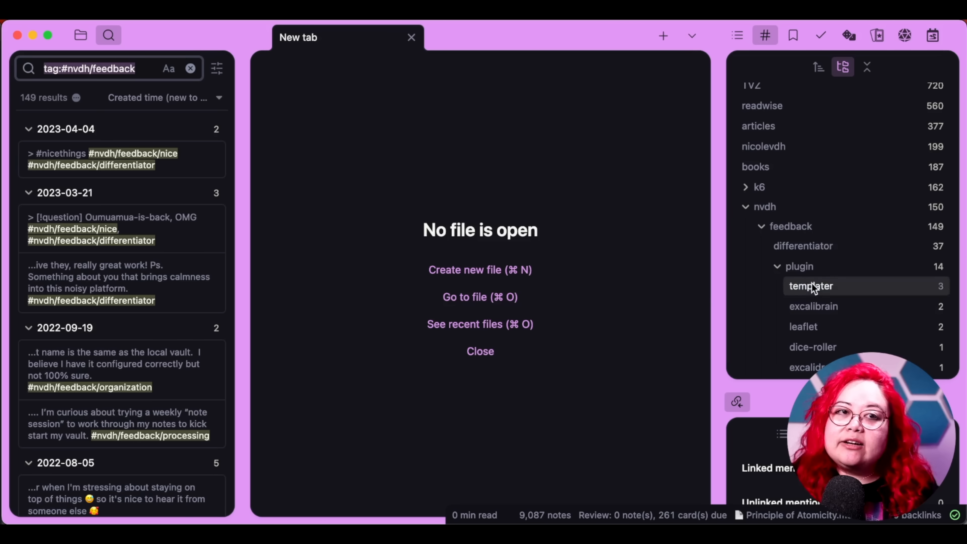
left_click(778, 266)
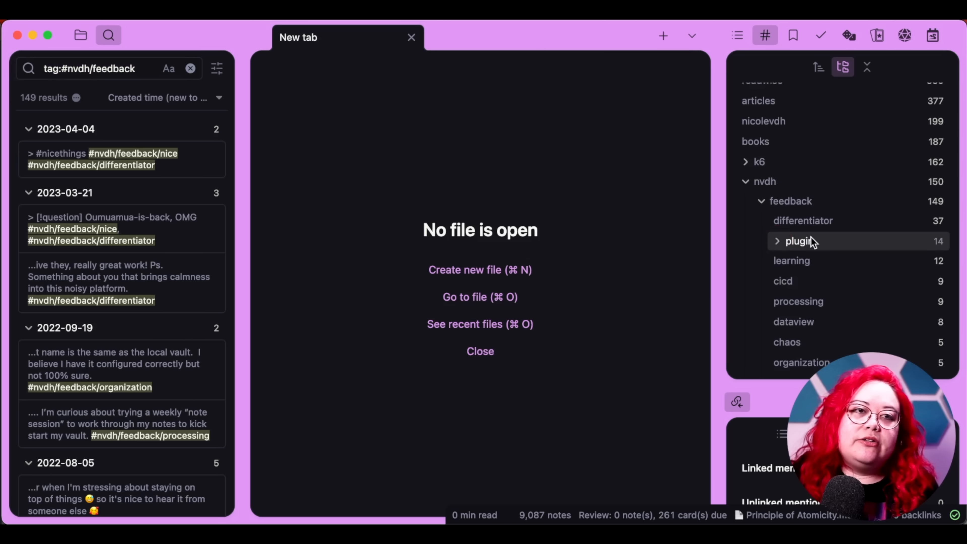
mouse_move(637, 318)
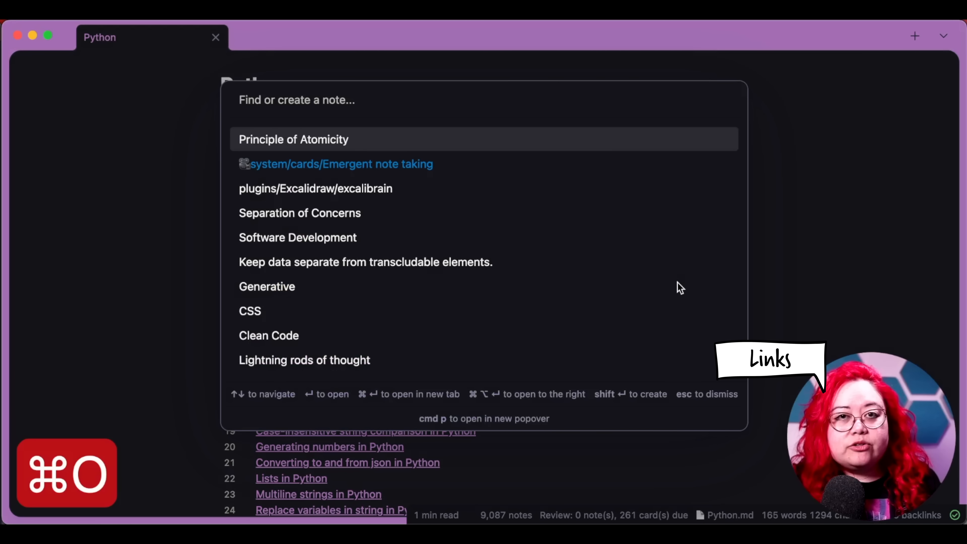
Jump to the Software Development note via the quick switcher and skim through it.
type("software de")
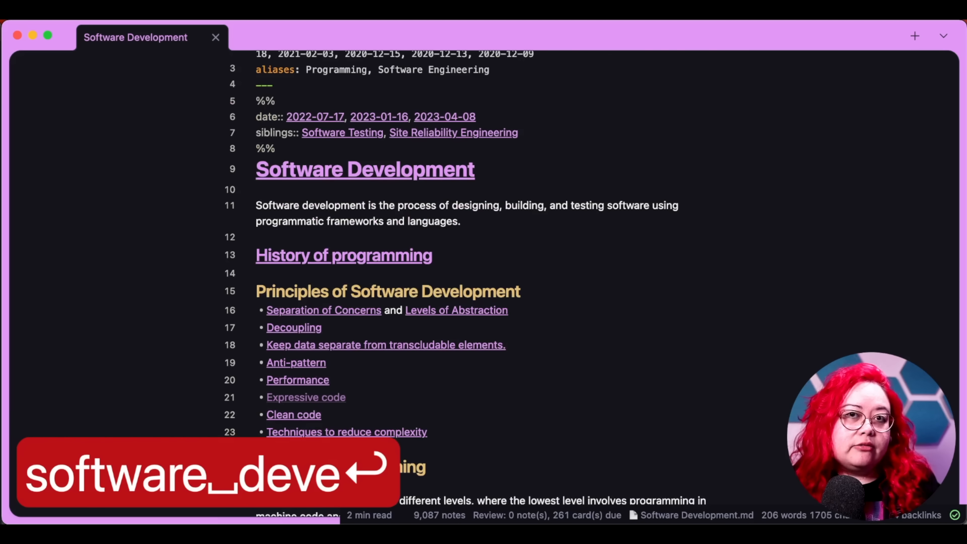
scroll("down", 3)
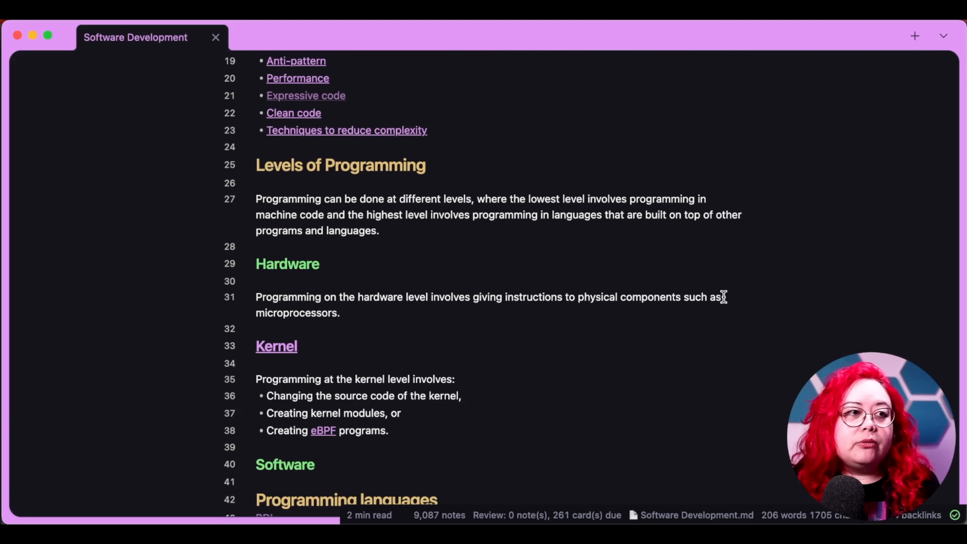
scroll("down", 3)
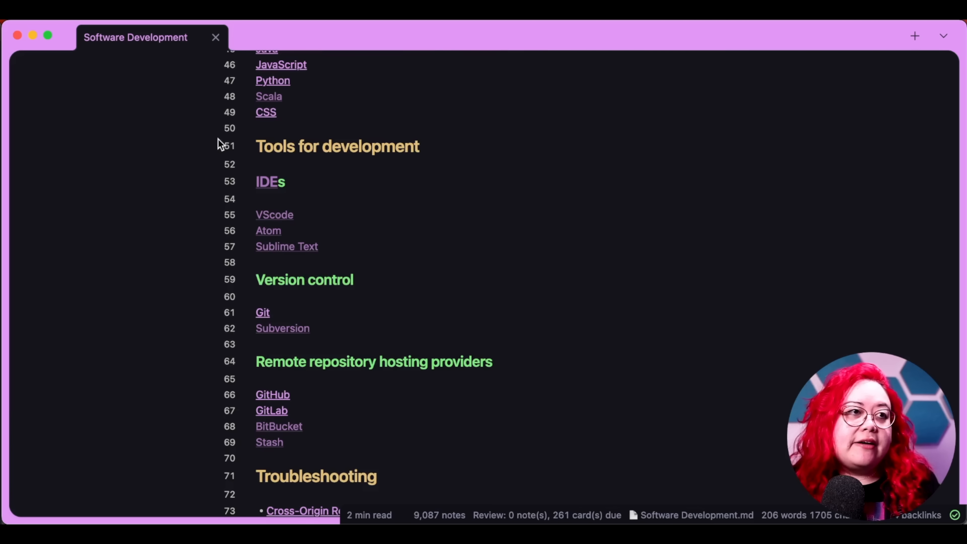
scroll("up", 3)
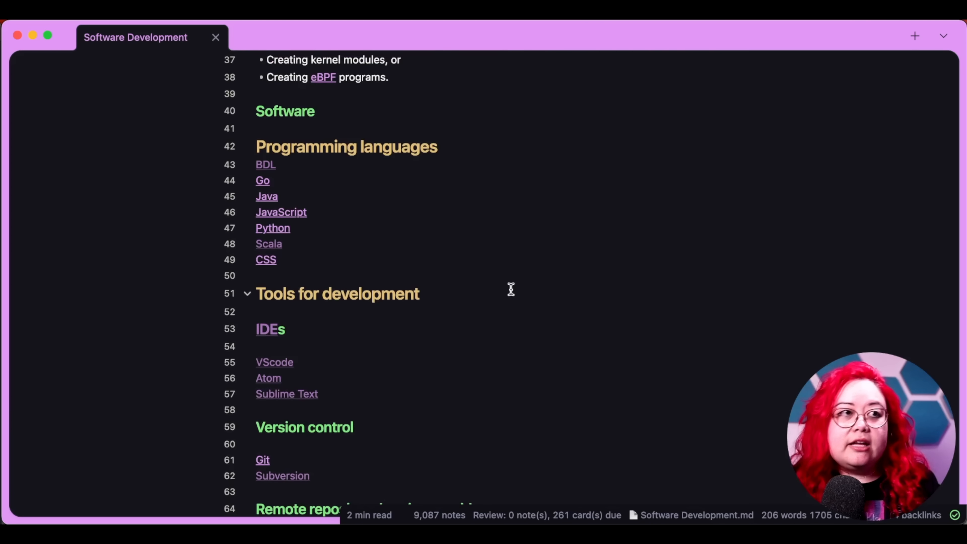
scroll("up", 3)
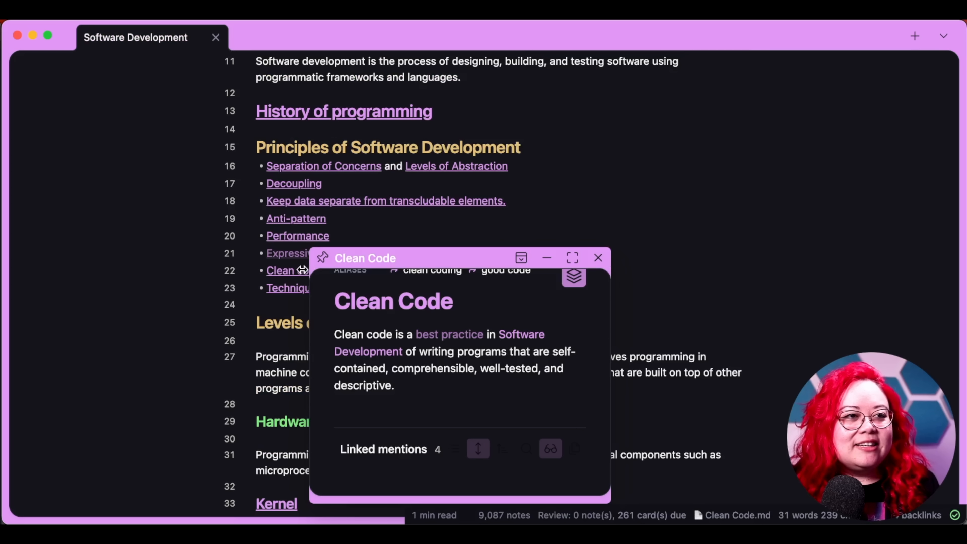
mouse_move(293, 275)
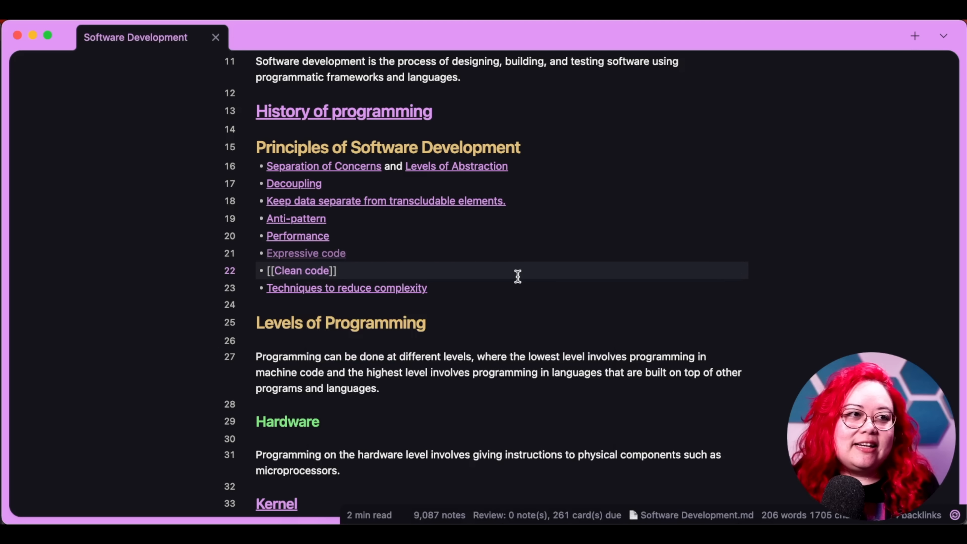
mouse_move(819, 362)
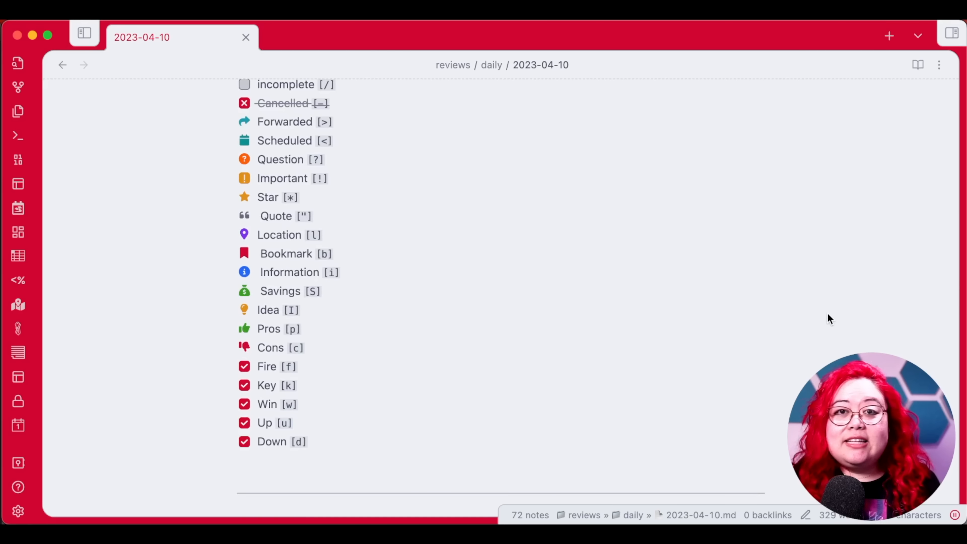
Scroll the daily note to its Random note section and reroll the link twice, landing on 2023-03-20 Meeting about Stuff.
scroll("down", 3)
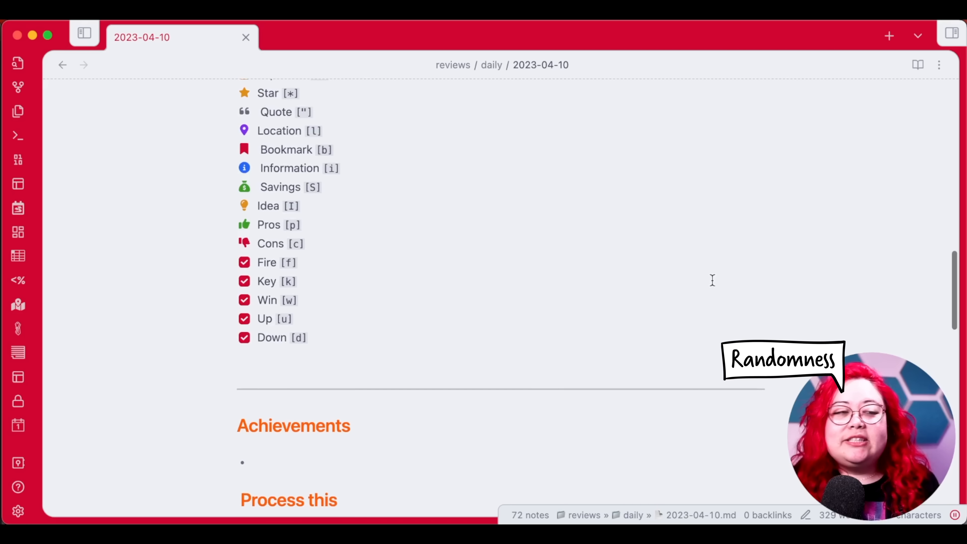
scroll("up", 3)
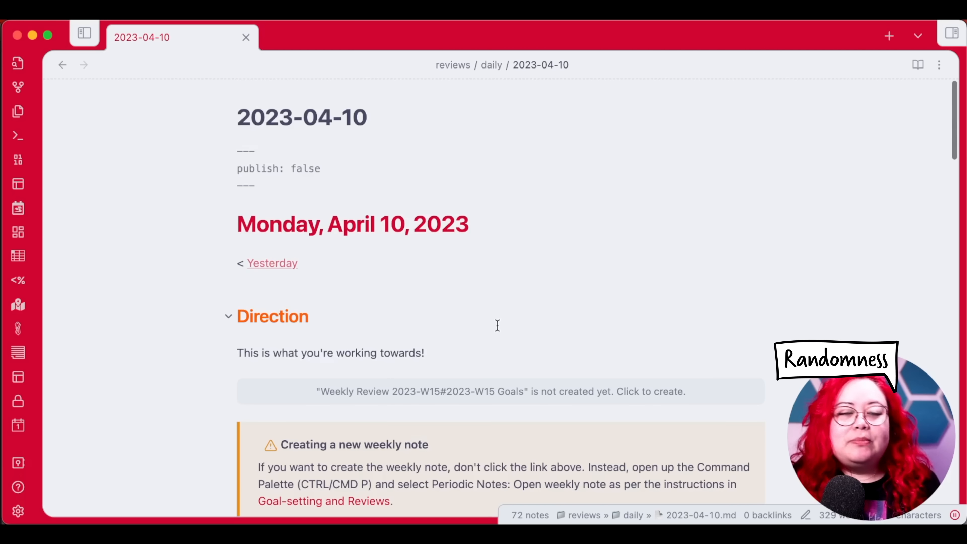
scroll("down", 3)
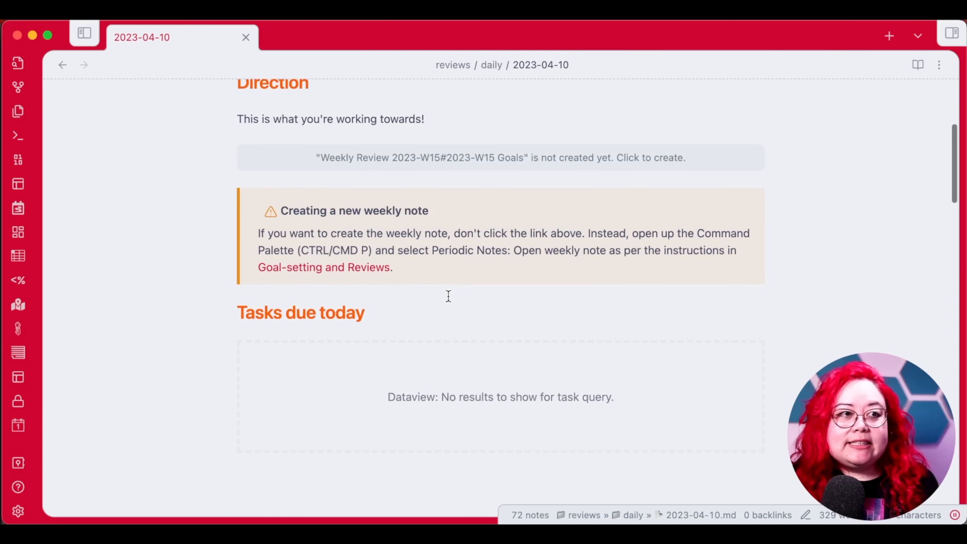
scroll("down", 3)
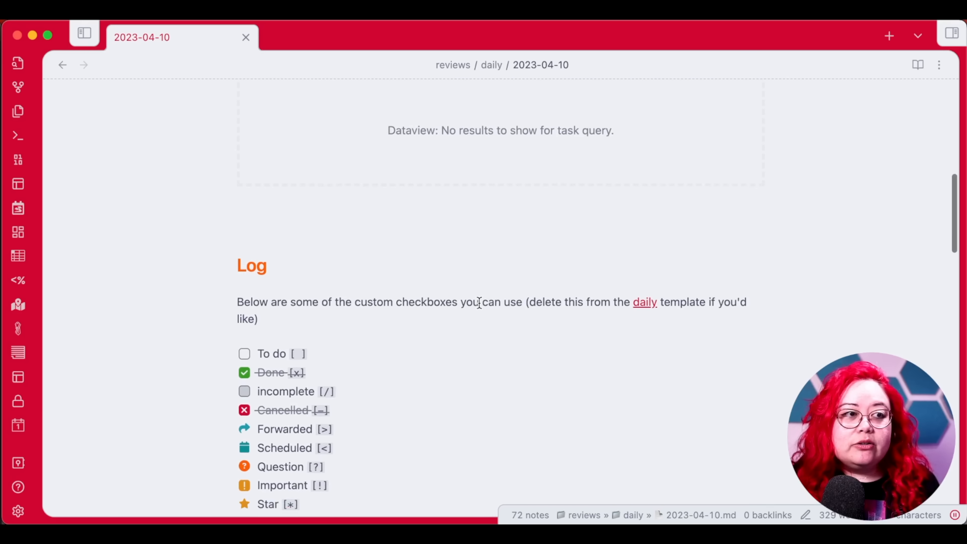
scroll("down", 3)
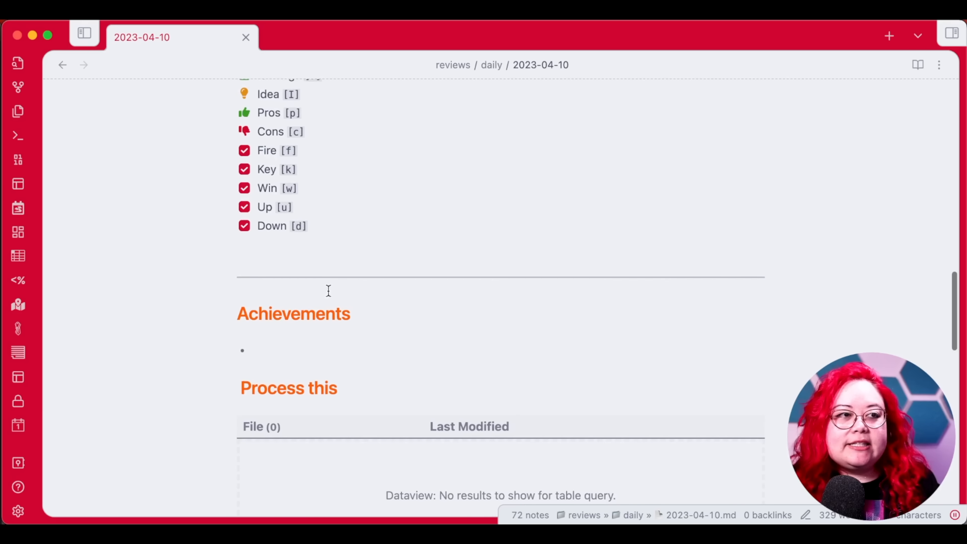
scroll("down", 3)
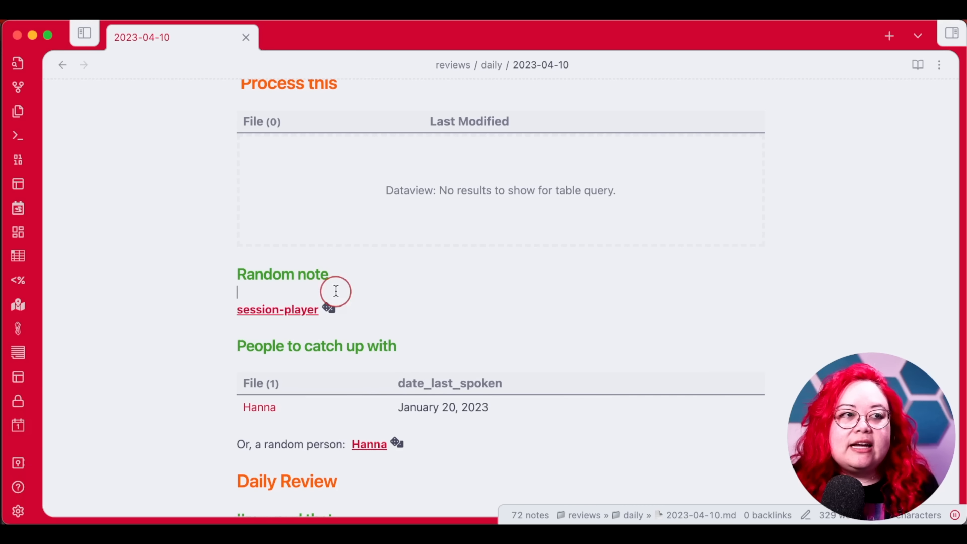
left_click(332, 309)
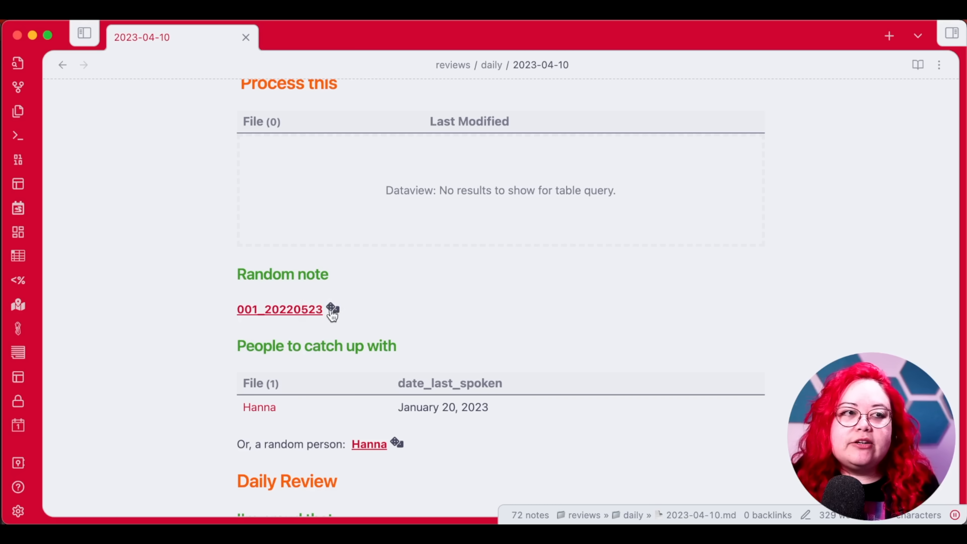
left_click(332, 310)
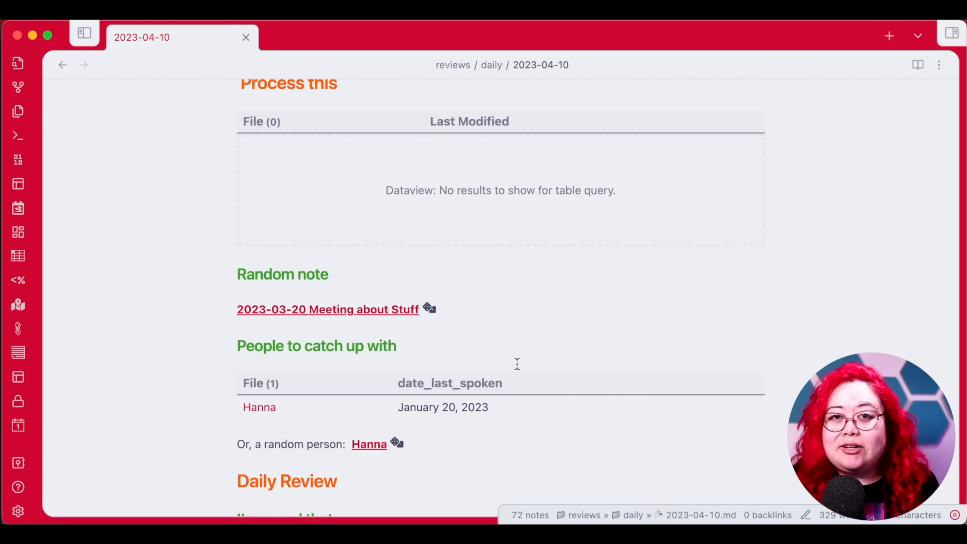